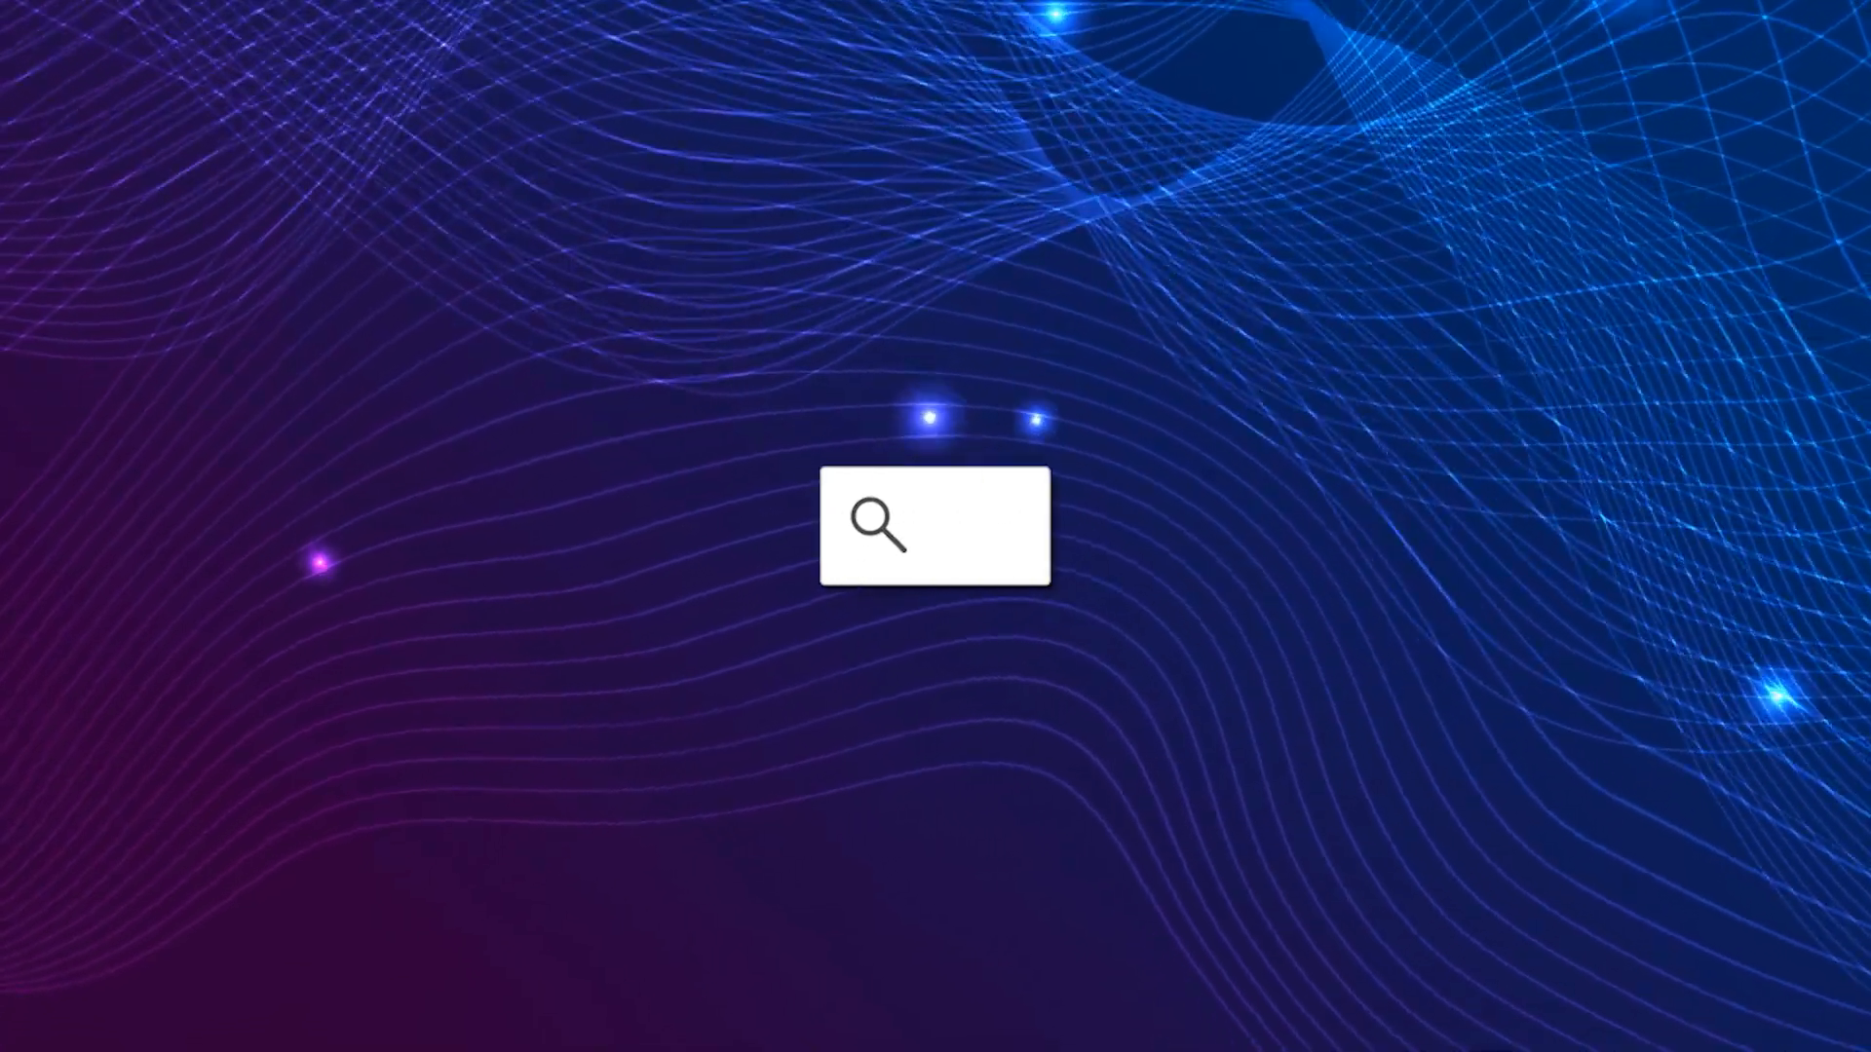
Step: Enter the title 'TOP 5 WEB BROWSERS' into the intro search box
text(TOP 5 WEB BROWSERS)
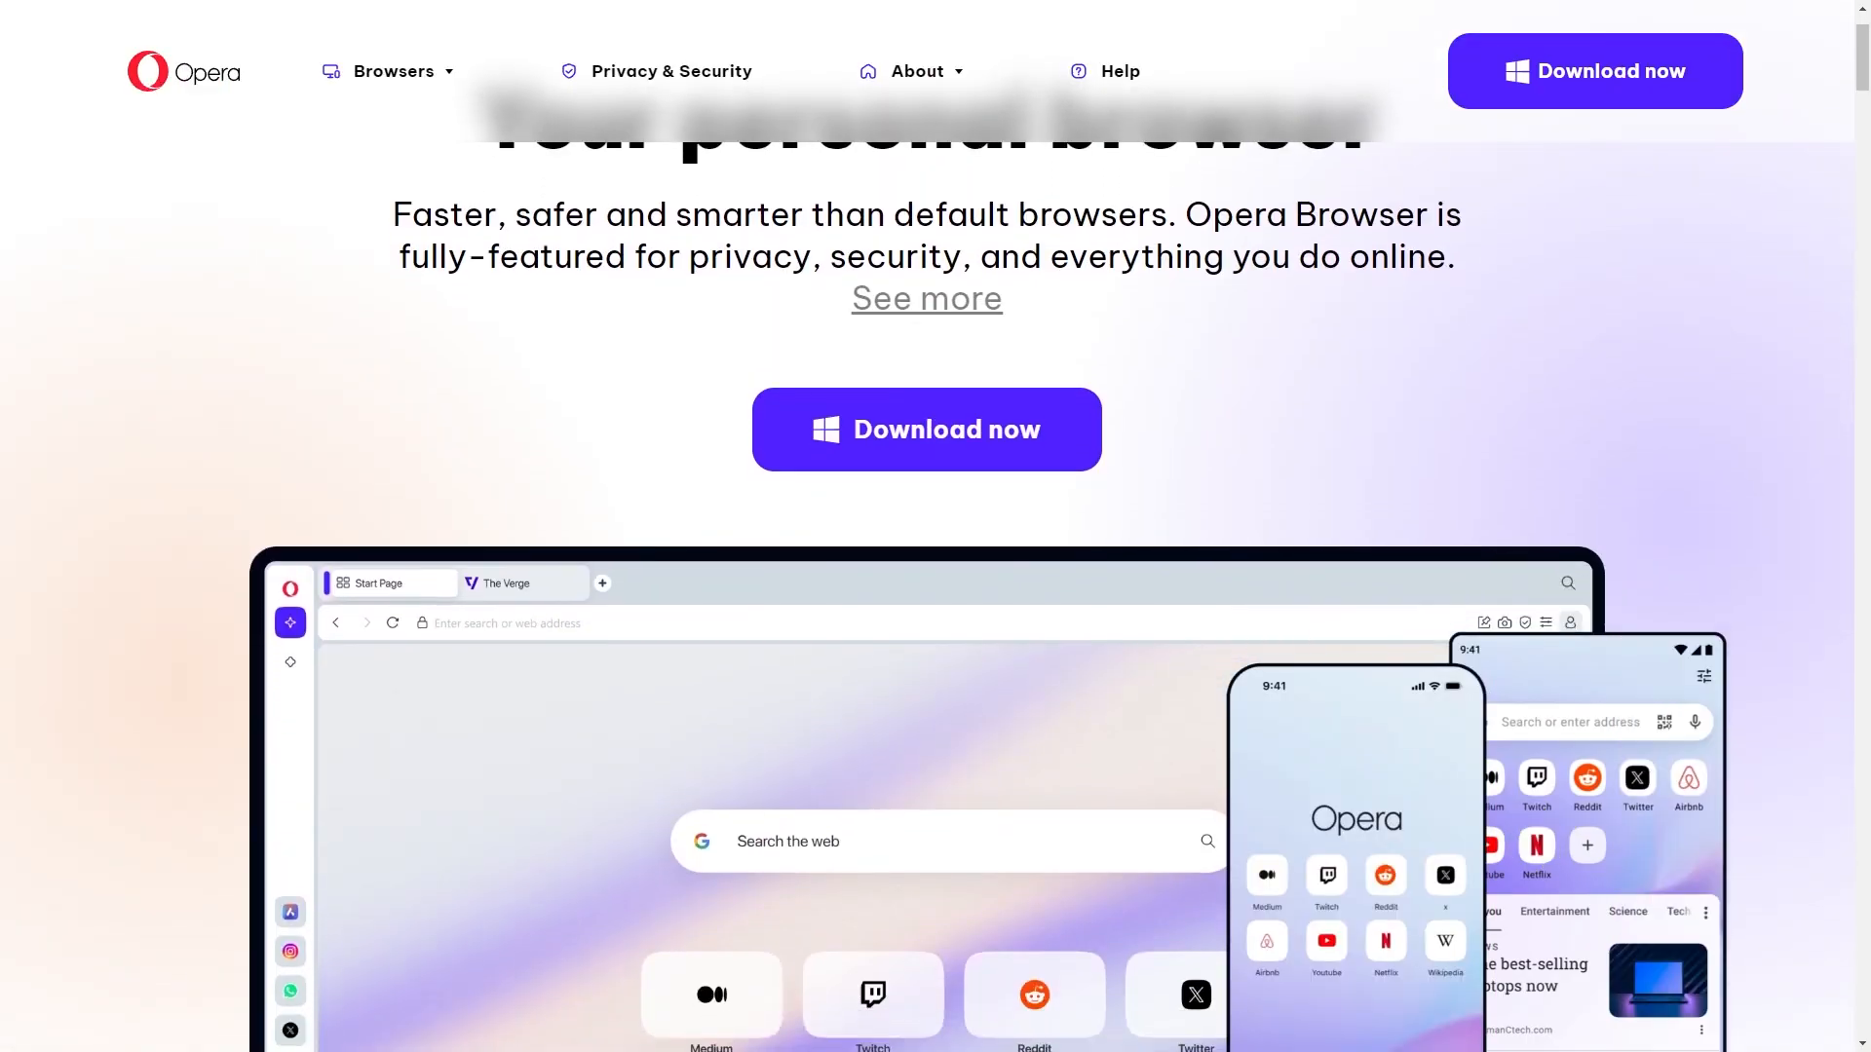
Step: Scroll the opera.com homepage and play the built-in ad and tracker blocker feature video
scroll(down, 3)
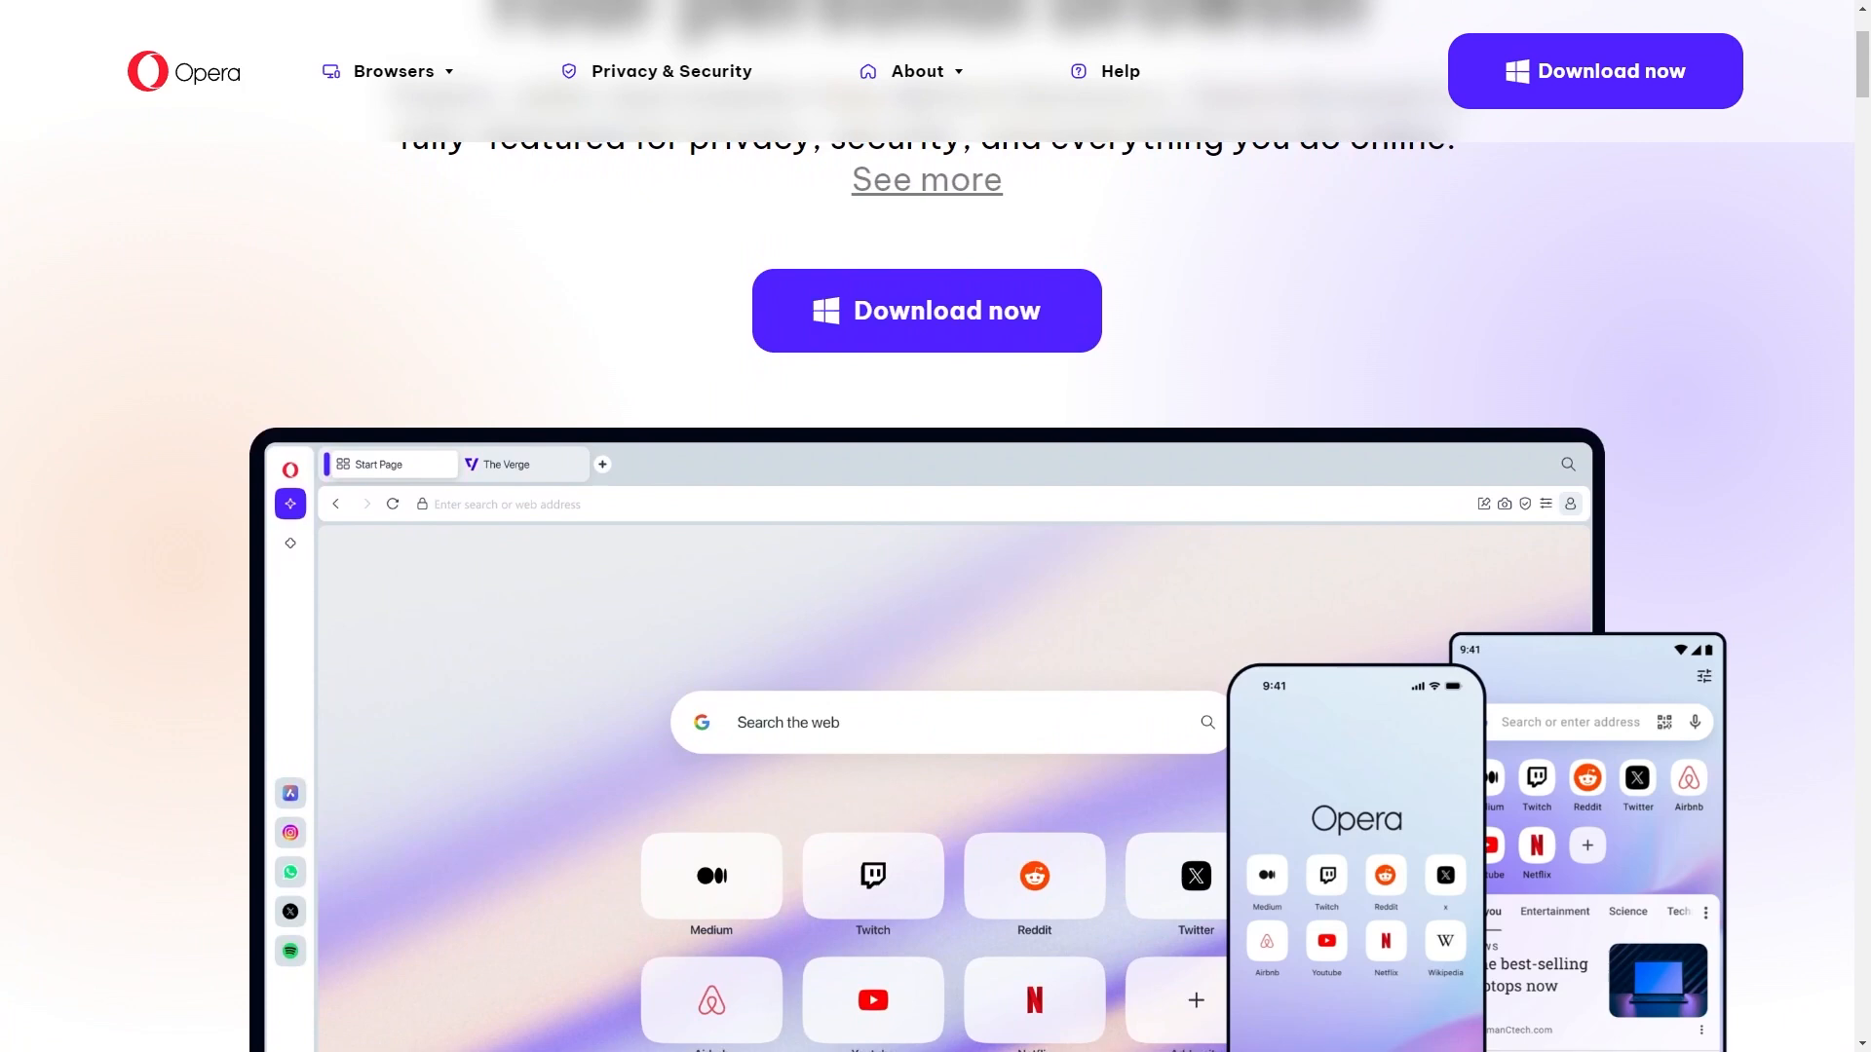
scroll(down, 3)
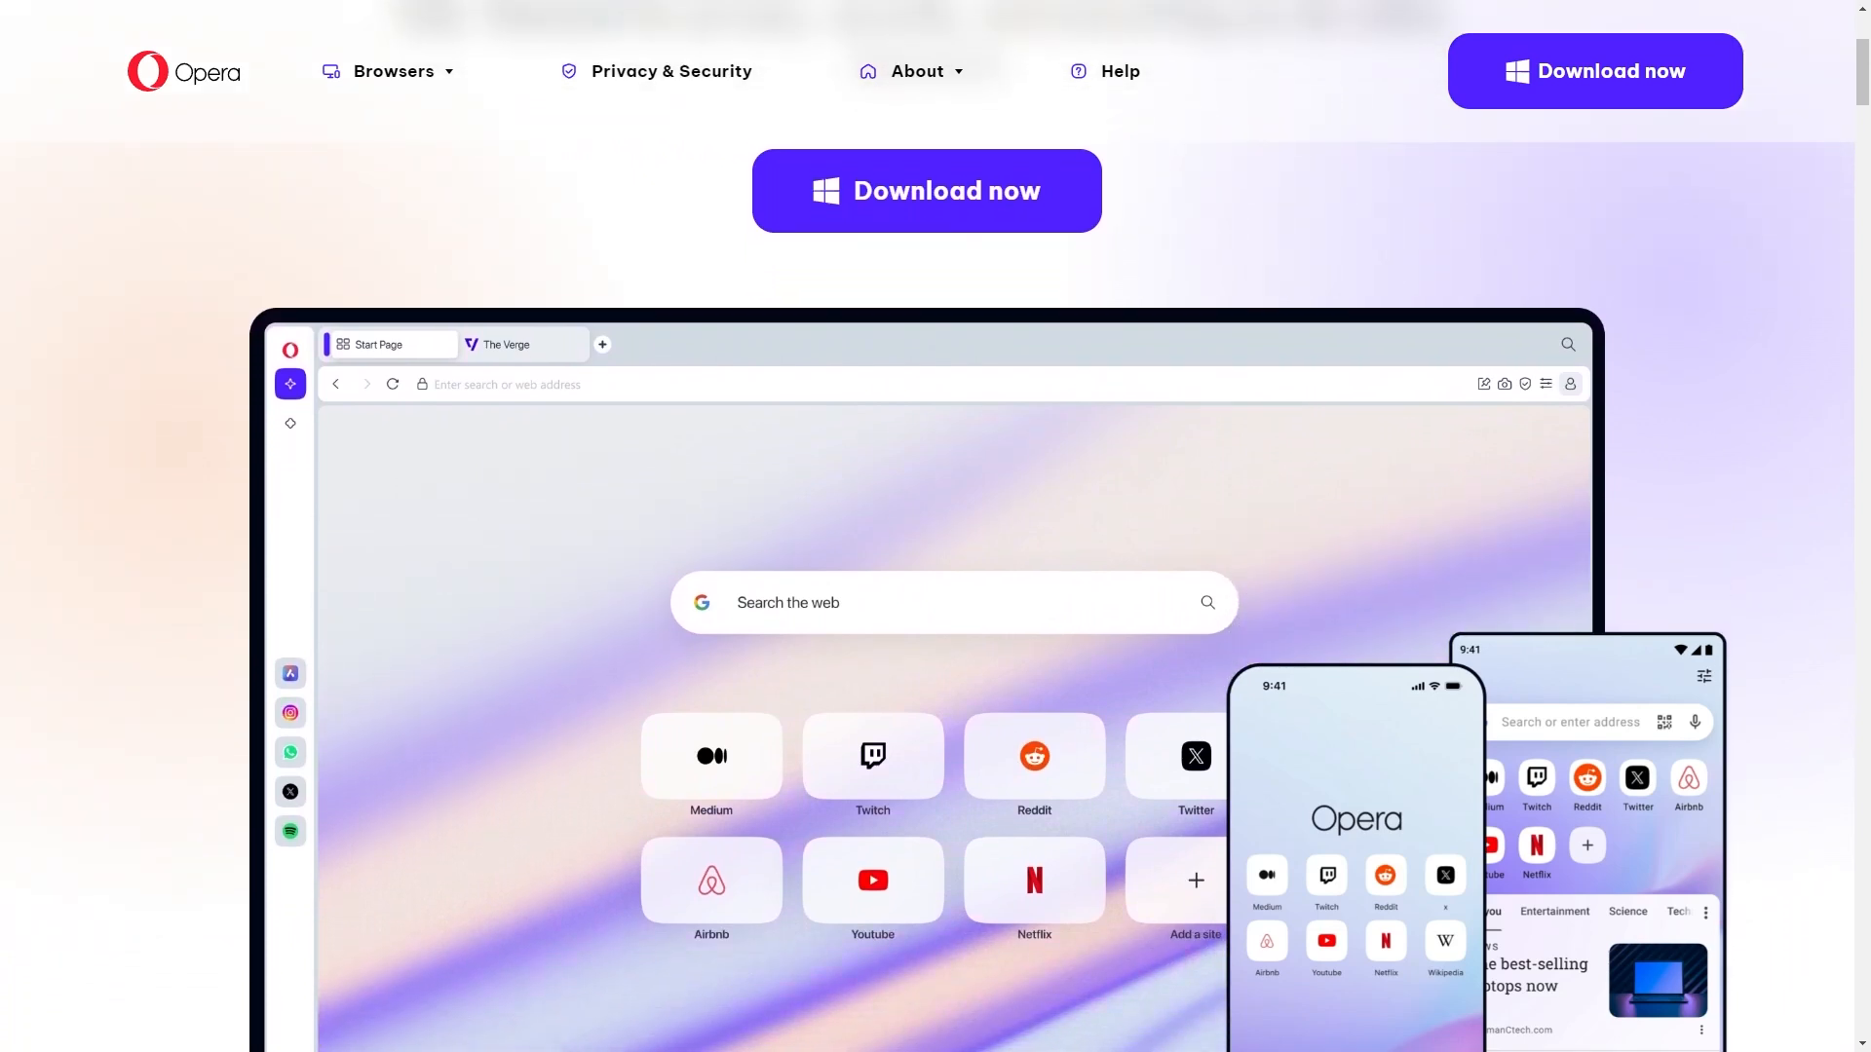
scroll(down, 3)
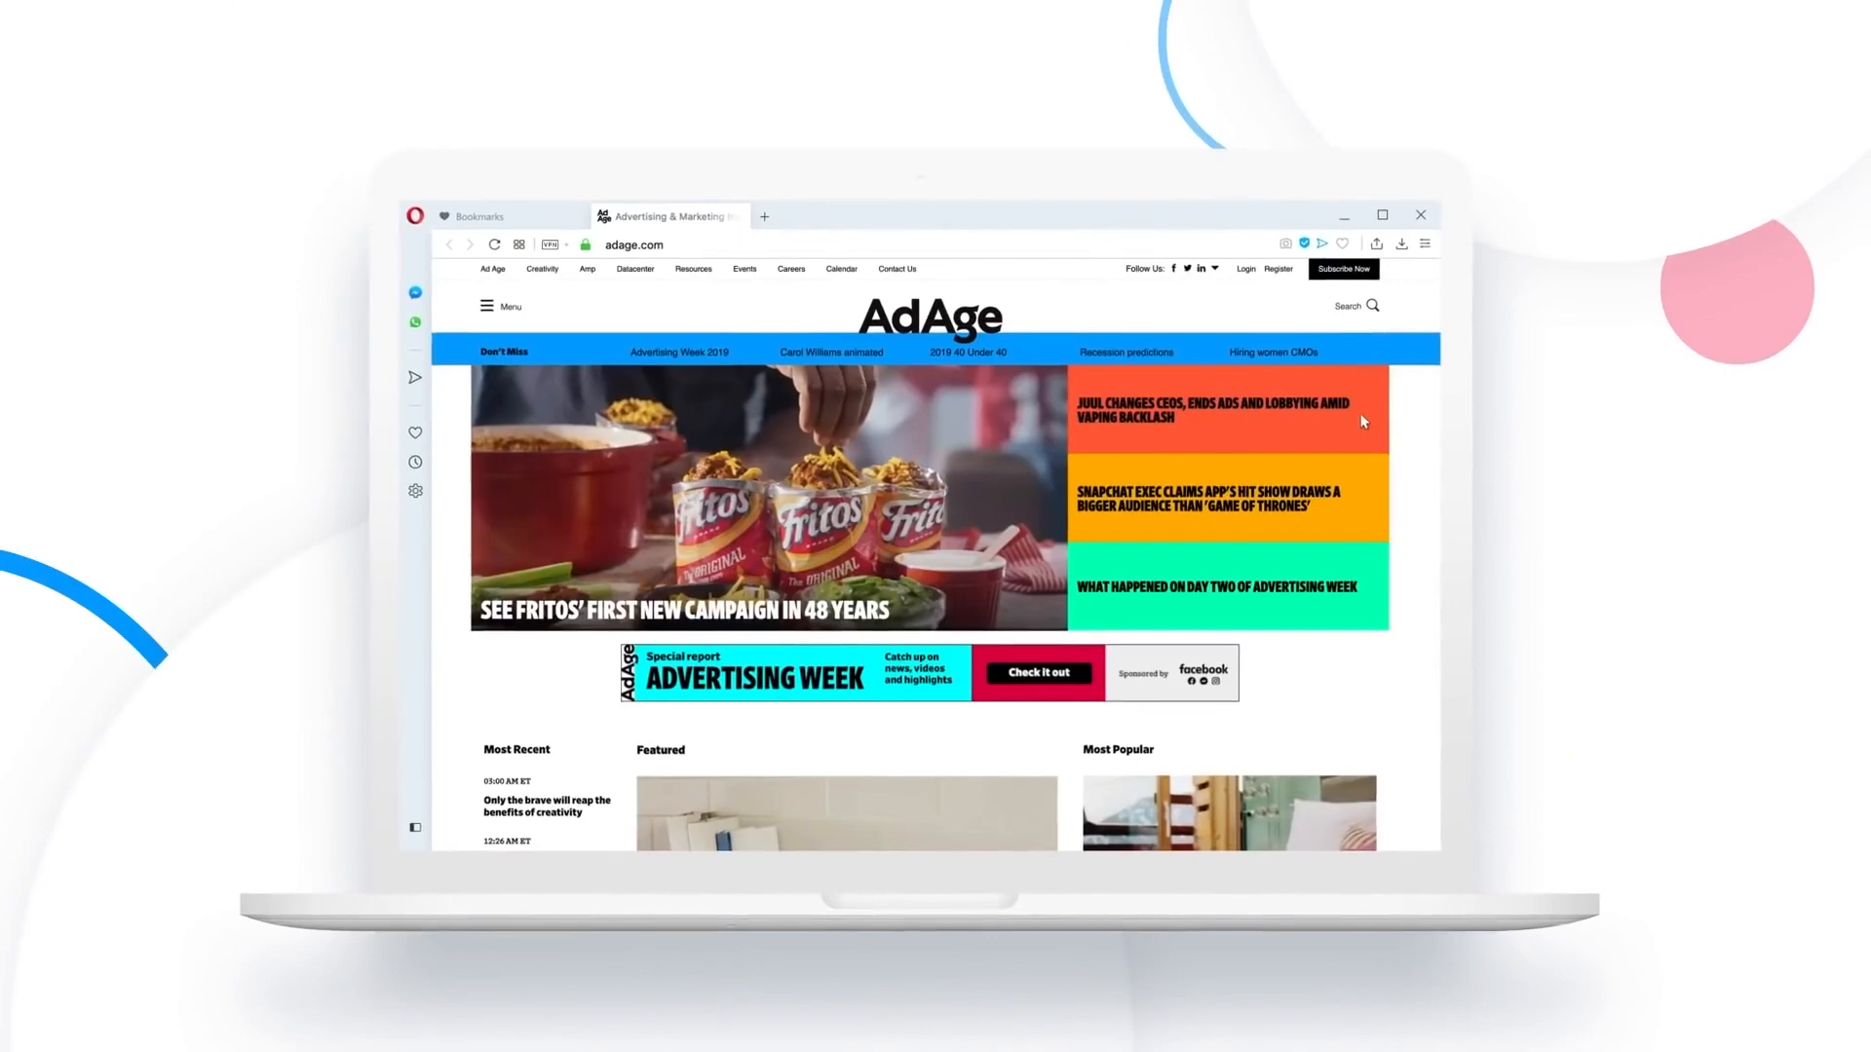
click(1304, 244)
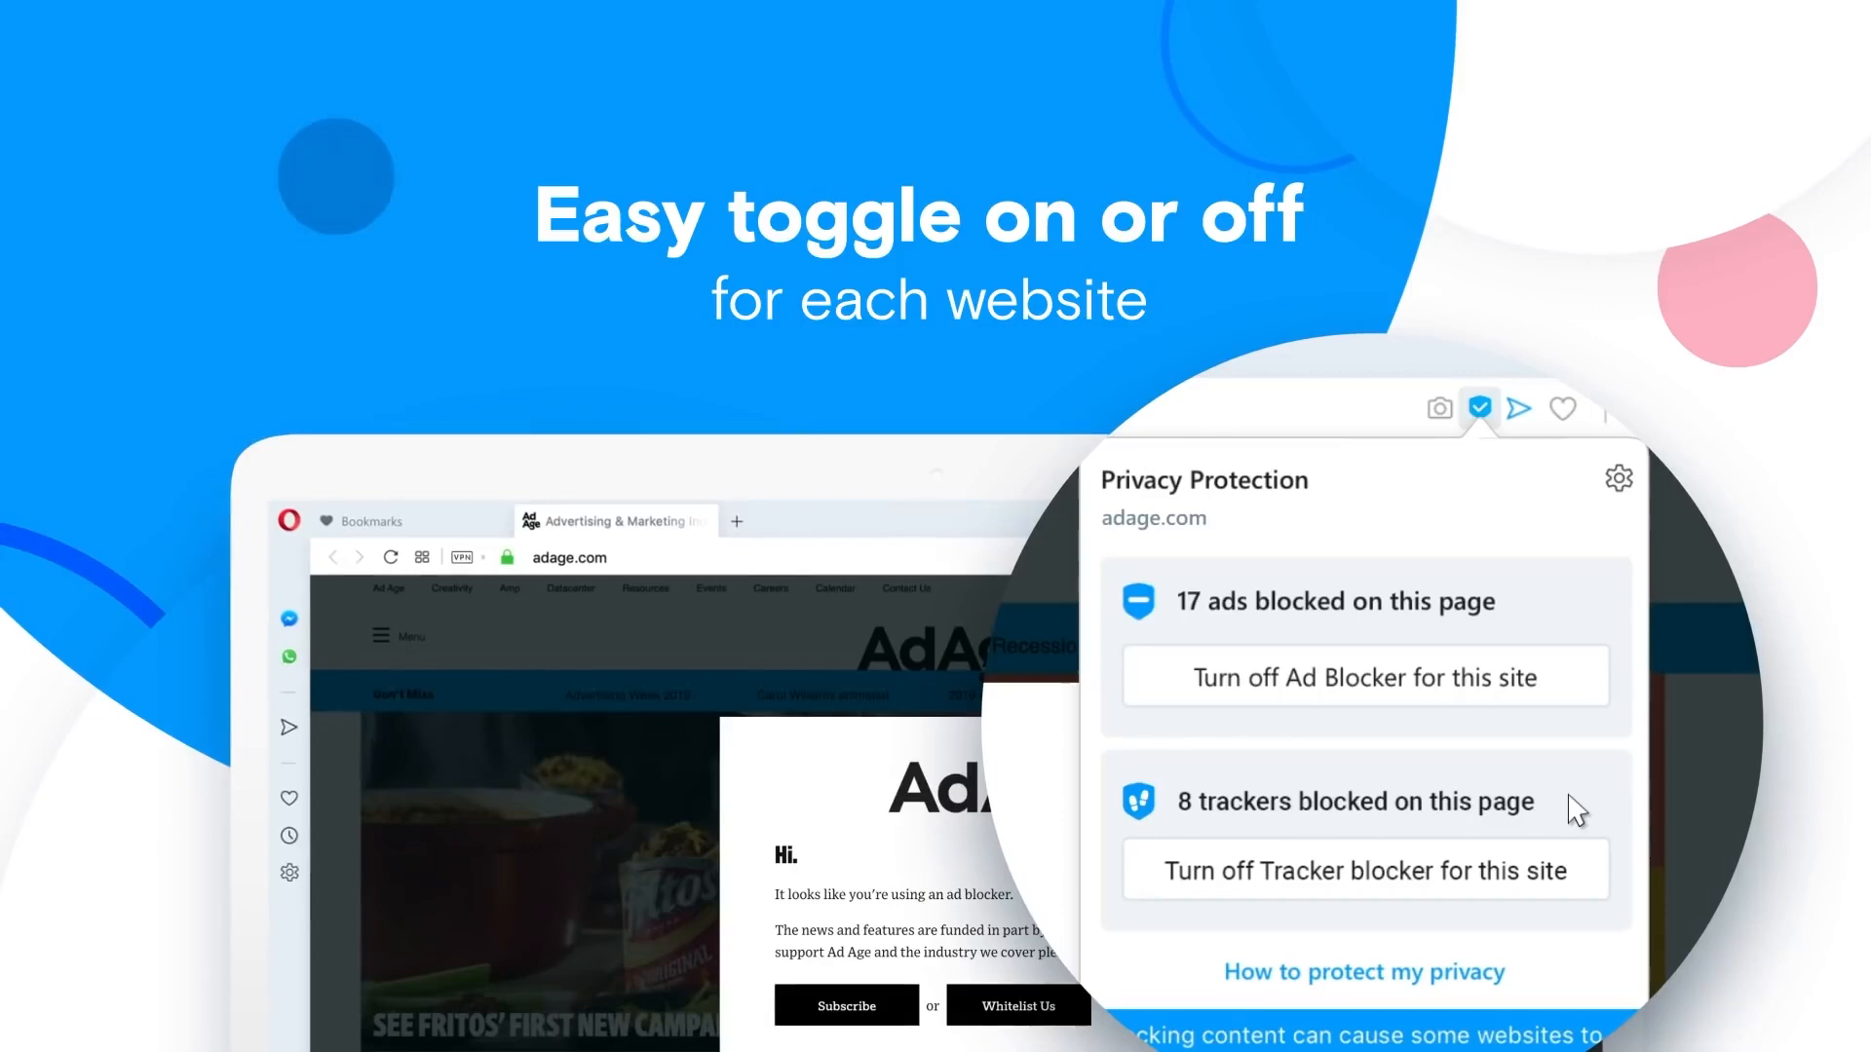
click(1364, 676)
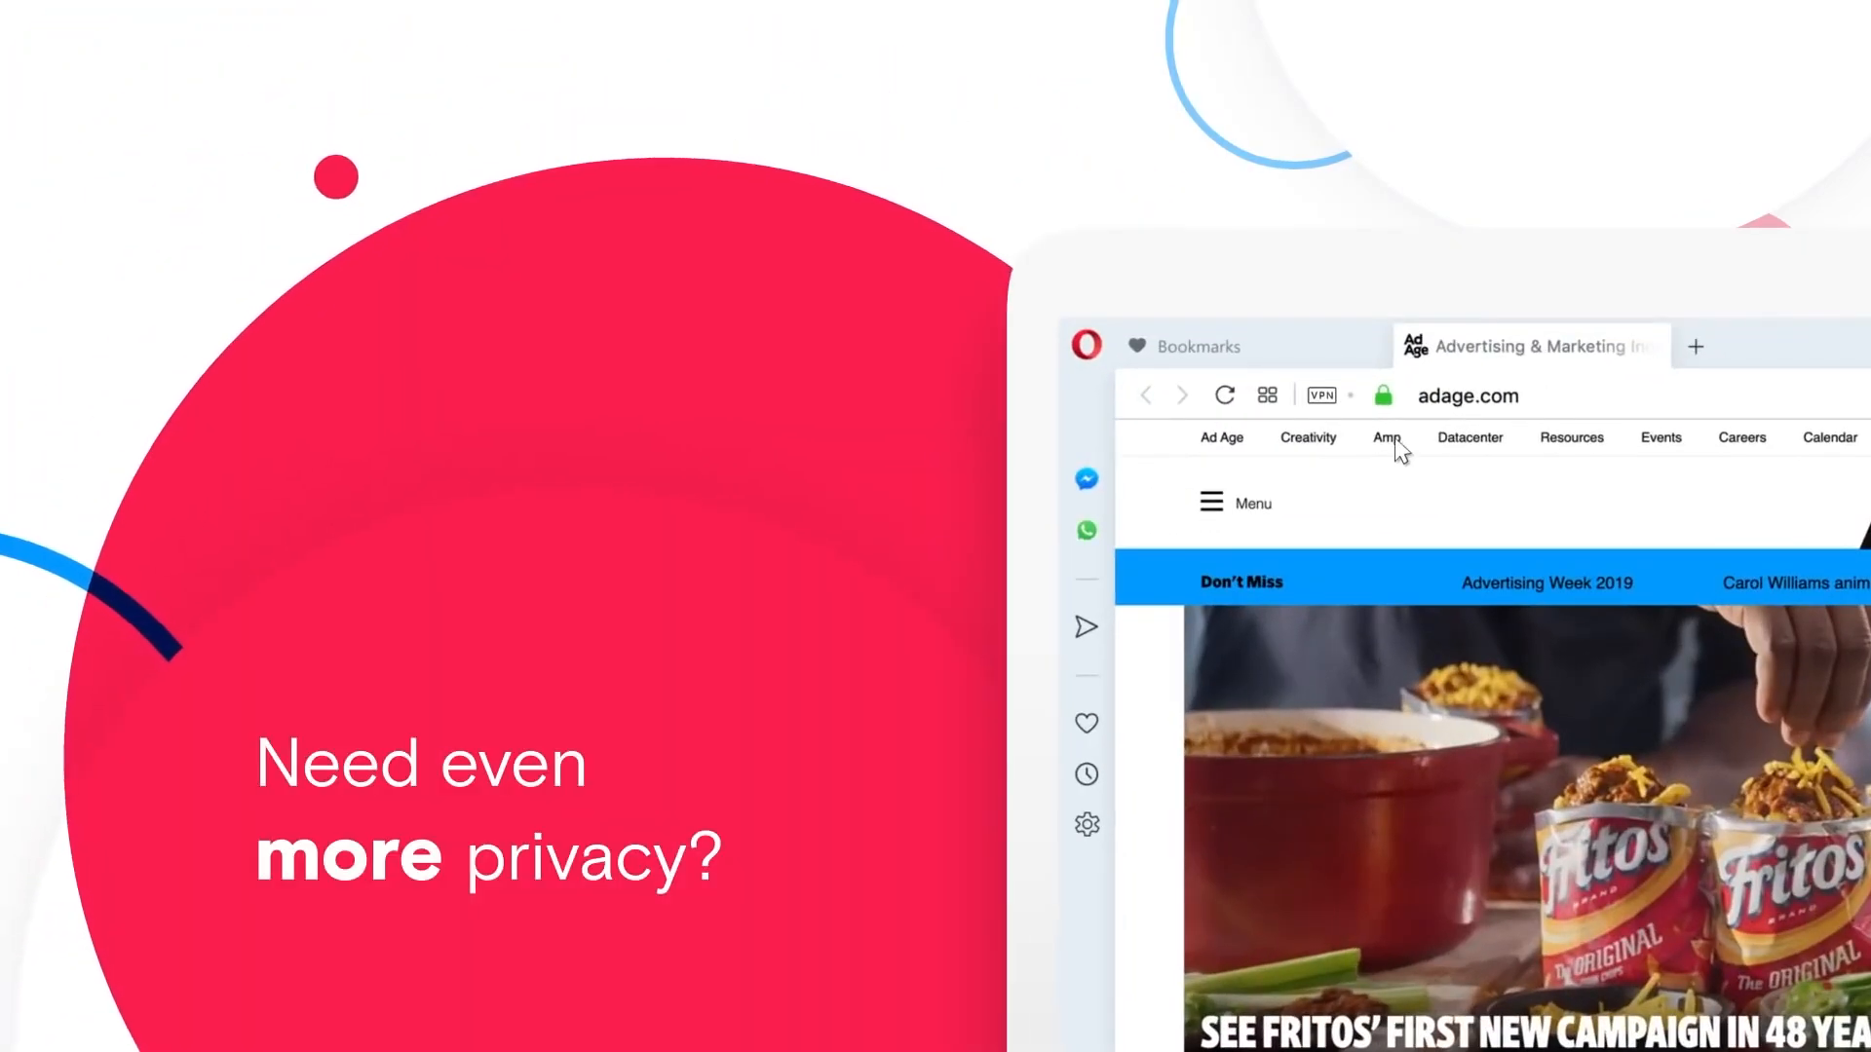
click(1319, 395)
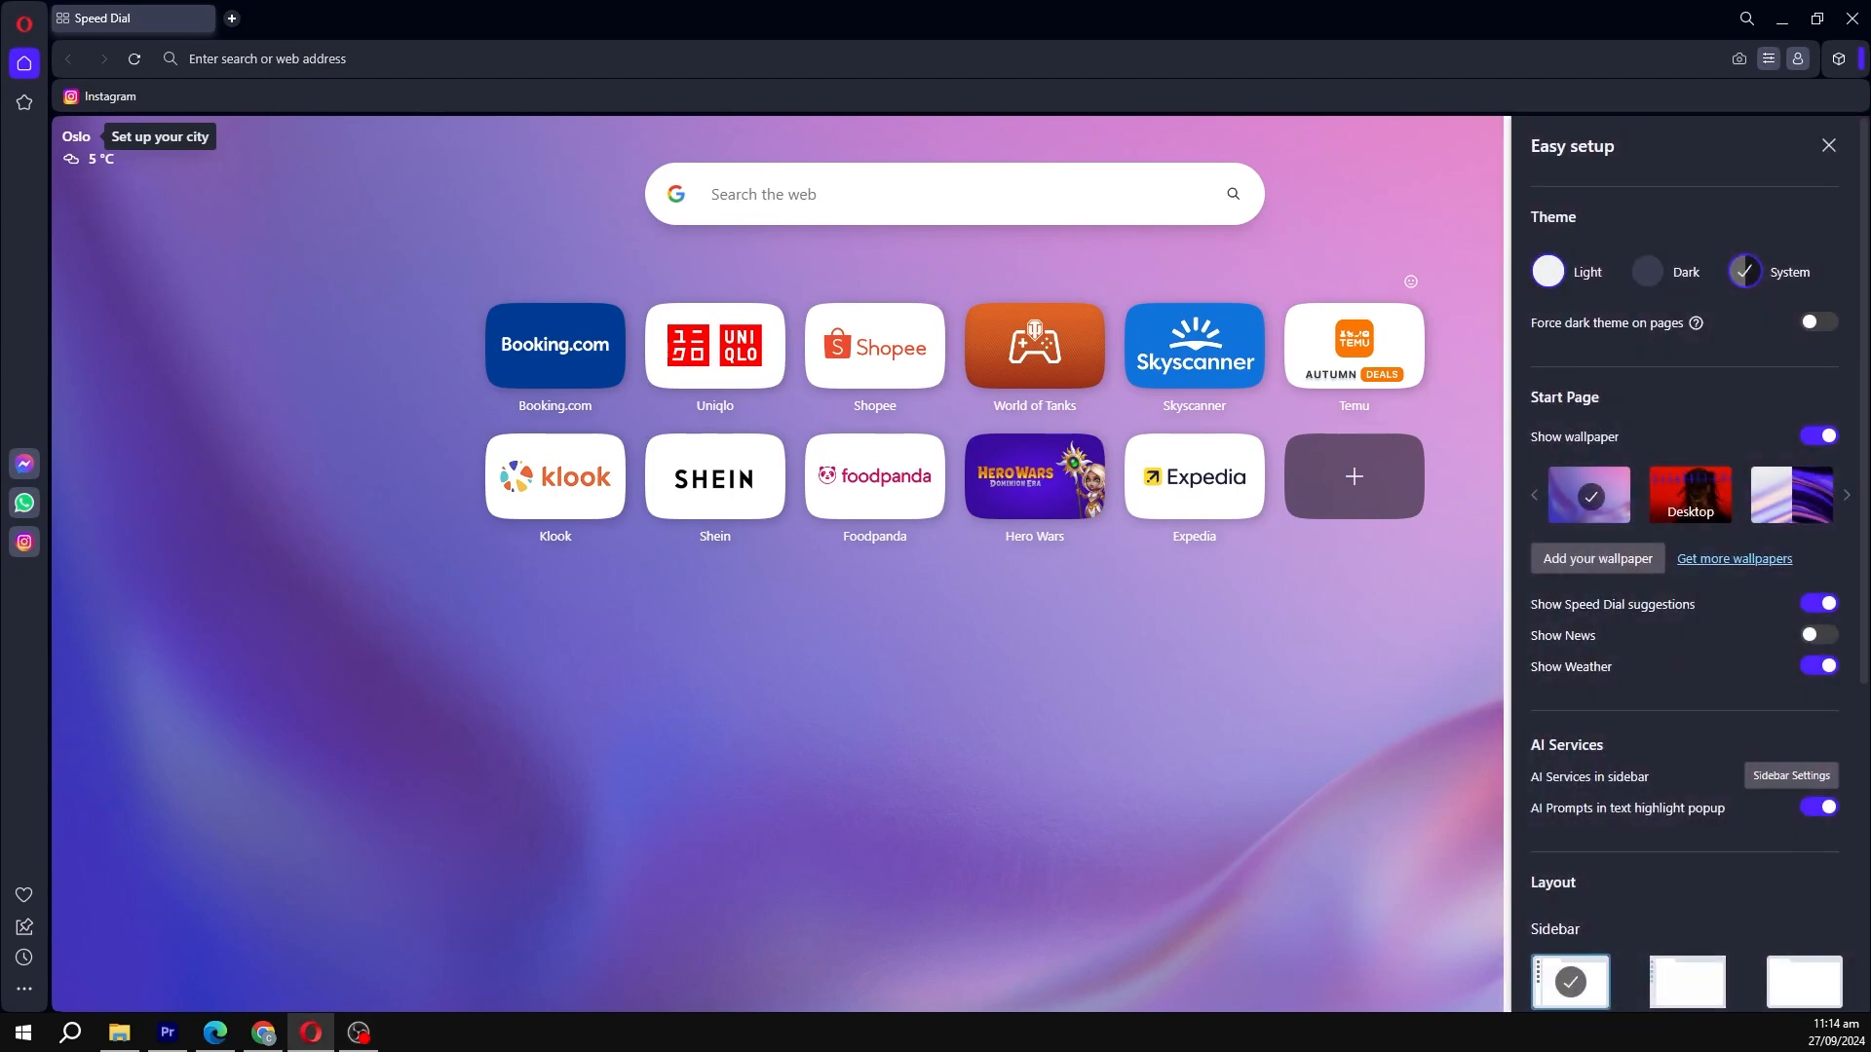
Step: In Opera's Easy Setup panel, change the theme from System to Dark
click(1648, 271)
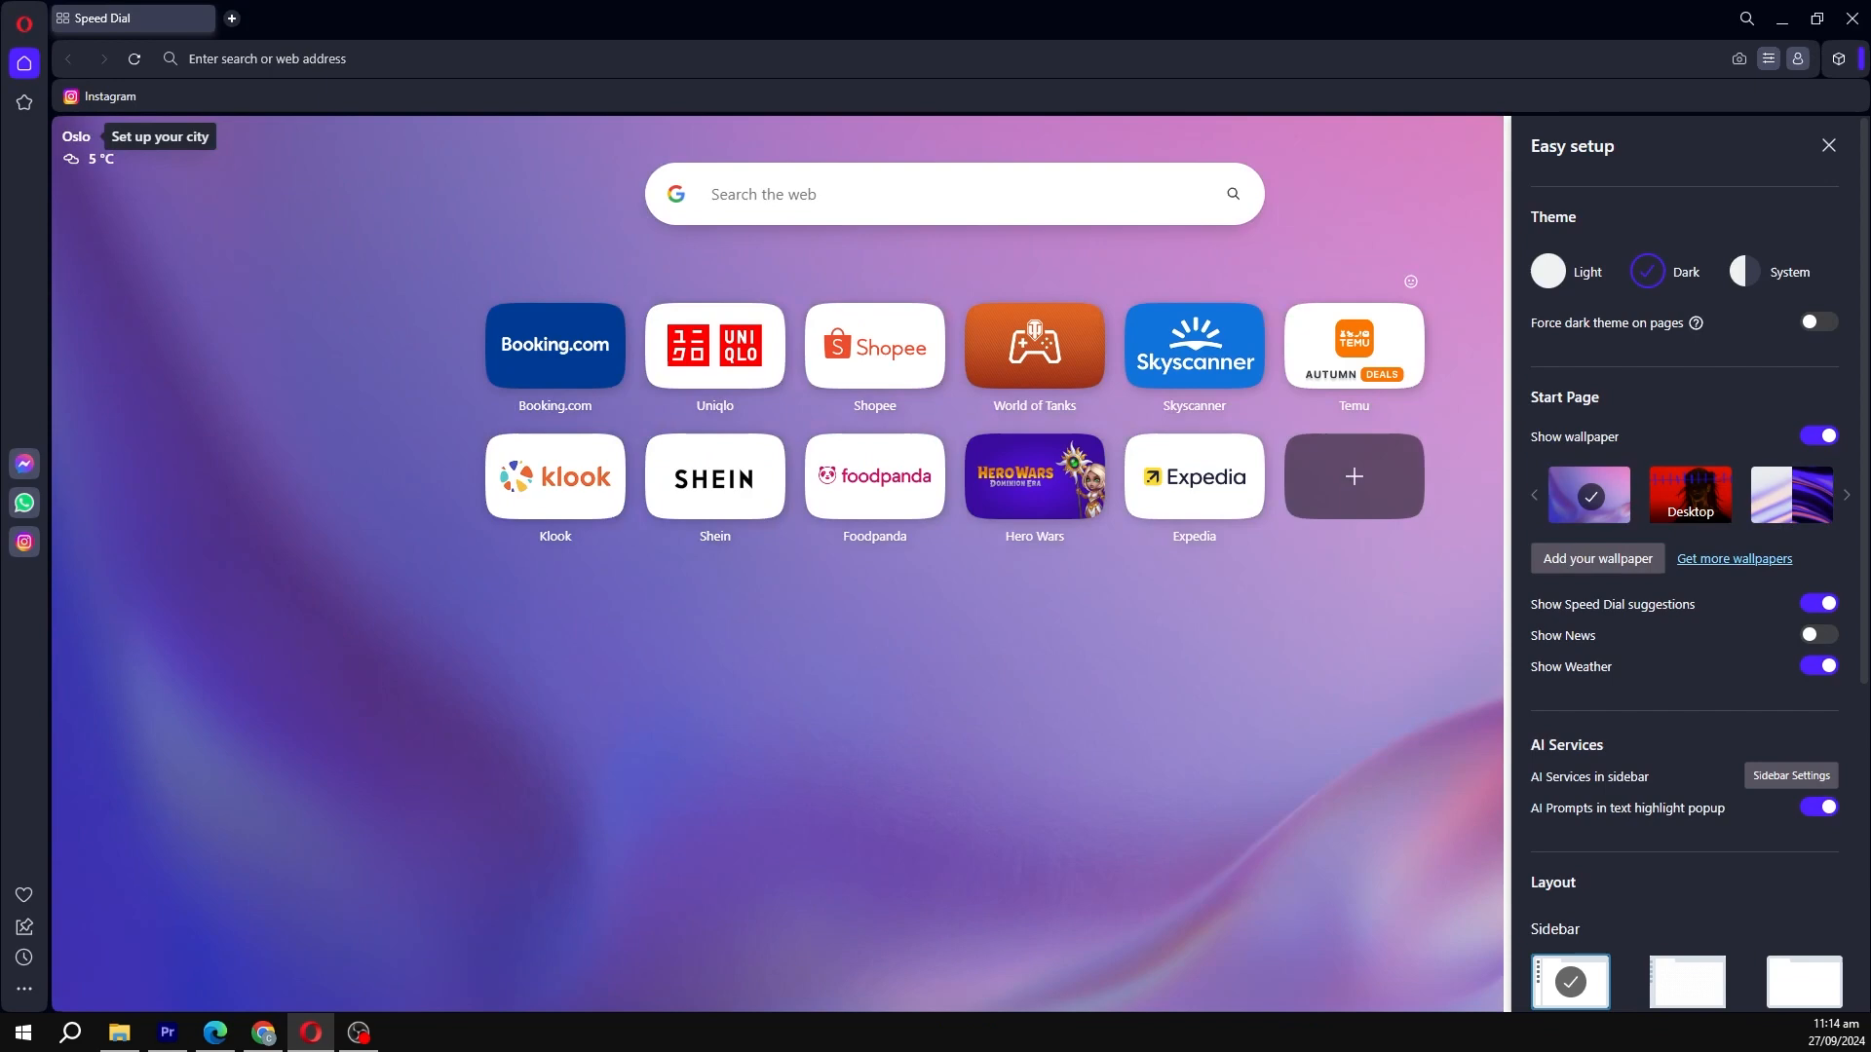
click(1742, 273)
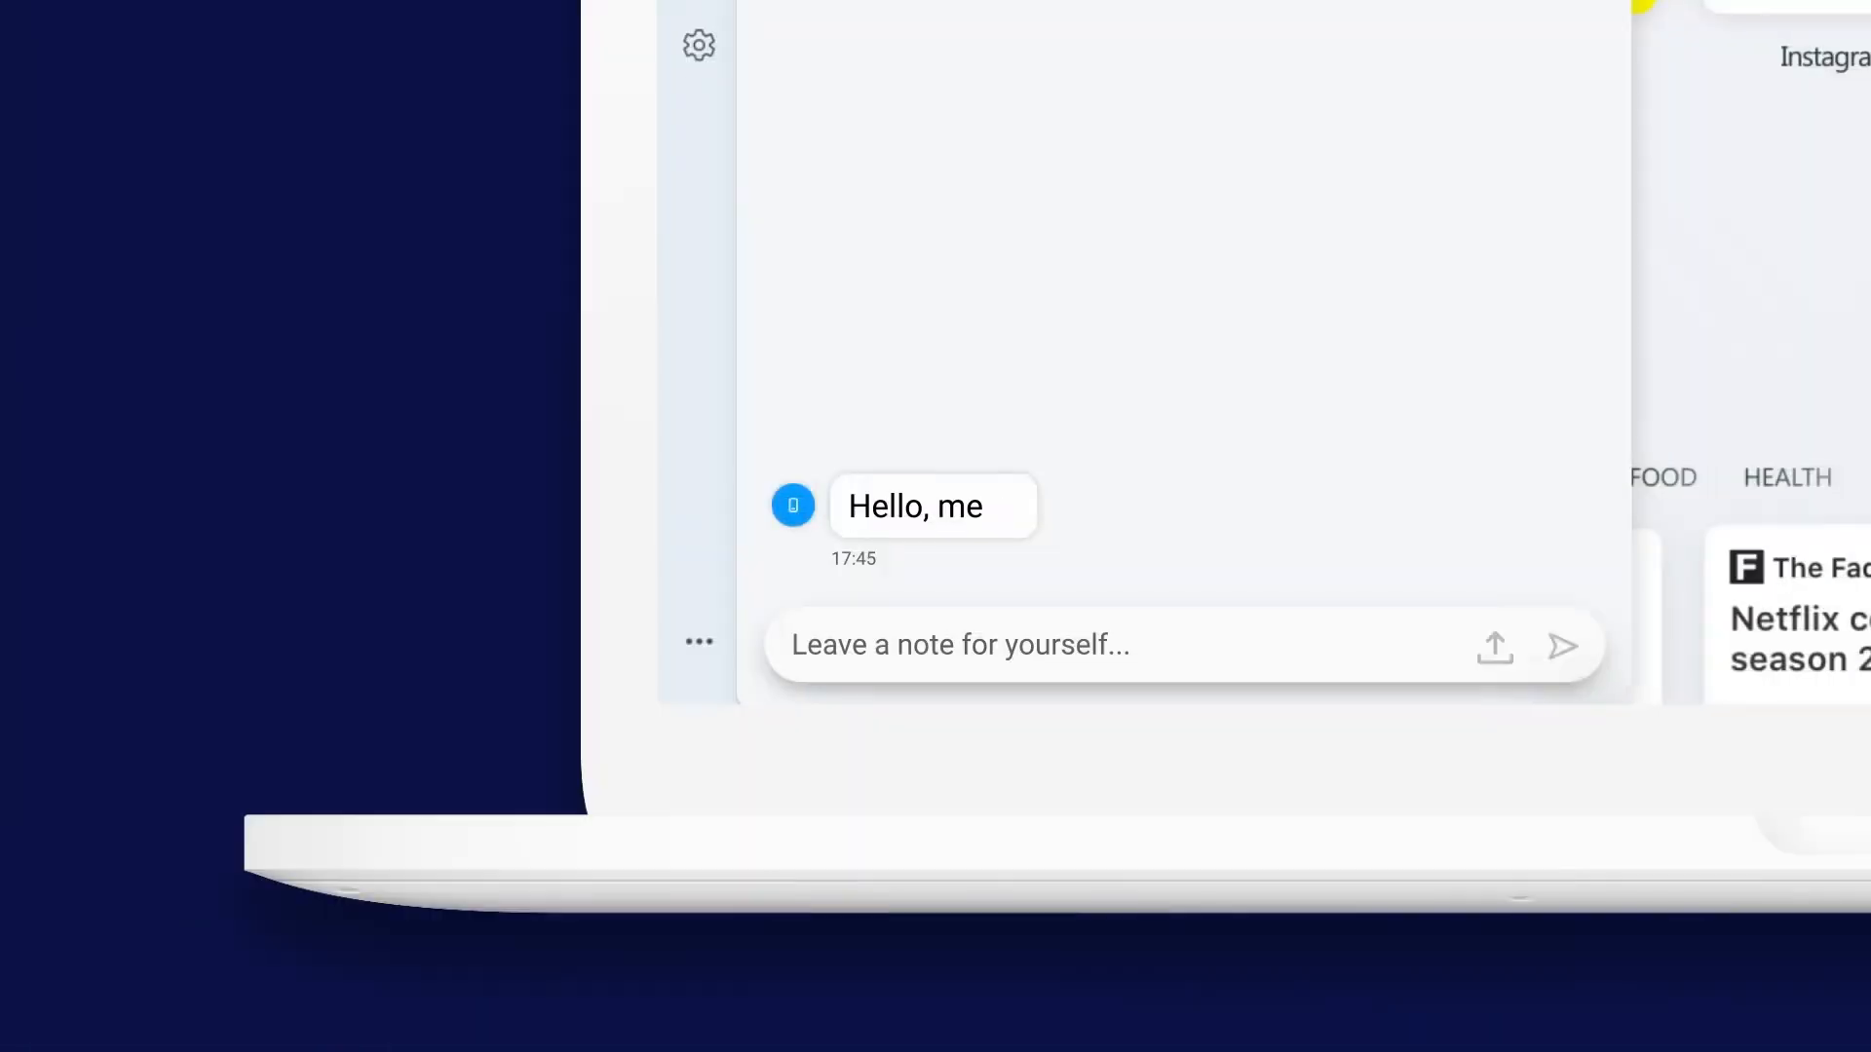
click(1561, 645)
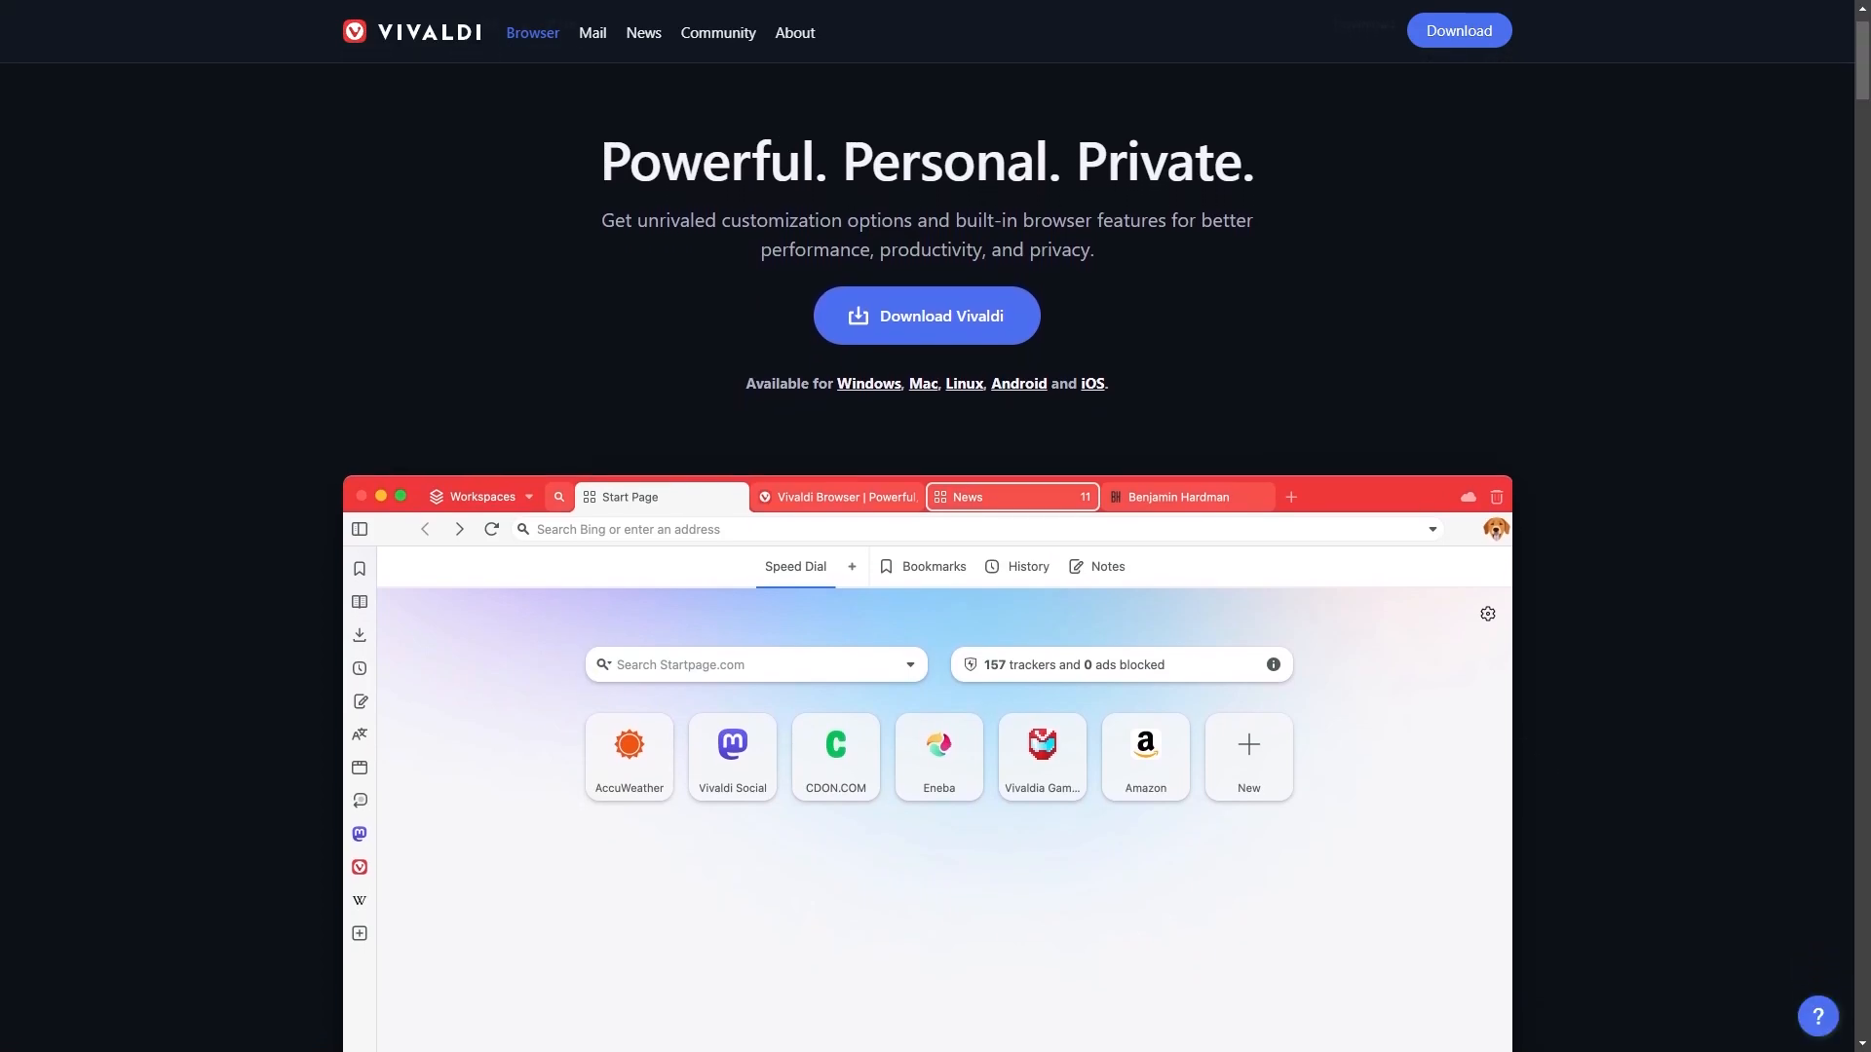
Step: Create a new Vivaldi workspace named 'Design' from the Workspaces menu
scroll(down, 3)
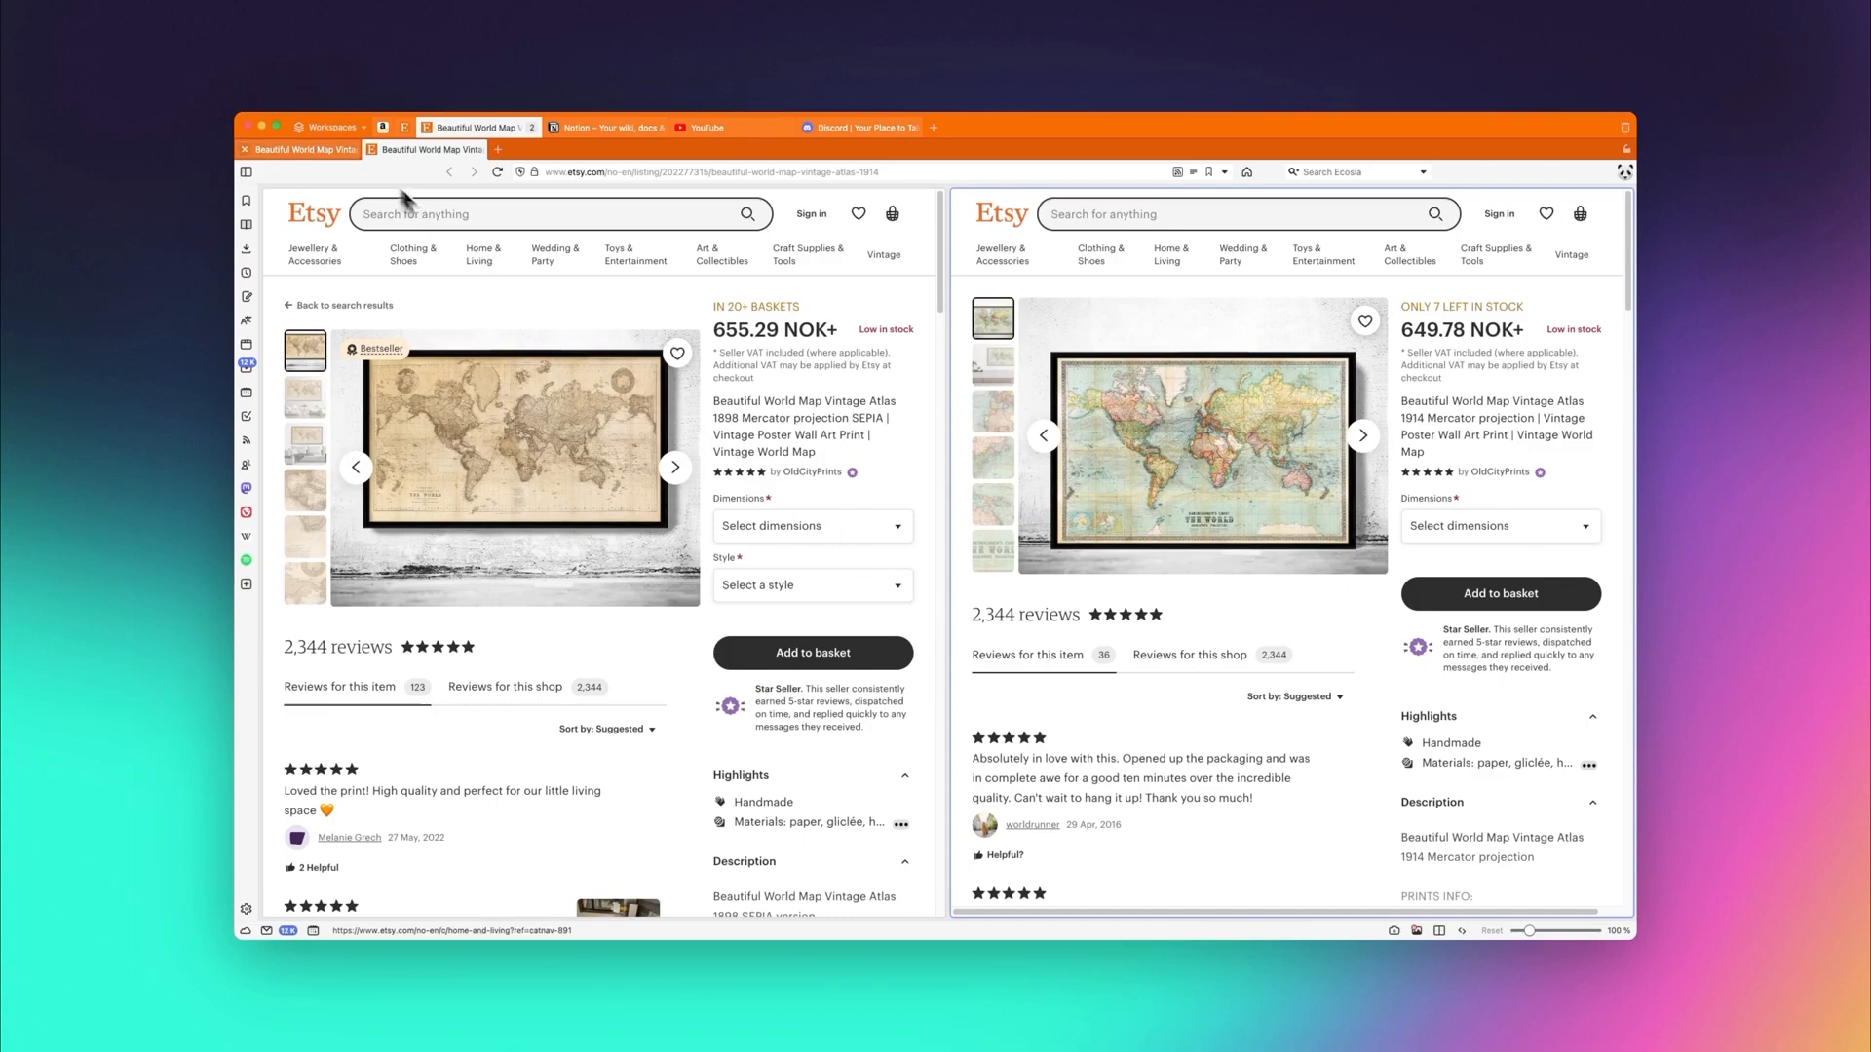
click(331, 128)
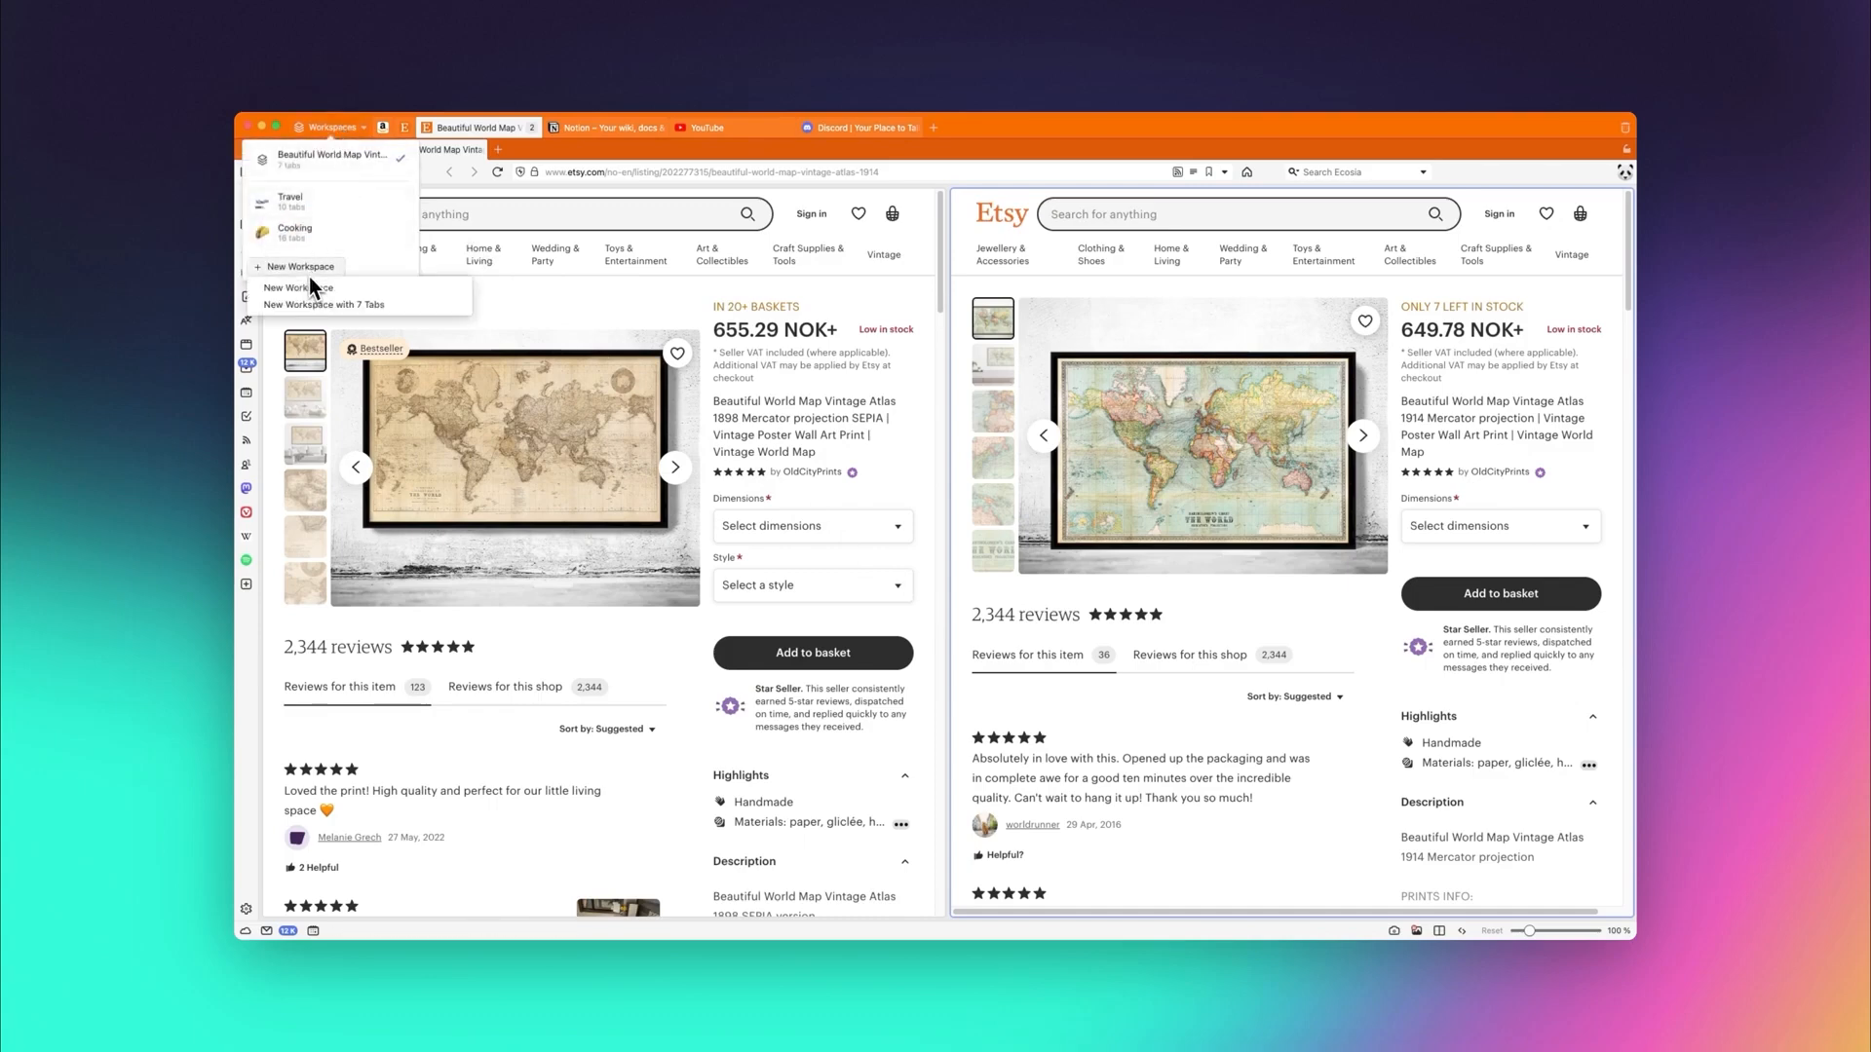
click(296, 267)
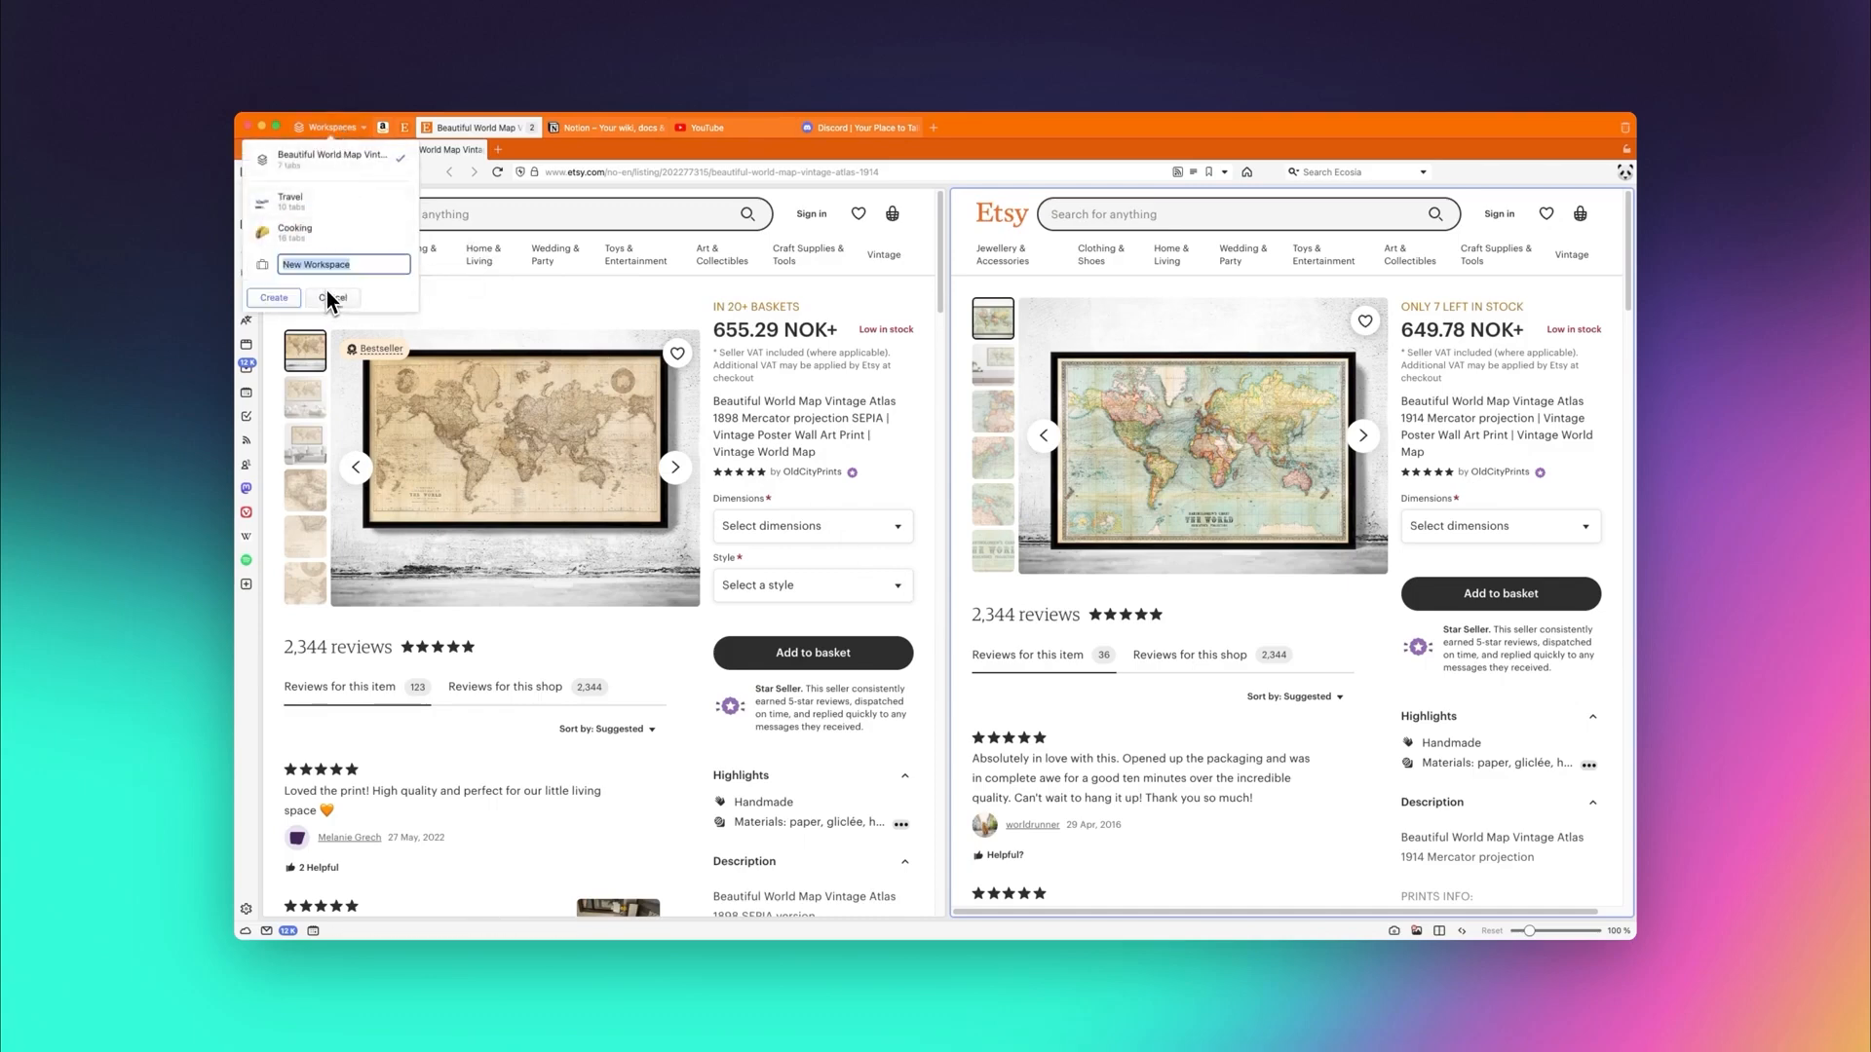
text(Design)
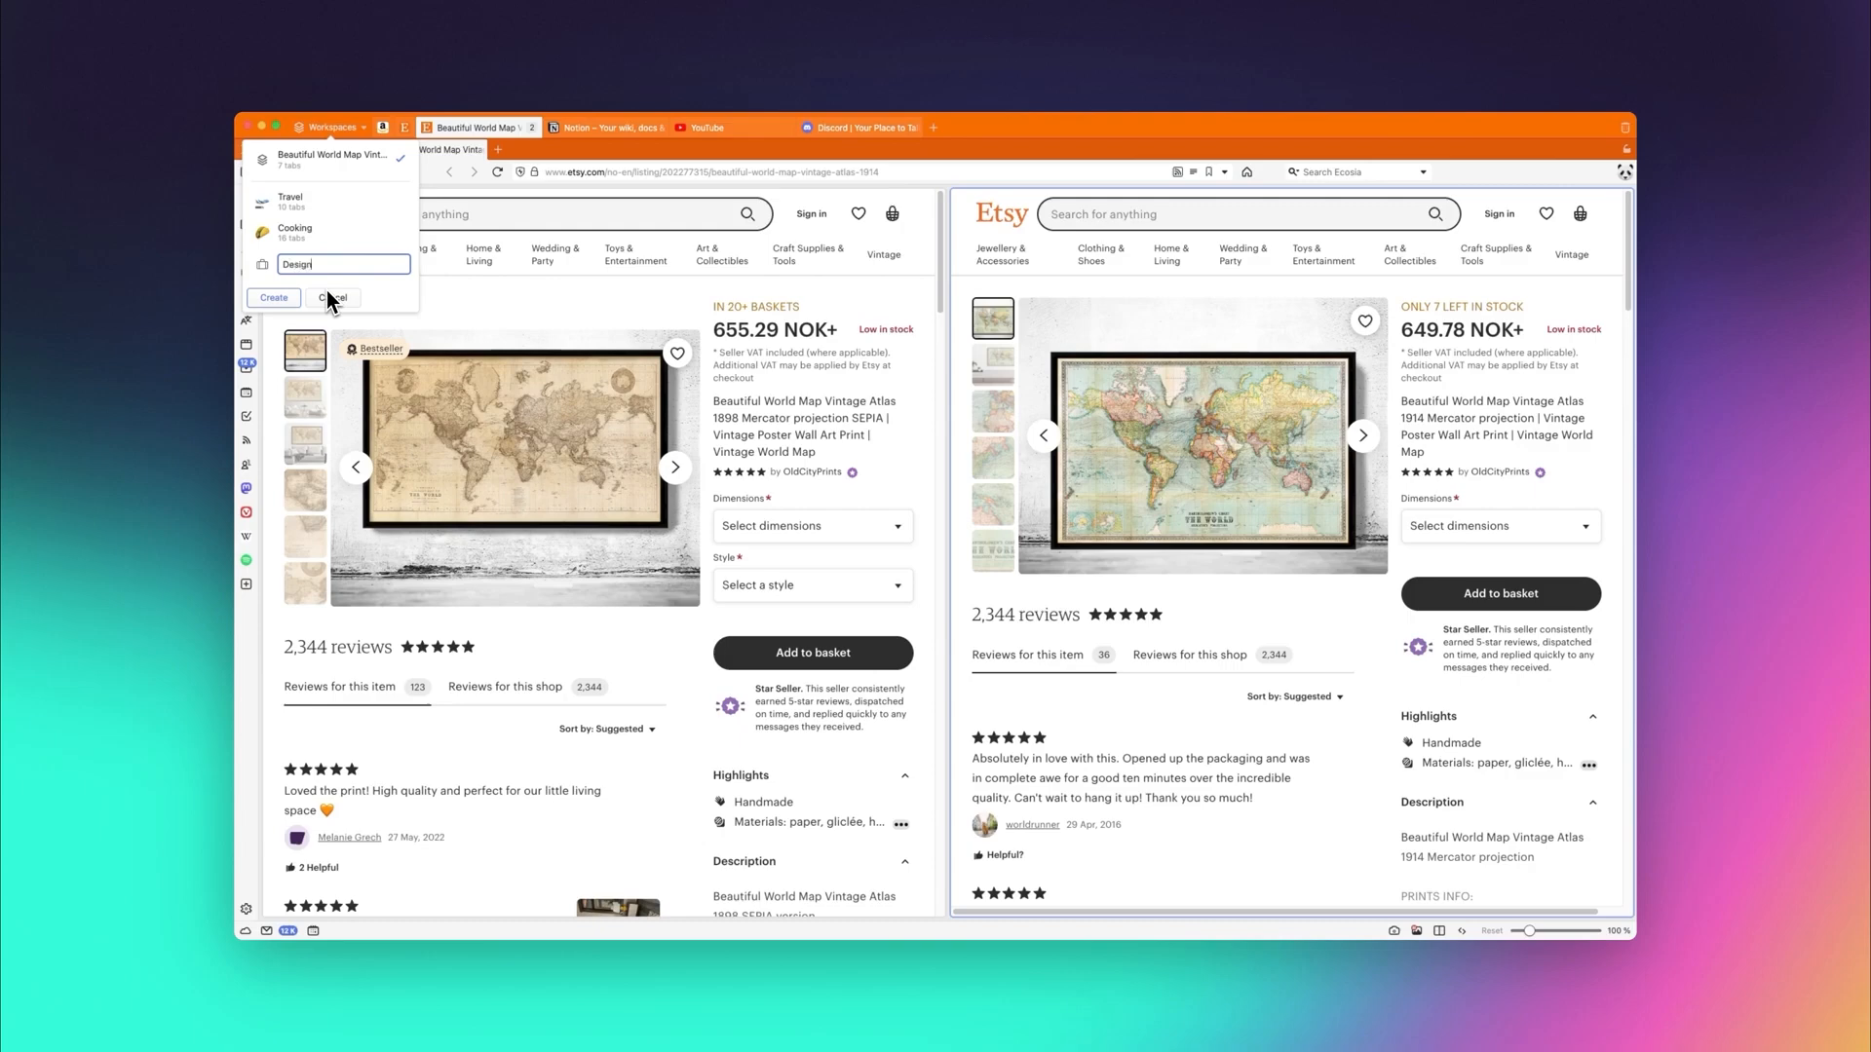
click(260, 264)
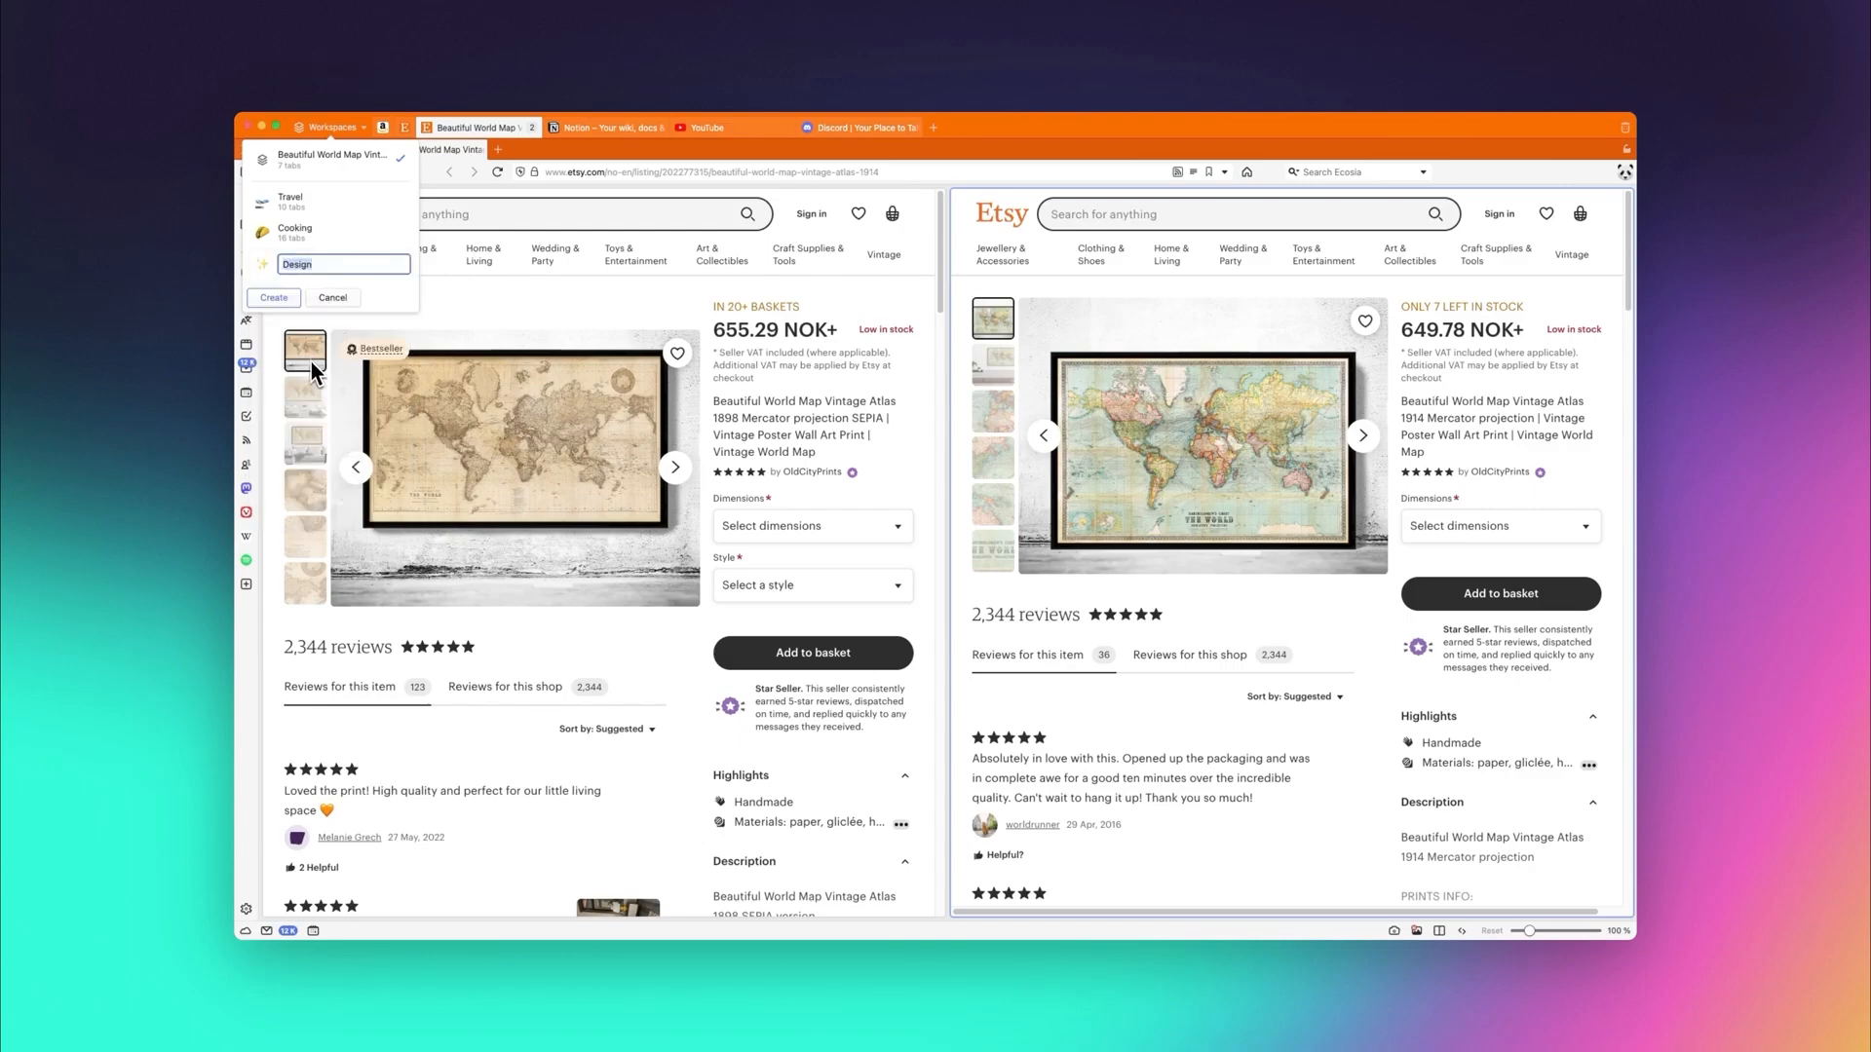
click(273, 296)
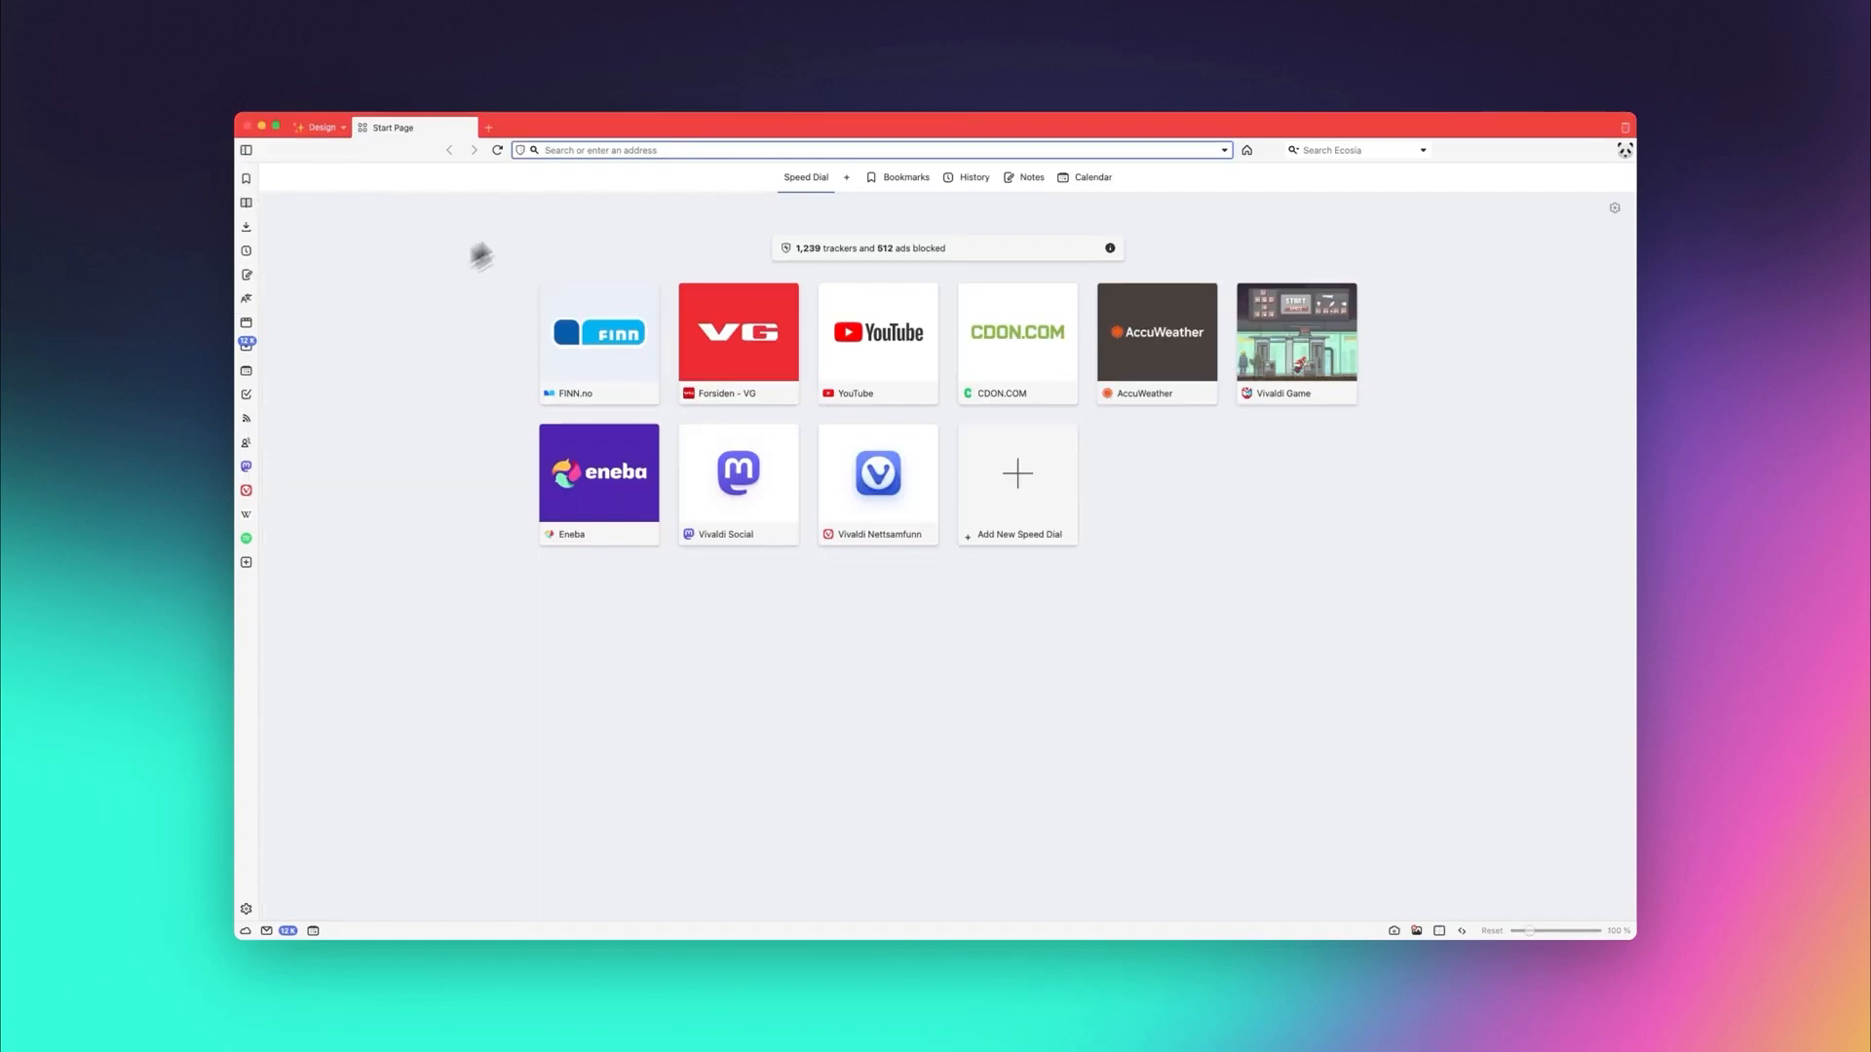
Step: Load thedesignfiles.net inside the new Design workspace
text(thedesignfiles.net/)
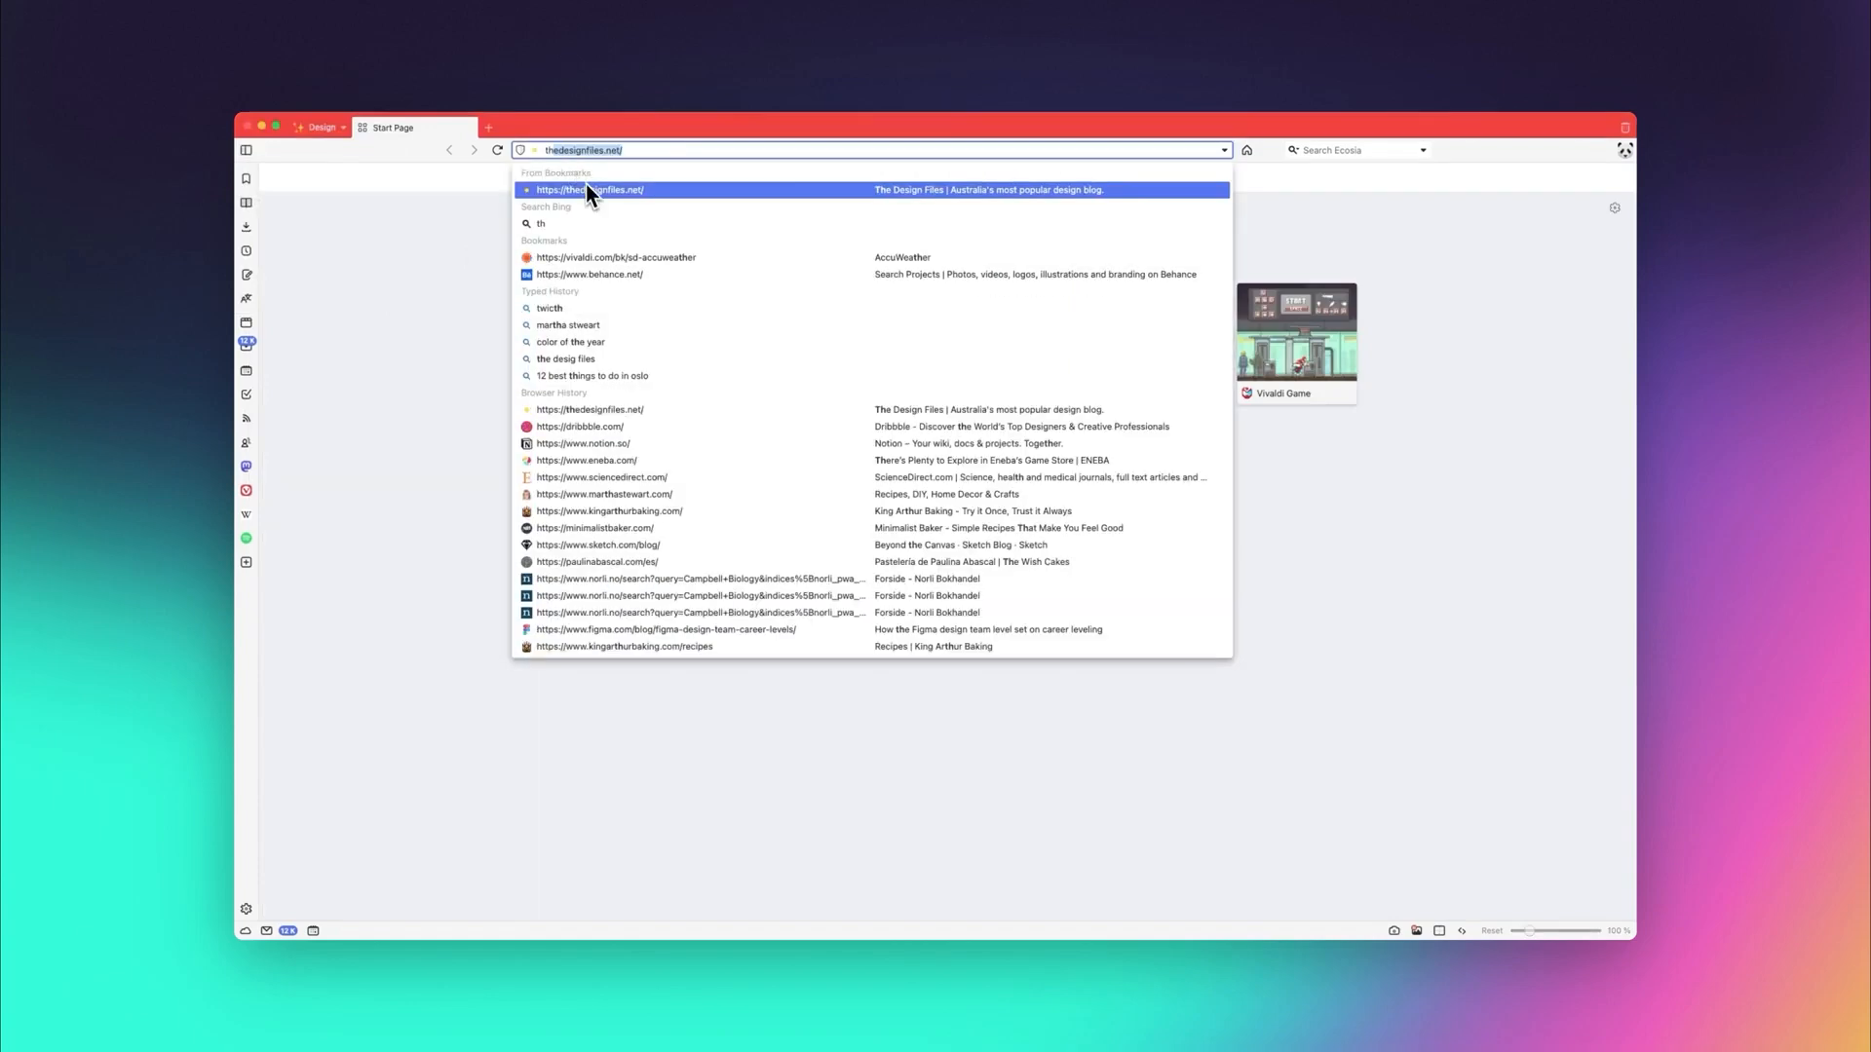
click(589, 189)
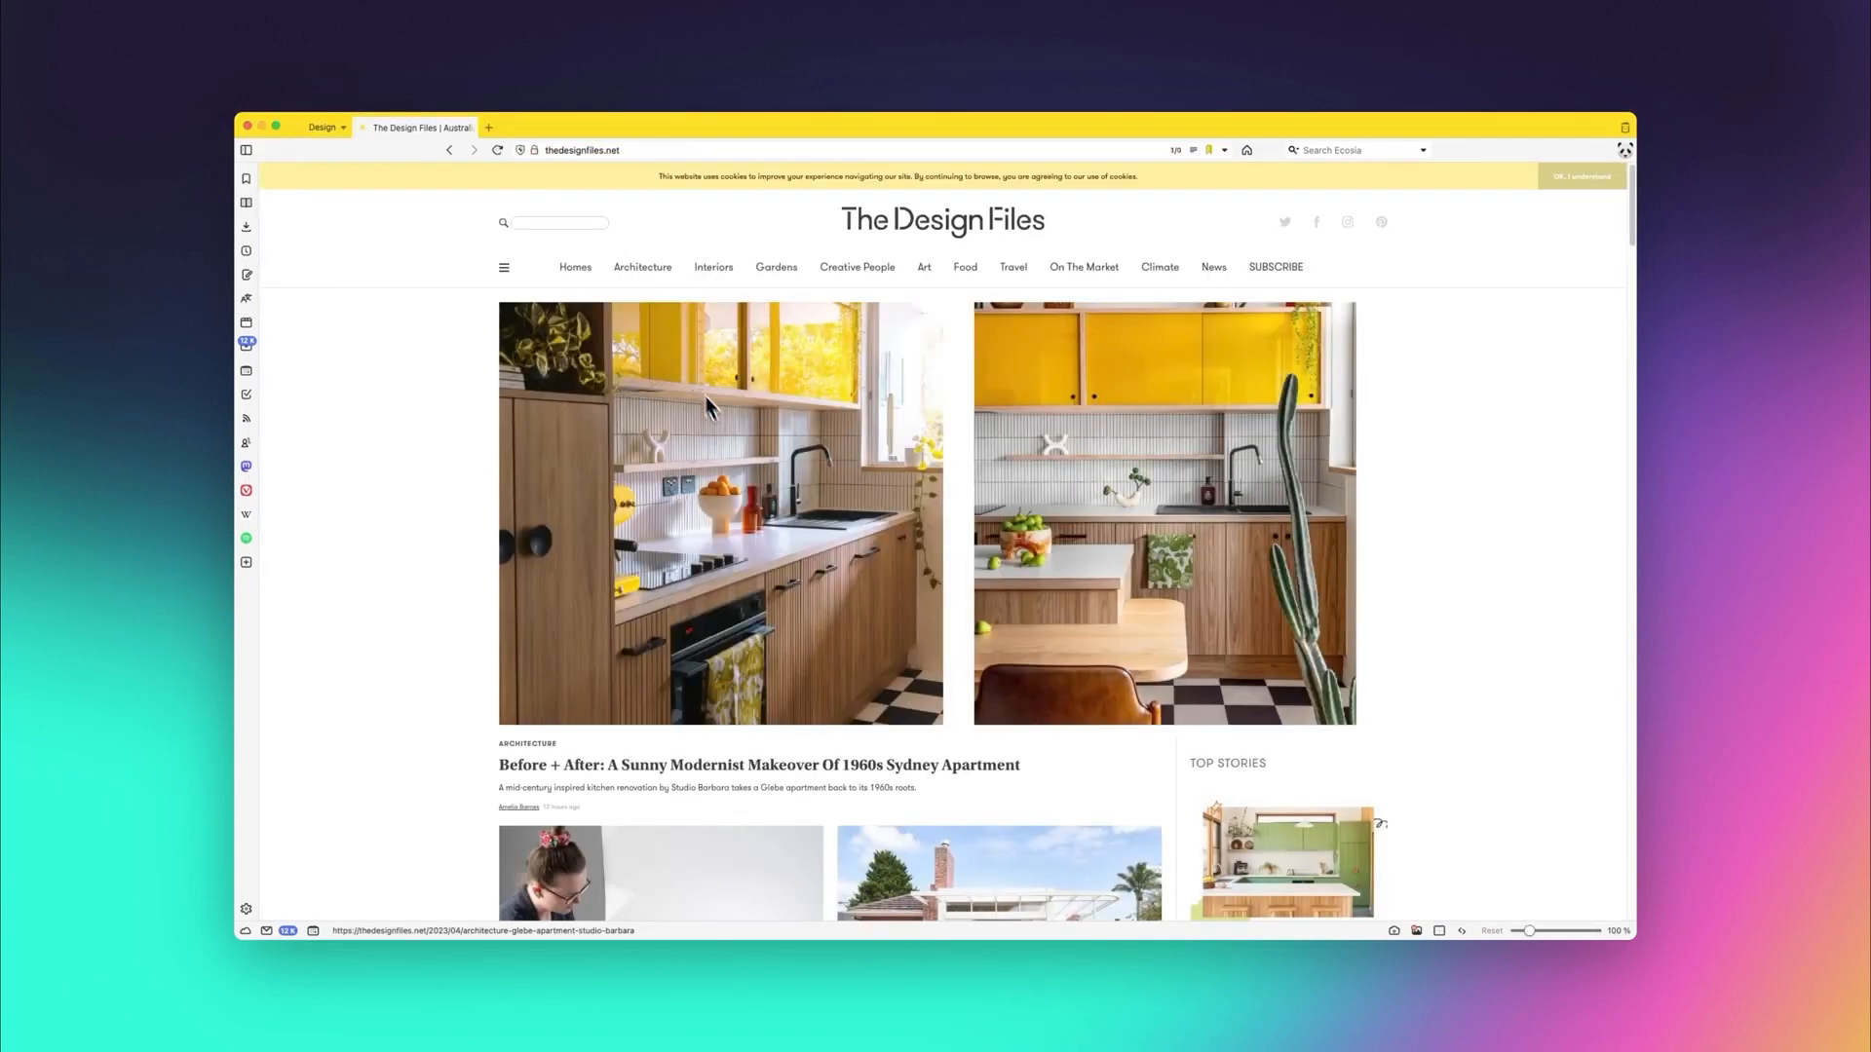
mouse_move(832, 522)
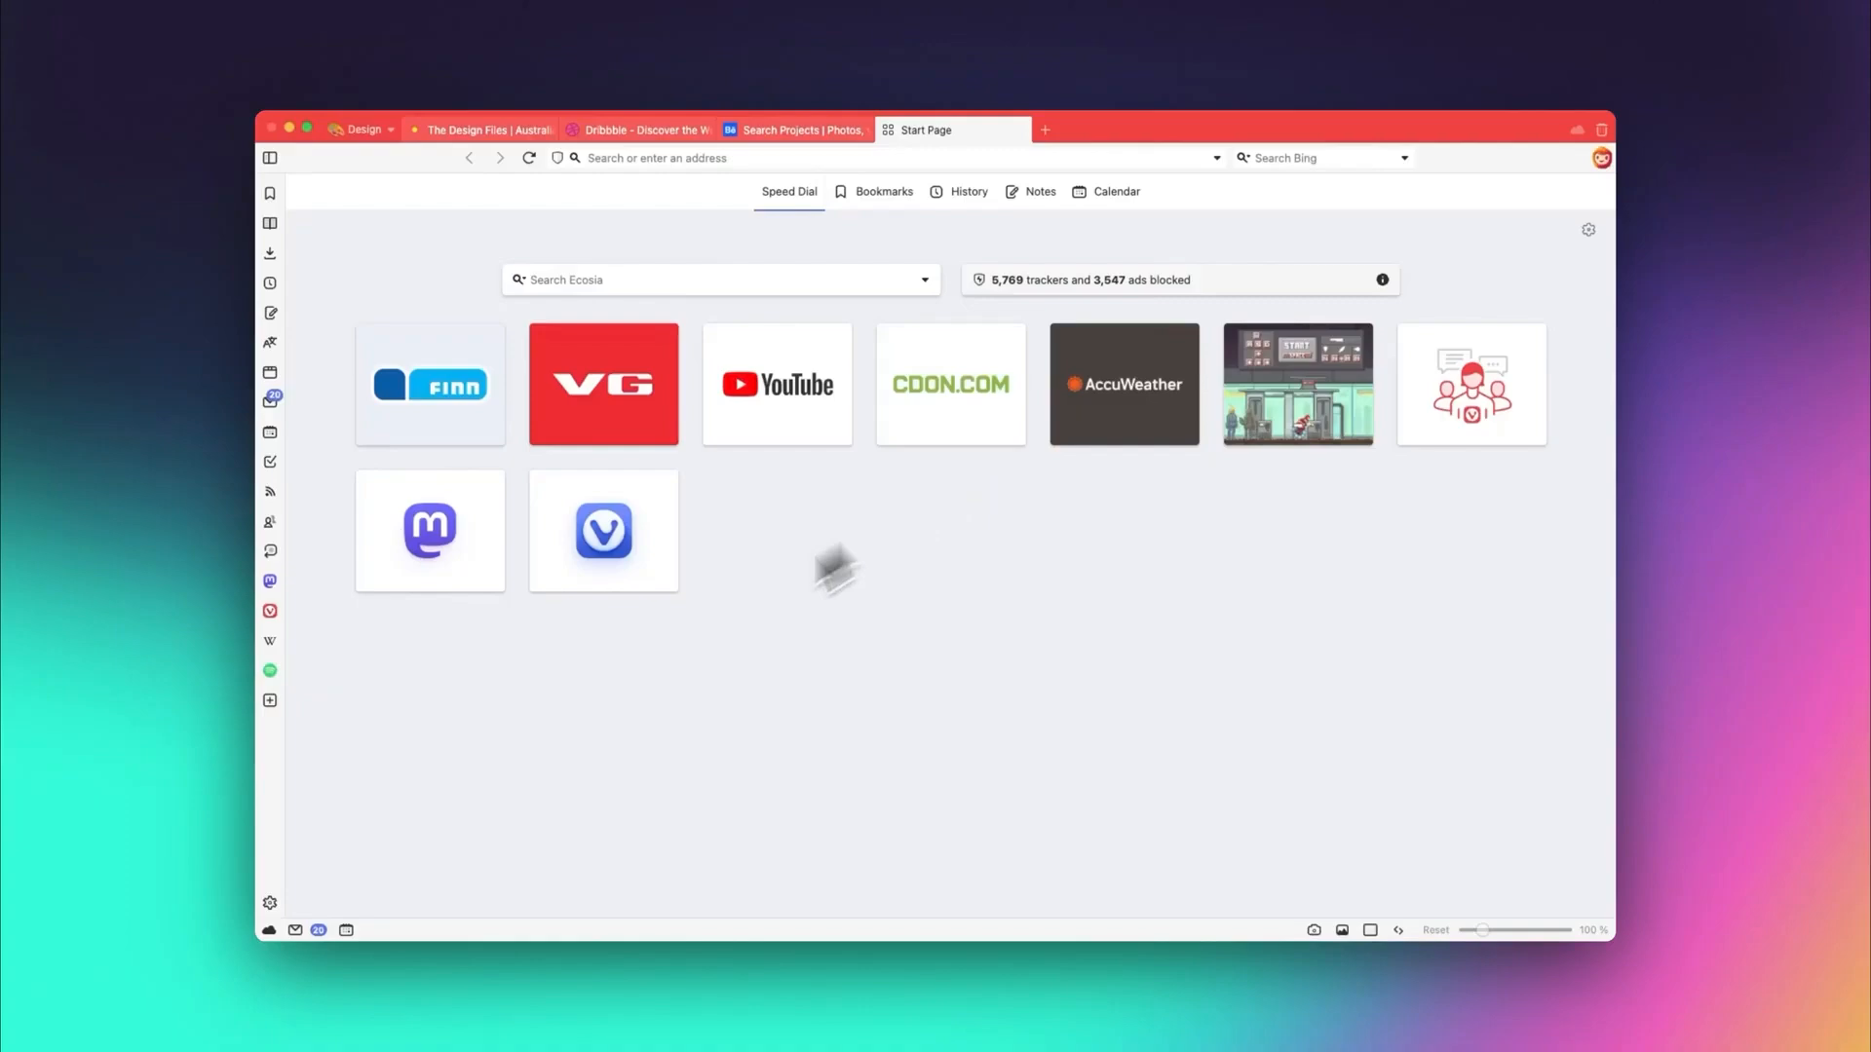
Step: Apply the Beach theme from Vivaldi's theme settings
click(269, 902)
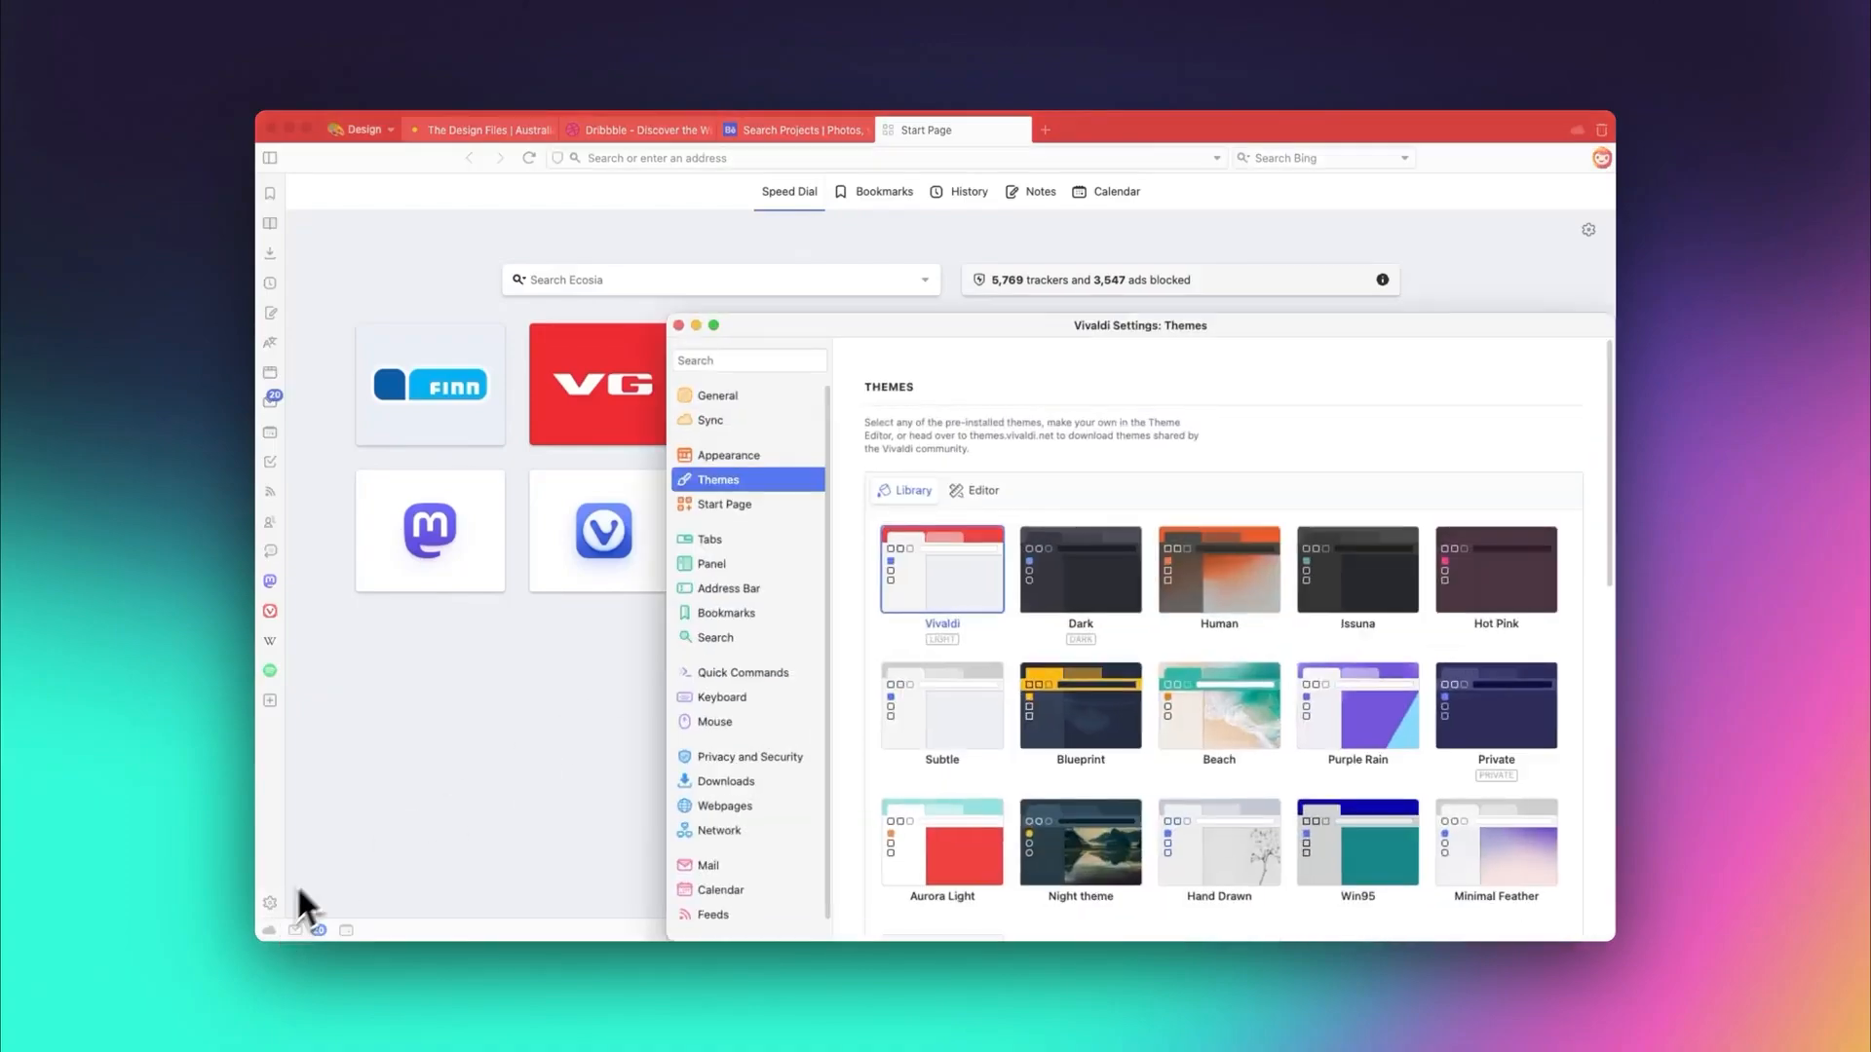
click(1078, 569)
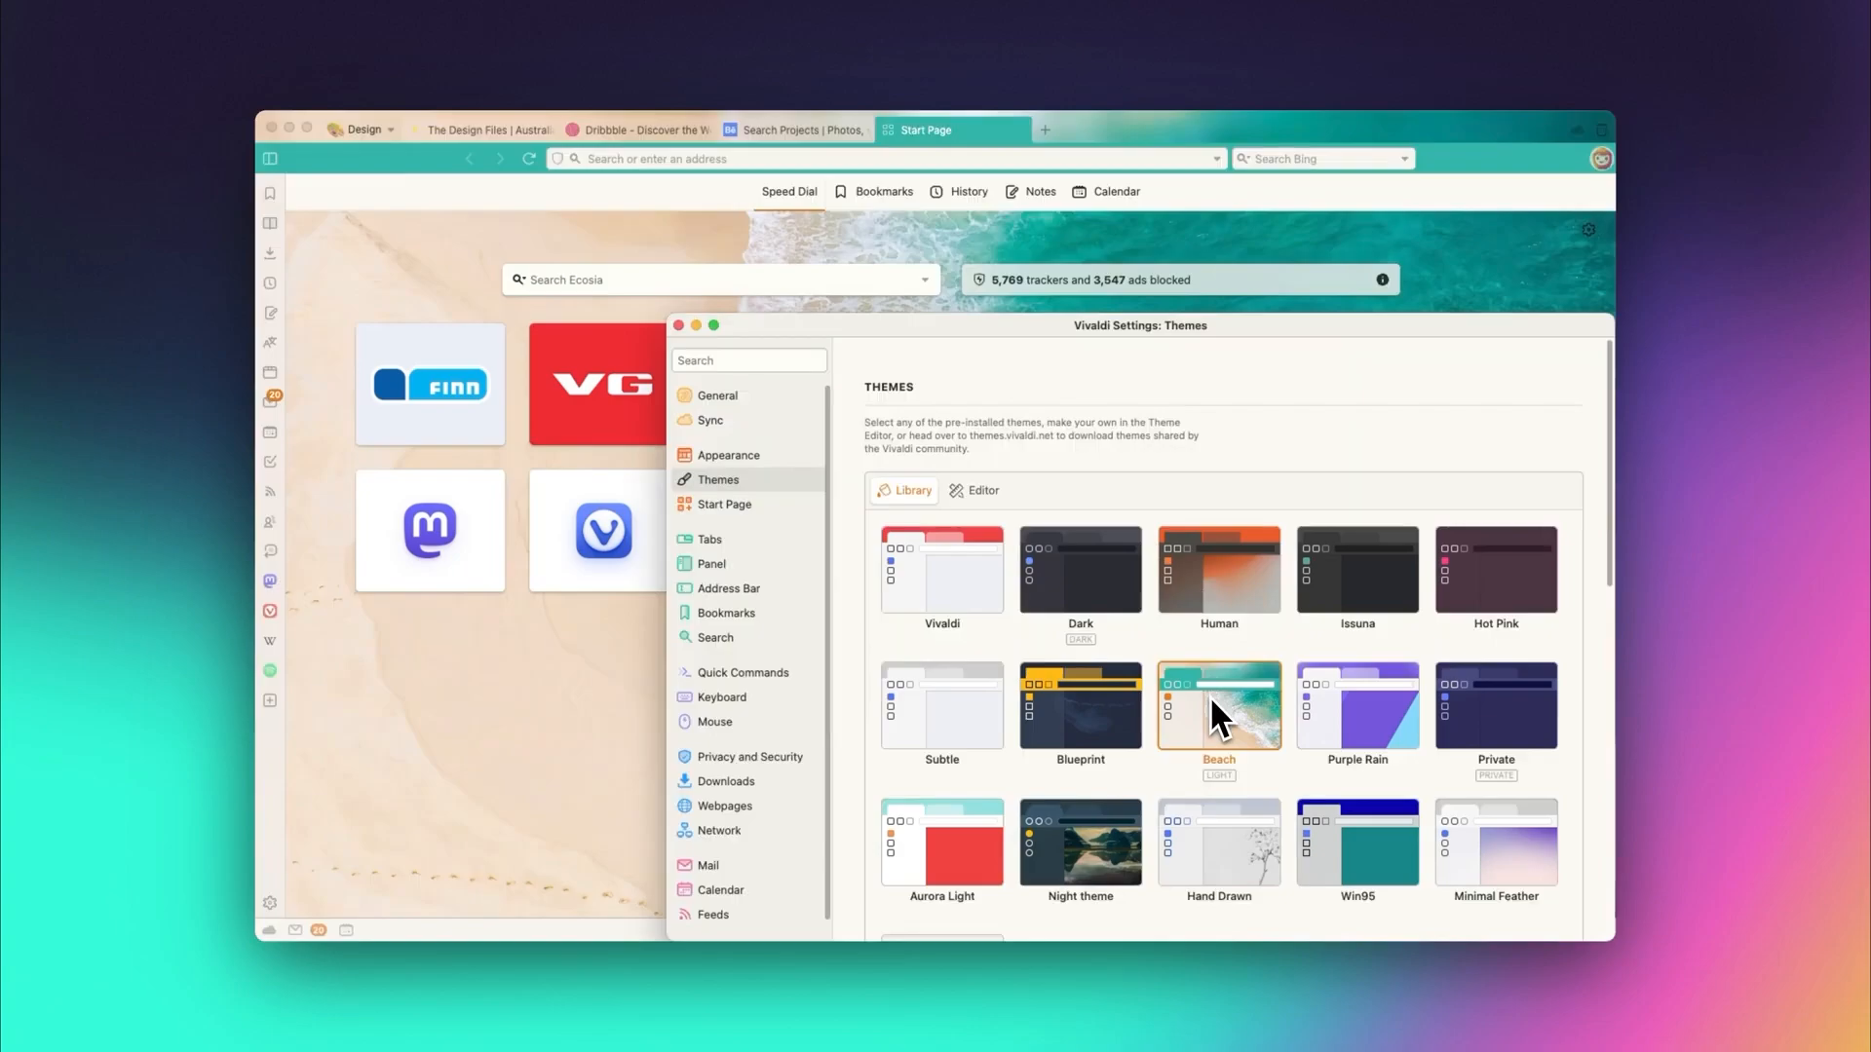
click(636, 129)
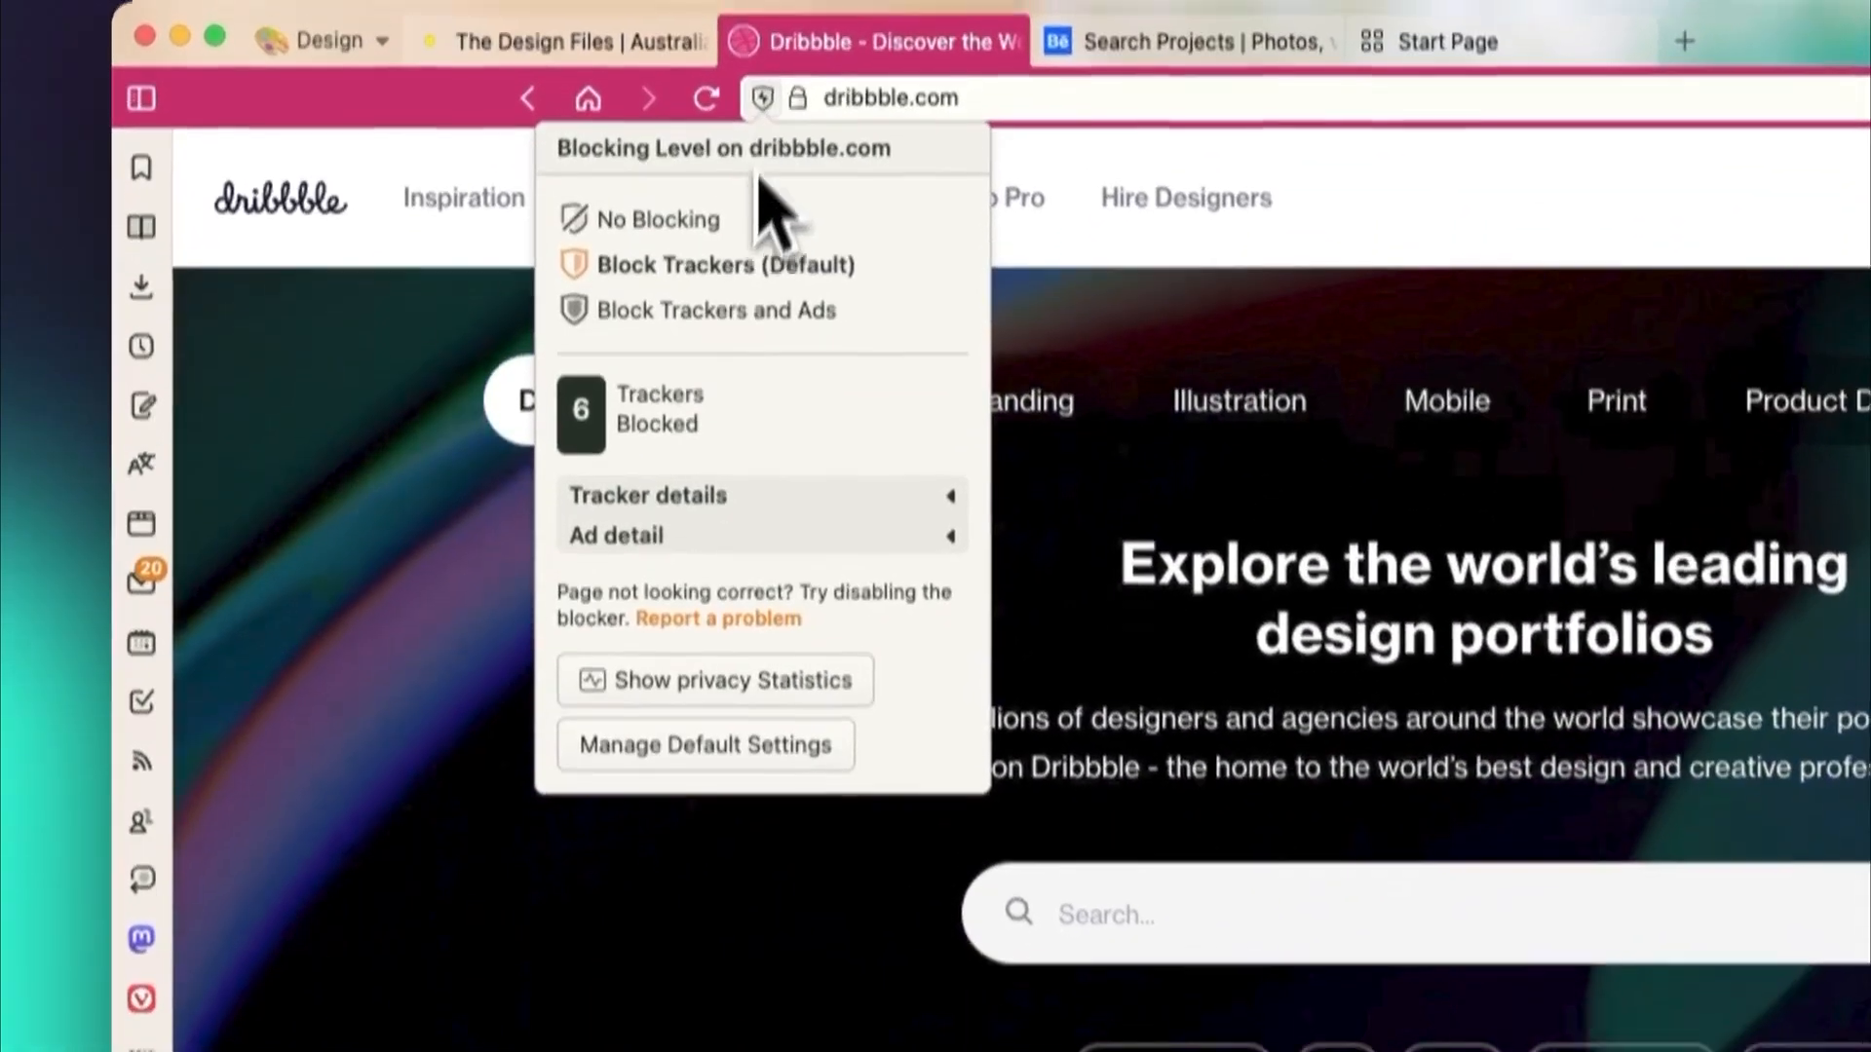
Step: Review trackers blocked on dribbble.com, then bring up the navigation toolbar customisation editor
click(647, 495)
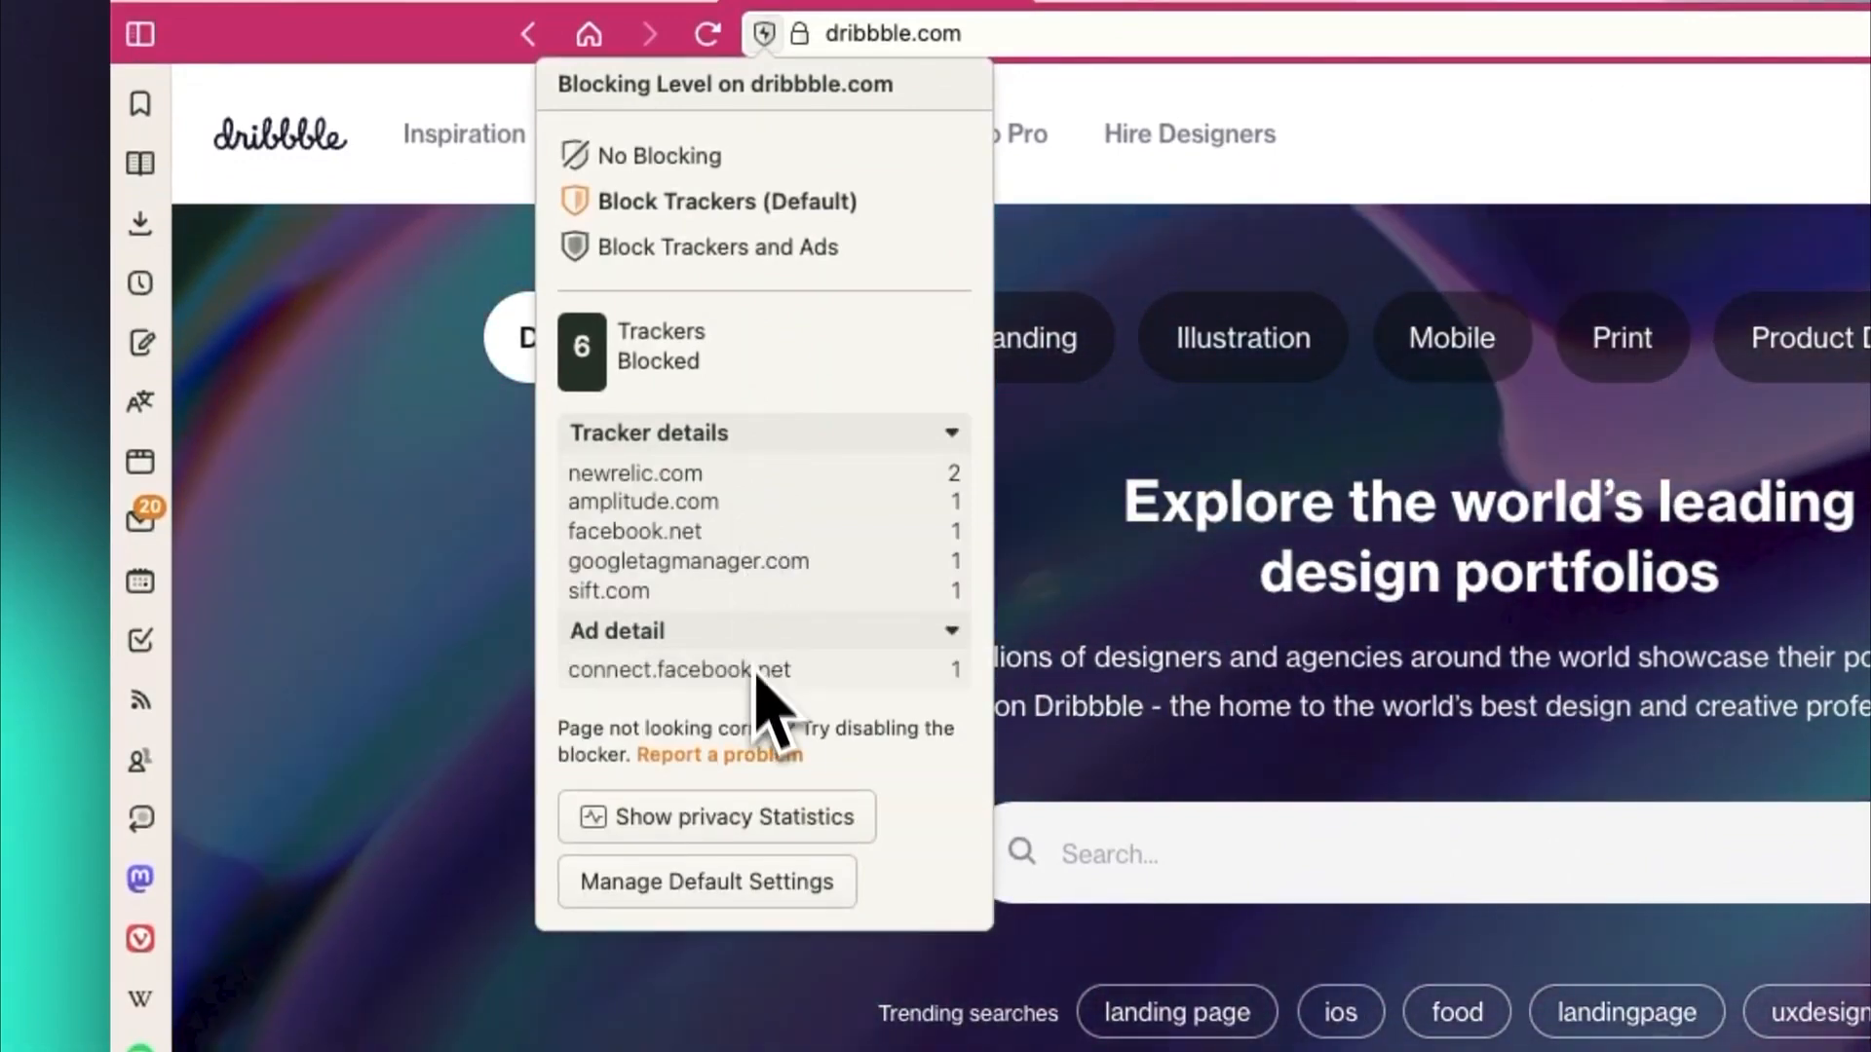
click(715, 817)
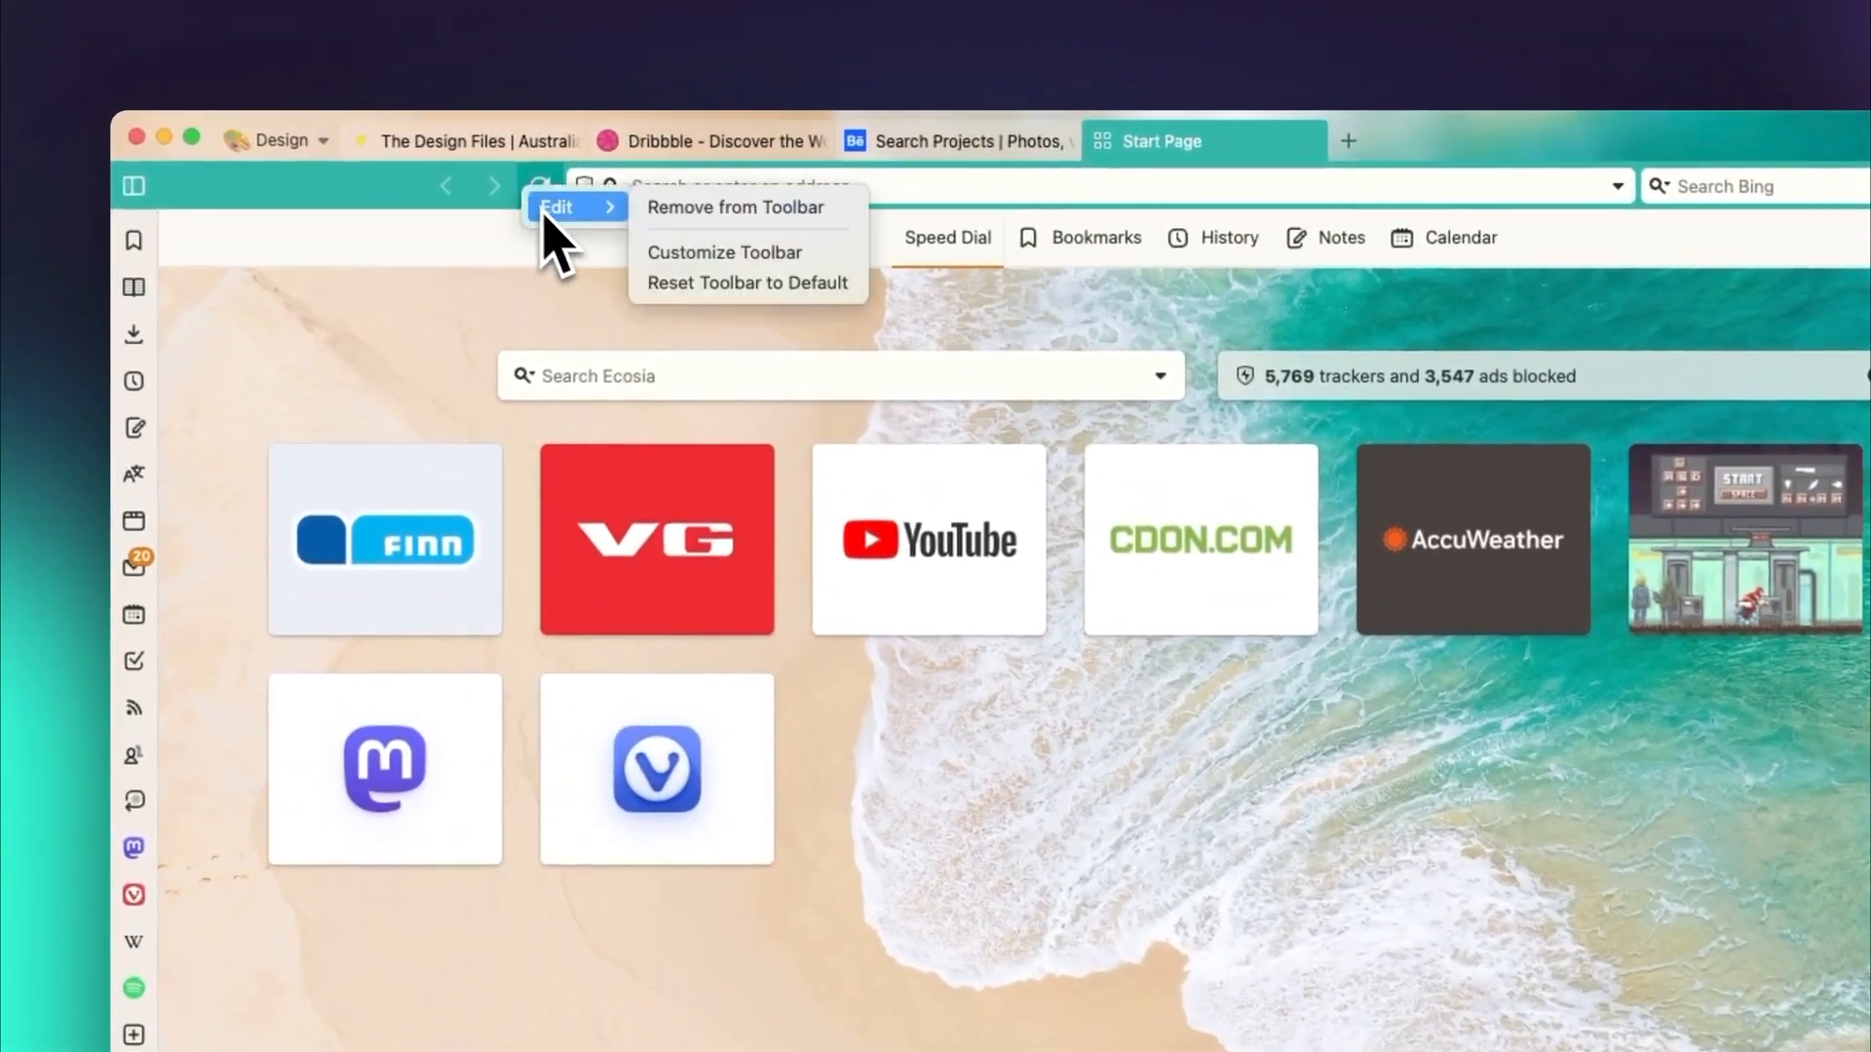
click(725, 252)
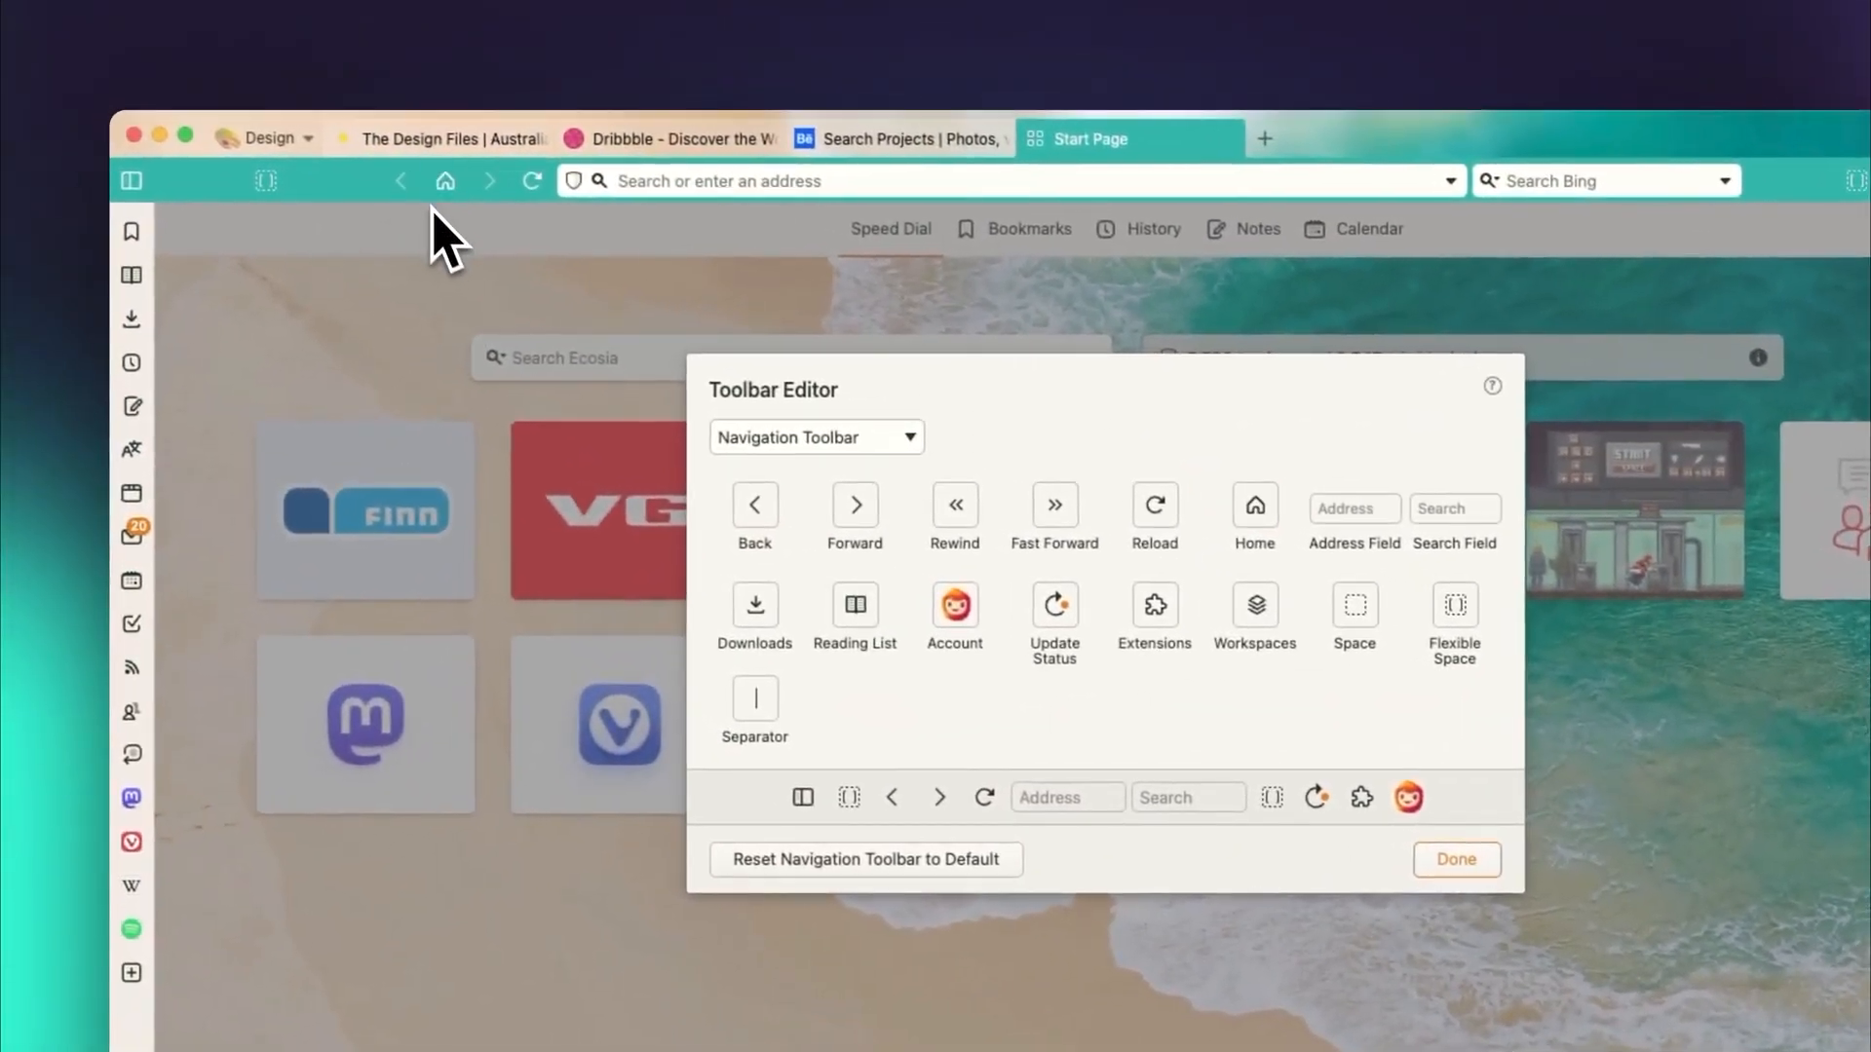
click(1454, 859)
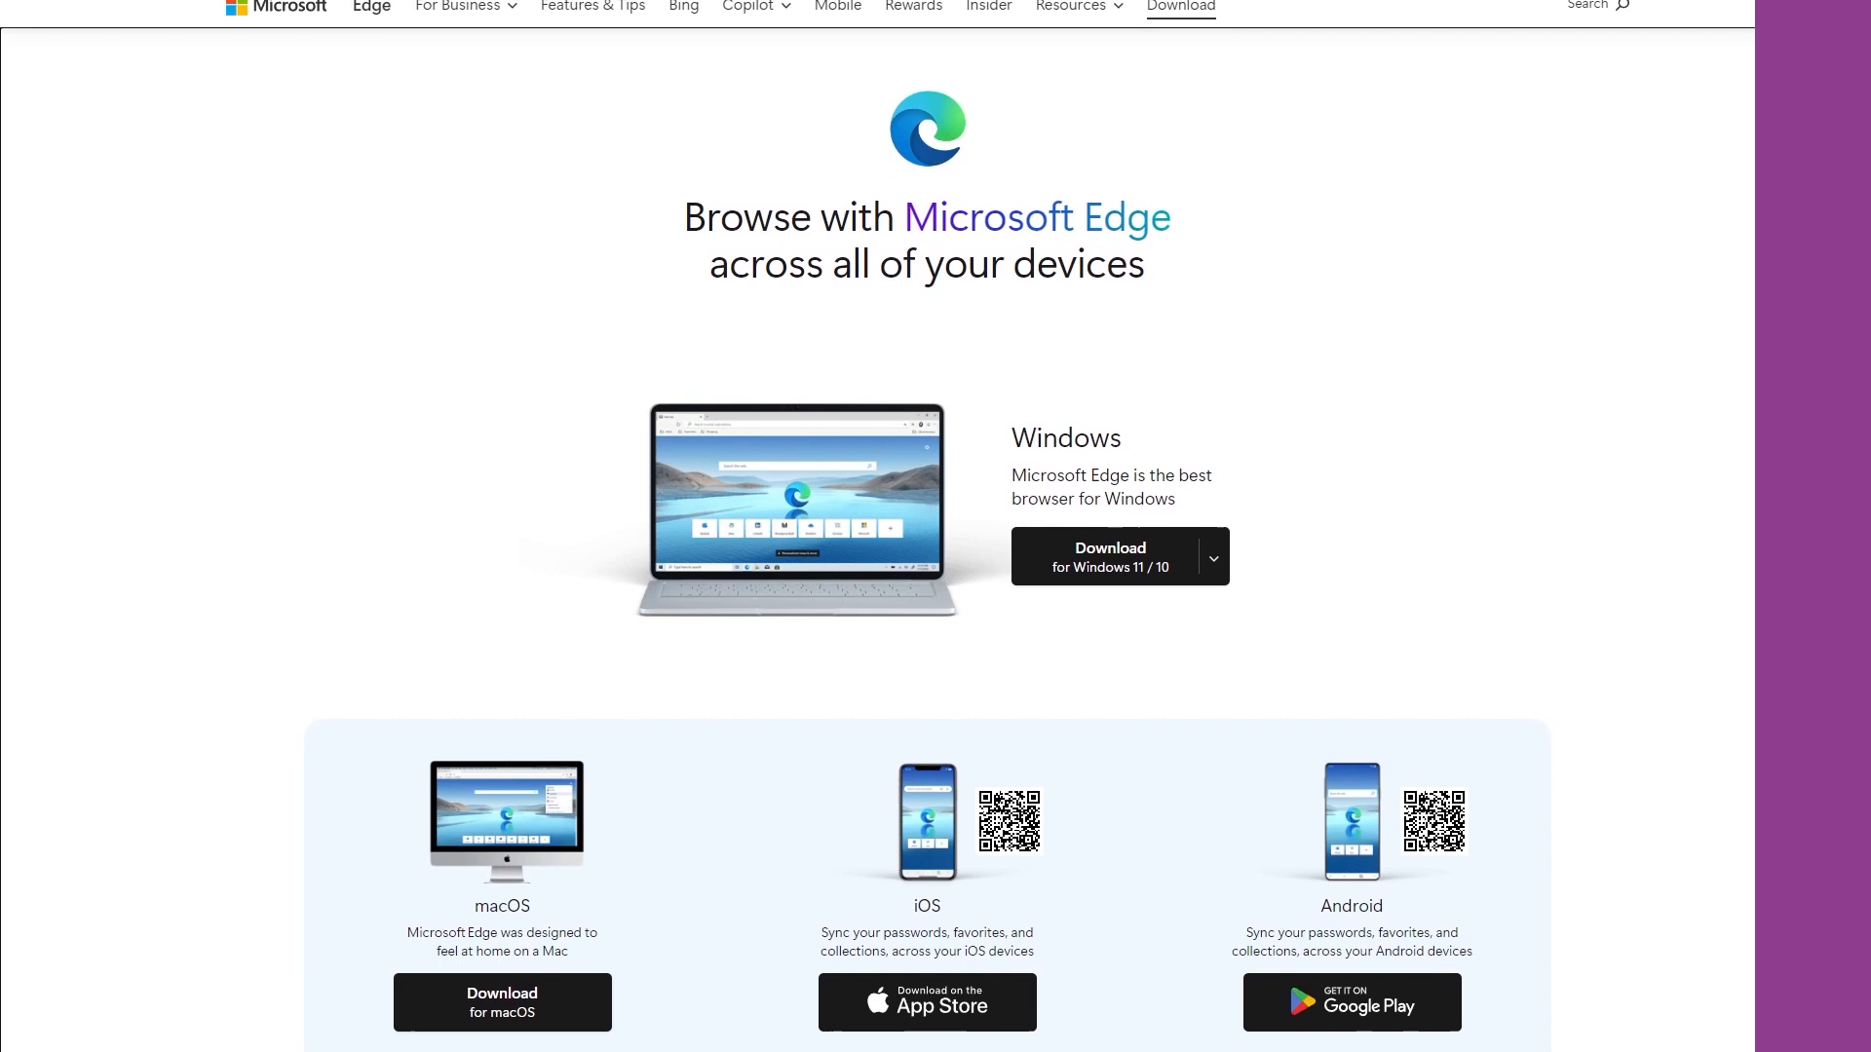
Step: Scroll the Edge website down to the Windows, macOS, iOS, Android and Linux download section
scroll(down, 3)
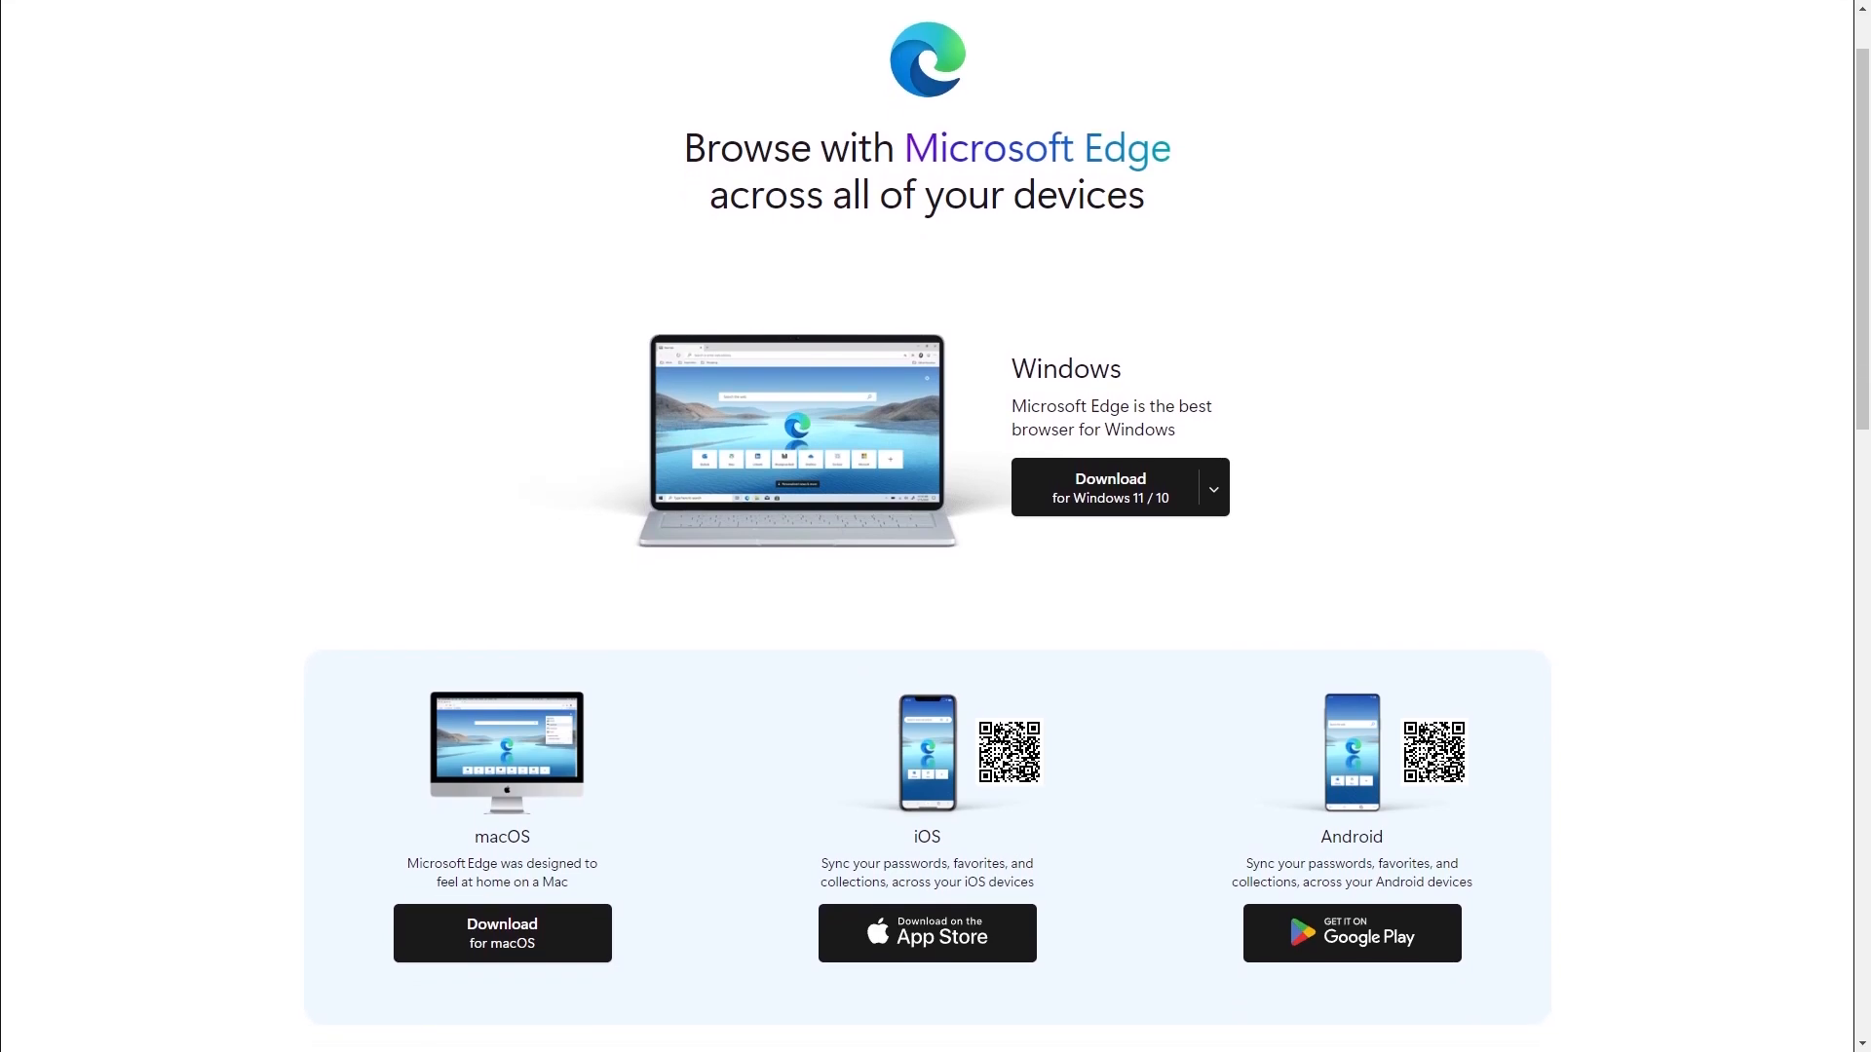
scroll(down, 3)
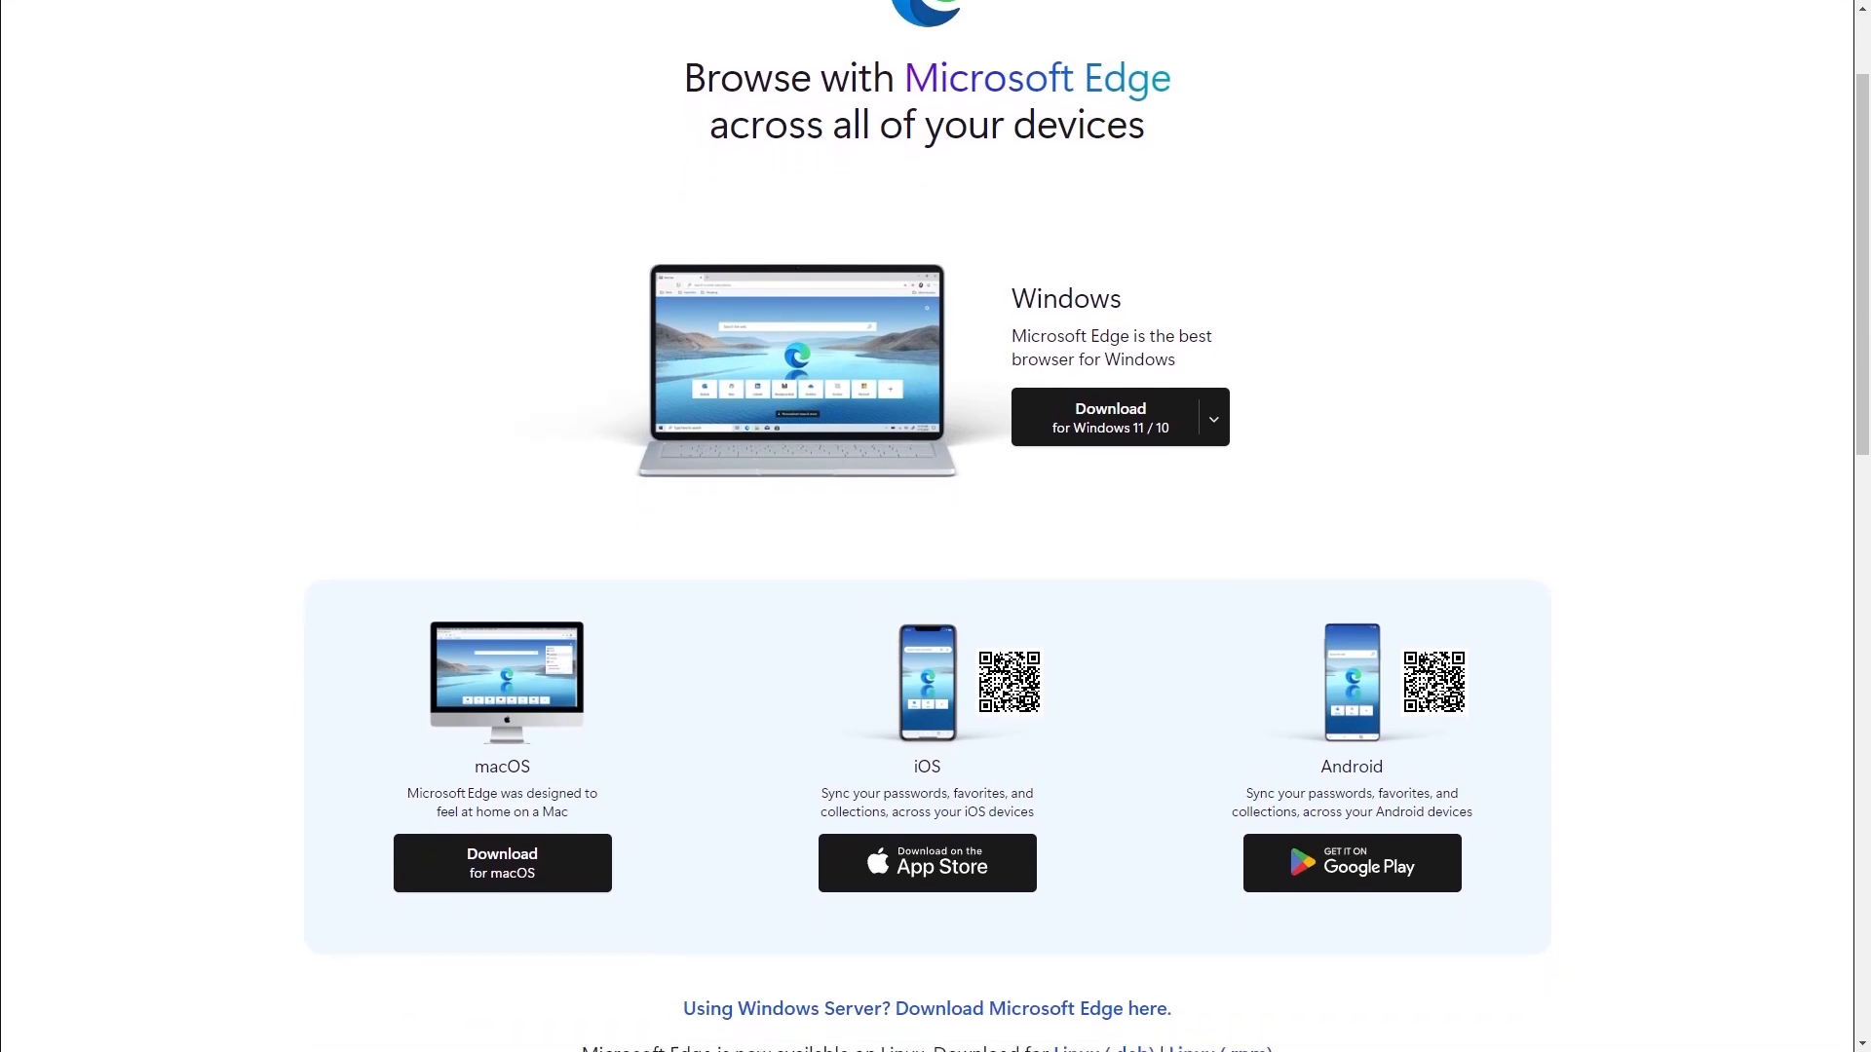
scroll(down, 3)
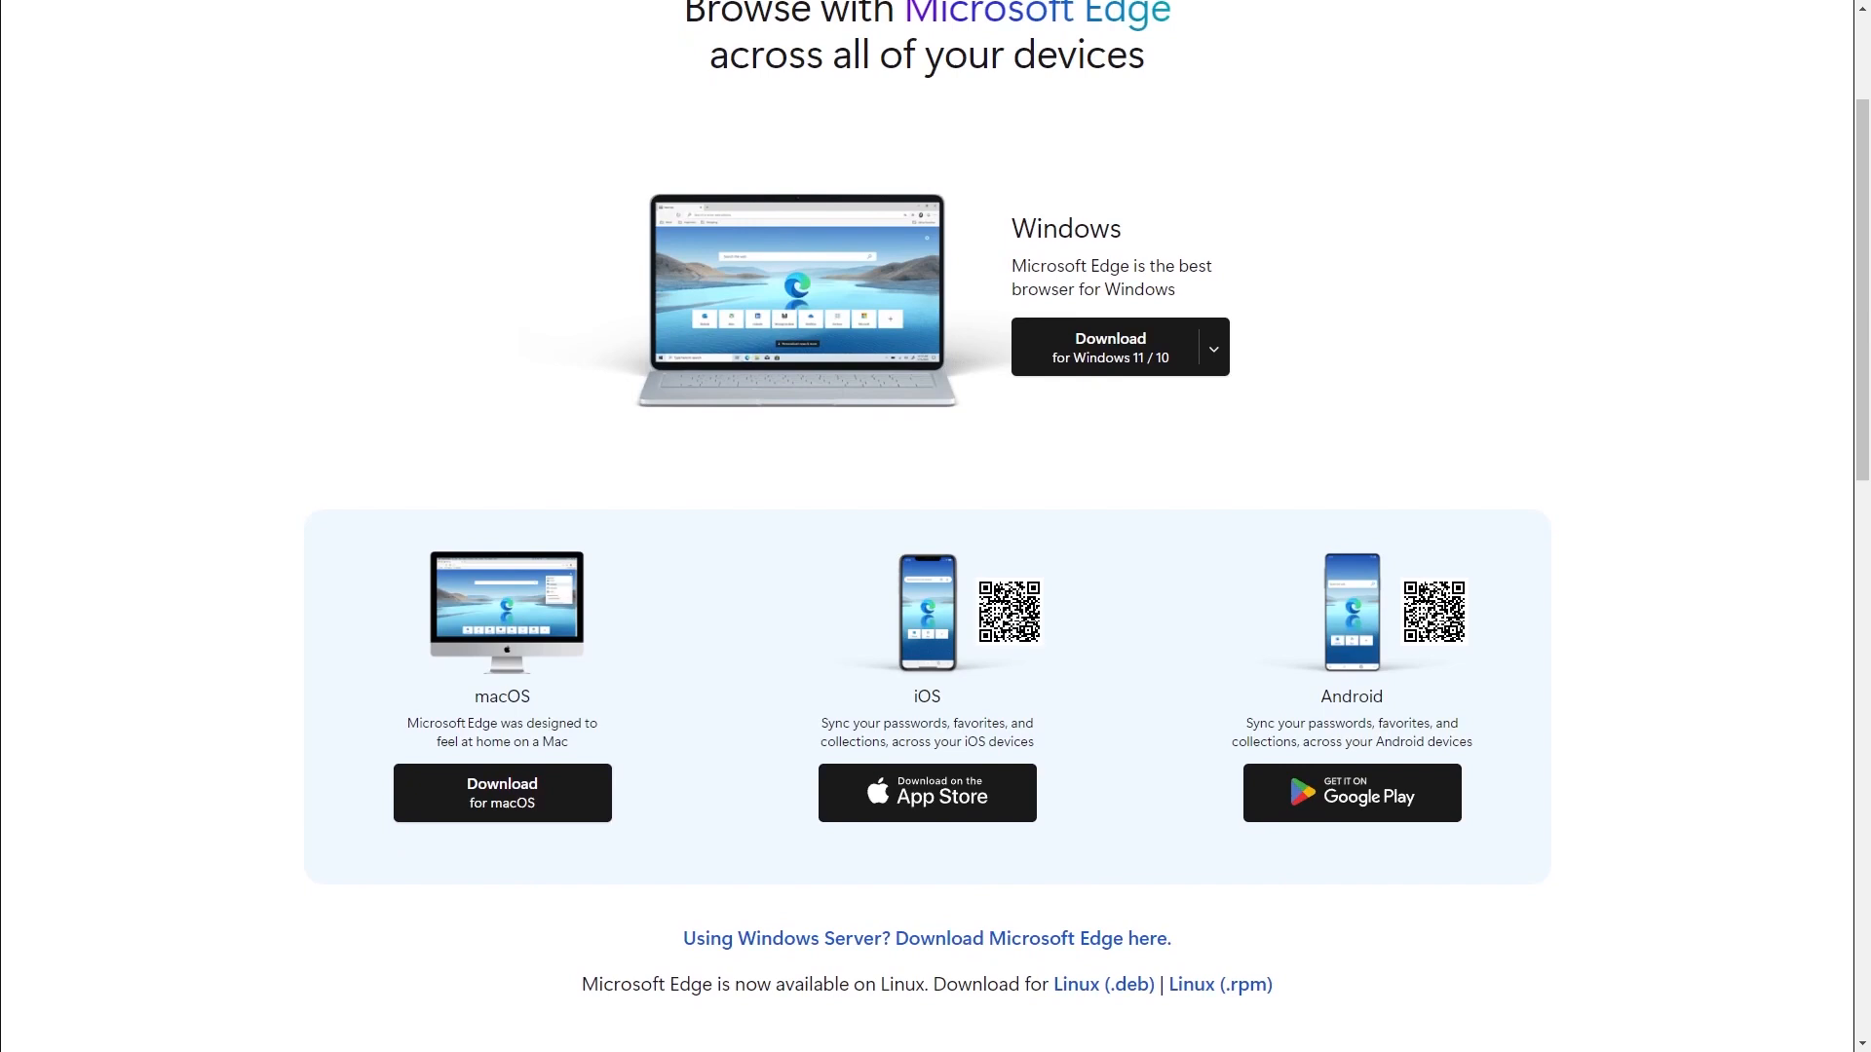
scroll(down, 3)
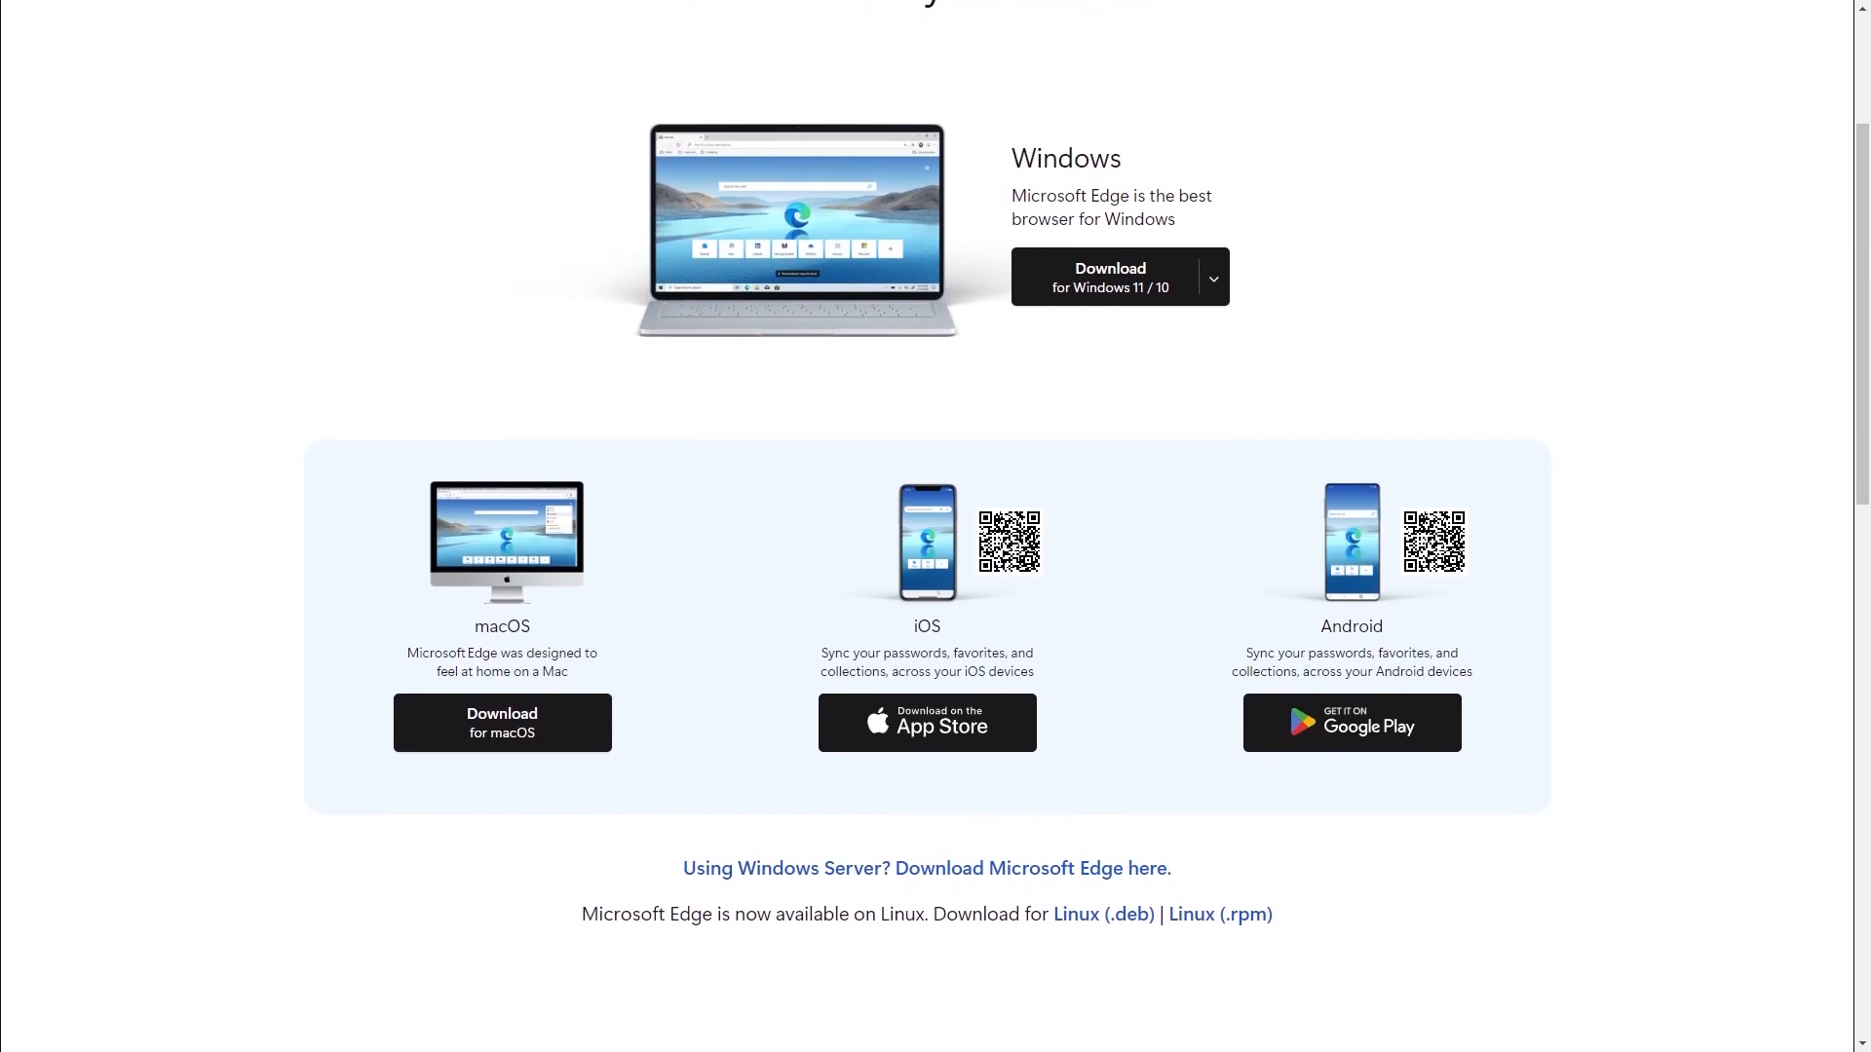
scroll(down, 3)
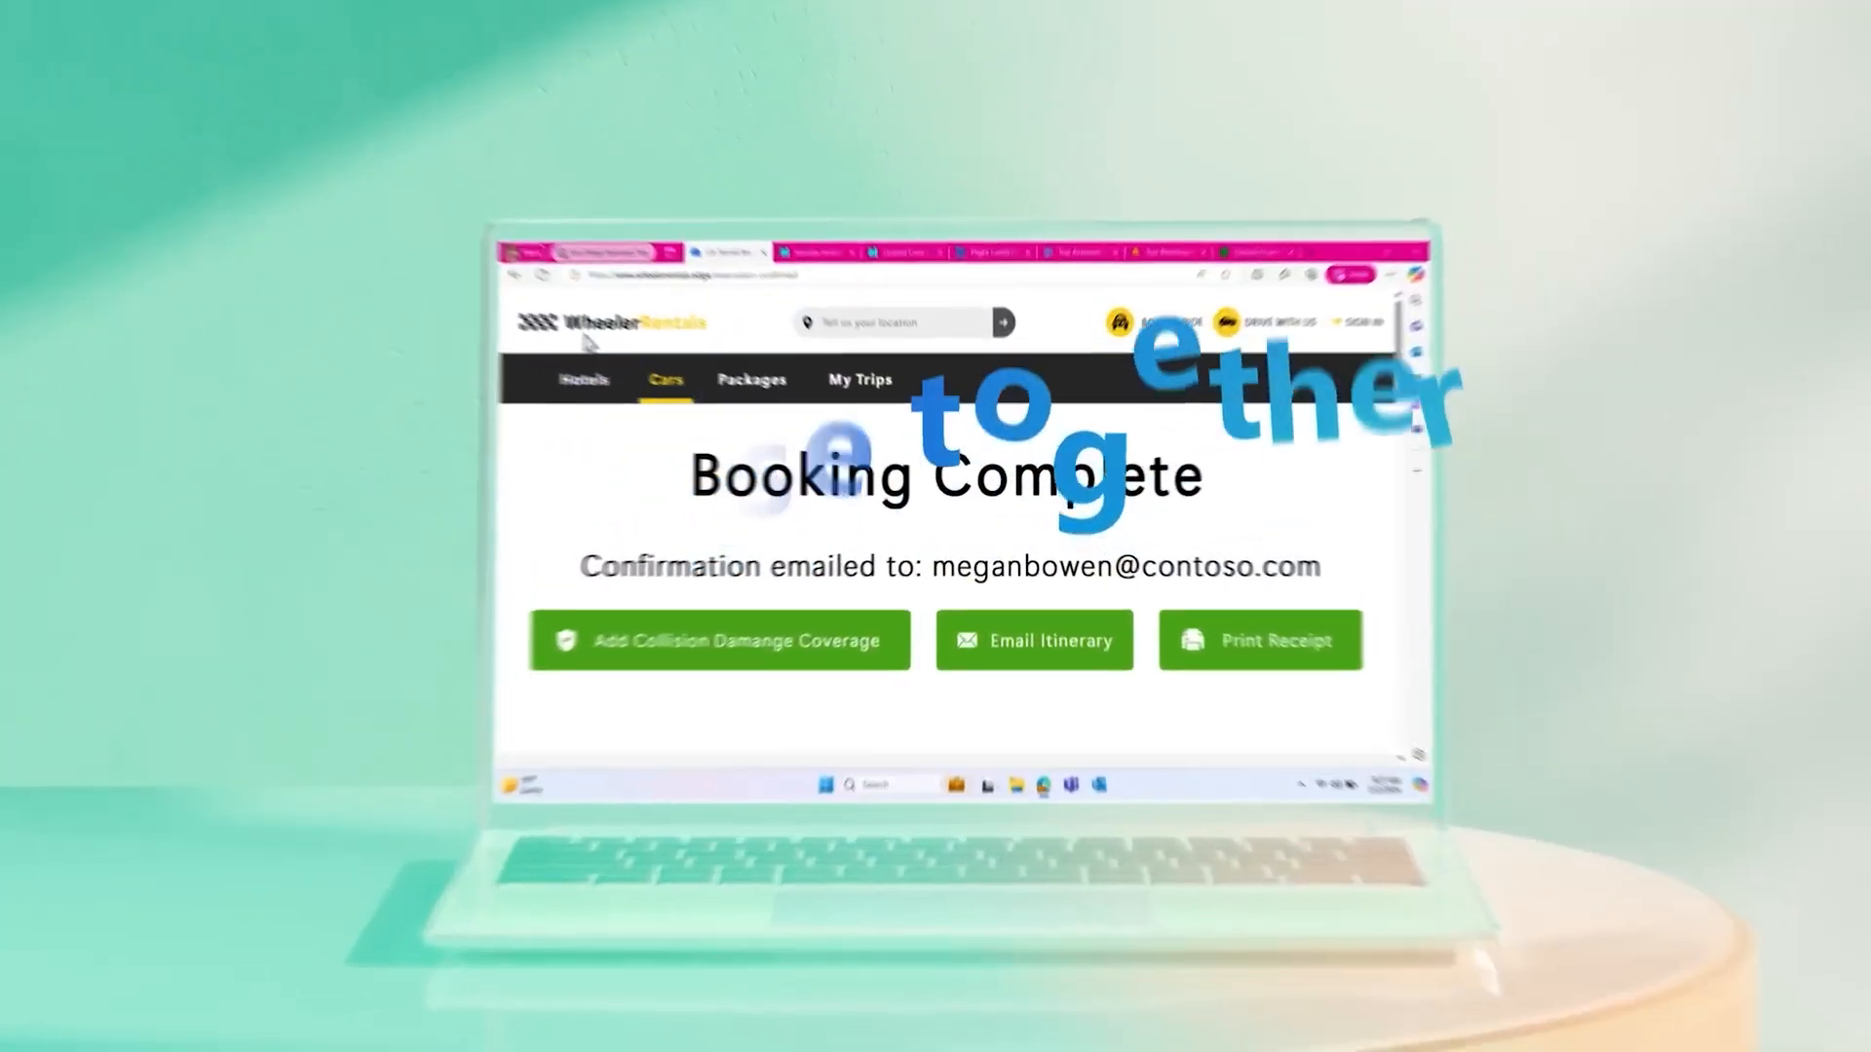
Step: Browse the Seaside Serenity Inn tab and switch to the San Diego Business Trip workspace
click(657, 18)
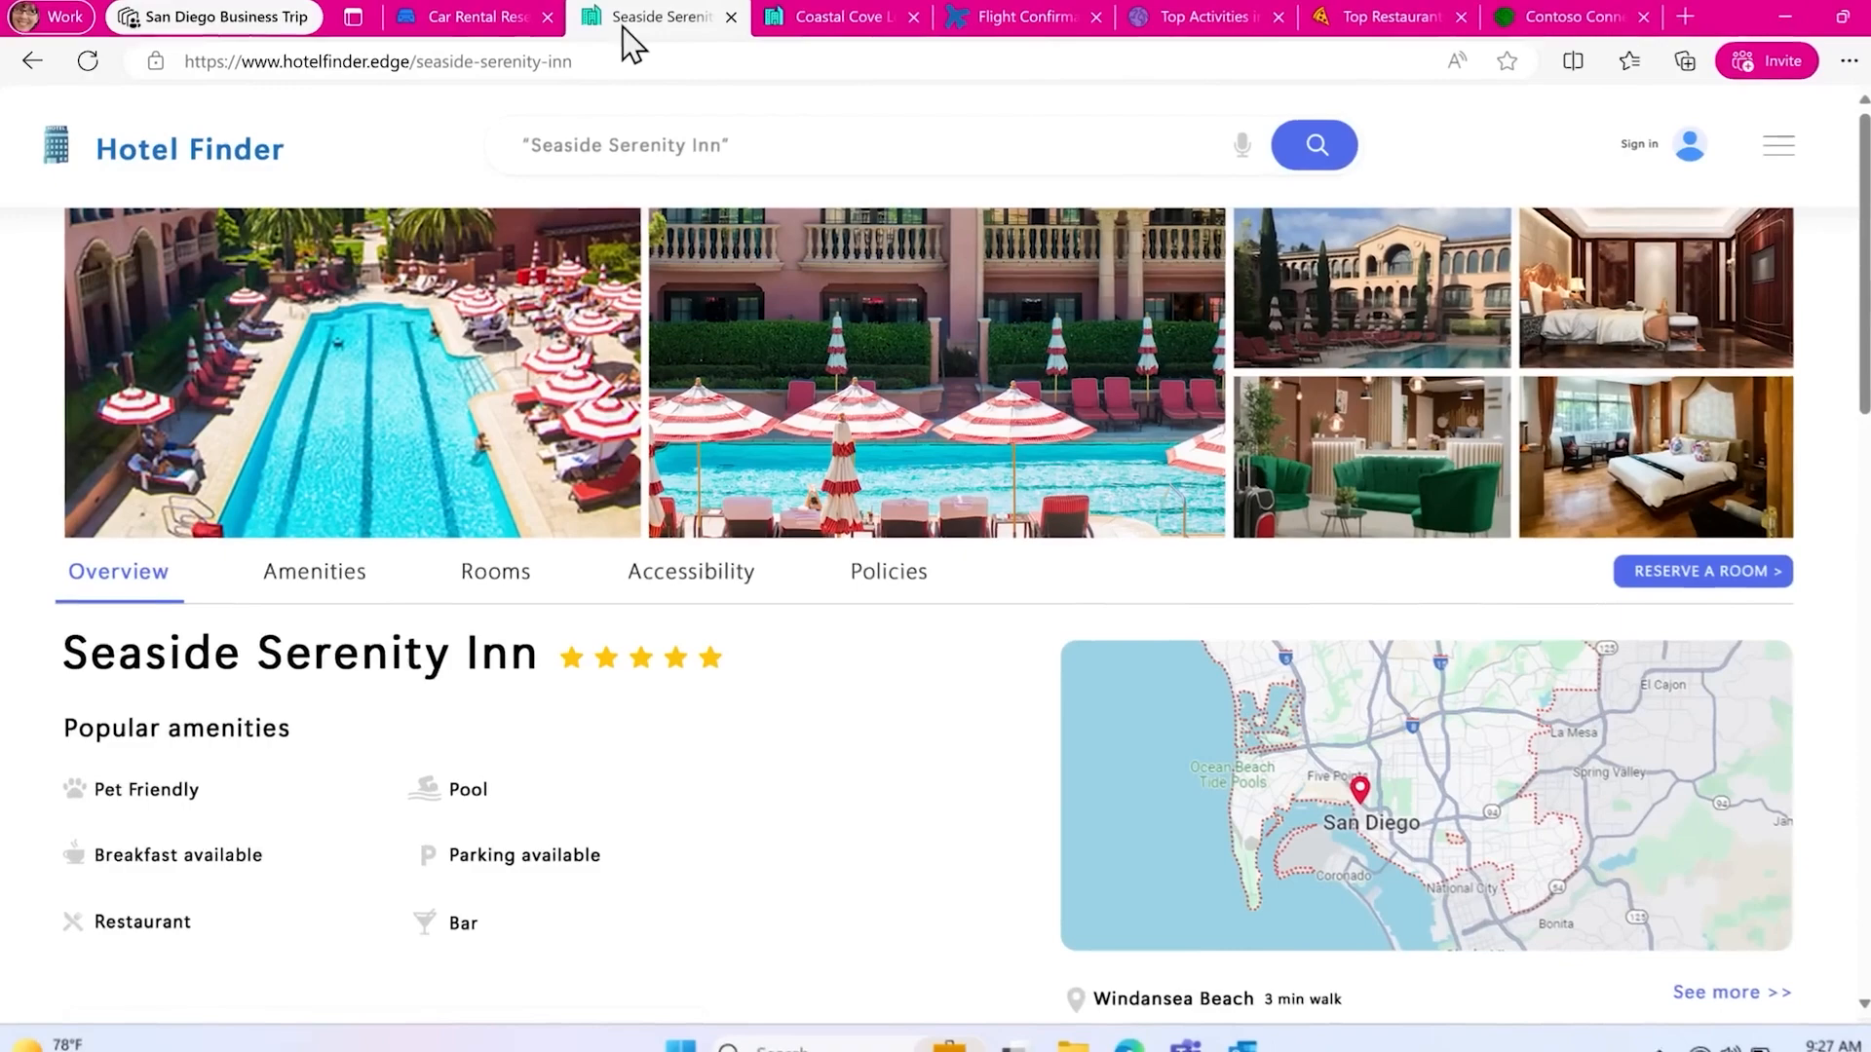
click(1020, 17)
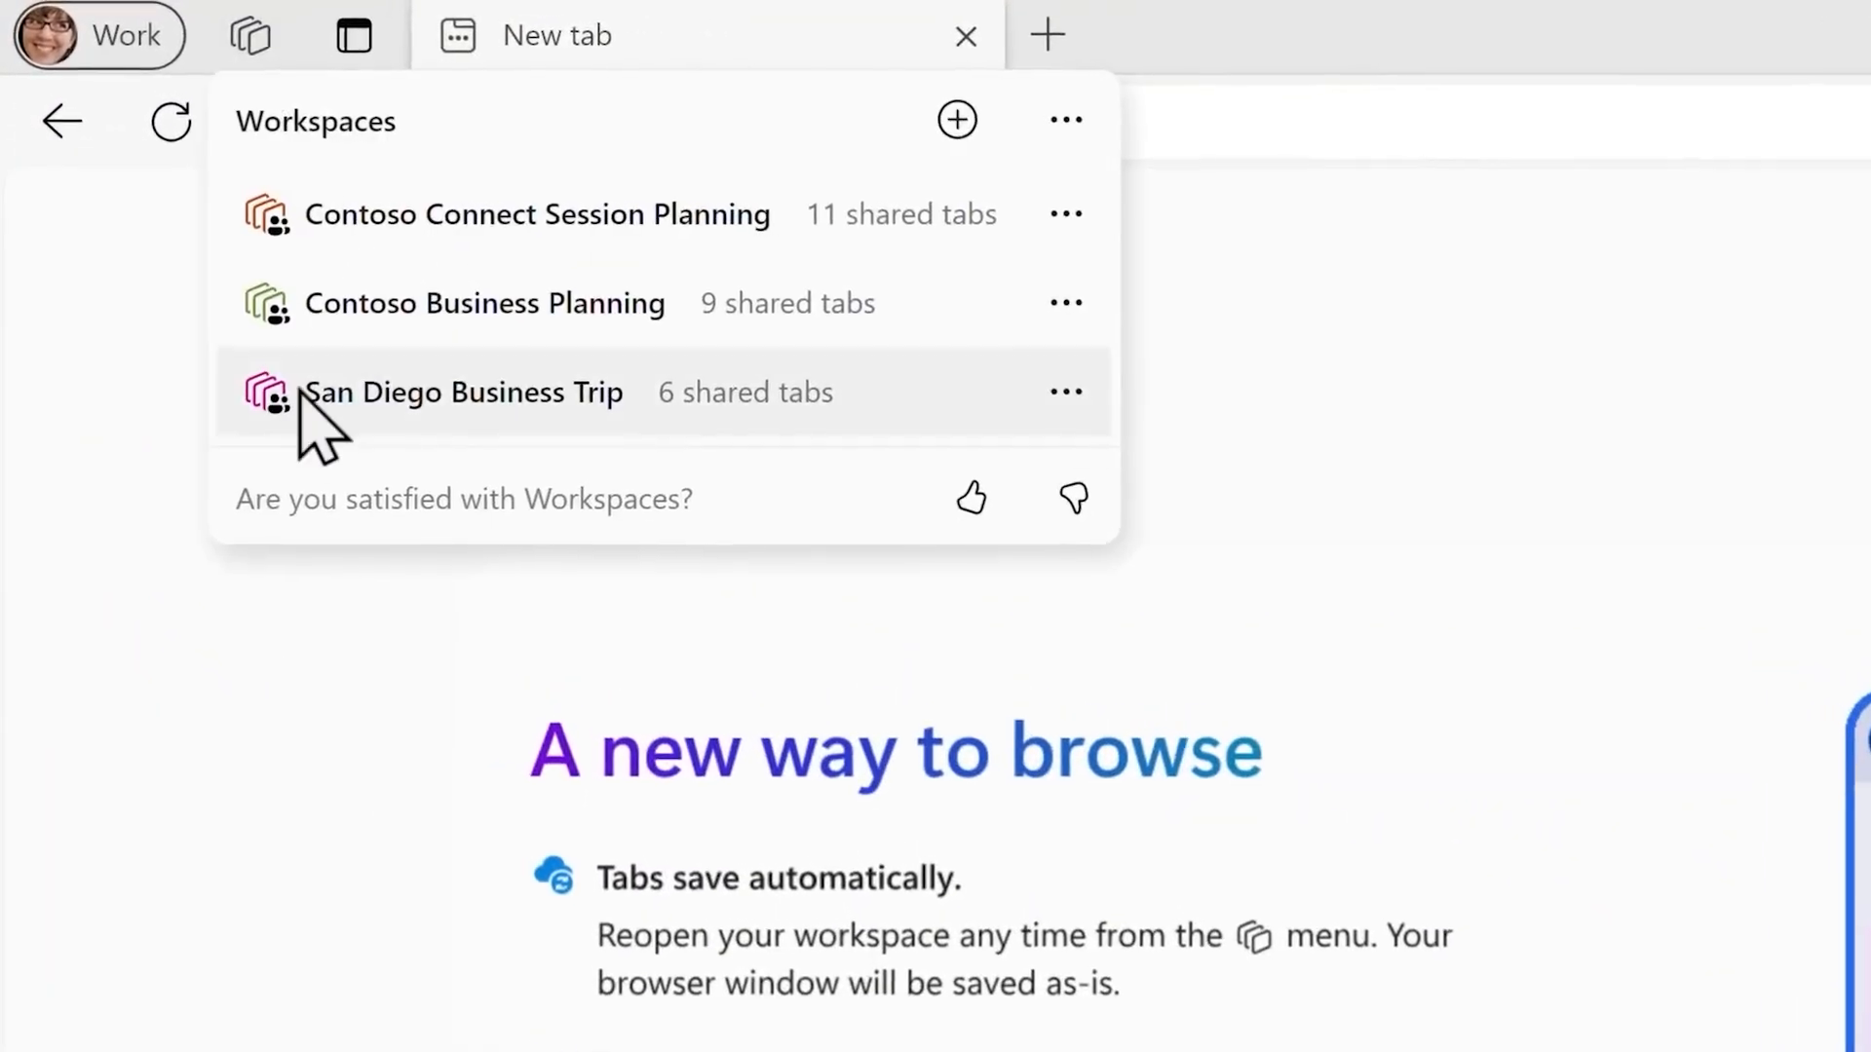
click(464, 392)
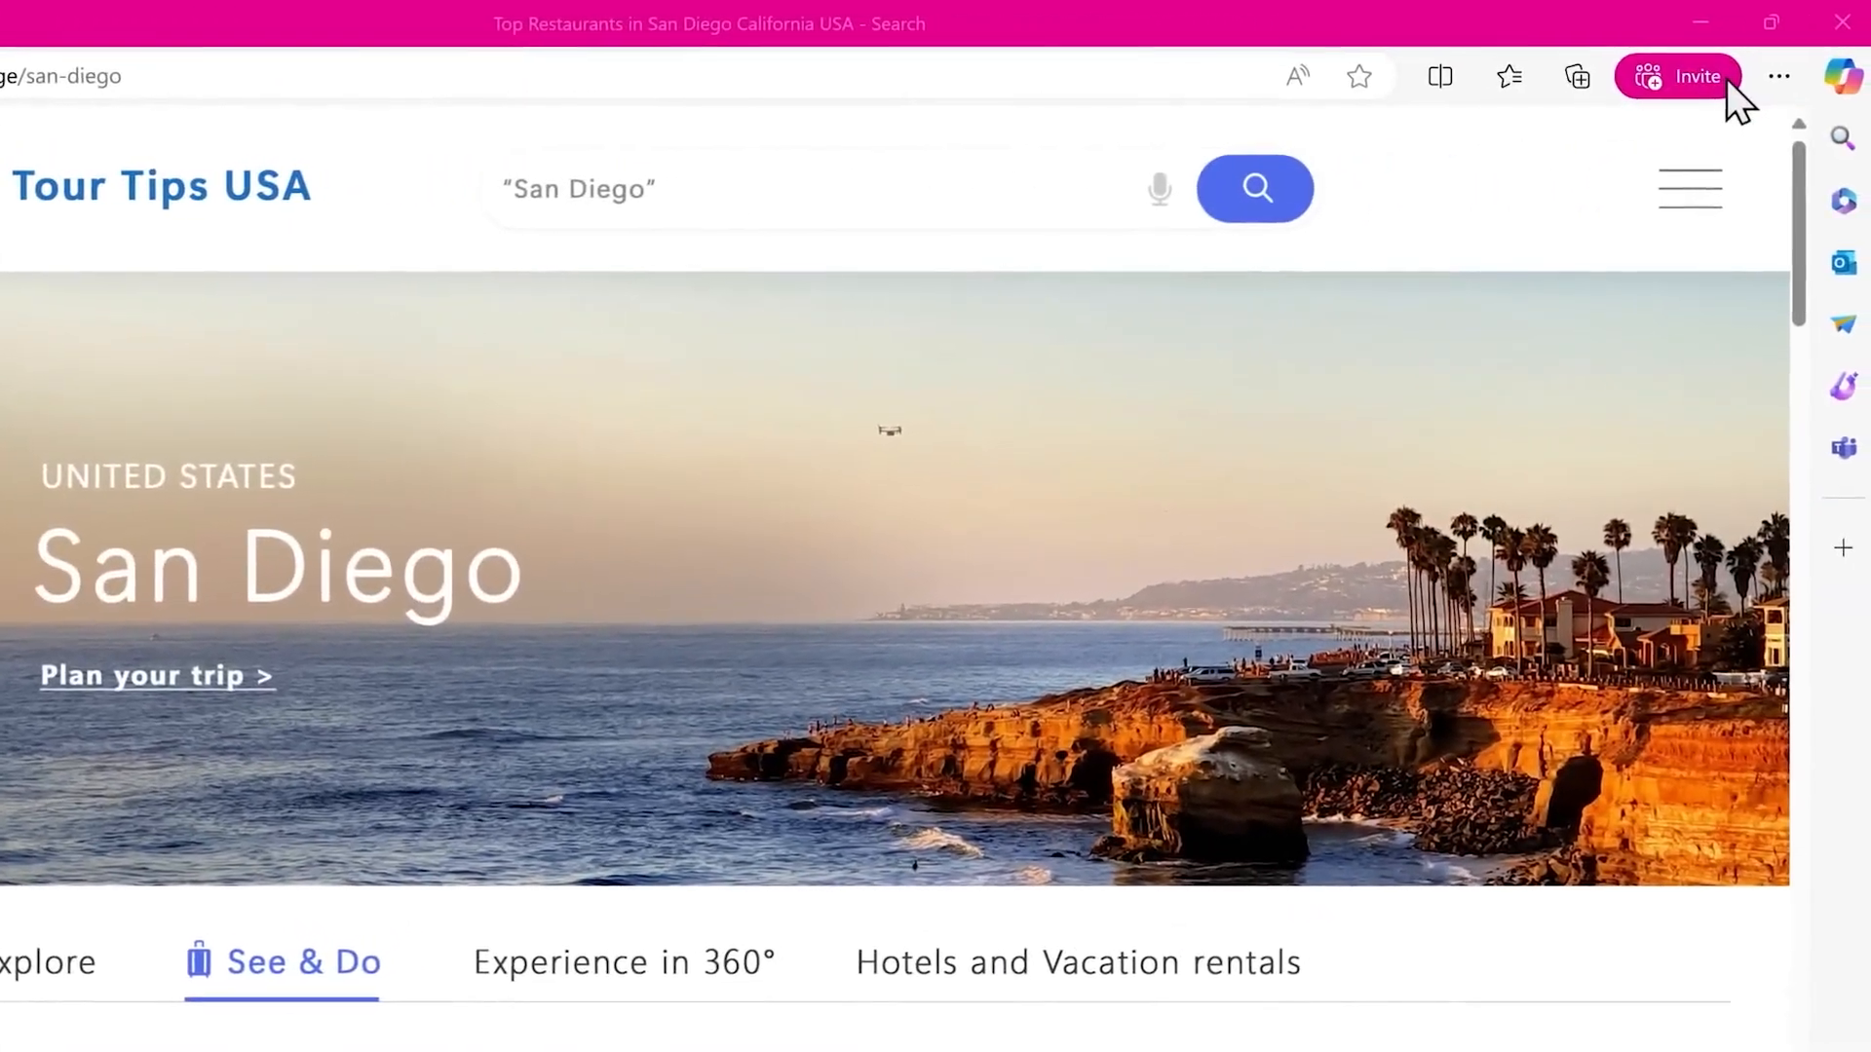
Step: Invite the suggested contact as a collaborator and send the workspace invite email
click(1696, 76)
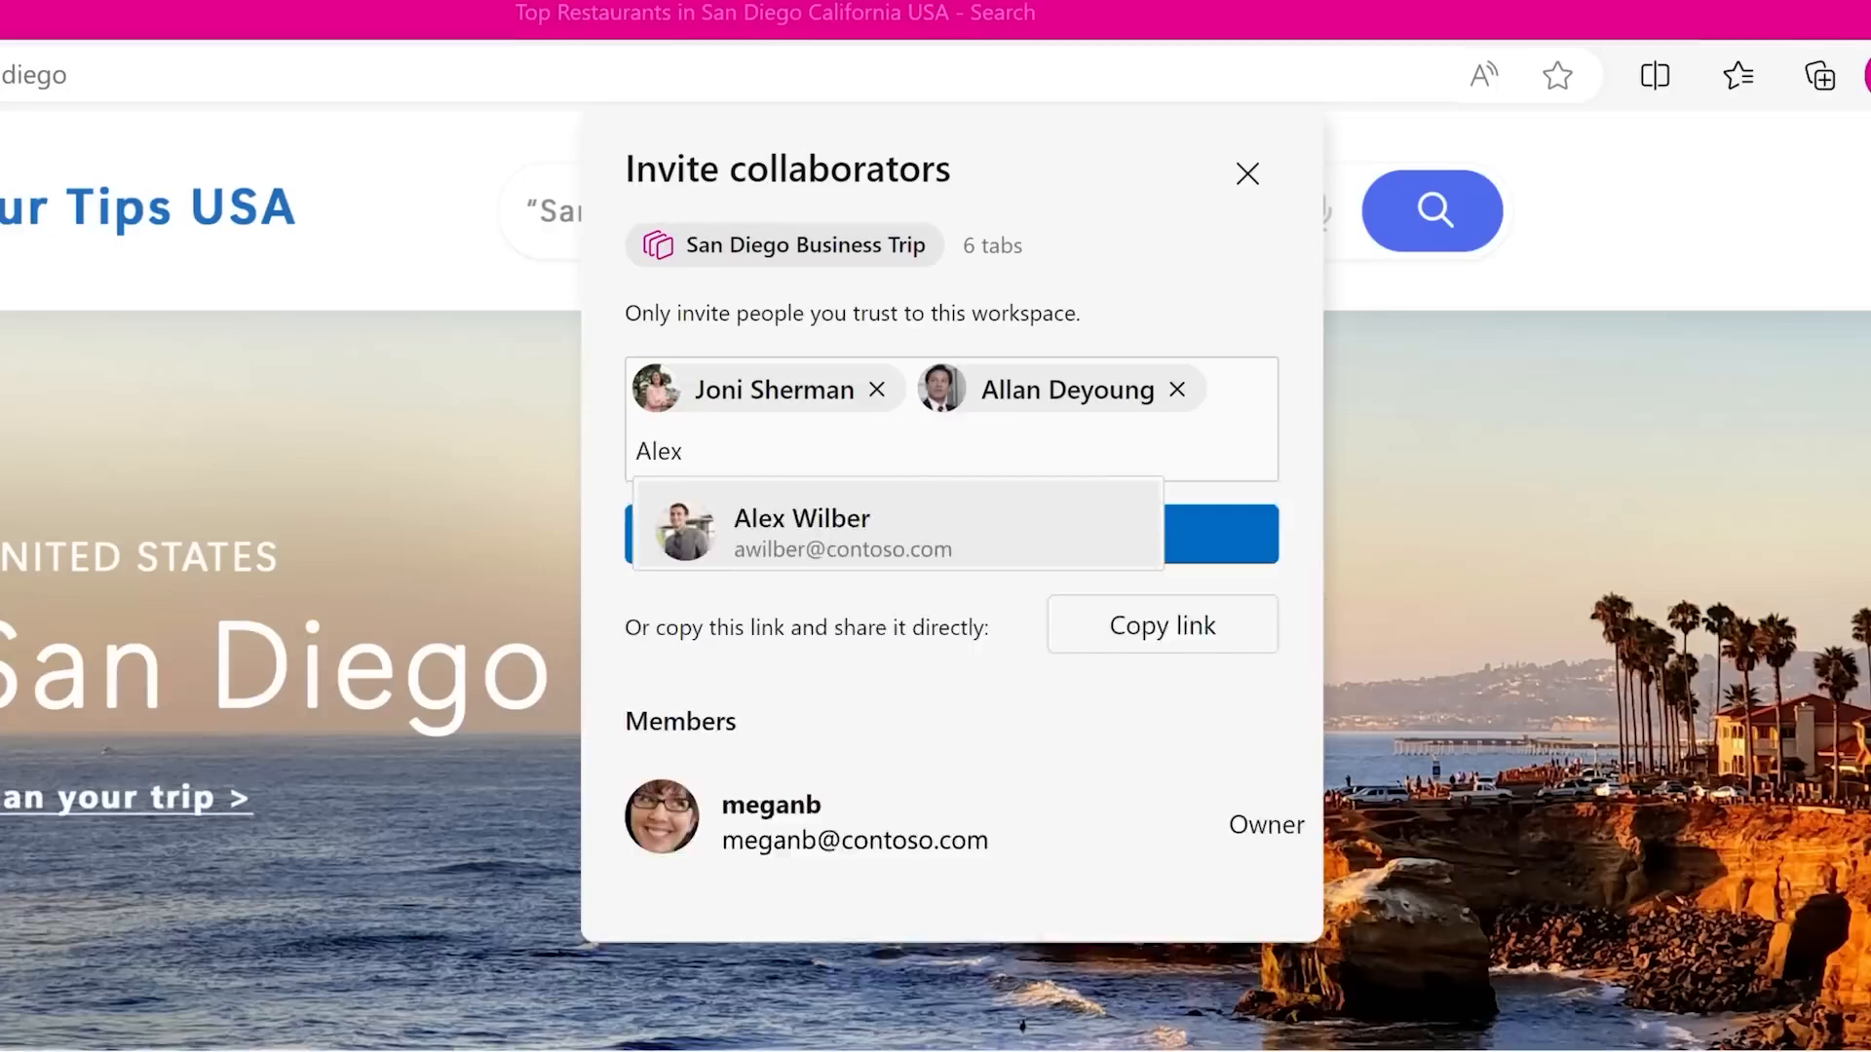
click(801, 532)
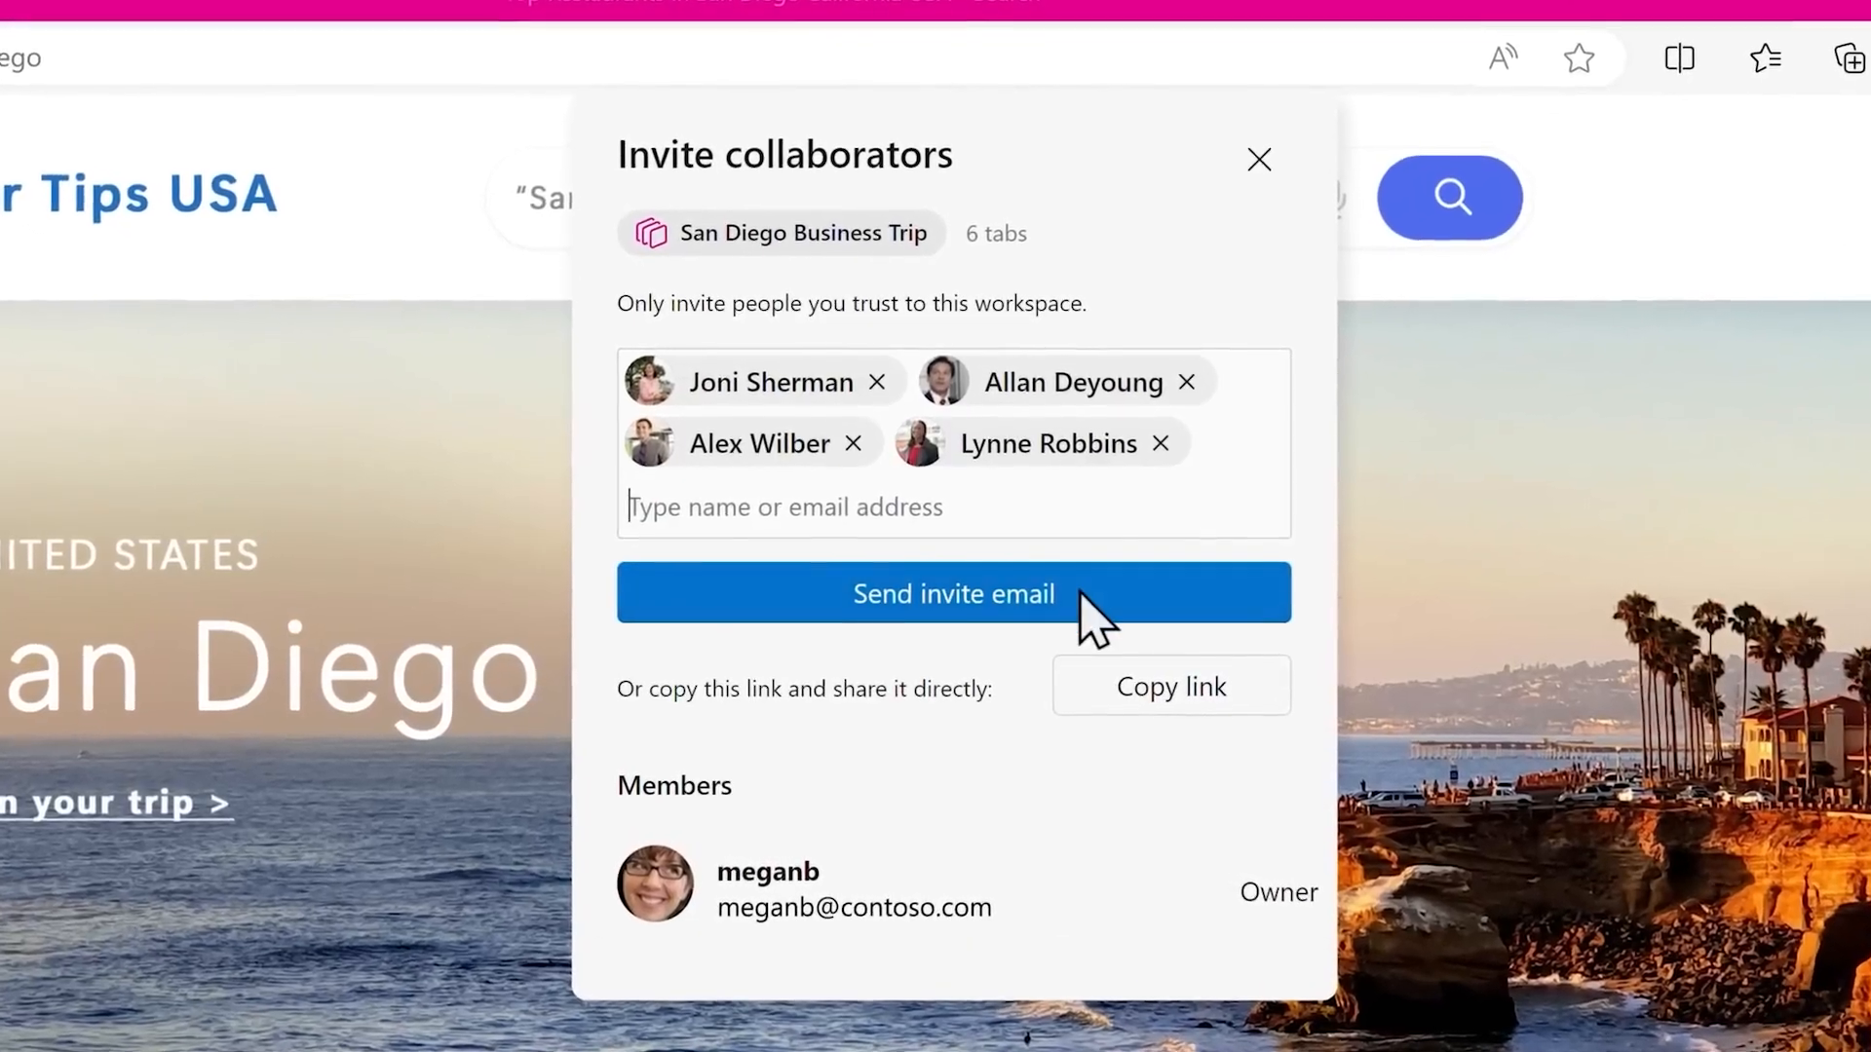
click(953, 593)
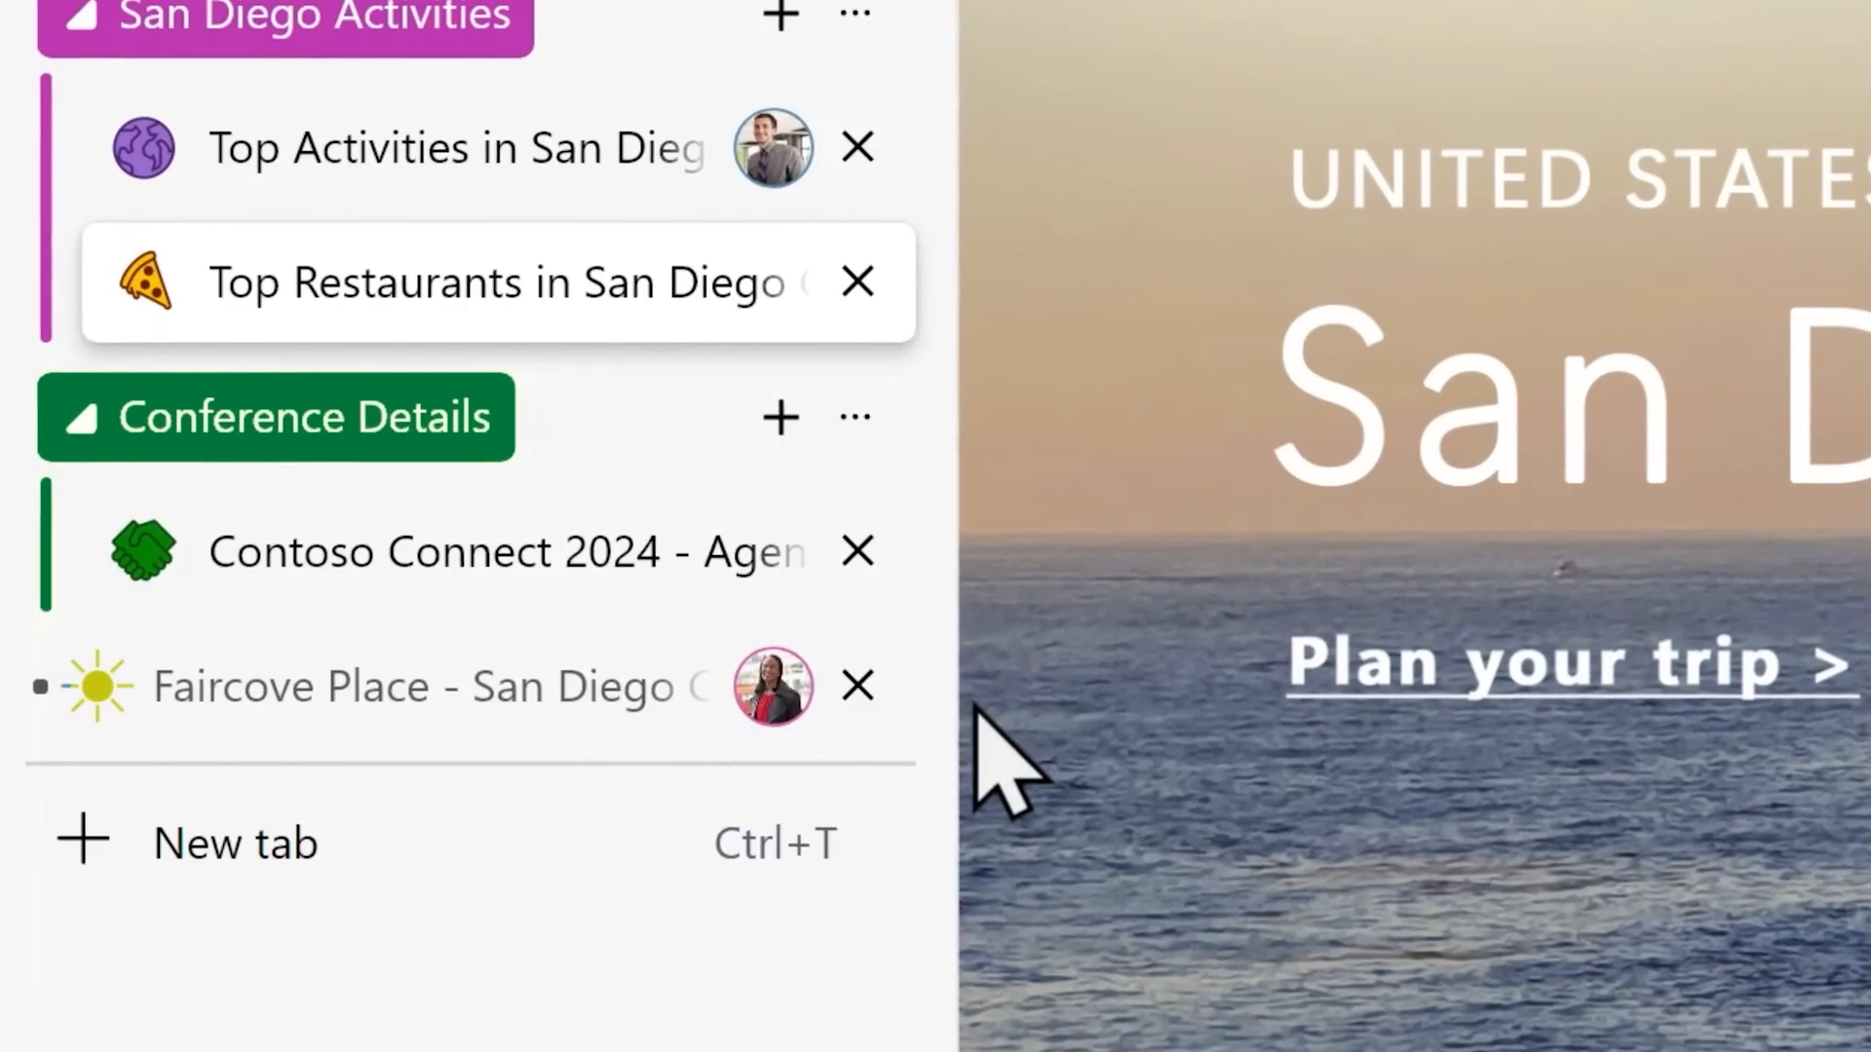
click(427, 686)
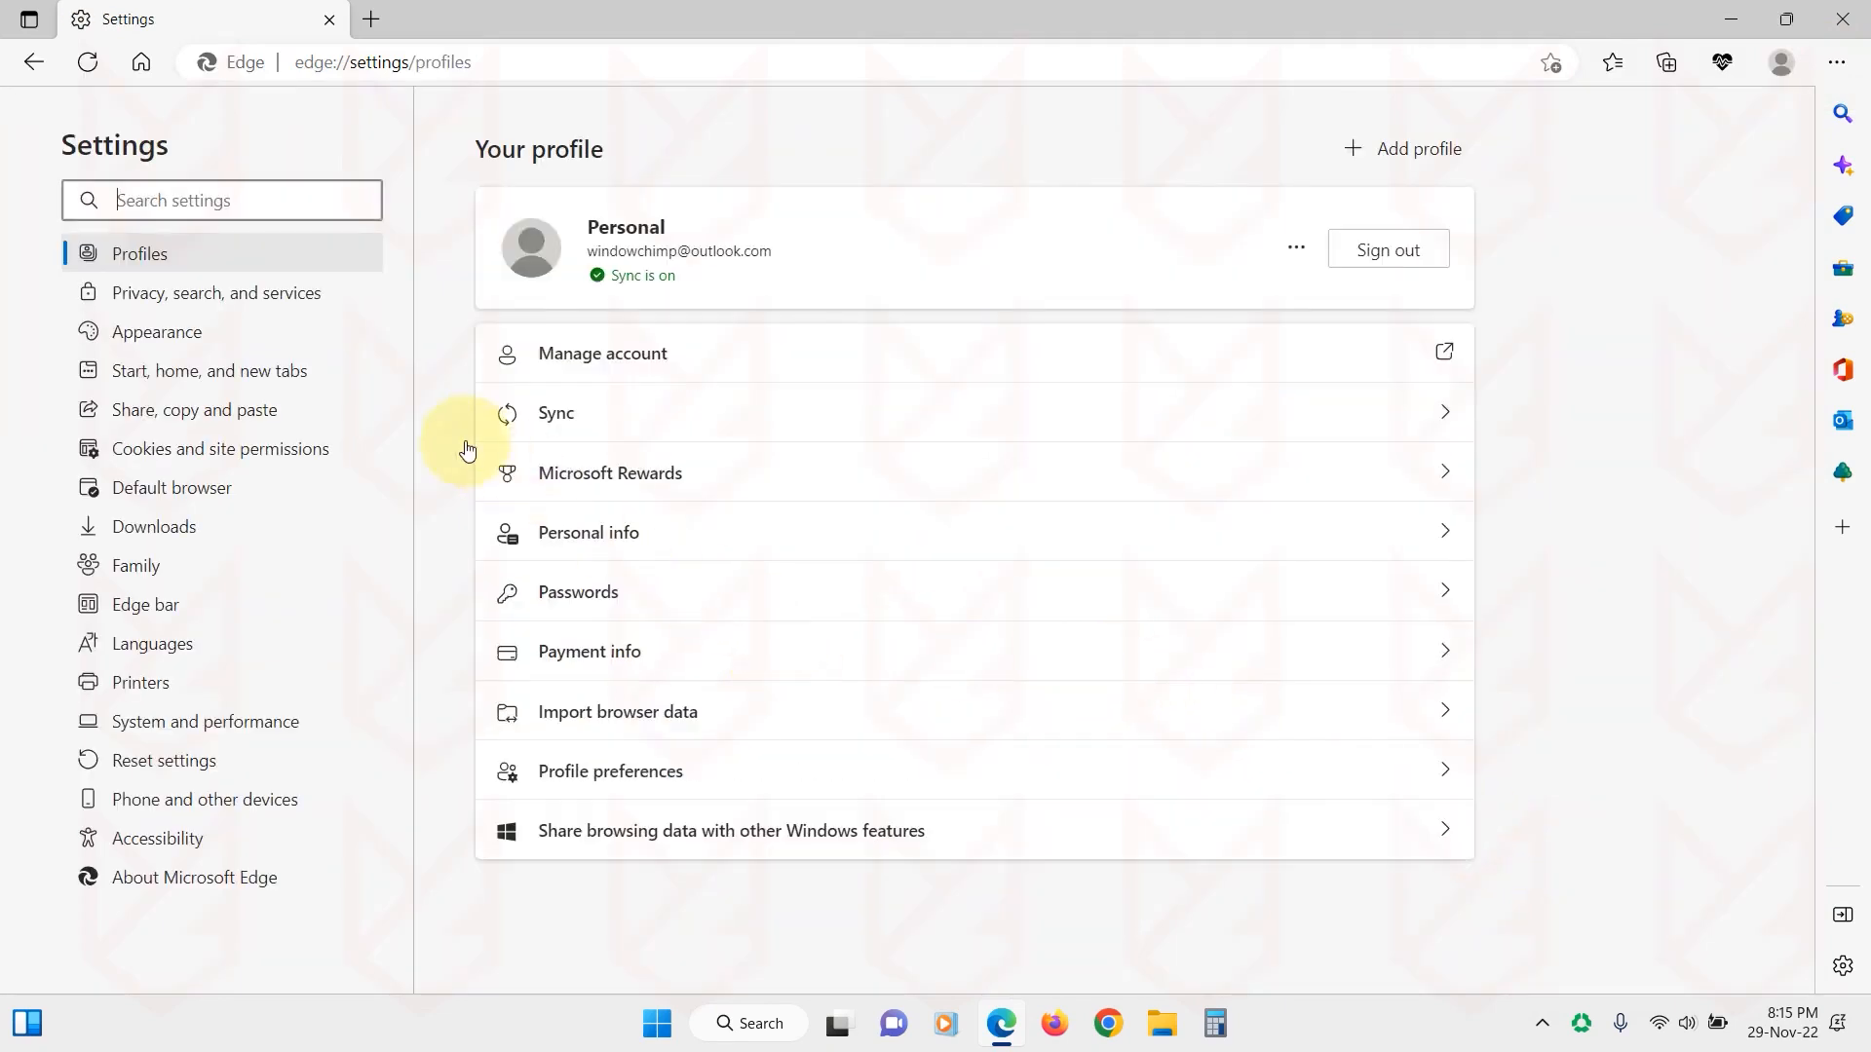
Step: In Edge's Privacy, search, and services settings, set tracking prevention to Balanced
click(218, 292)
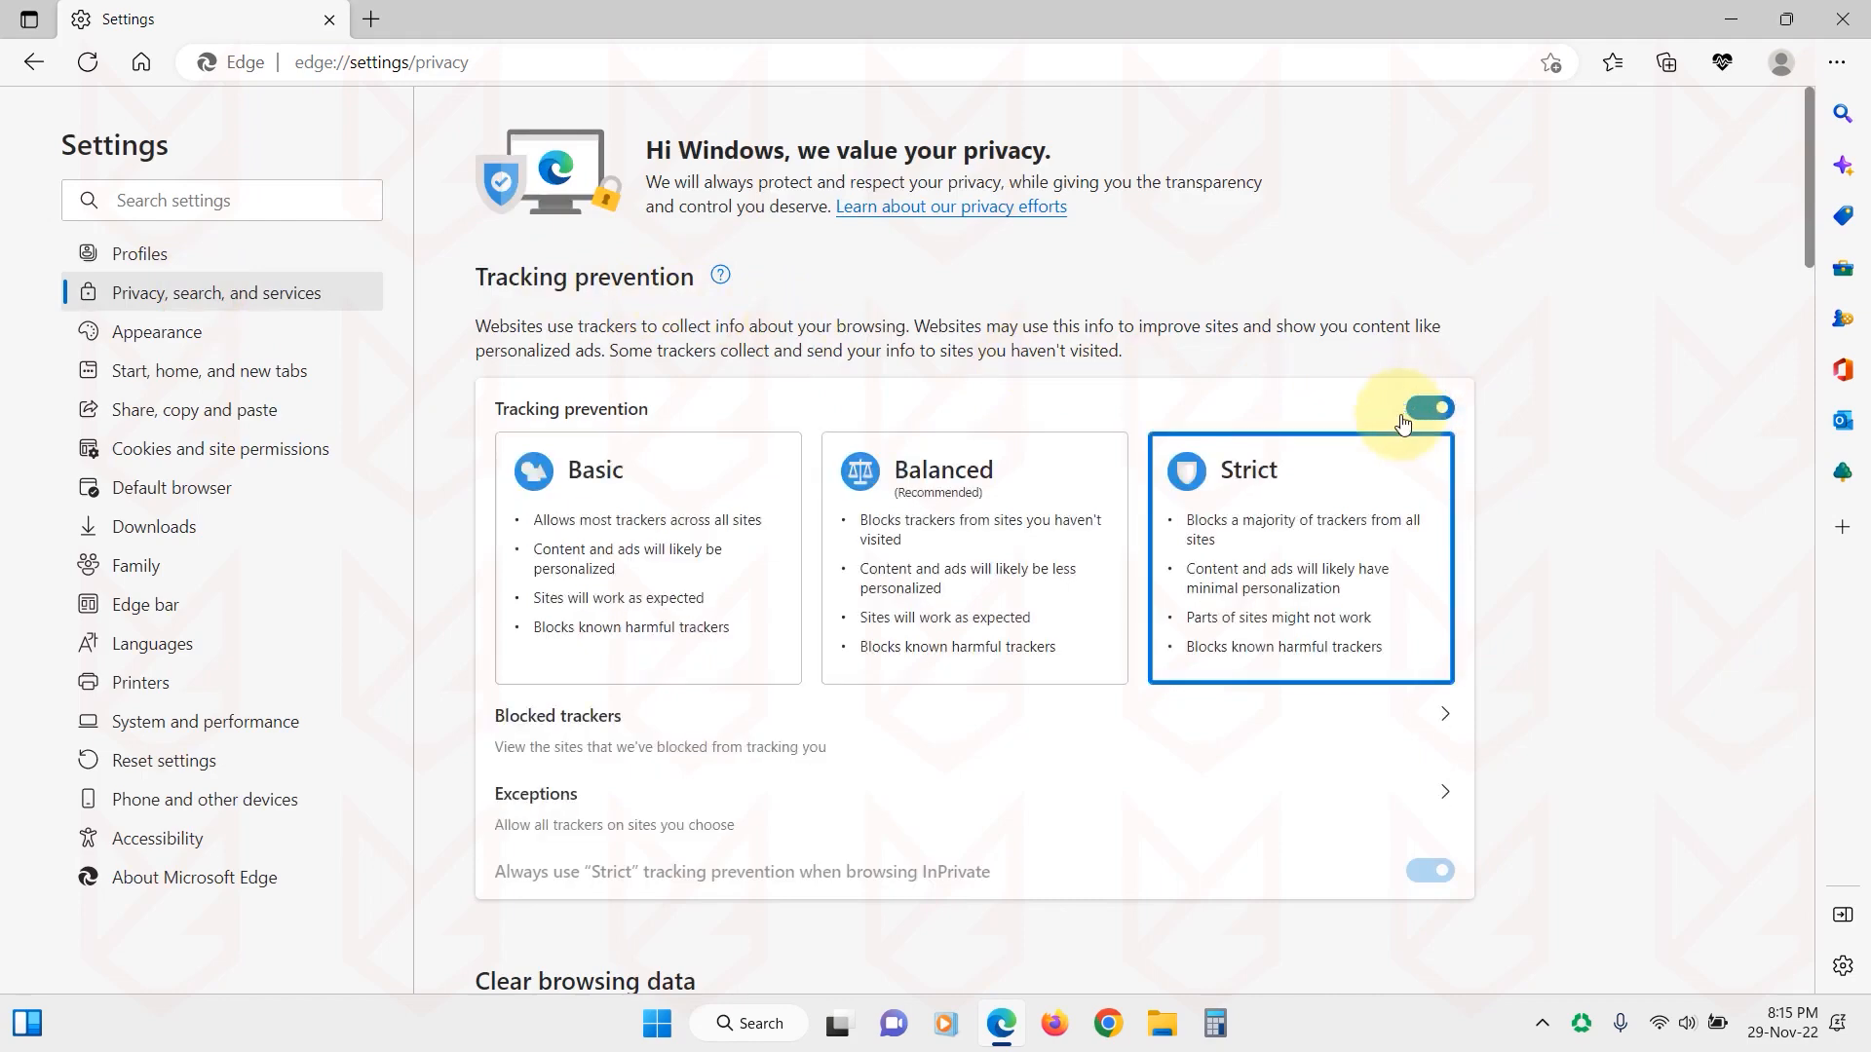
click(974, 557)
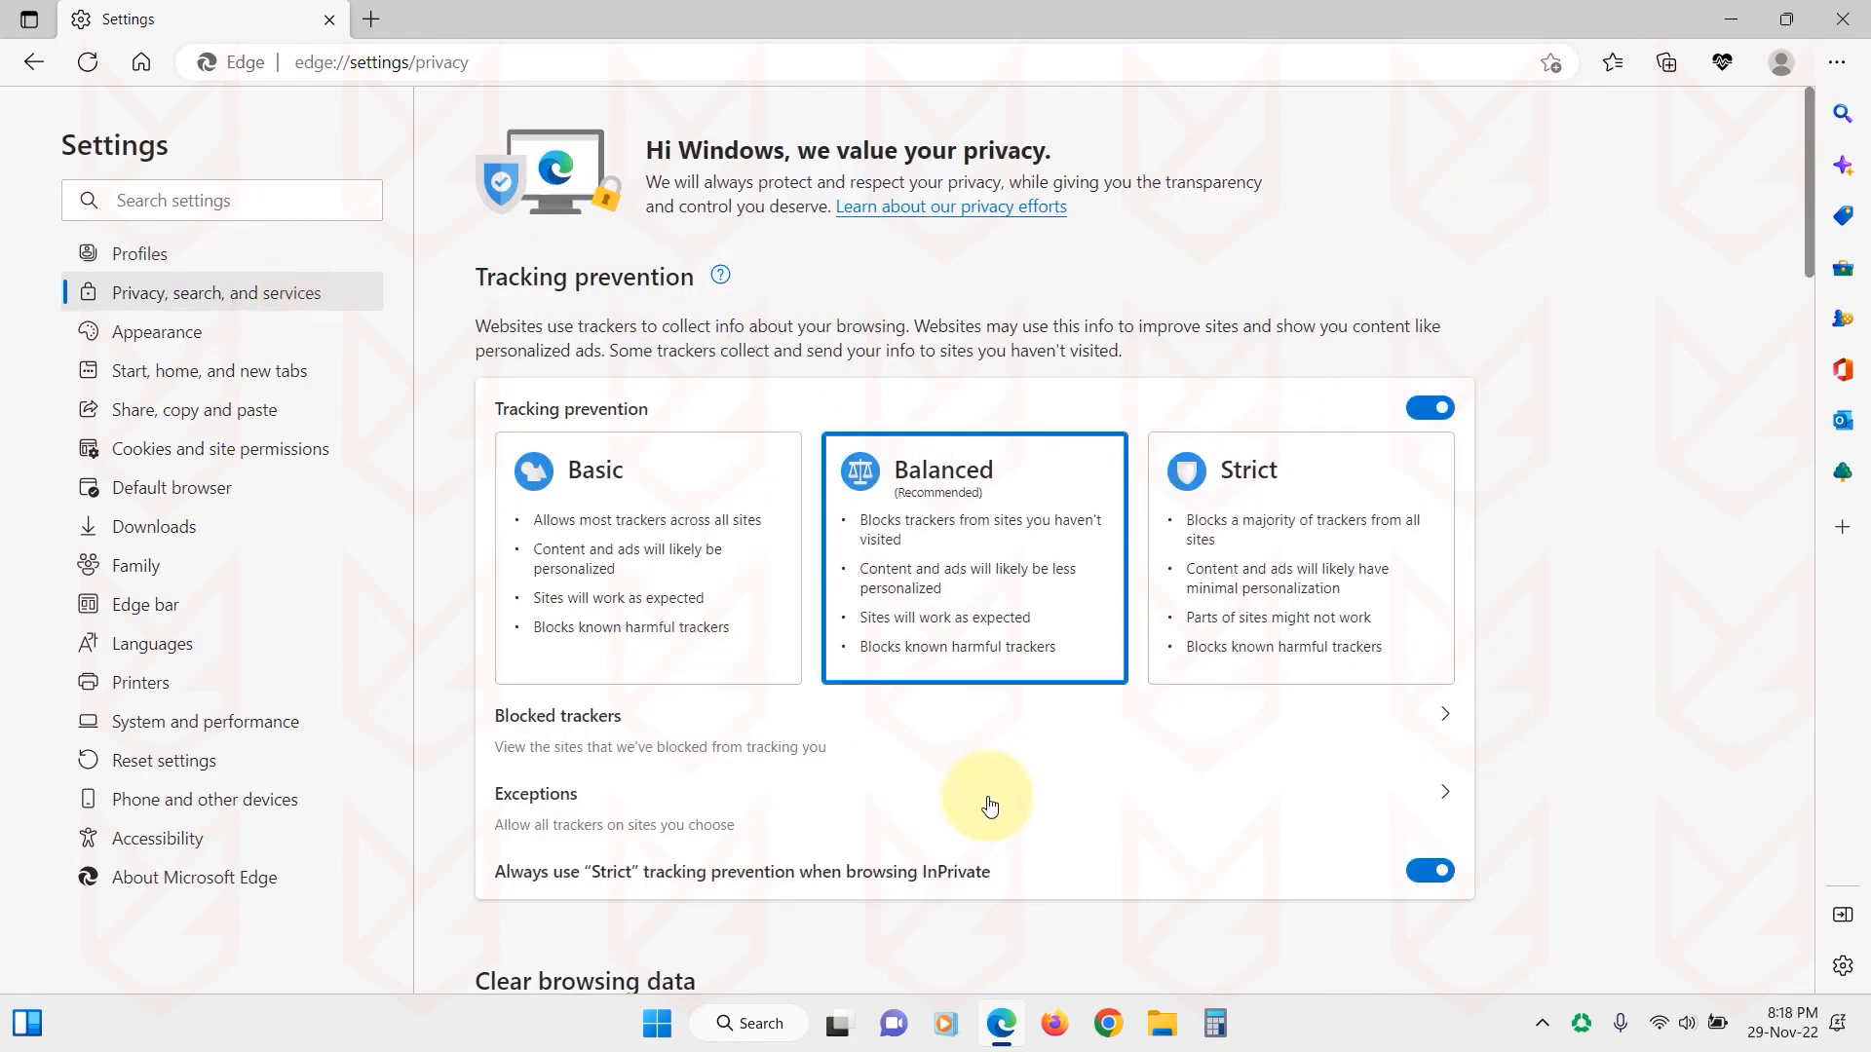
scroll(down, 3)
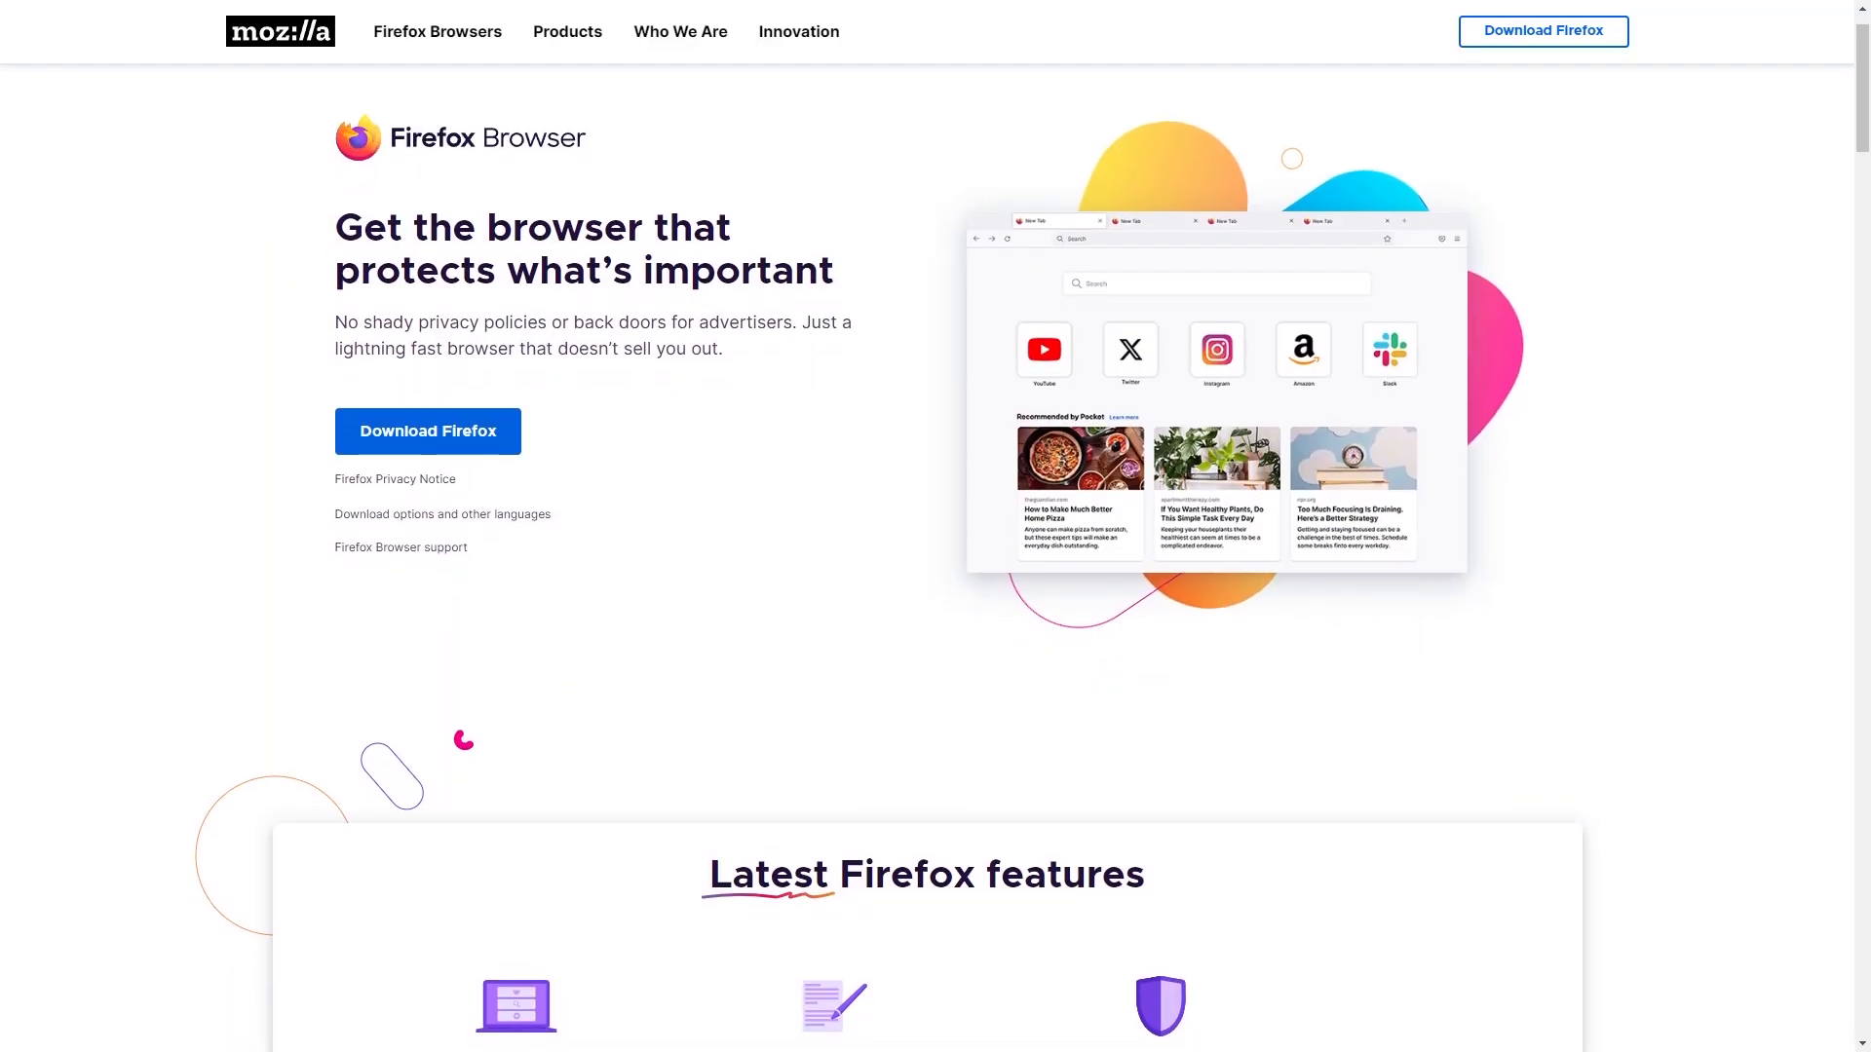
Step: Scroll through Mozilla's Firefox Browser homepage
scroll(down, 3)
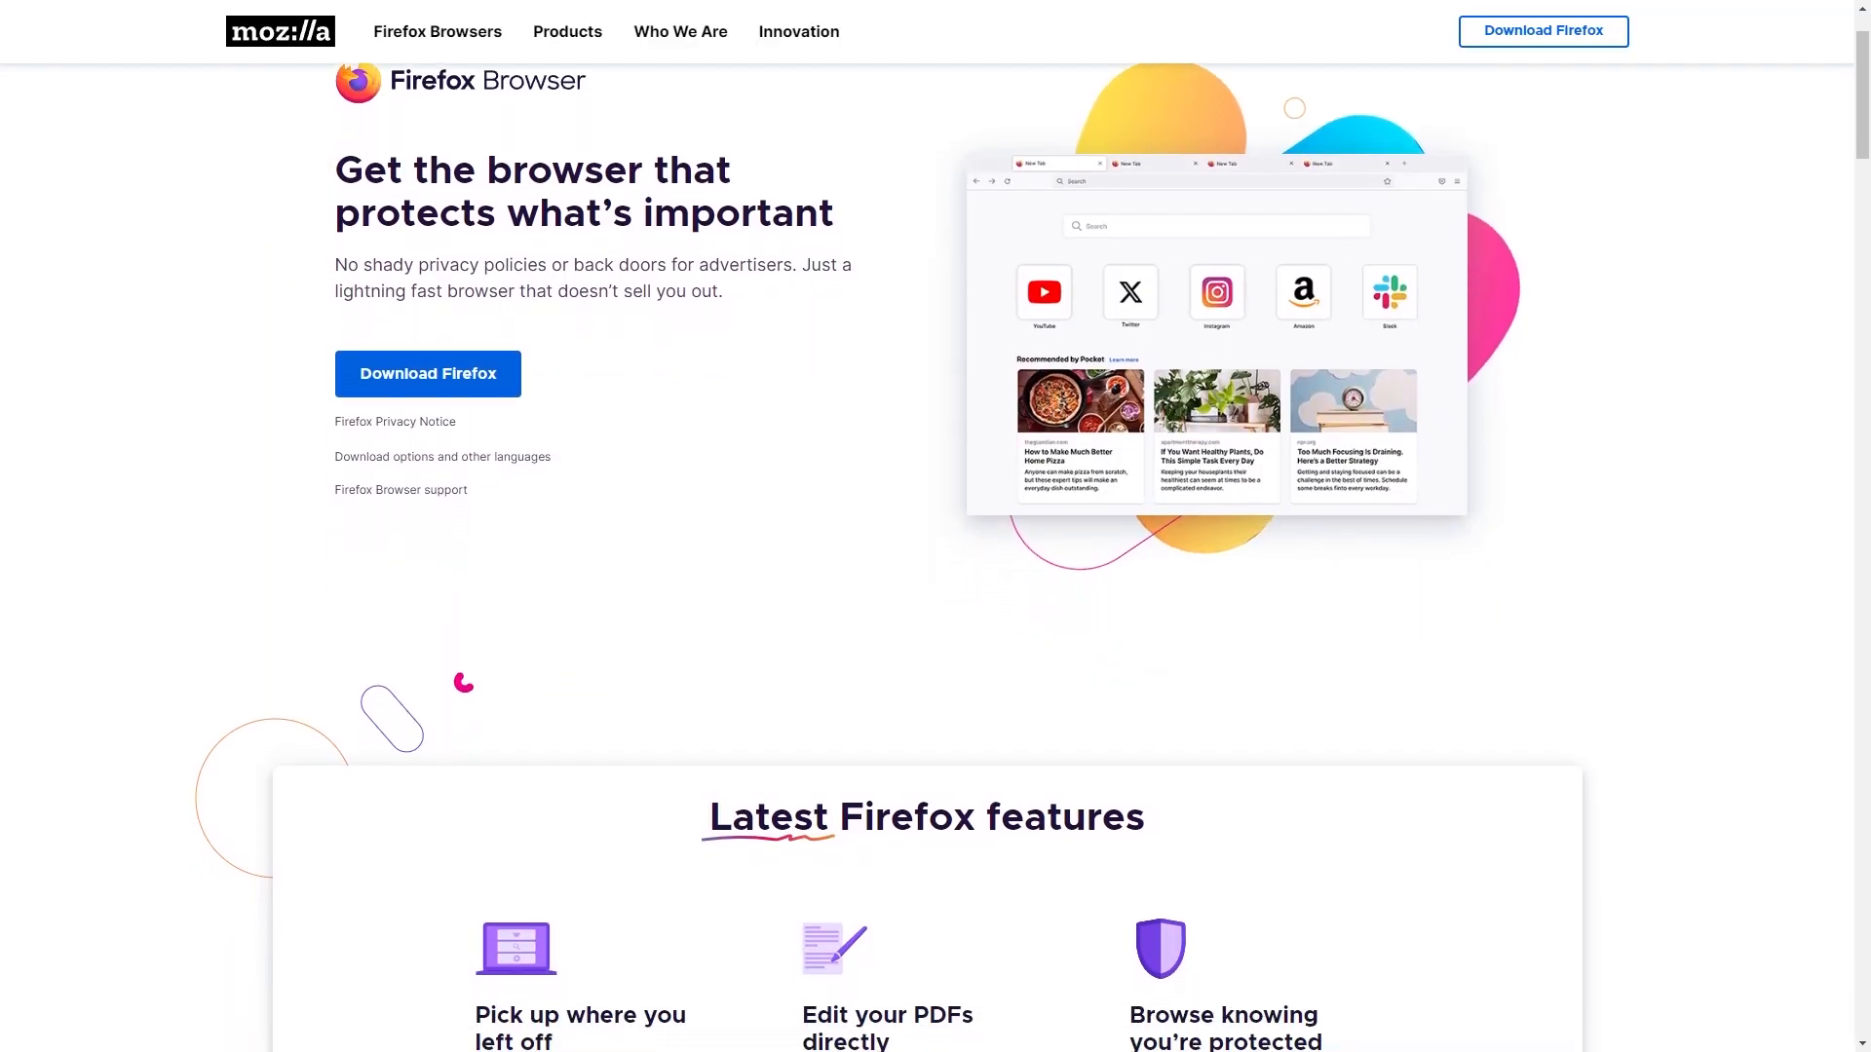
scroll(down, 3)
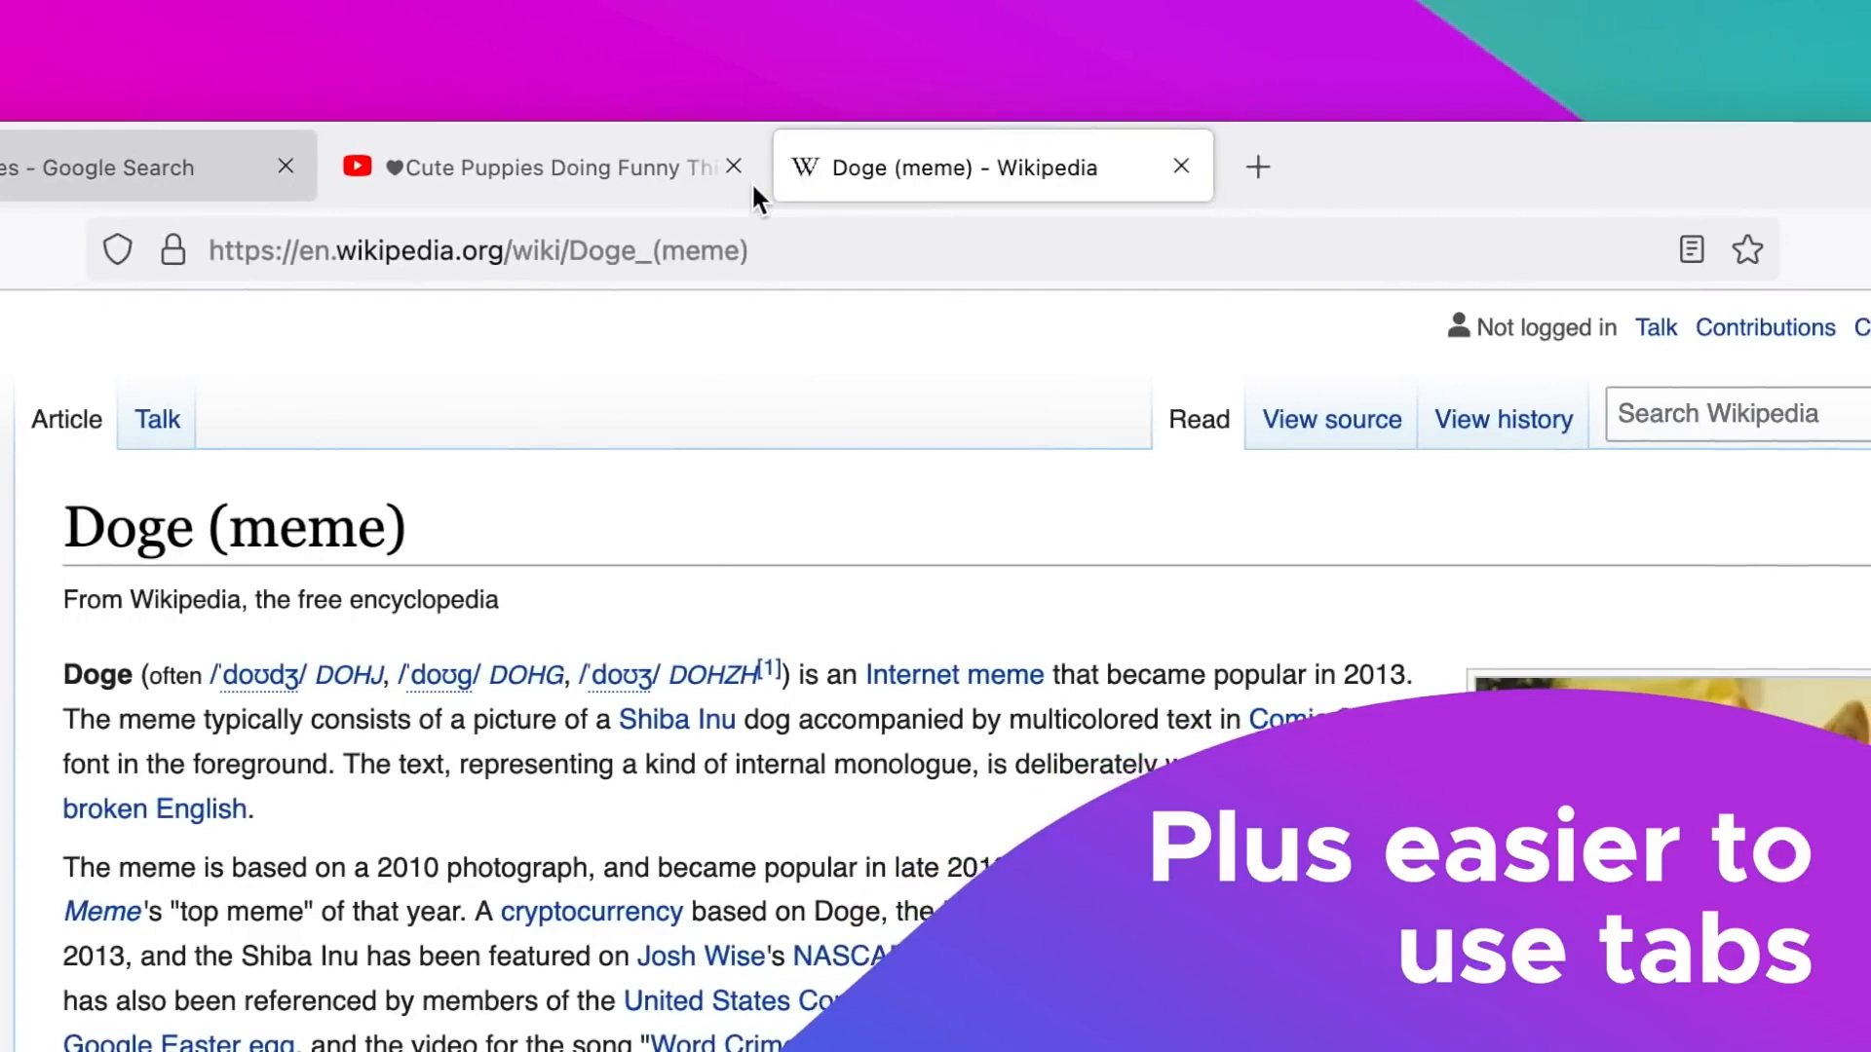
click(1257, 165)
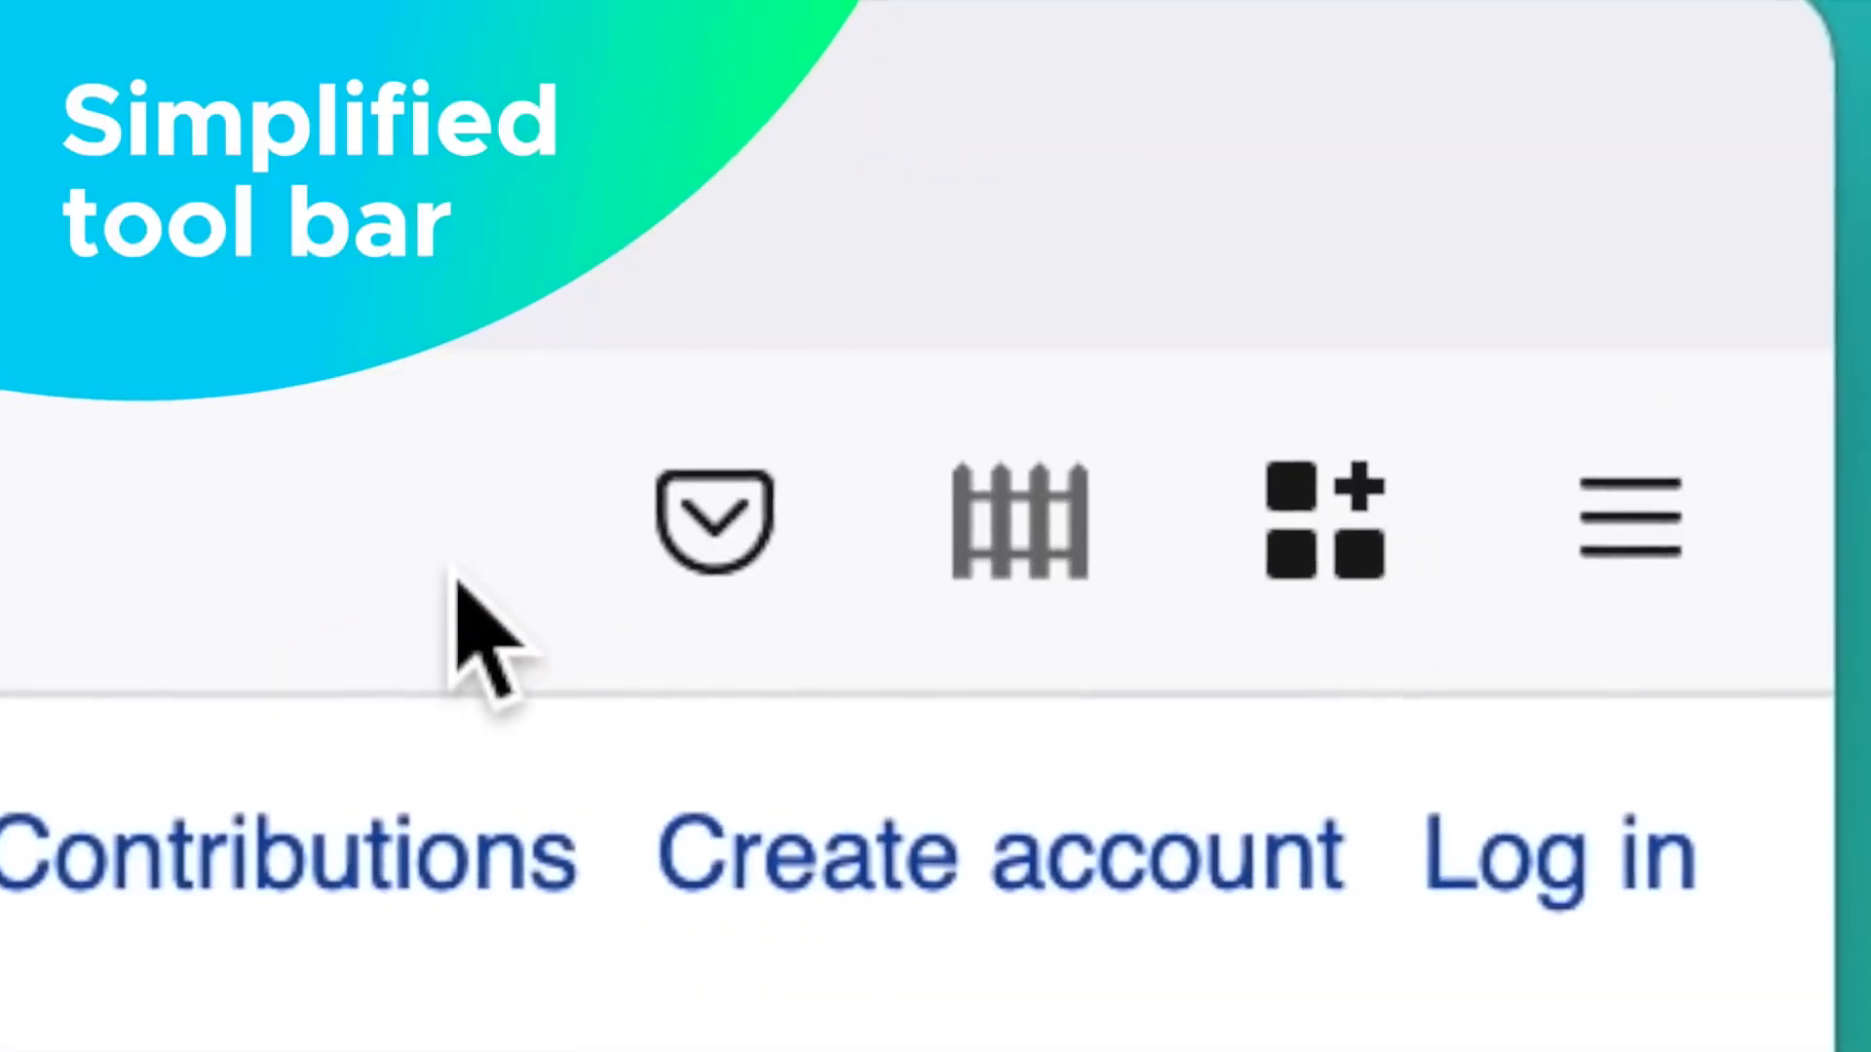
Step: From Firefox's hamburger menu, go to Settings and show the Privacy & Security page
click(1684, 187)
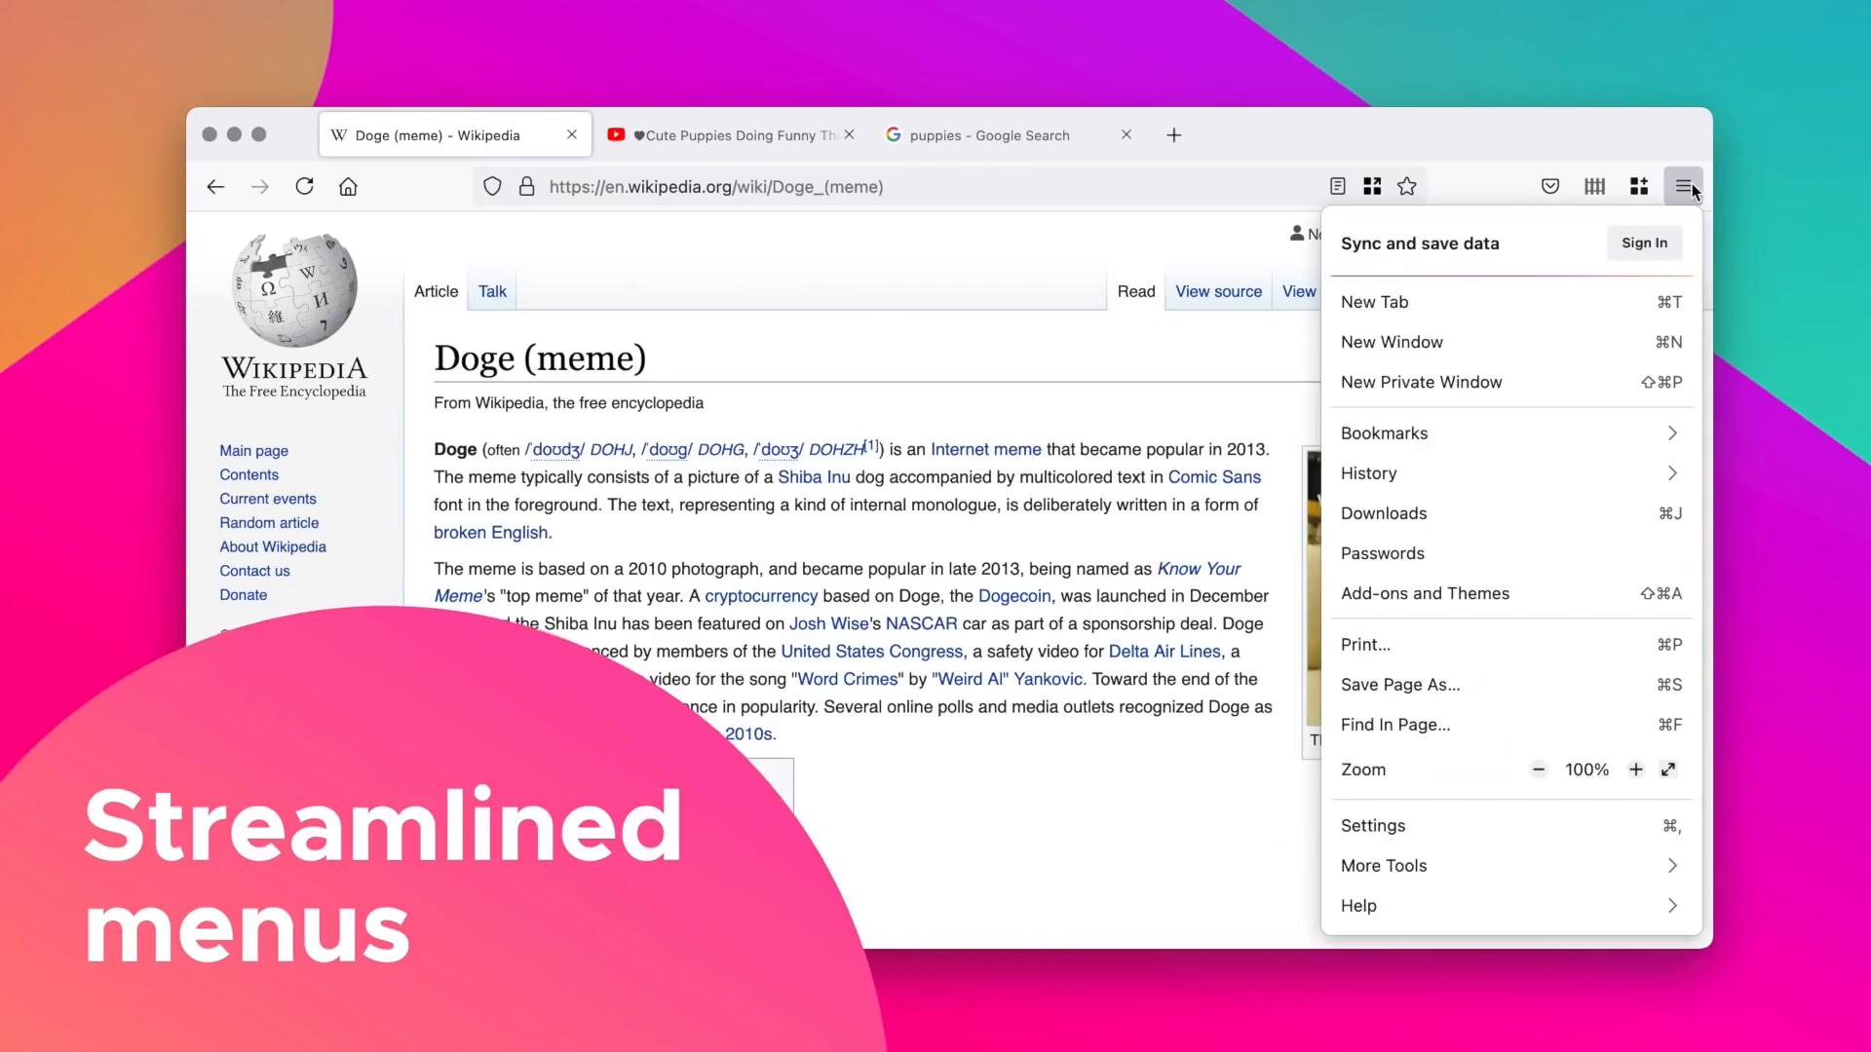
mouse_move(1596, 817)
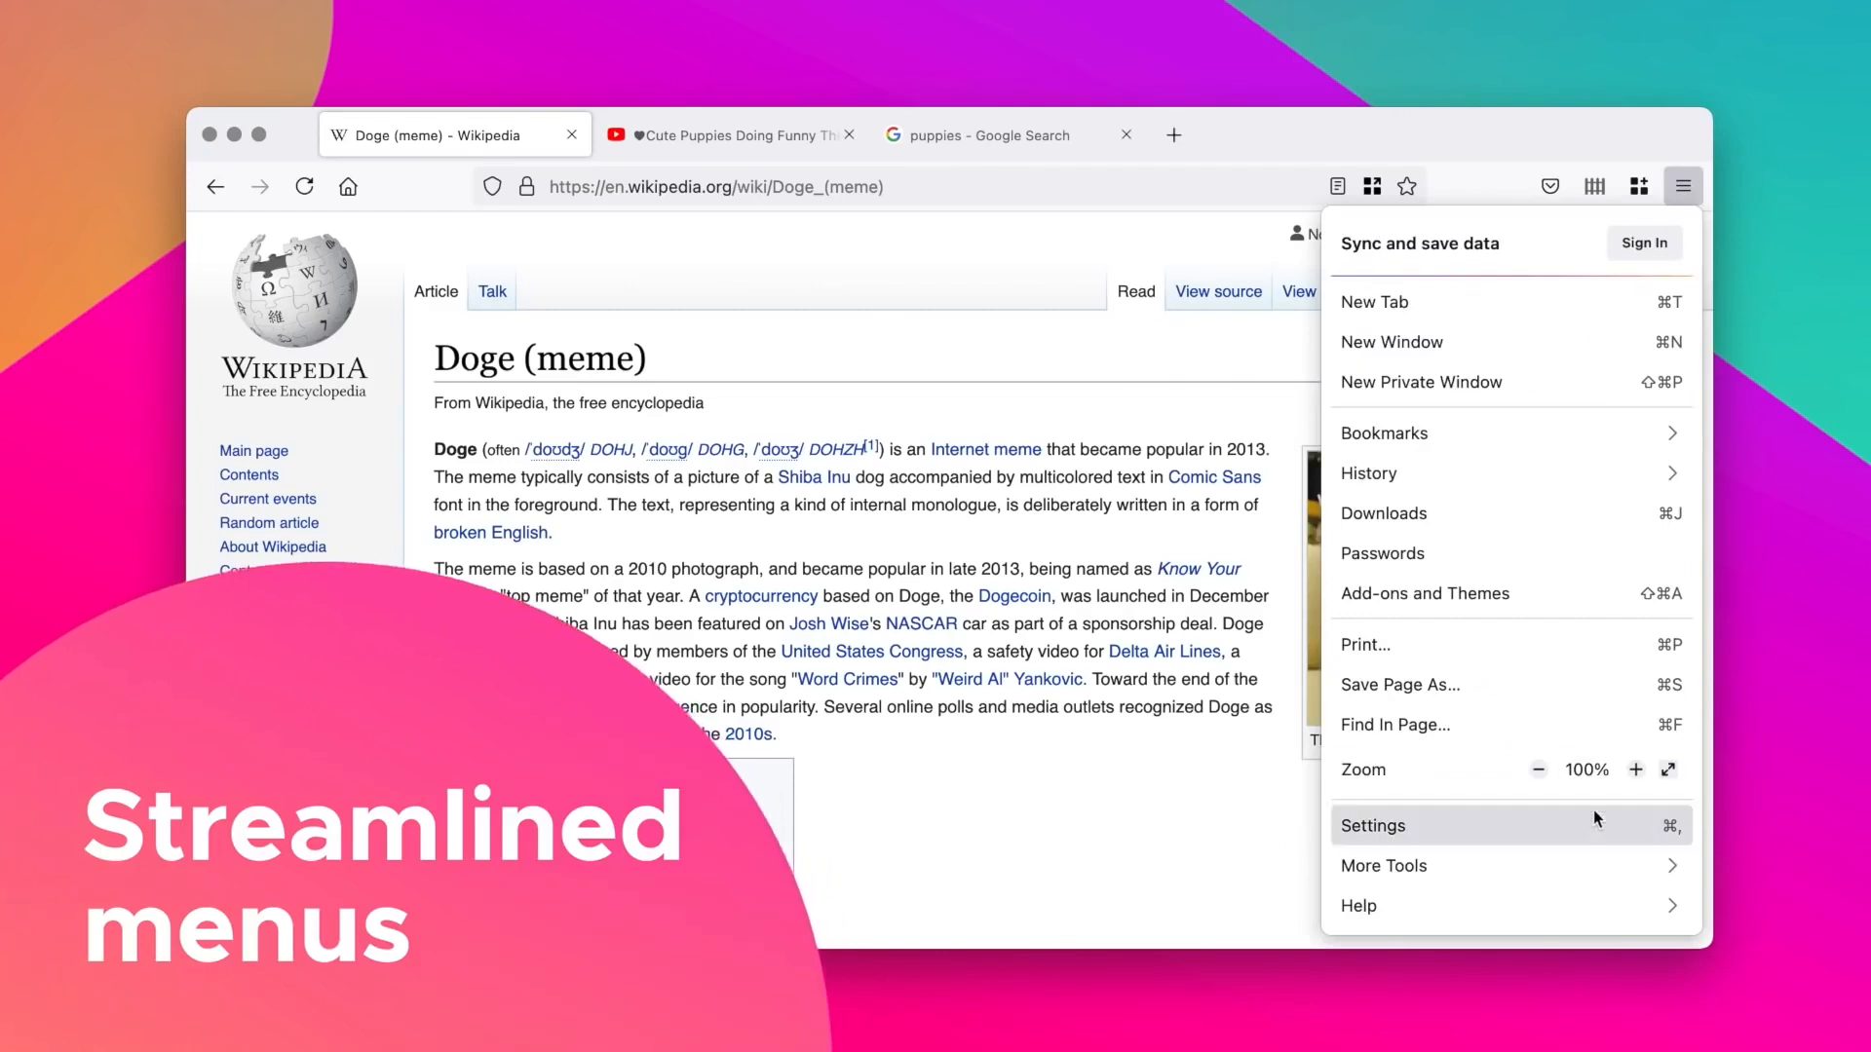
click(1372, 825)
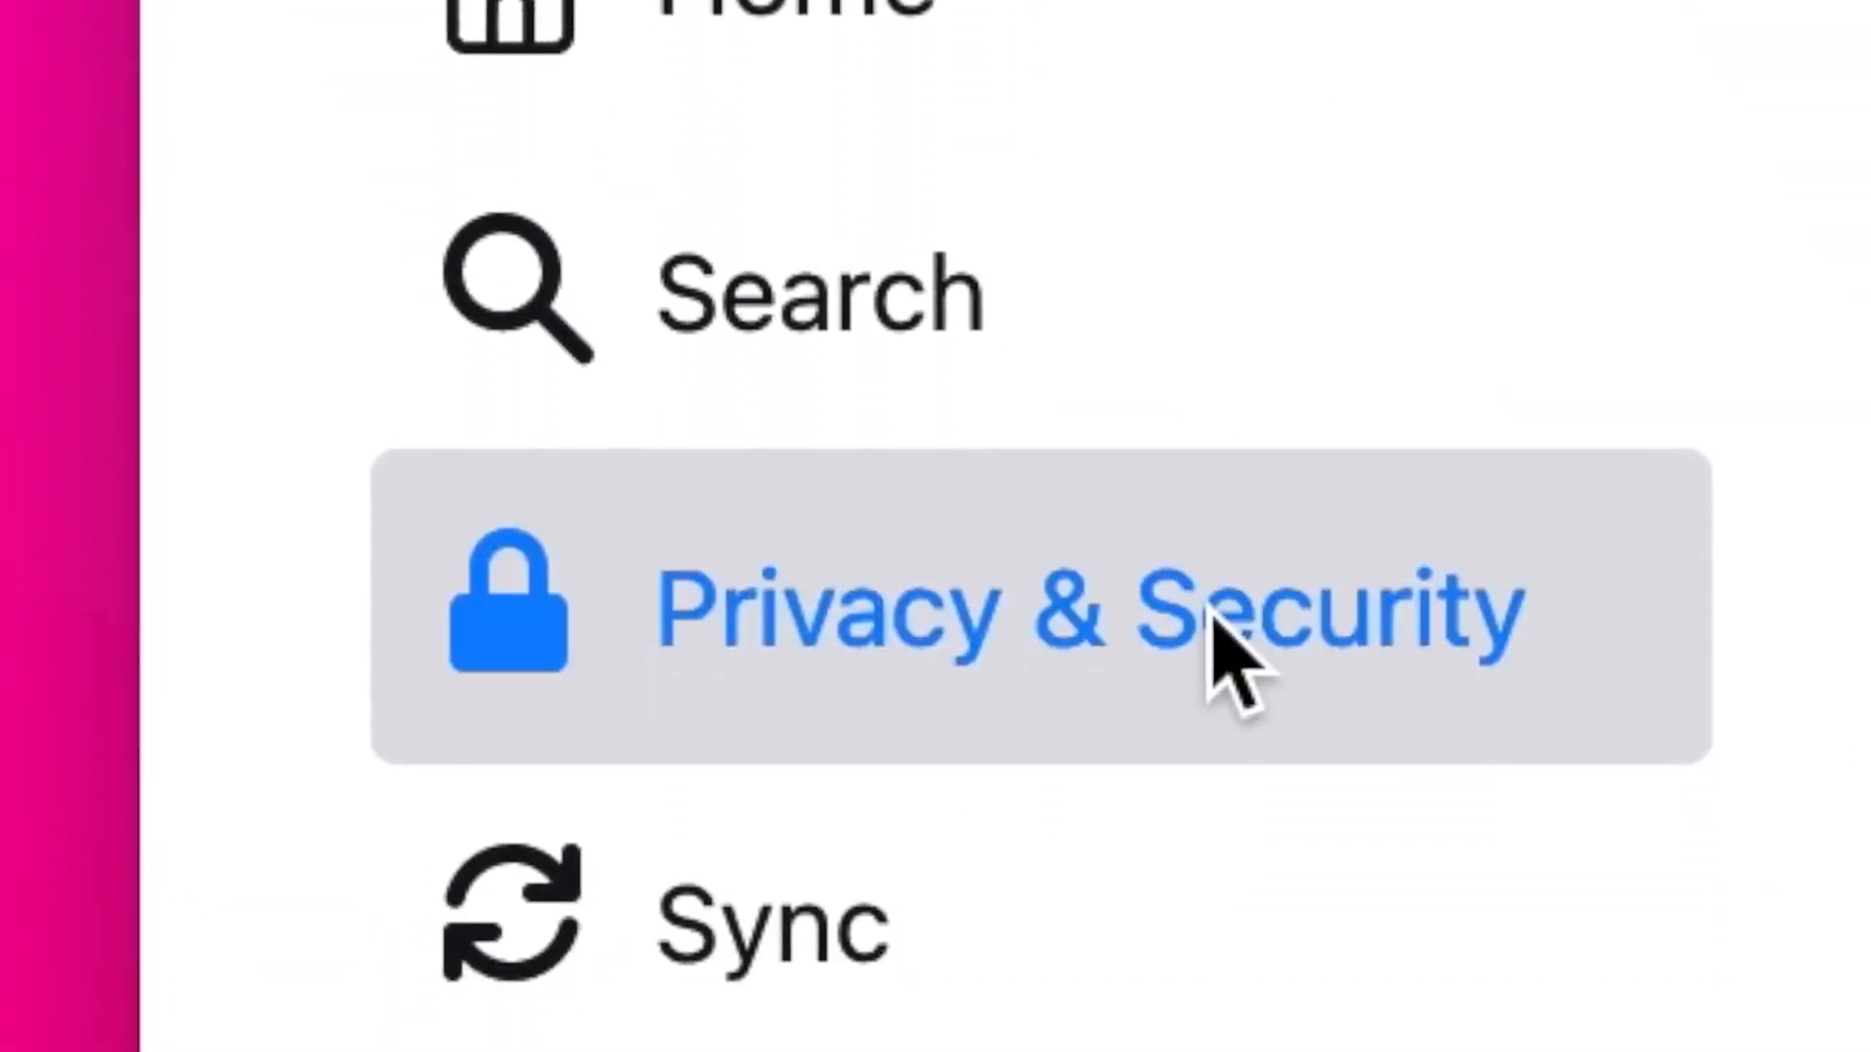
click(368, 506)
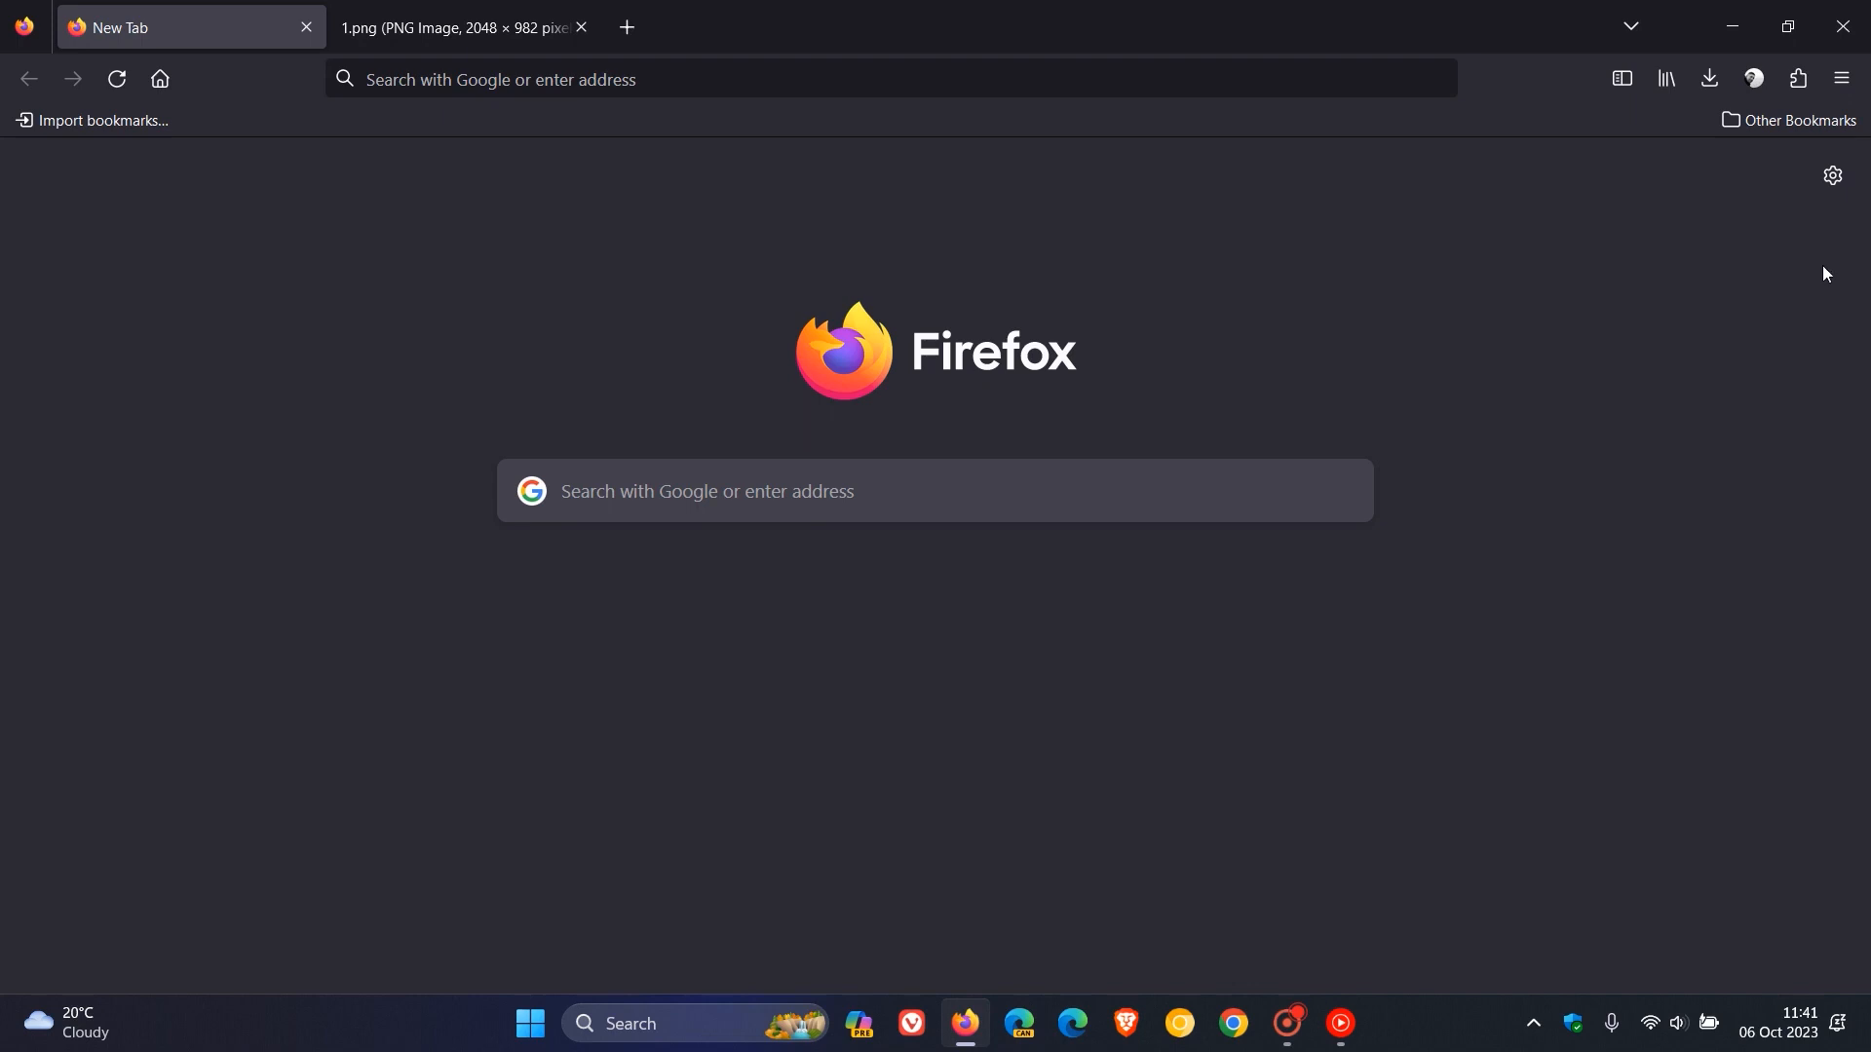
Step: Reach Firefox's General options via the hamburger menu, then load the FirefoxCSS Store theme gallery
click(1841, 78)
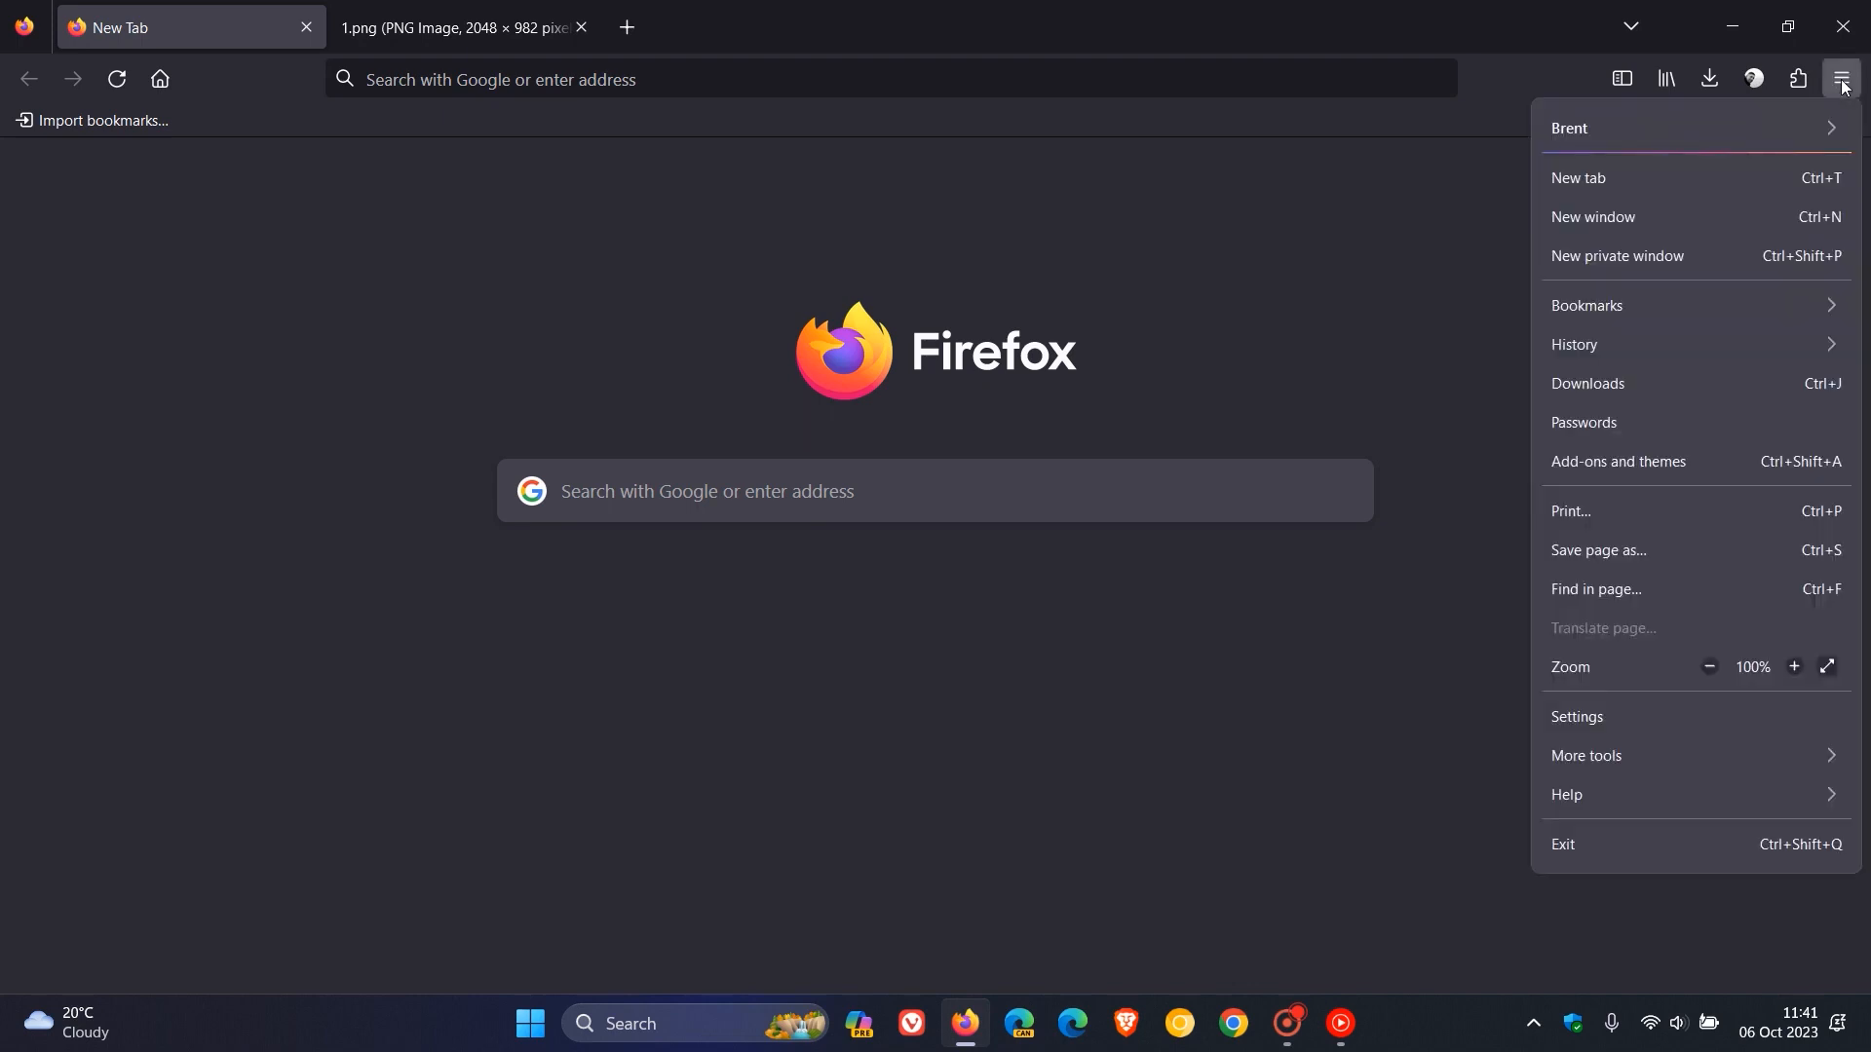
mouse_move(1713, 256)
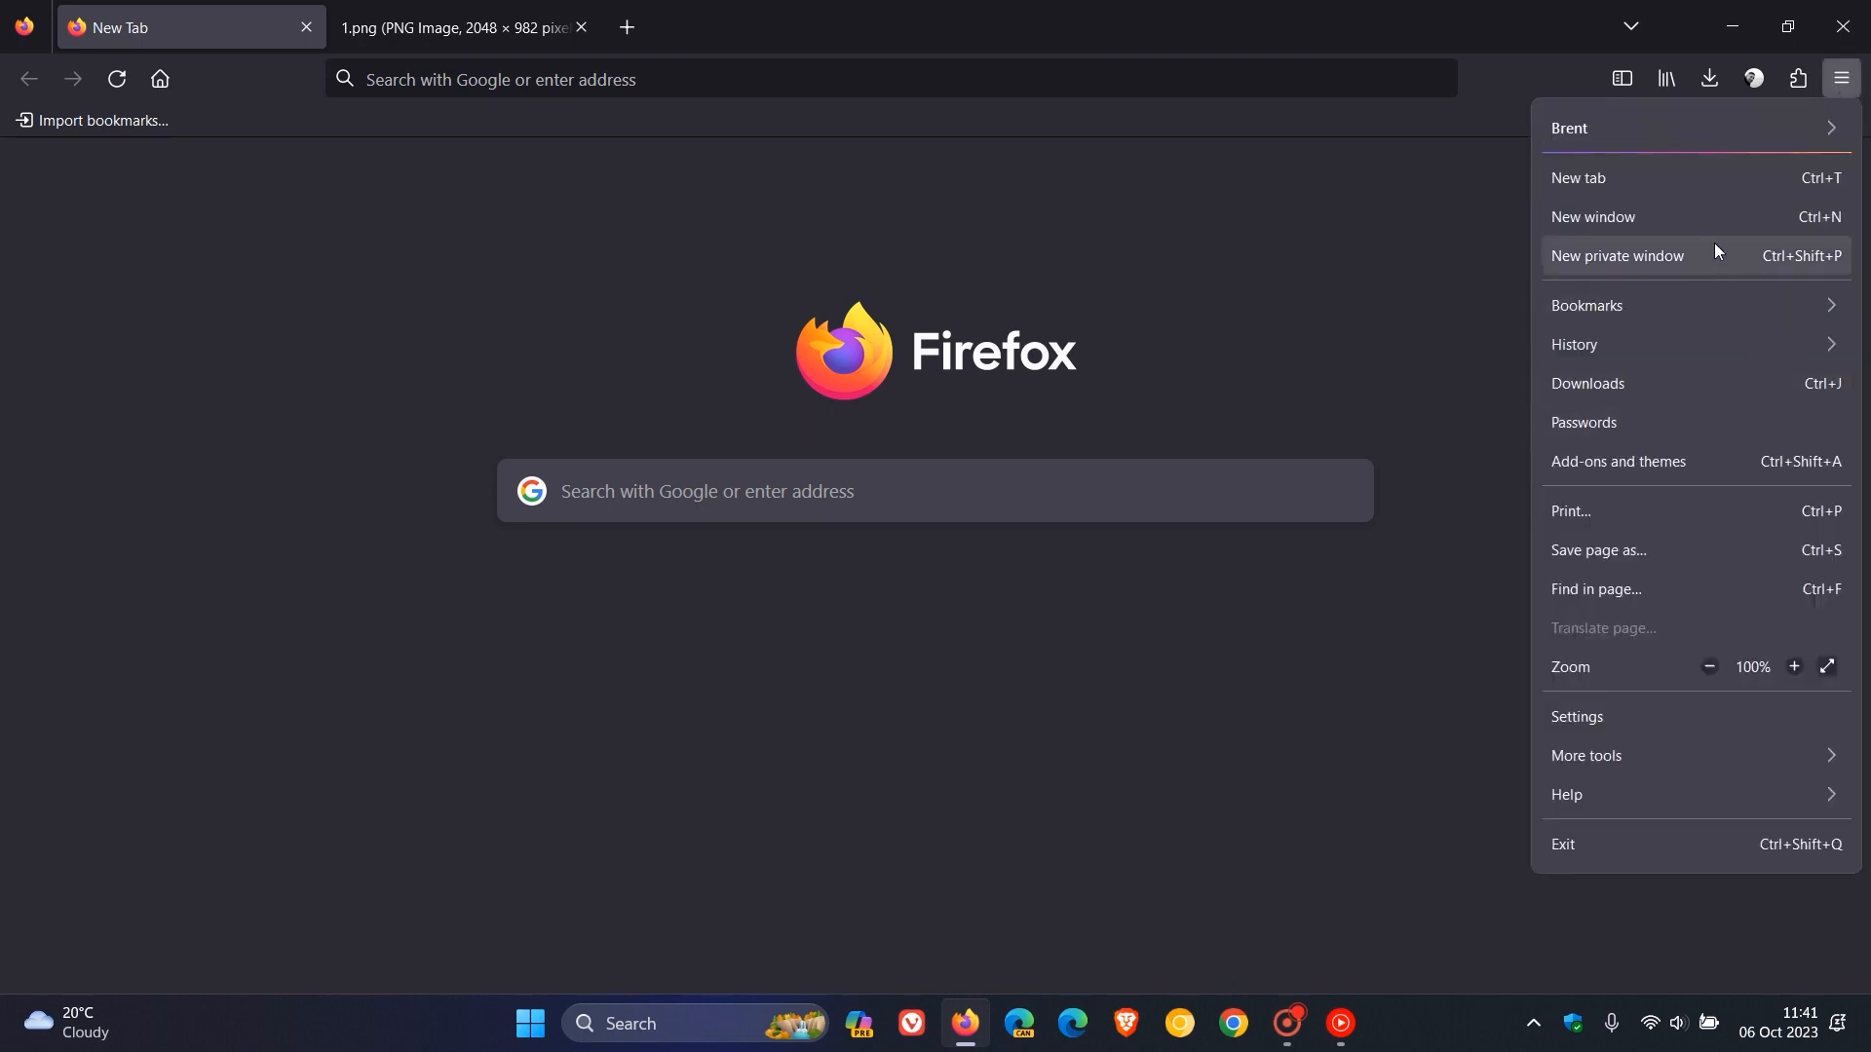
click(1617, 255)
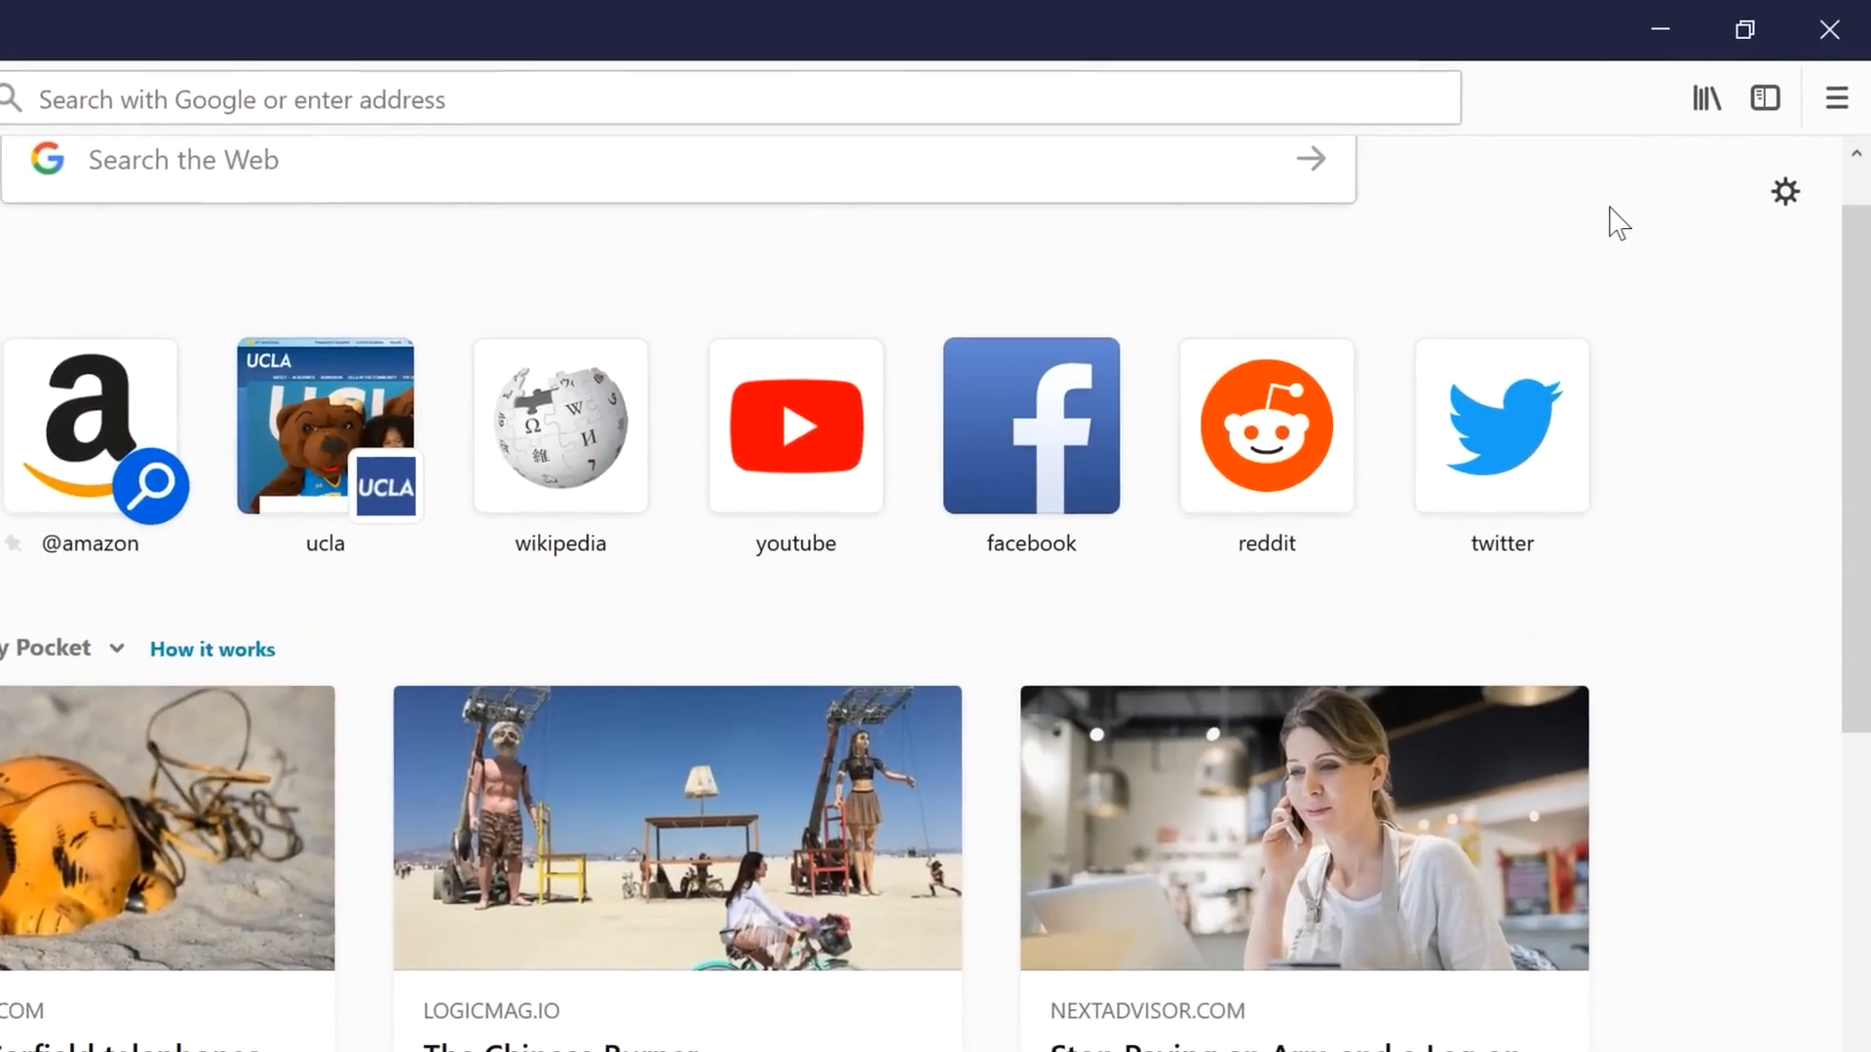
click(1836, 97)
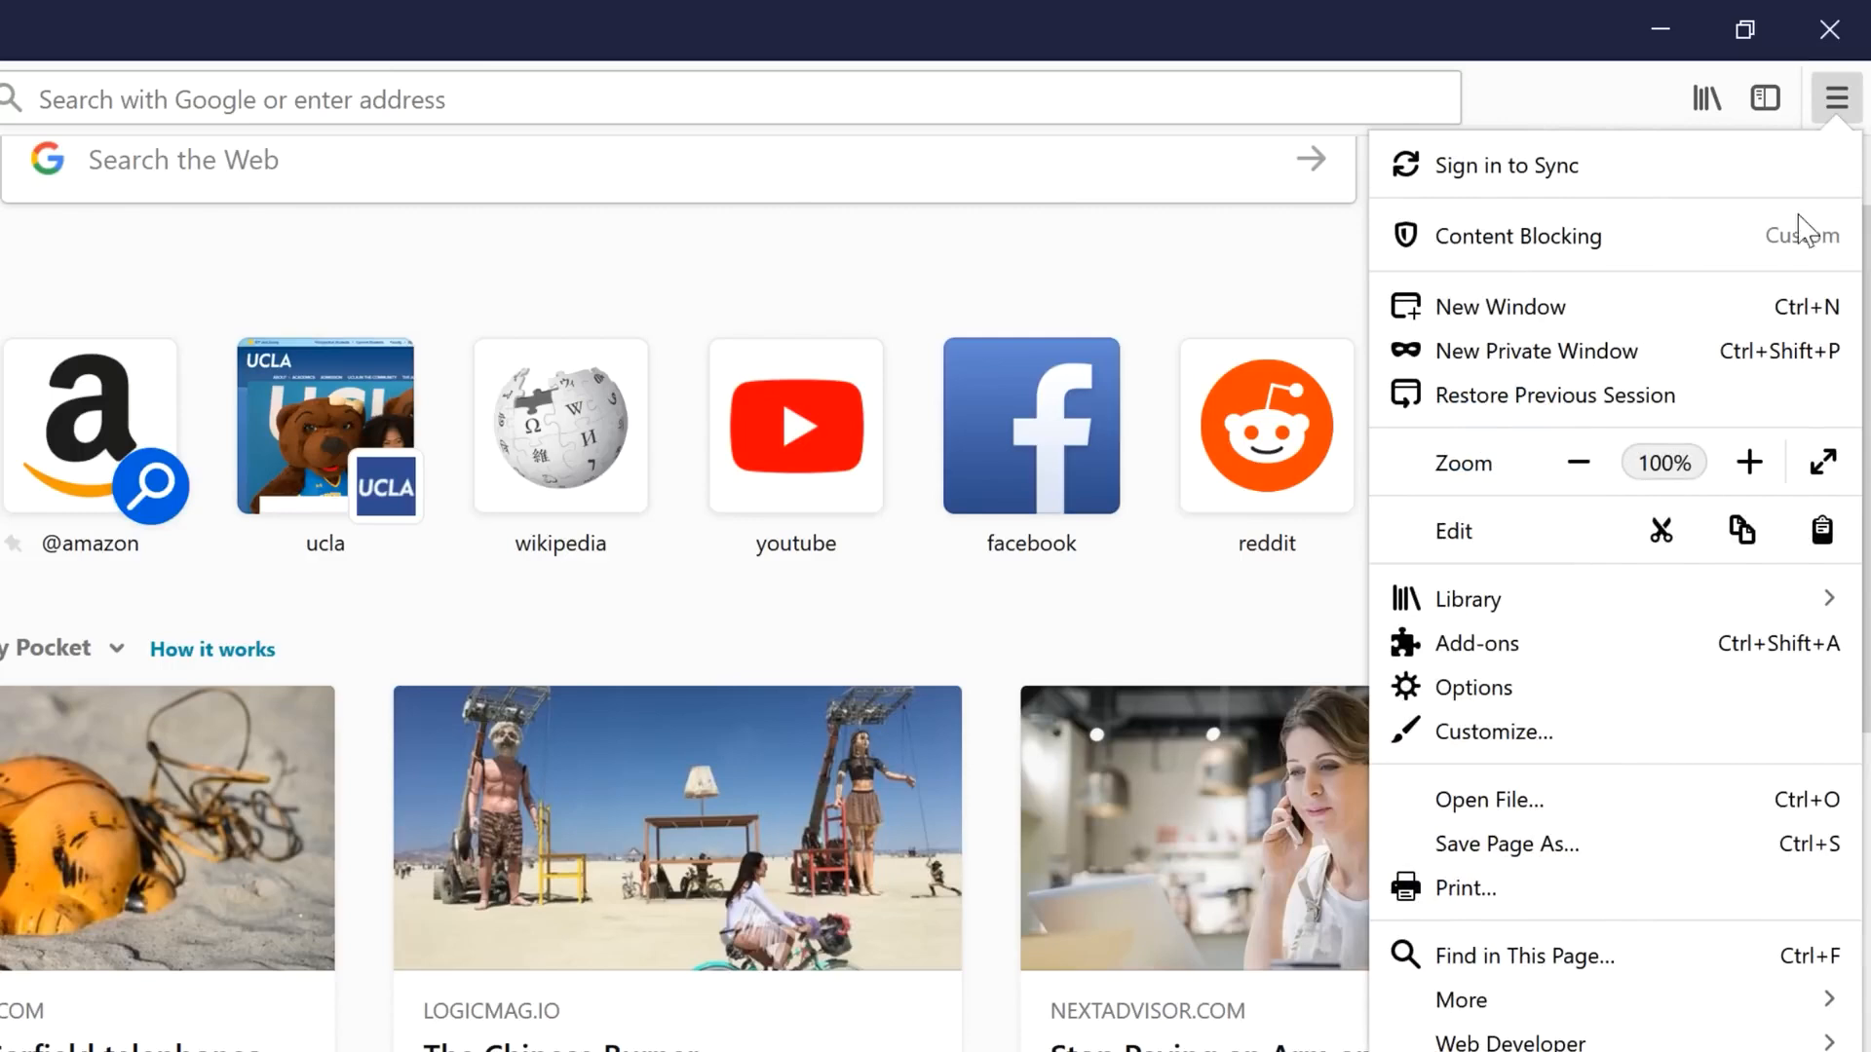
click(1472, 688)
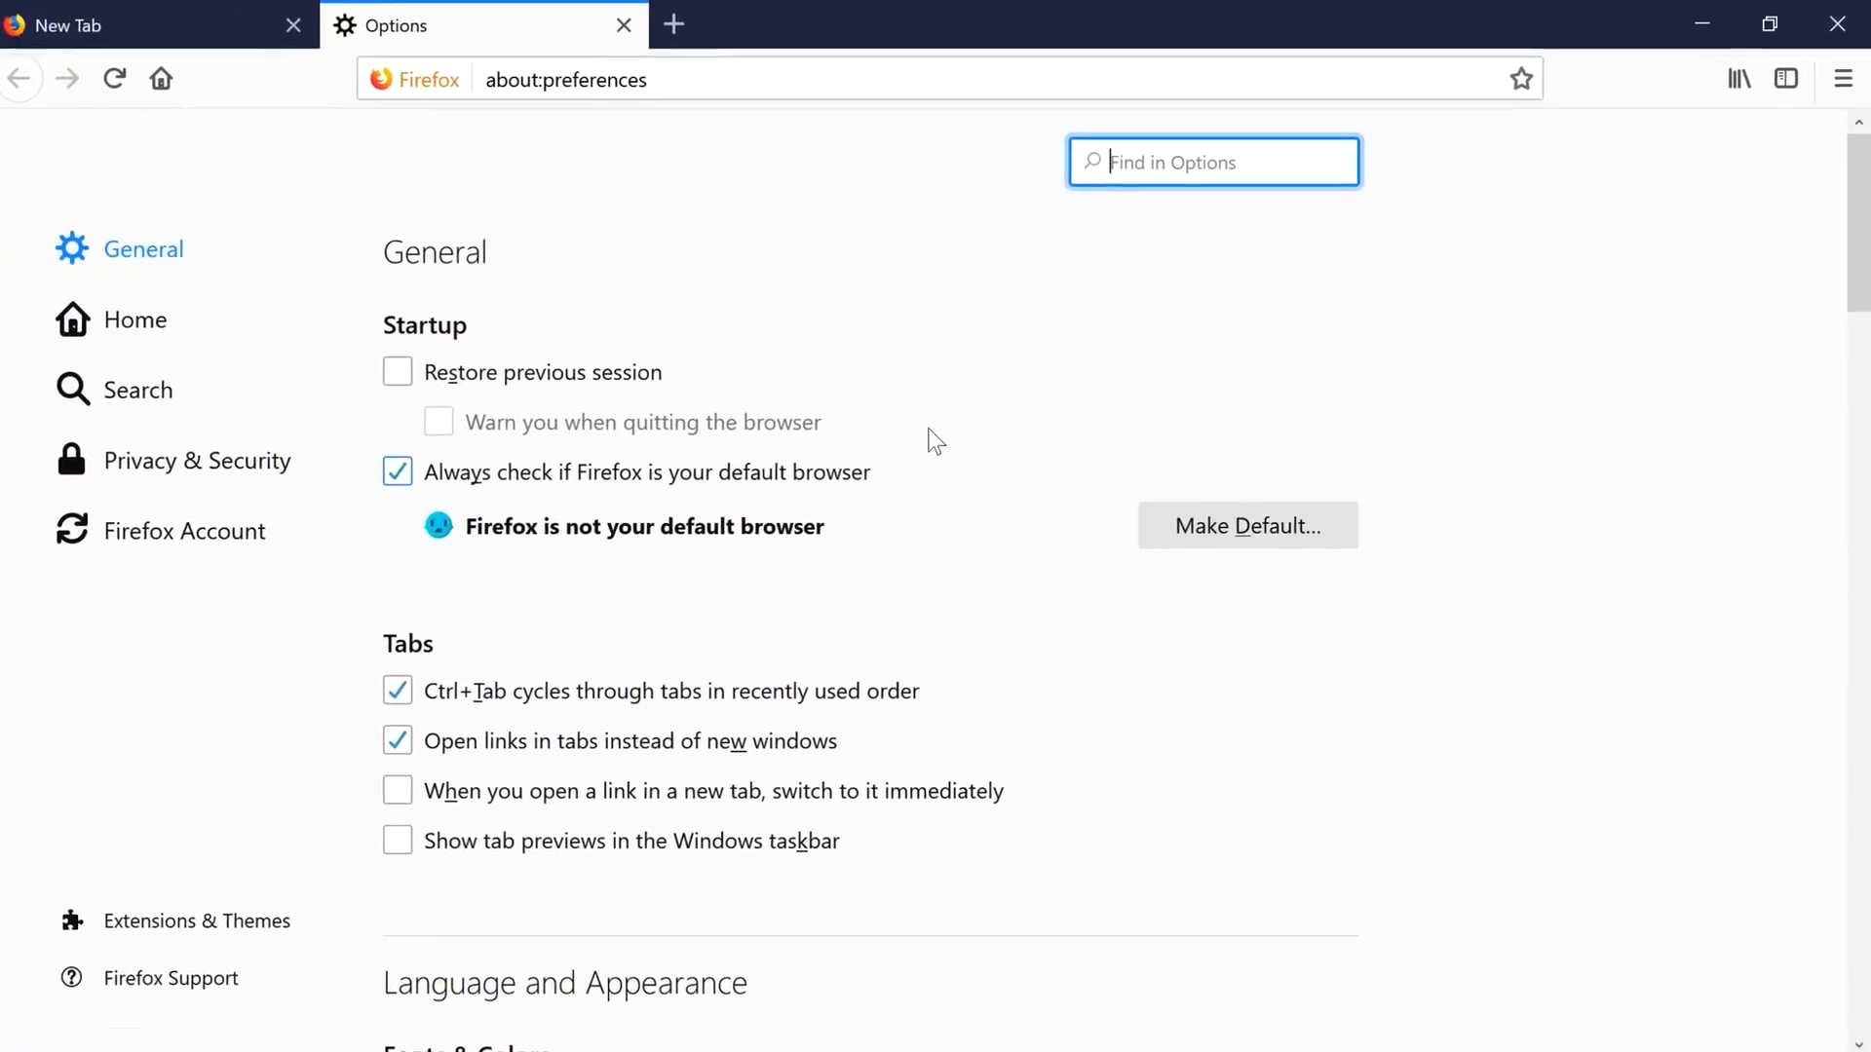
click(142, 318)
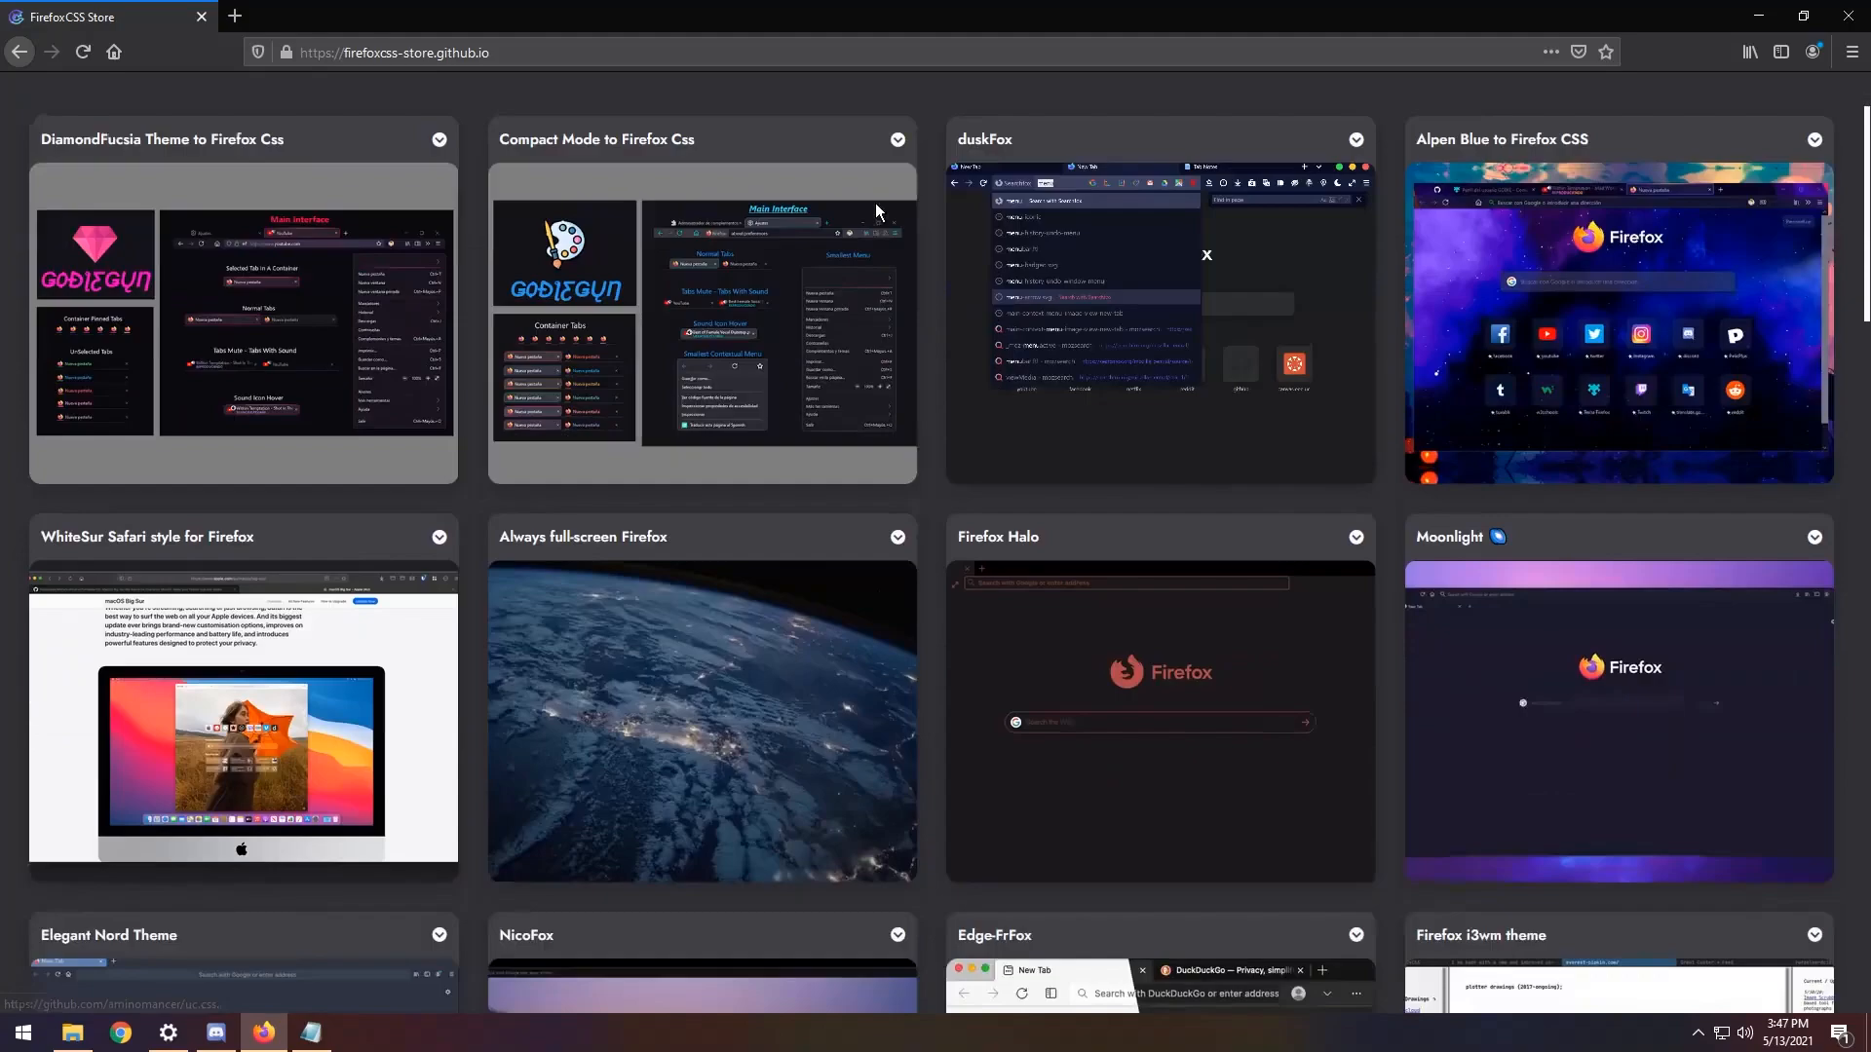
Step: Scroll Firefox Privacy & Security to the Enhanced Tracking Protection options, Standard selected
scroll(down, 3)
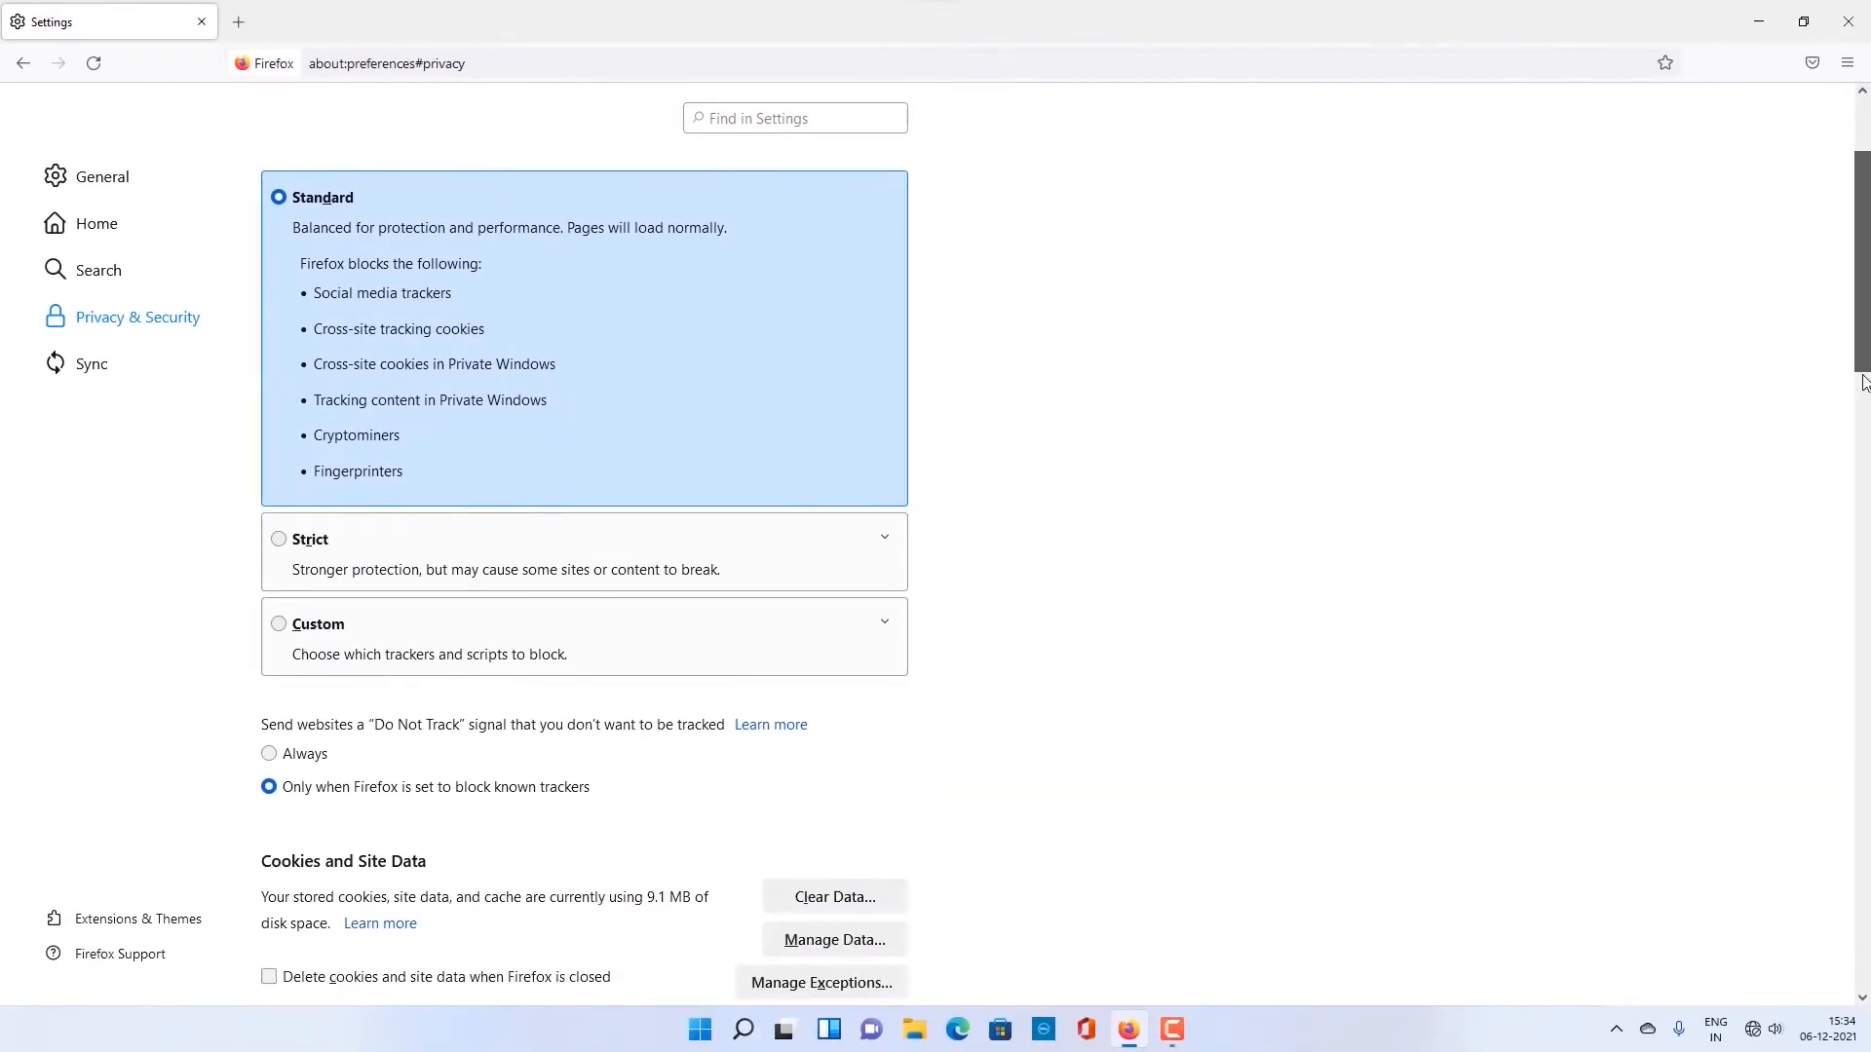
Step: Choose 'Use custom settings for history' in Firefox's 'Firefox will' History dropdown
scroll(down, 3)
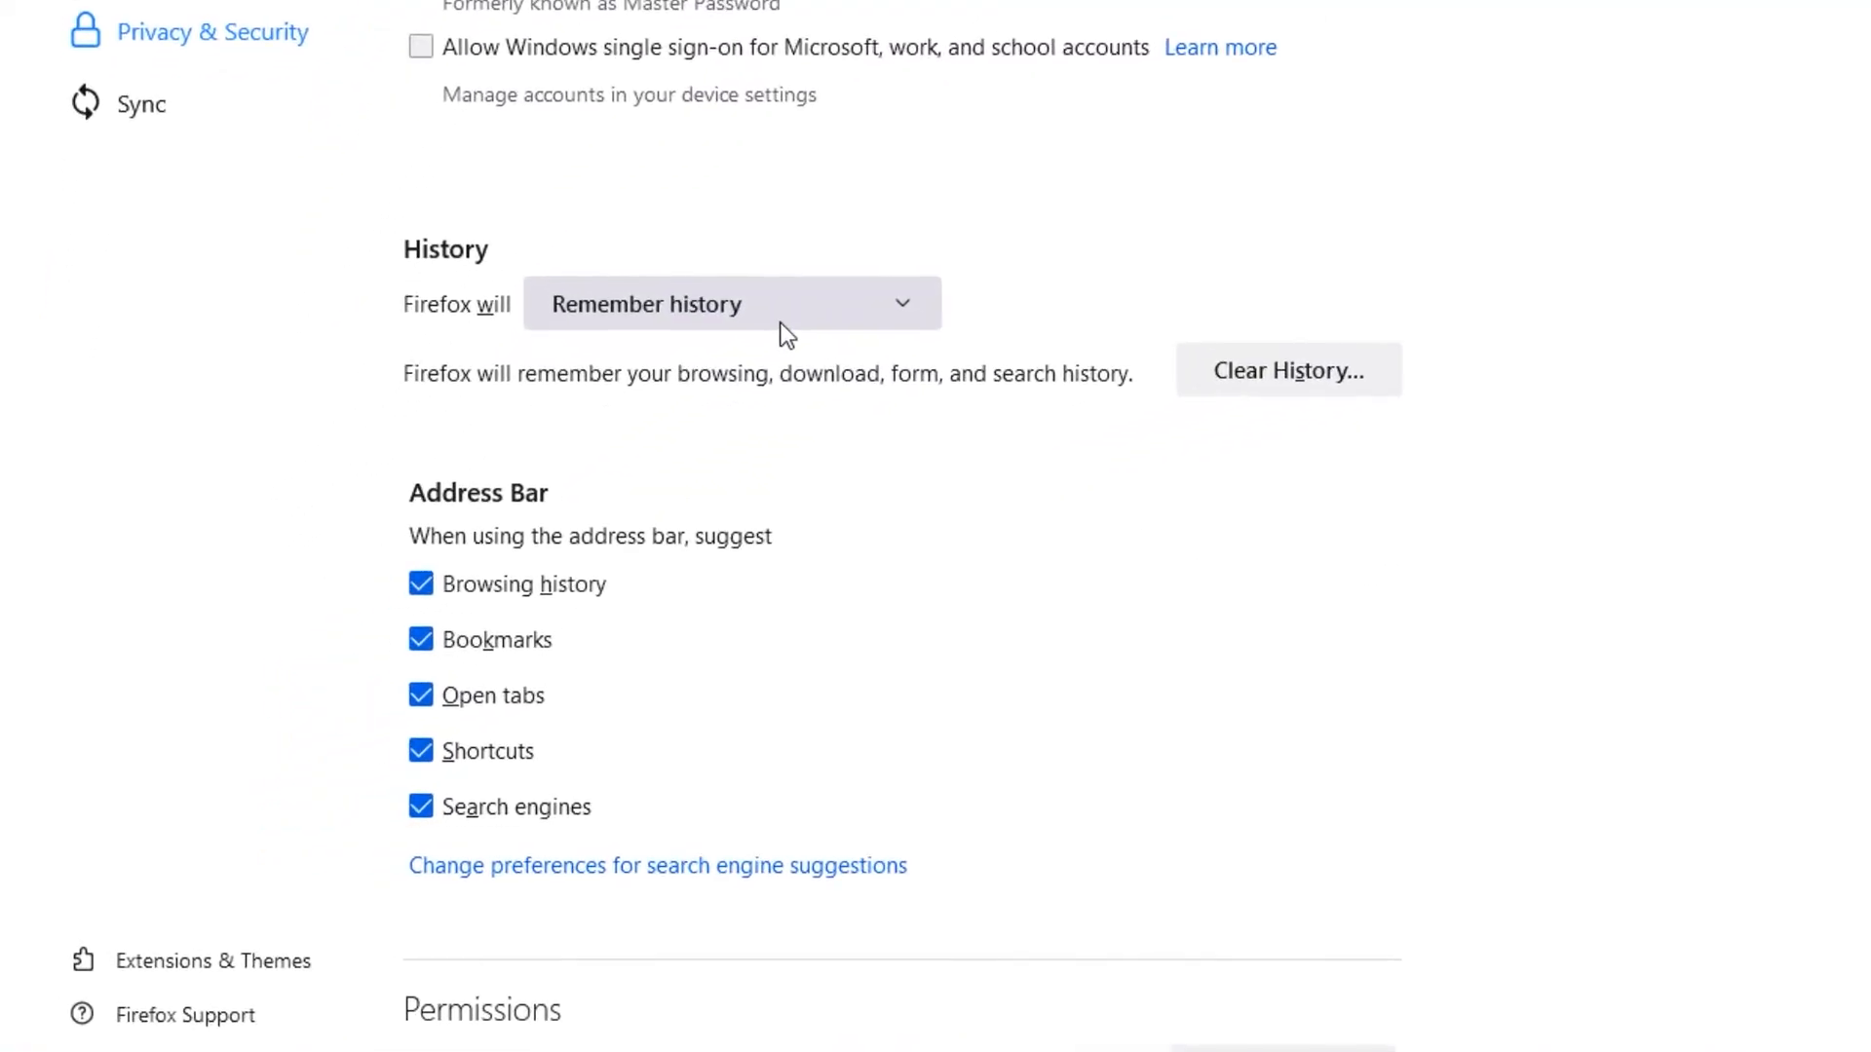
click(731, 304)
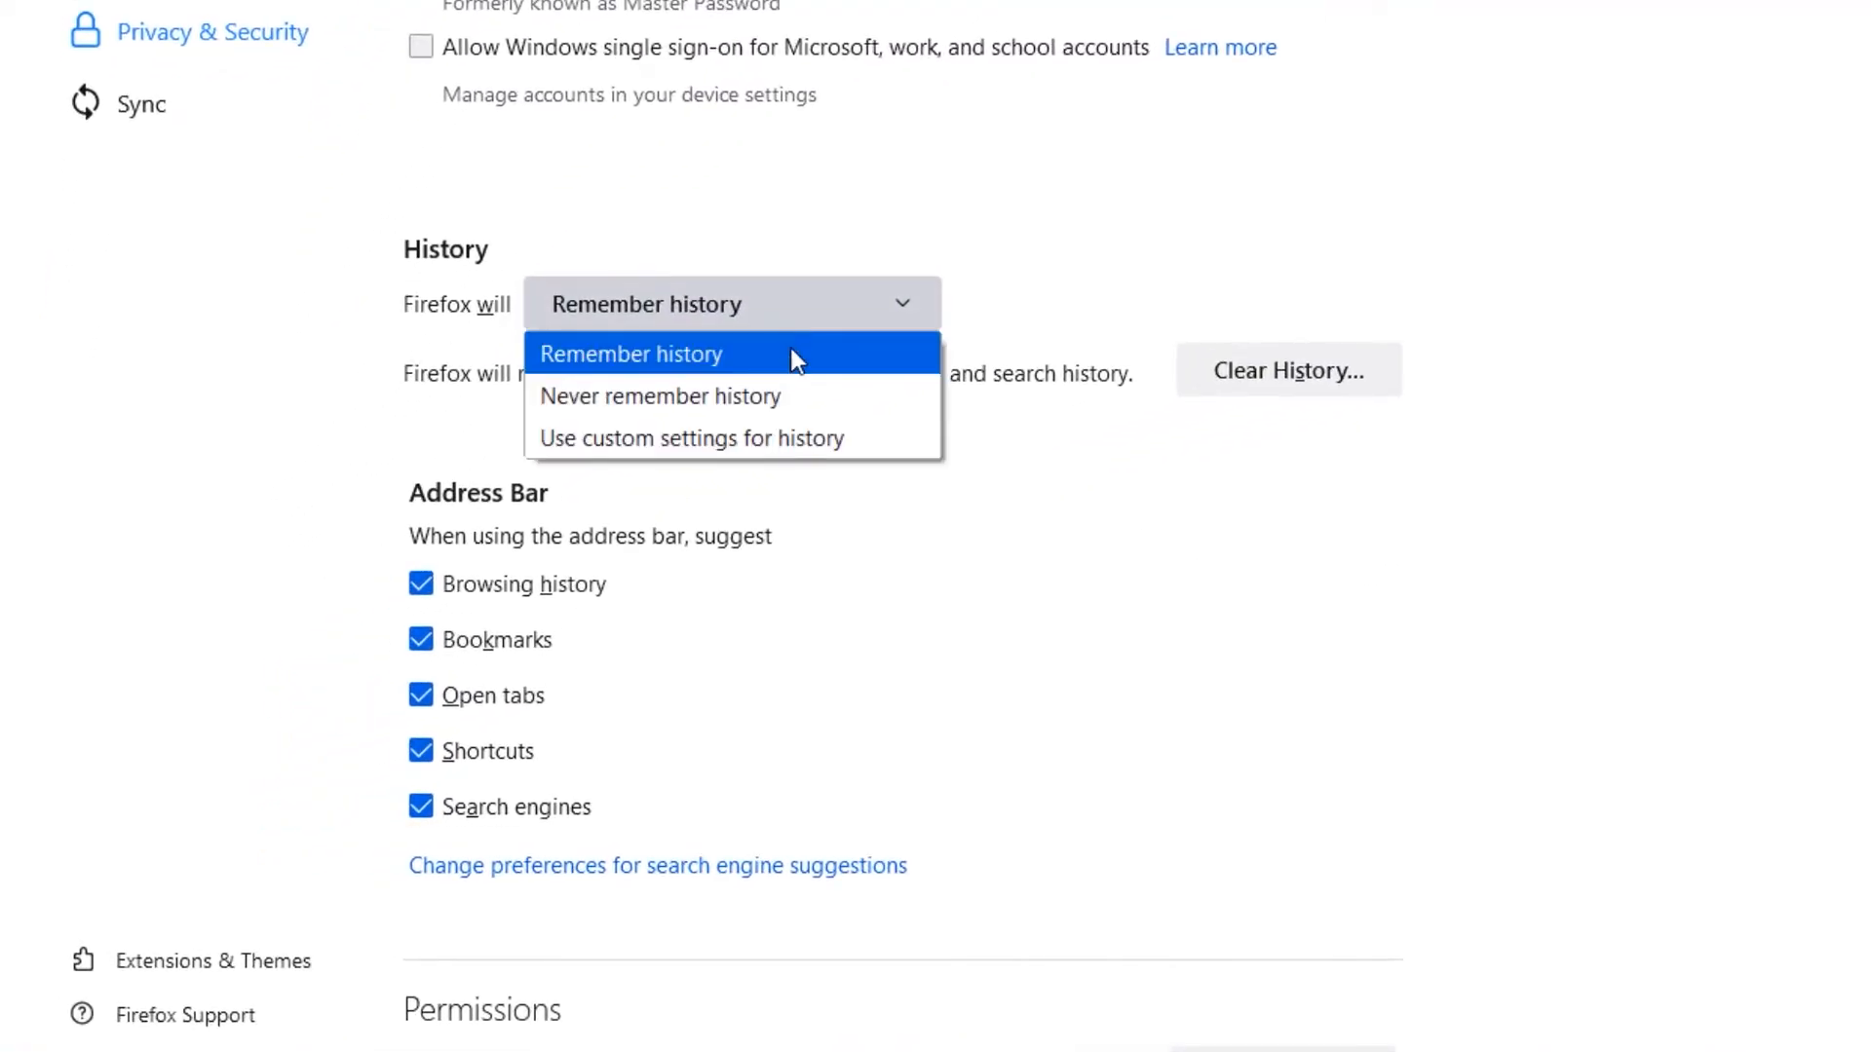
mouse_move(860, 460)
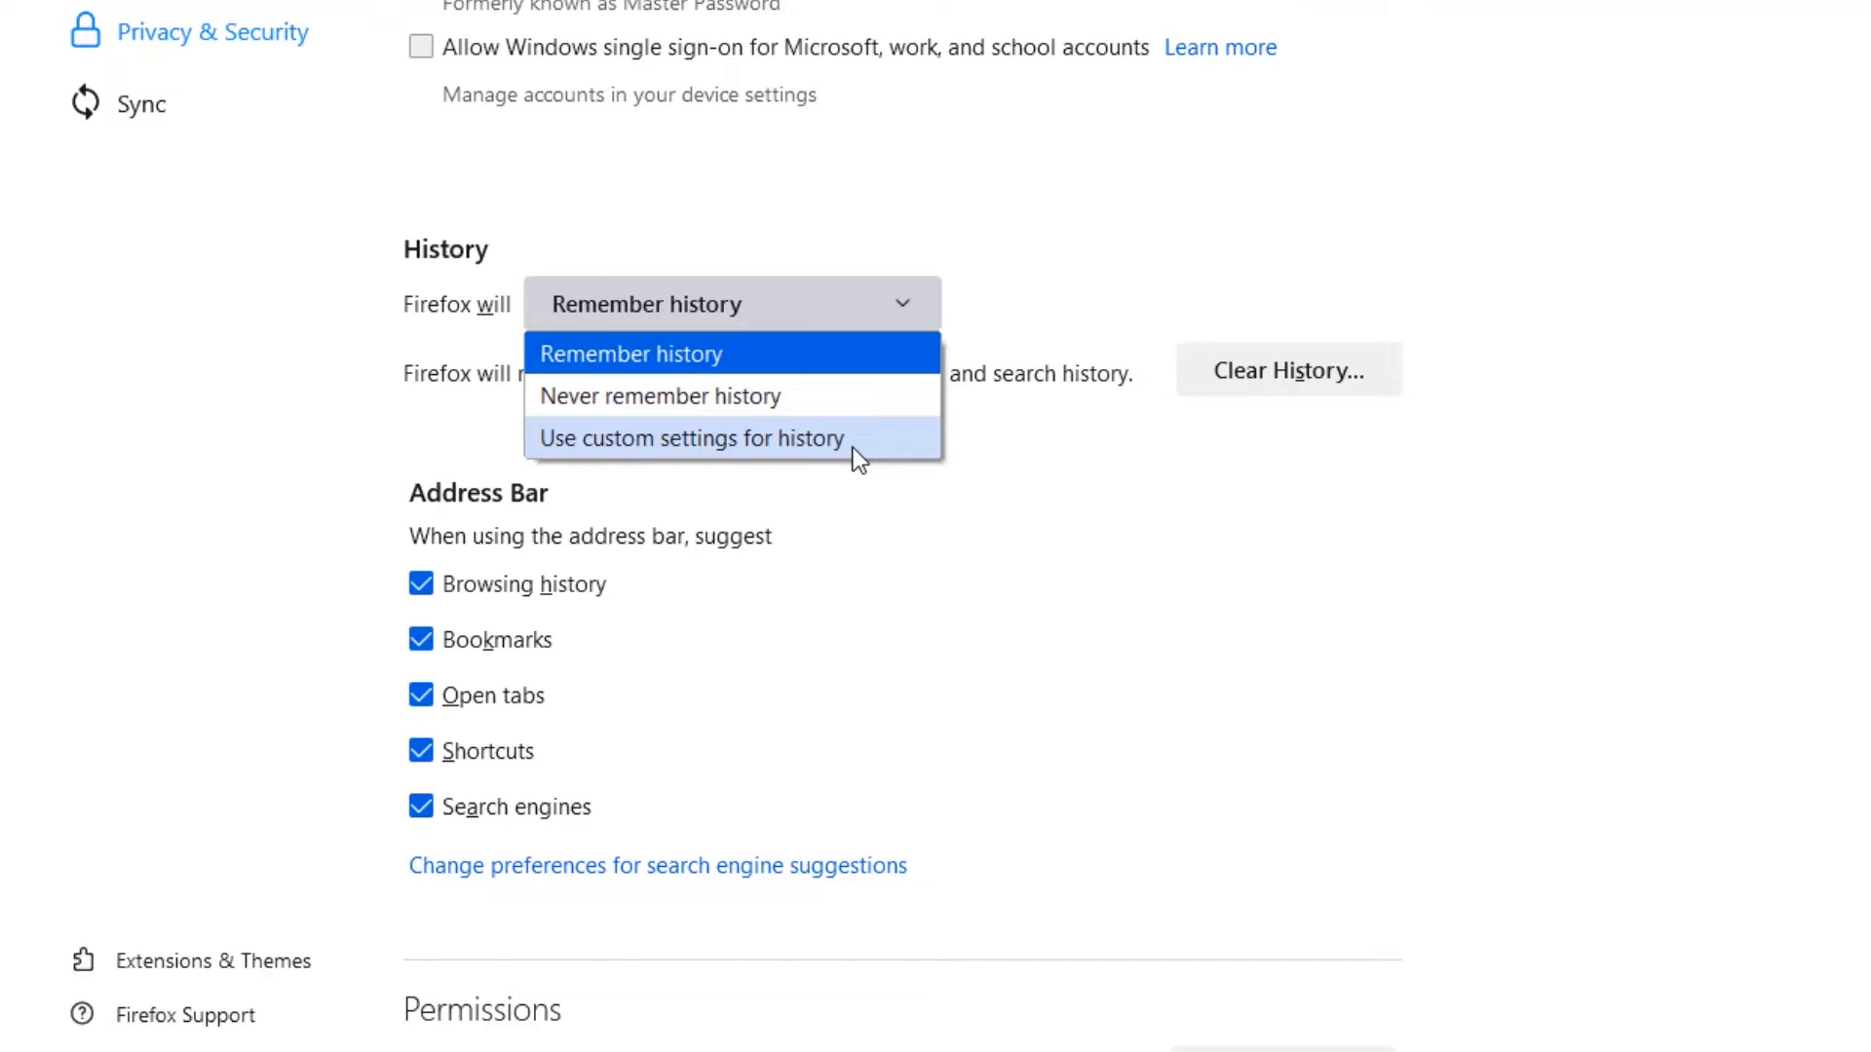
click(690, 438)
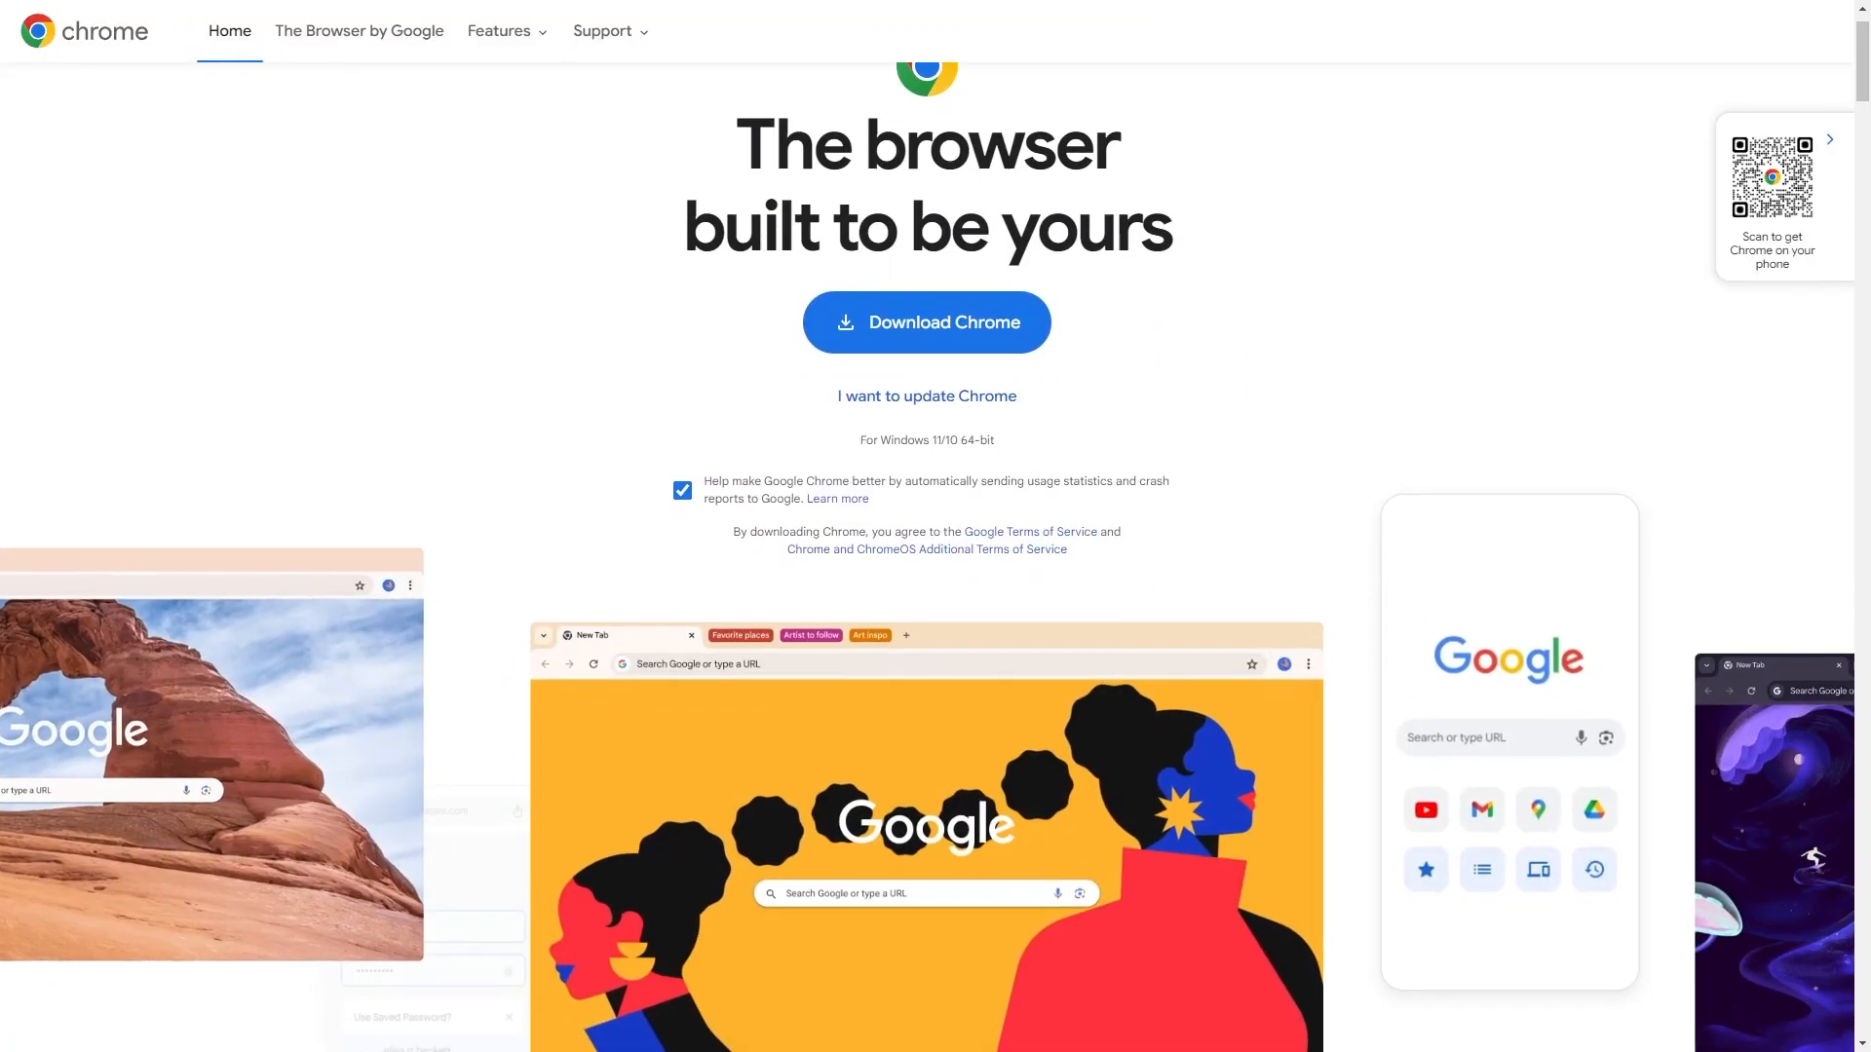
Step: Scroll through the Chrome homepage showcase, then load facebook.com from the address bar
scroll(down, 3)
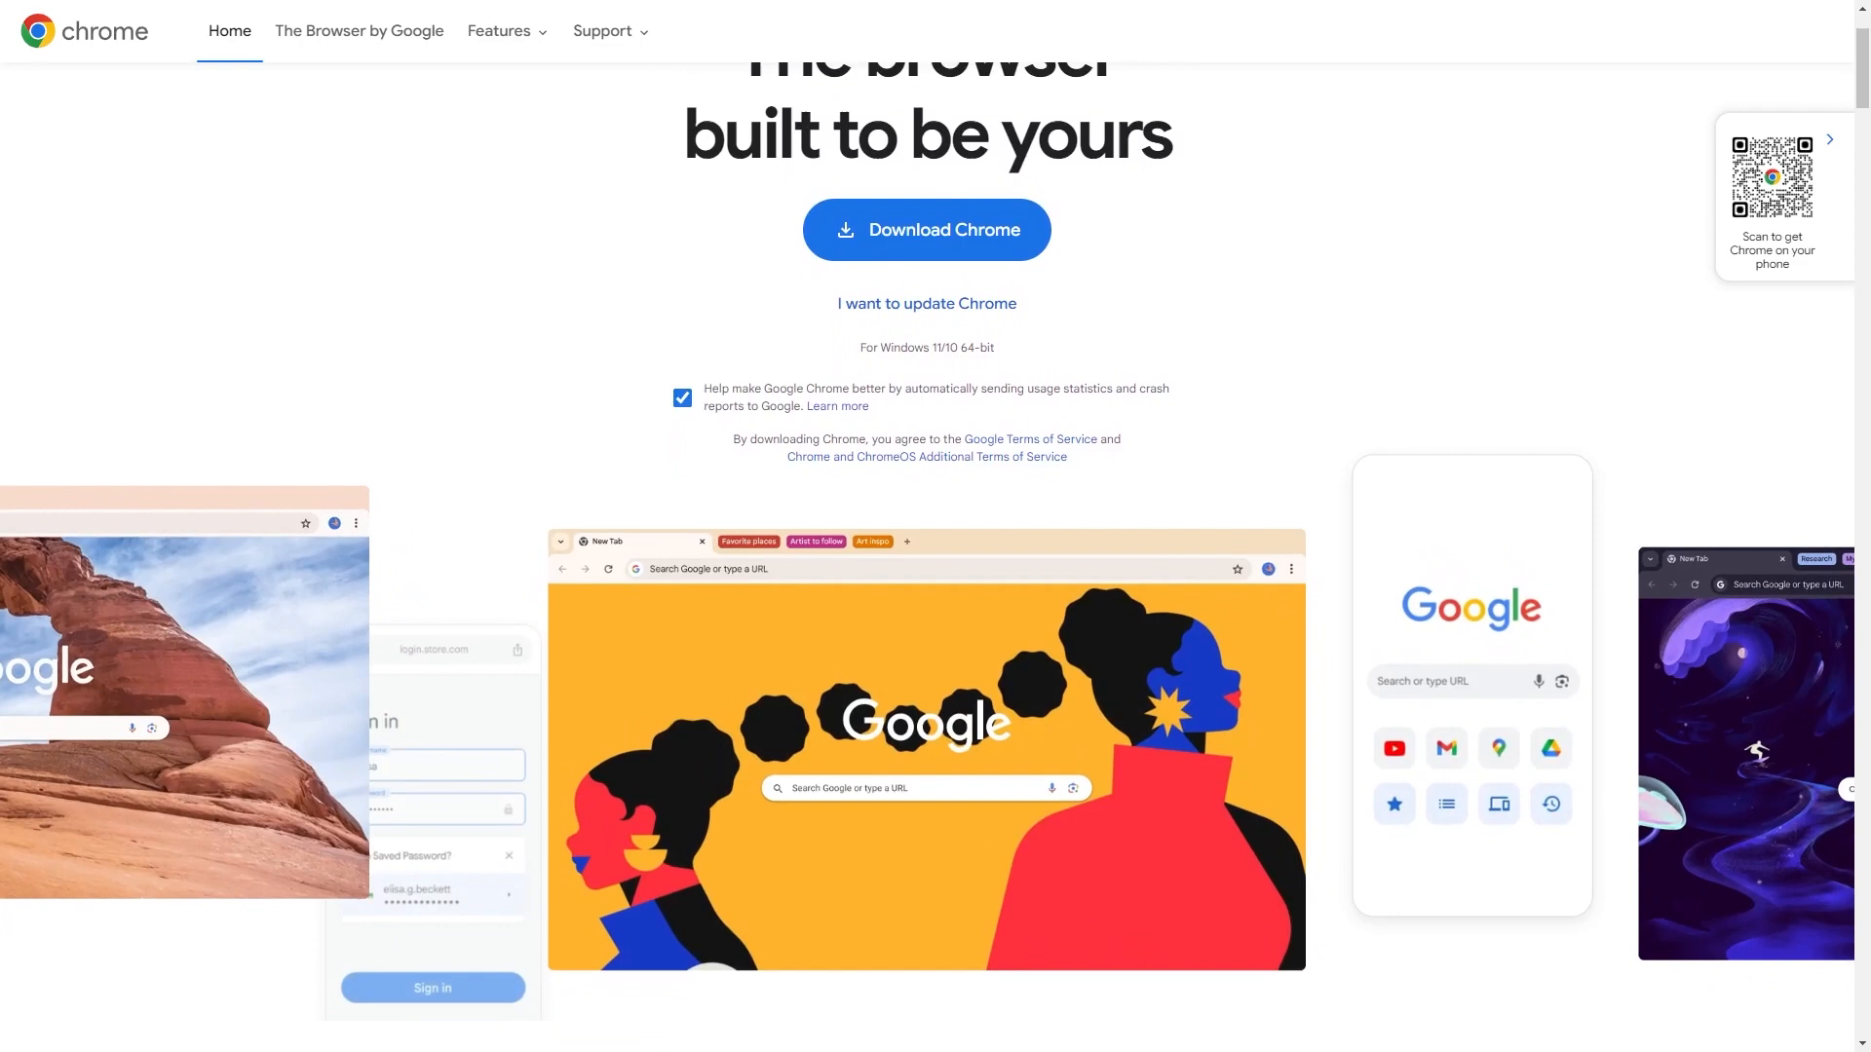
scroll(down, 3)
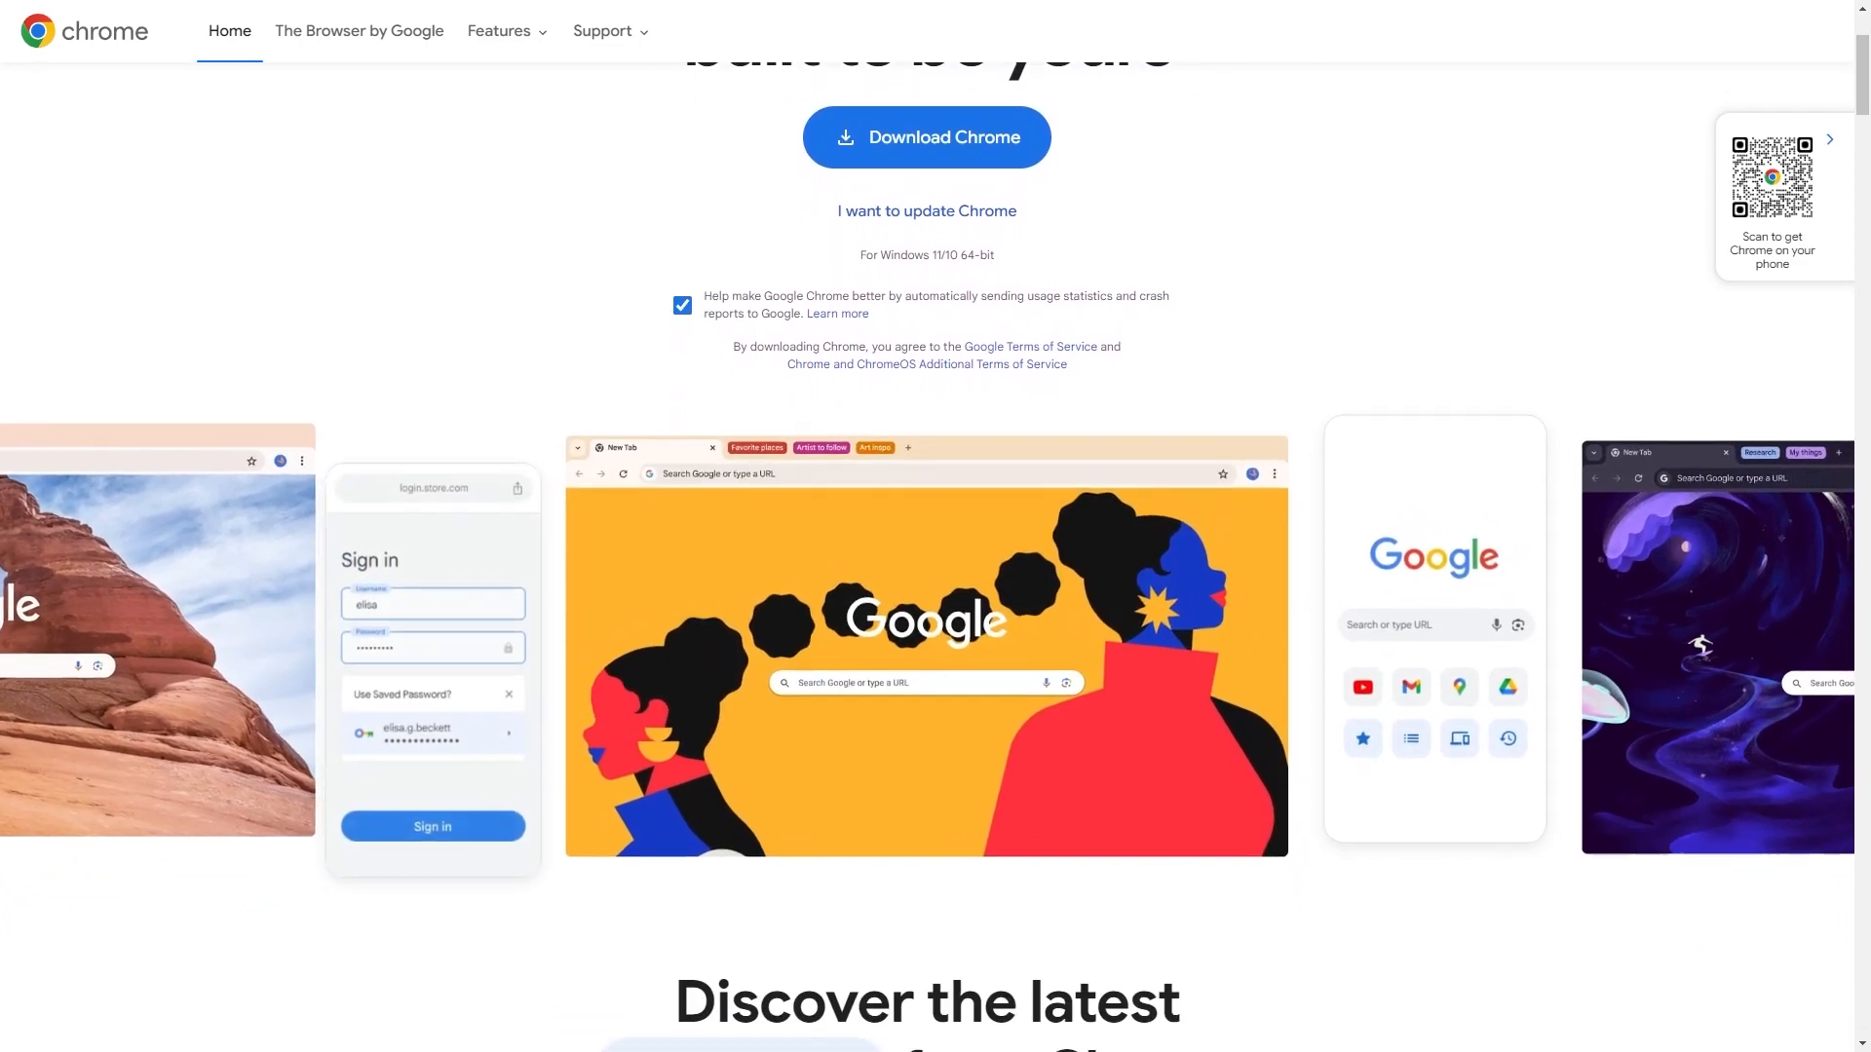
scroll(down, 3)
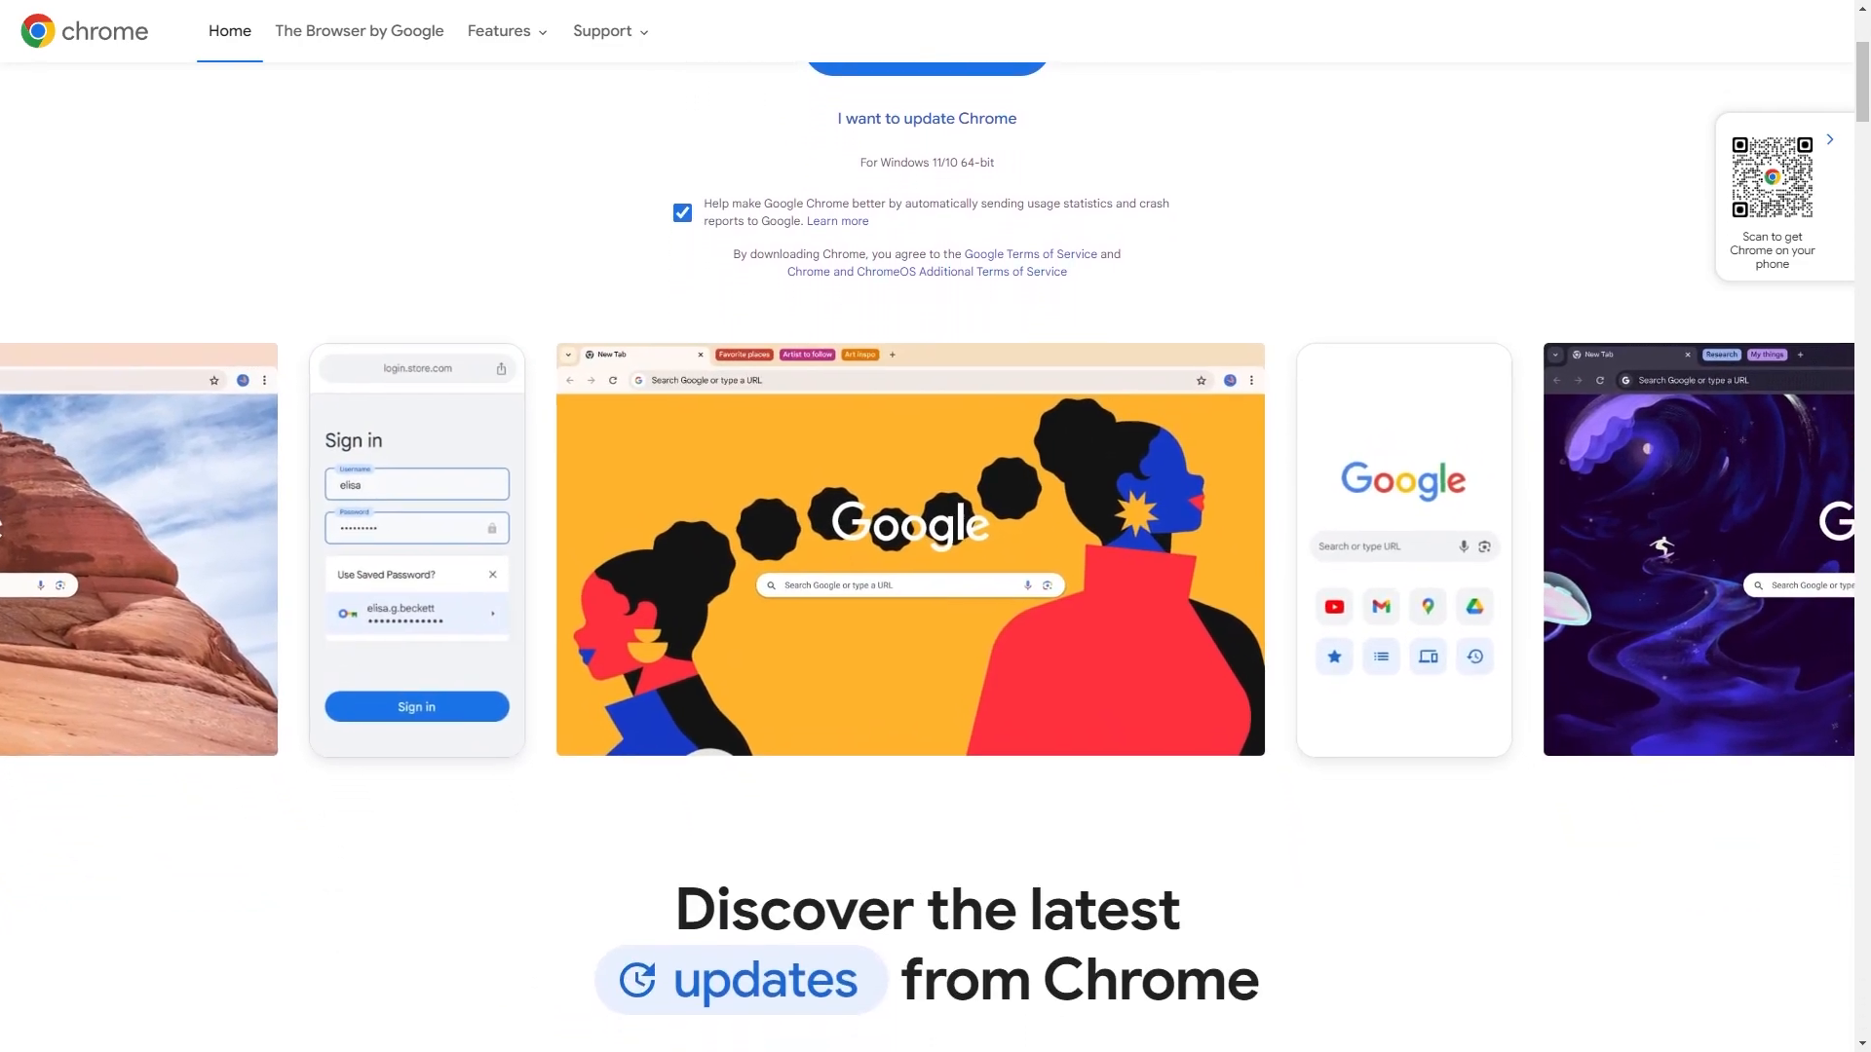
scroll(down, 3)
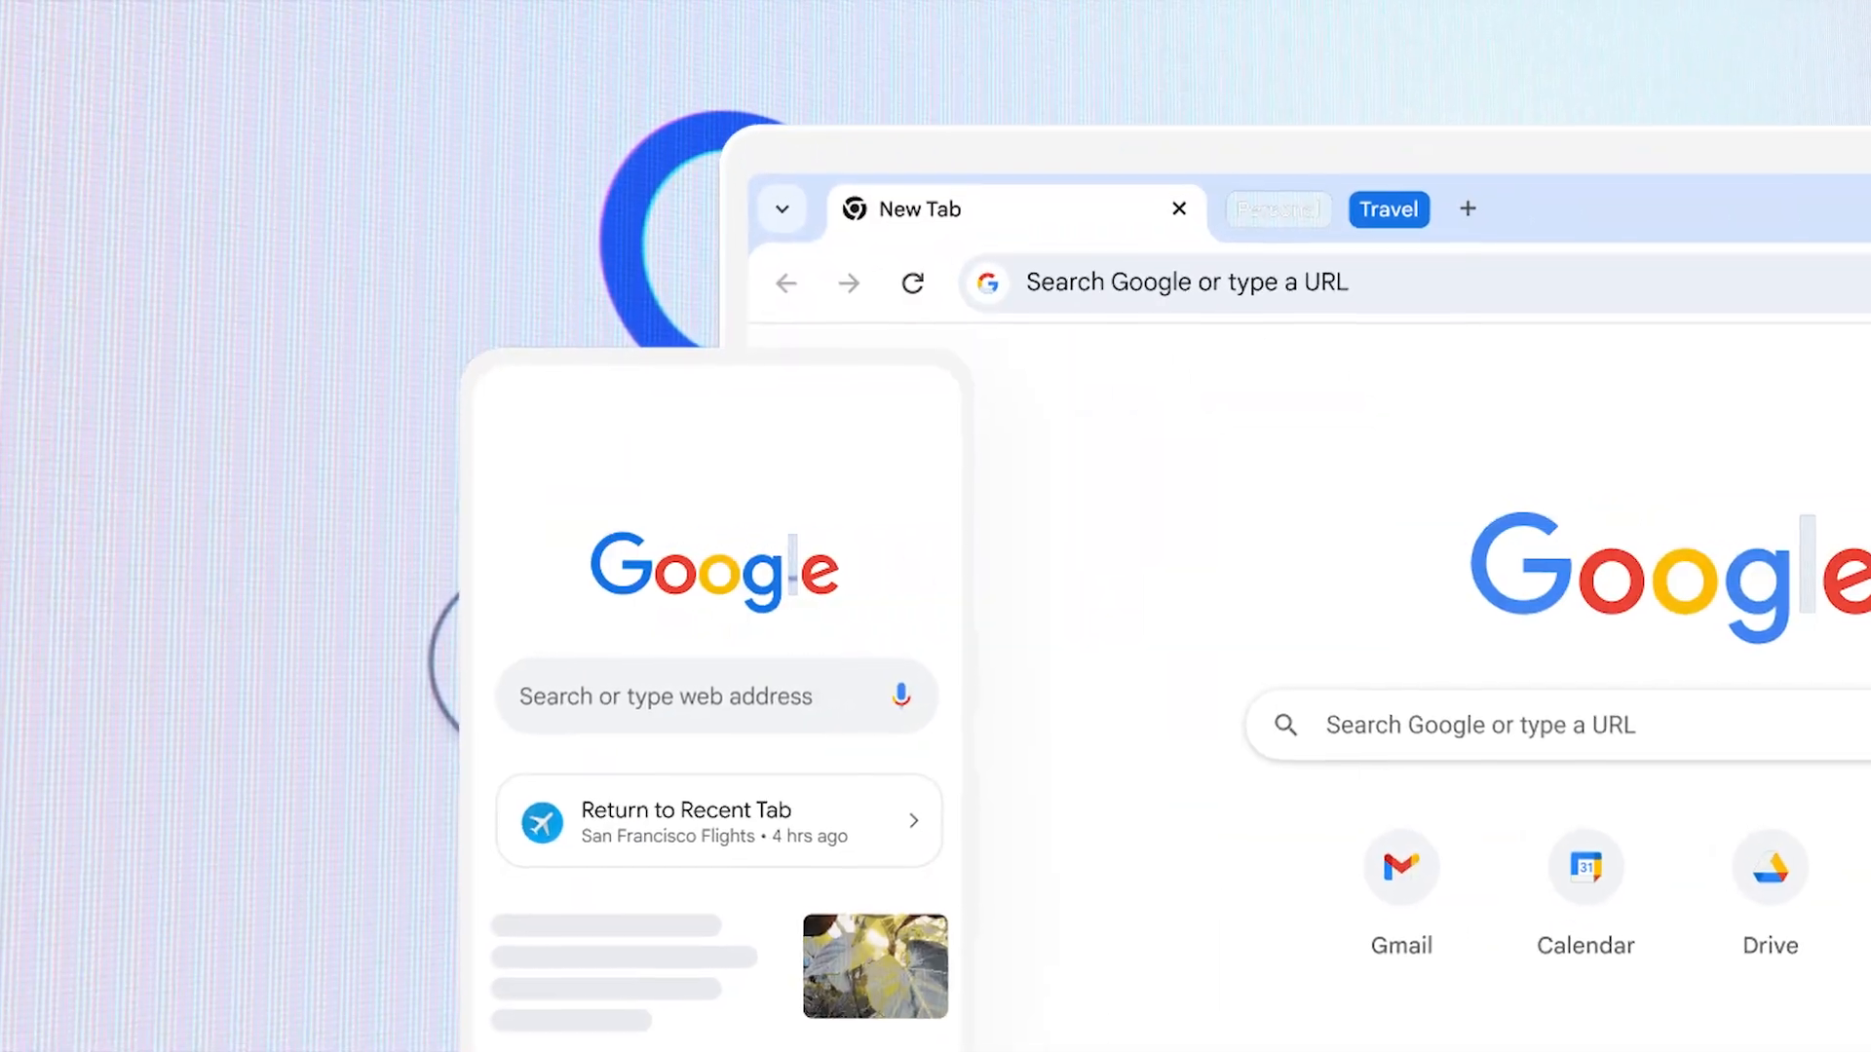
text(Fa)
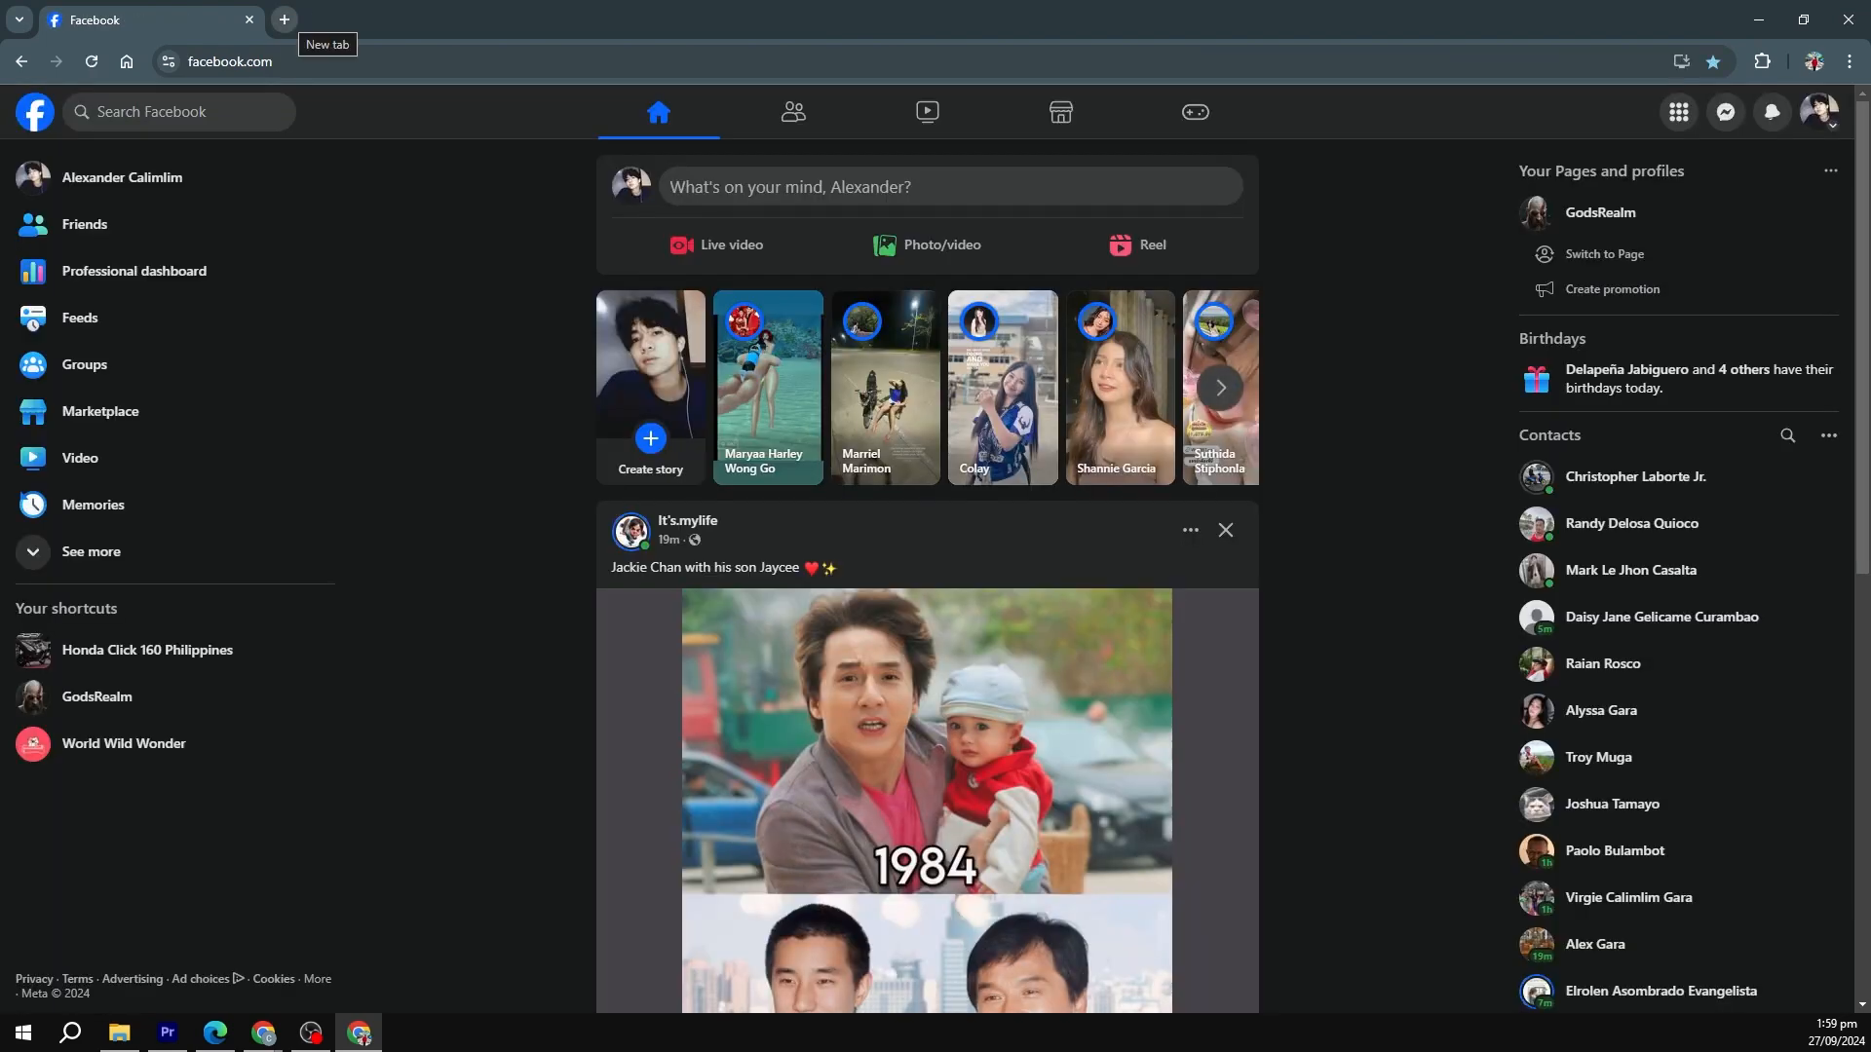
Step: In a new tab, create a blank Google Docs document and enter 'Hello World'
click(282, 19)
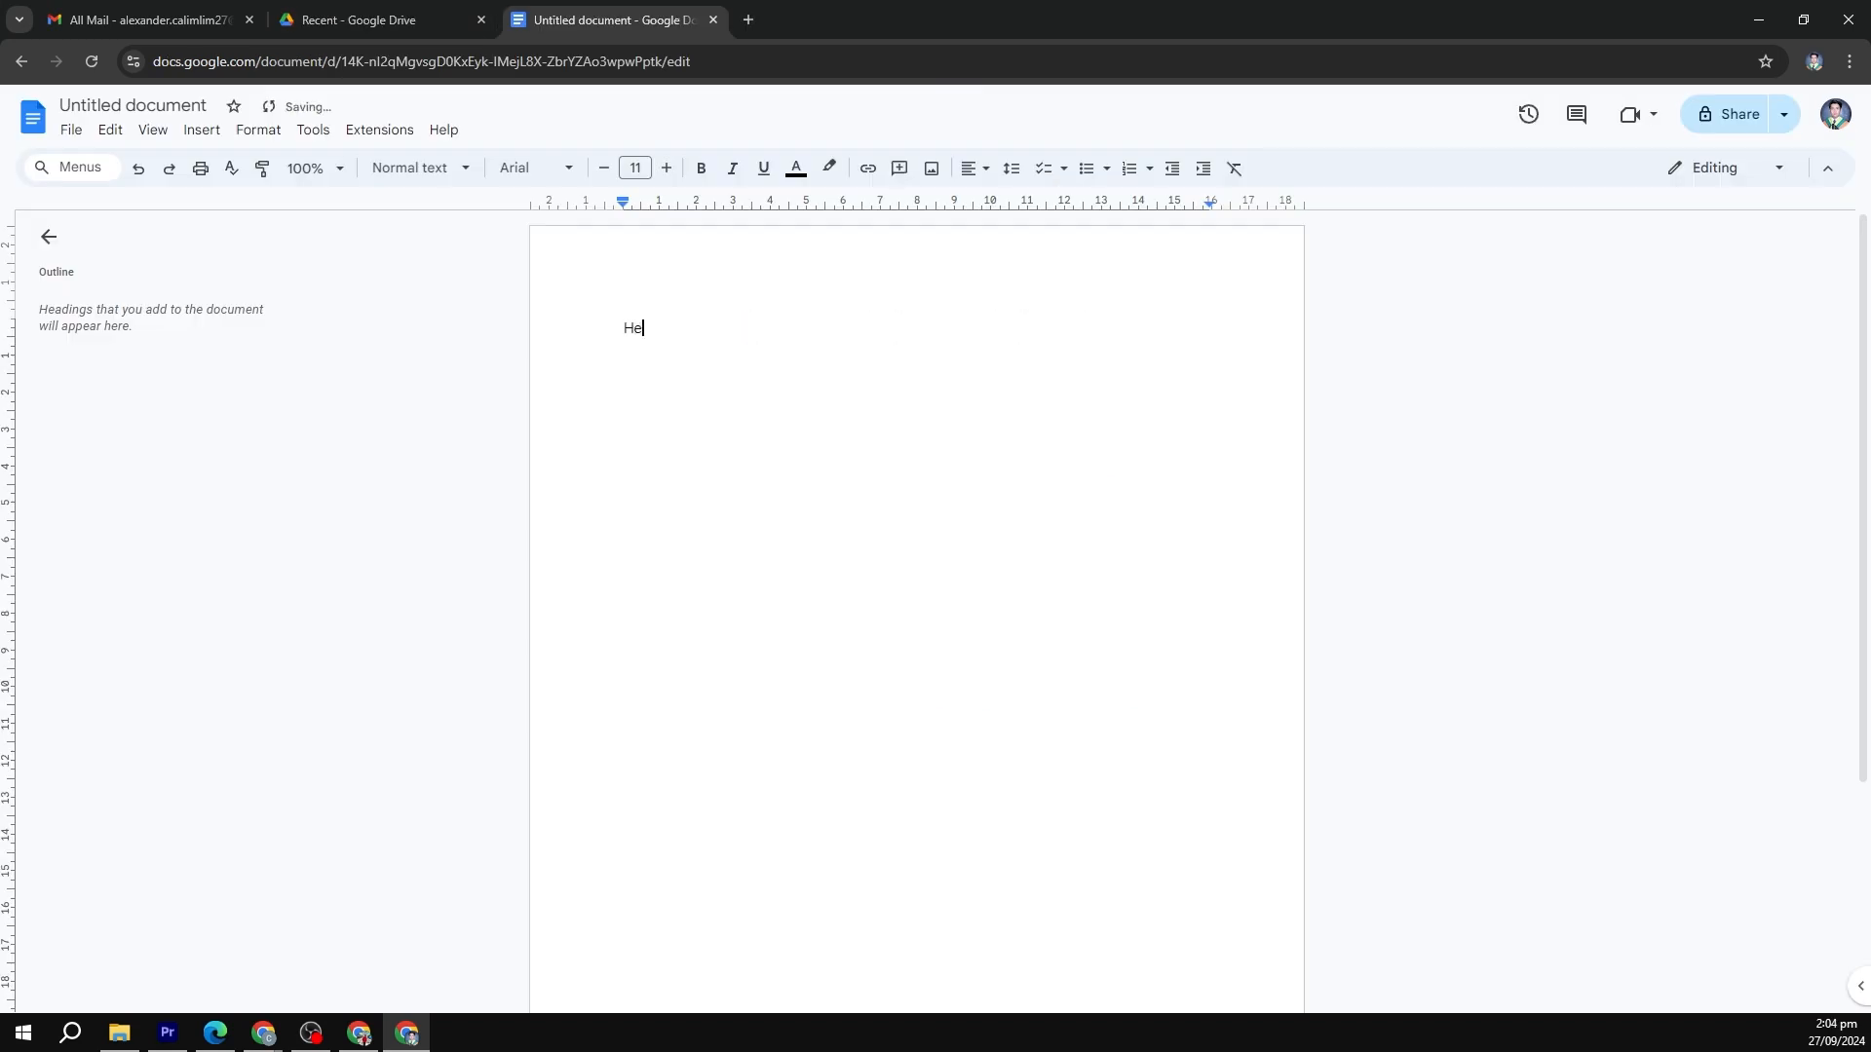
text(llo World)
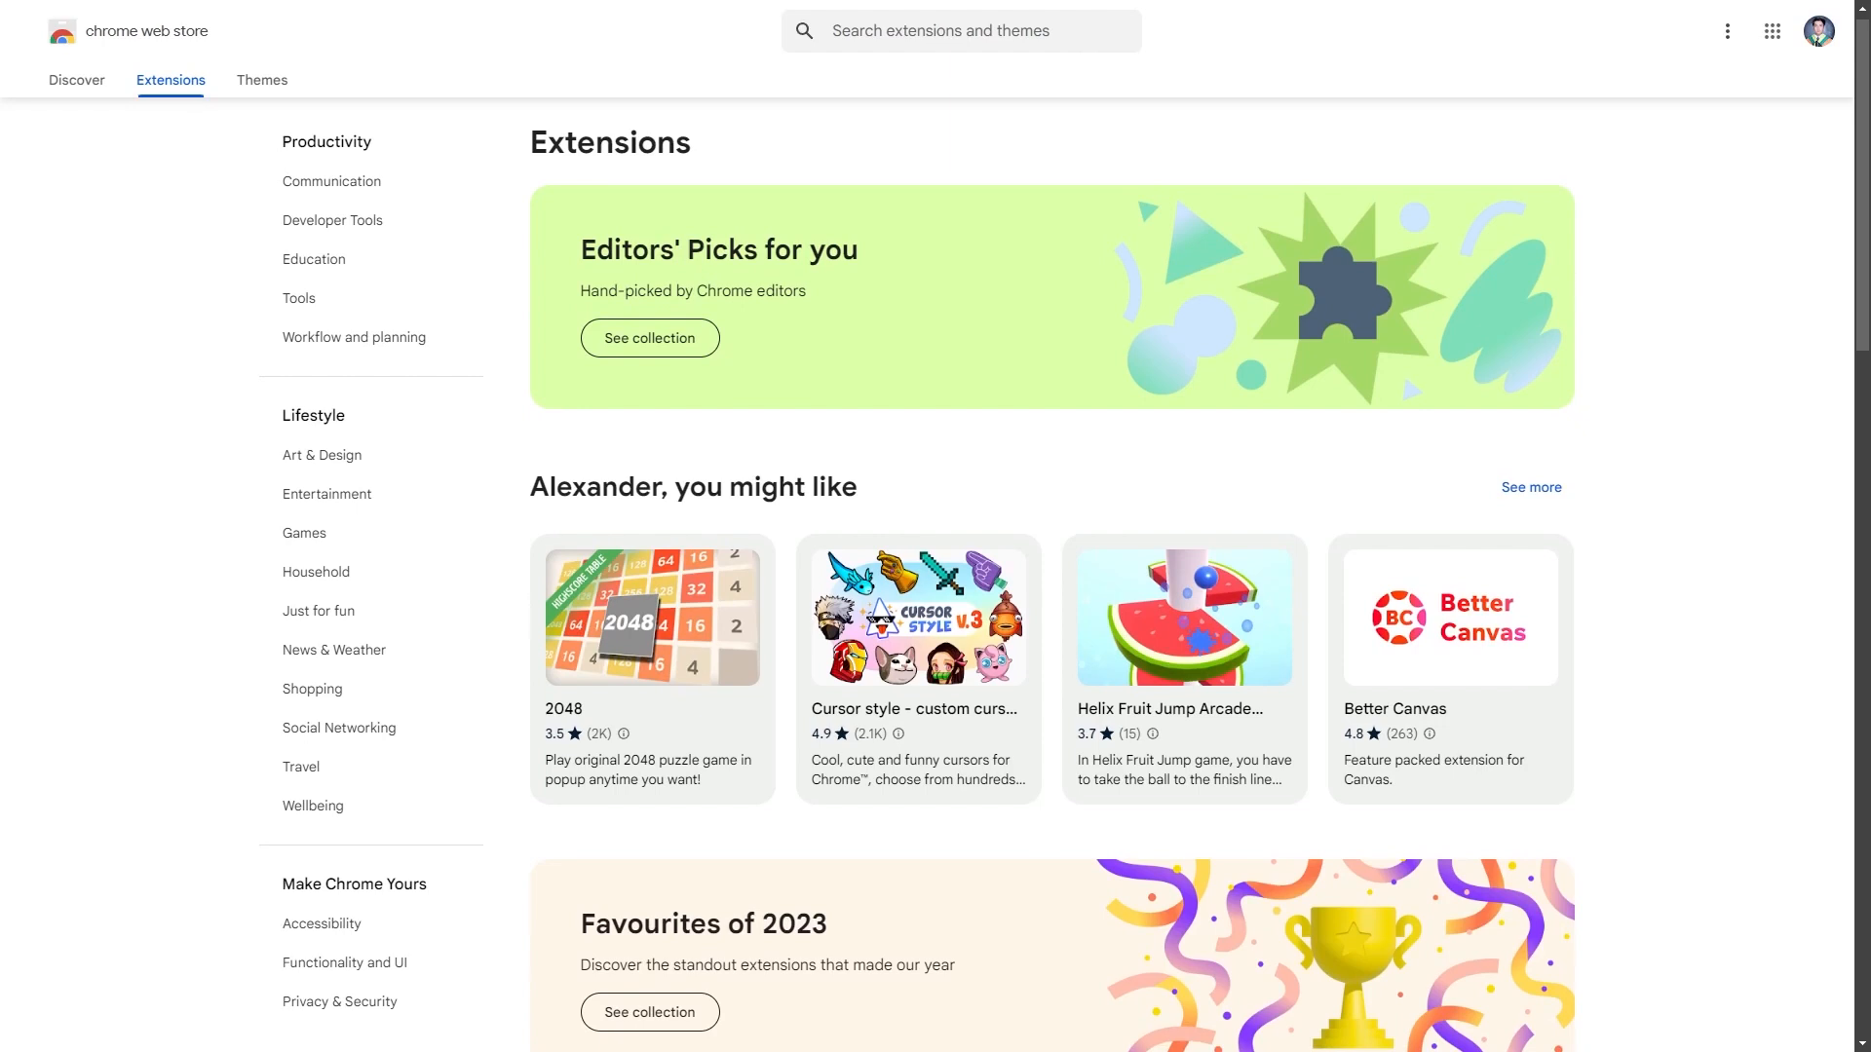
Step: Scroll the Chrome Web Store Extensions page past recommendations, Favourites of 2023 and side panel extensions
scroll(down, 3)
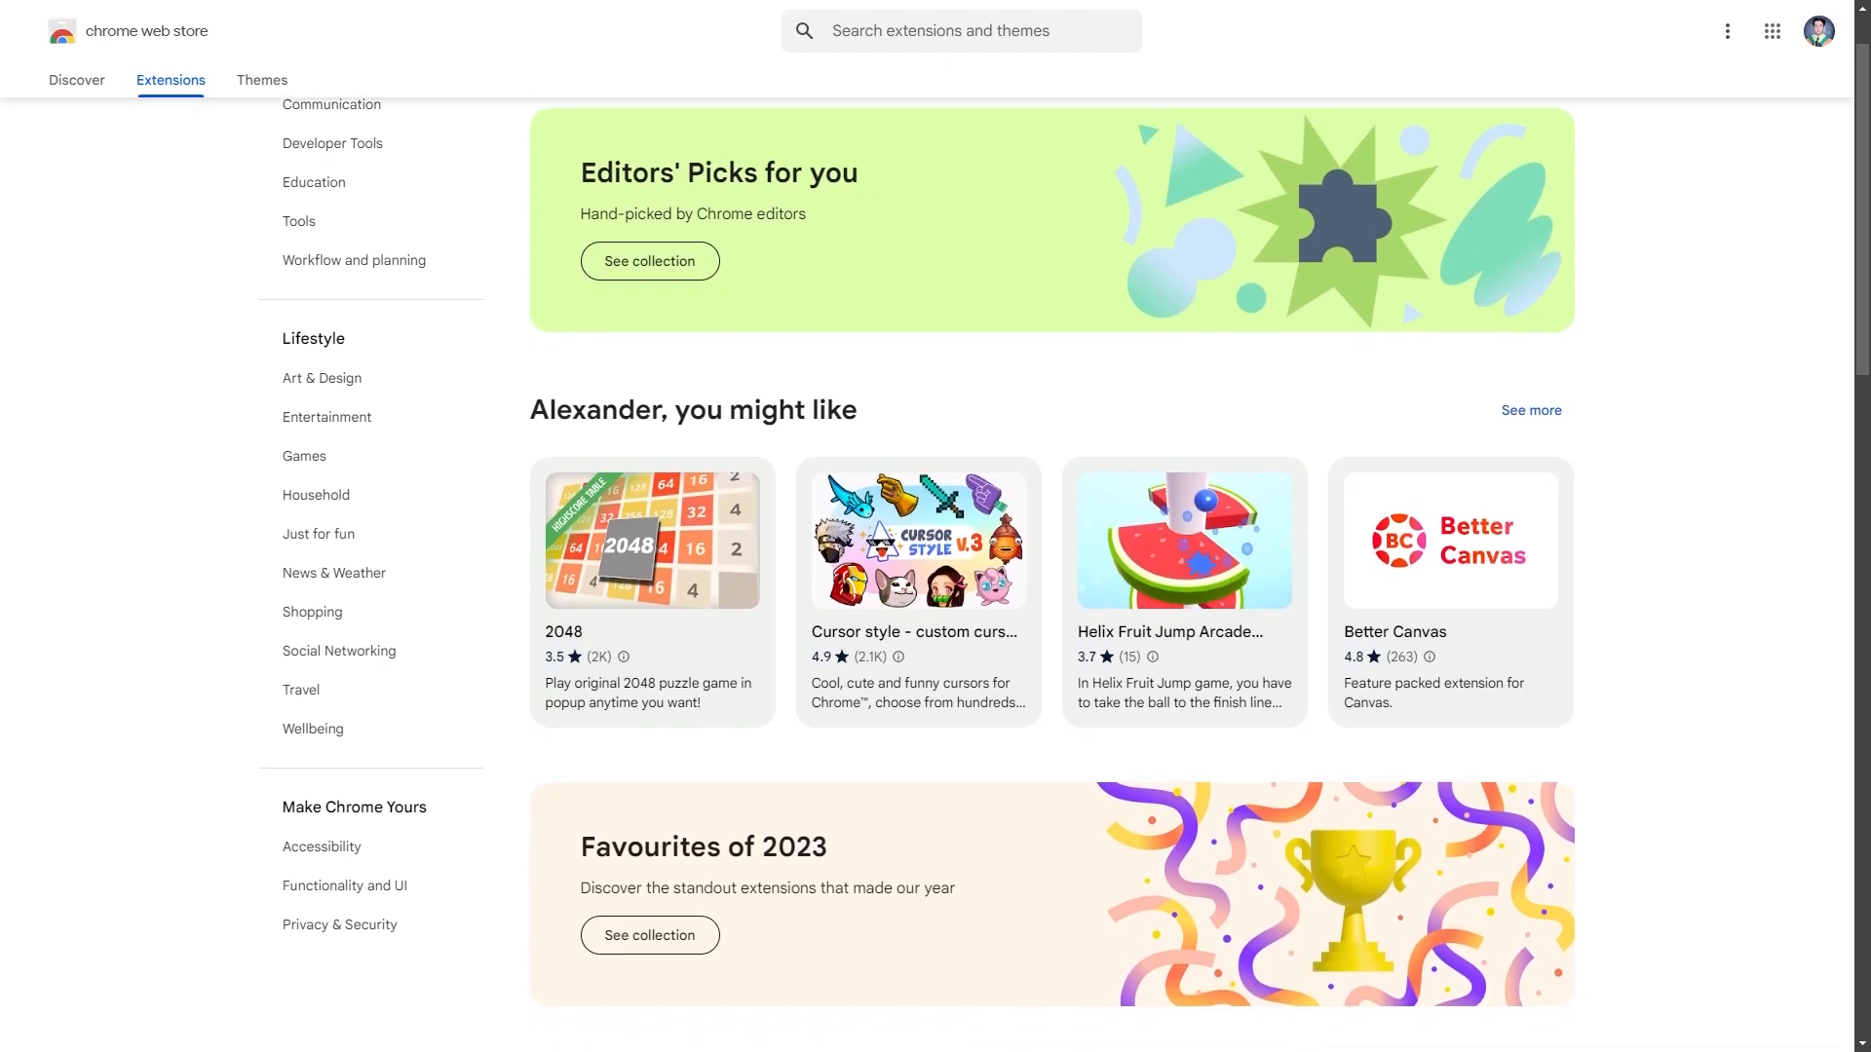
scroll(down, 3)
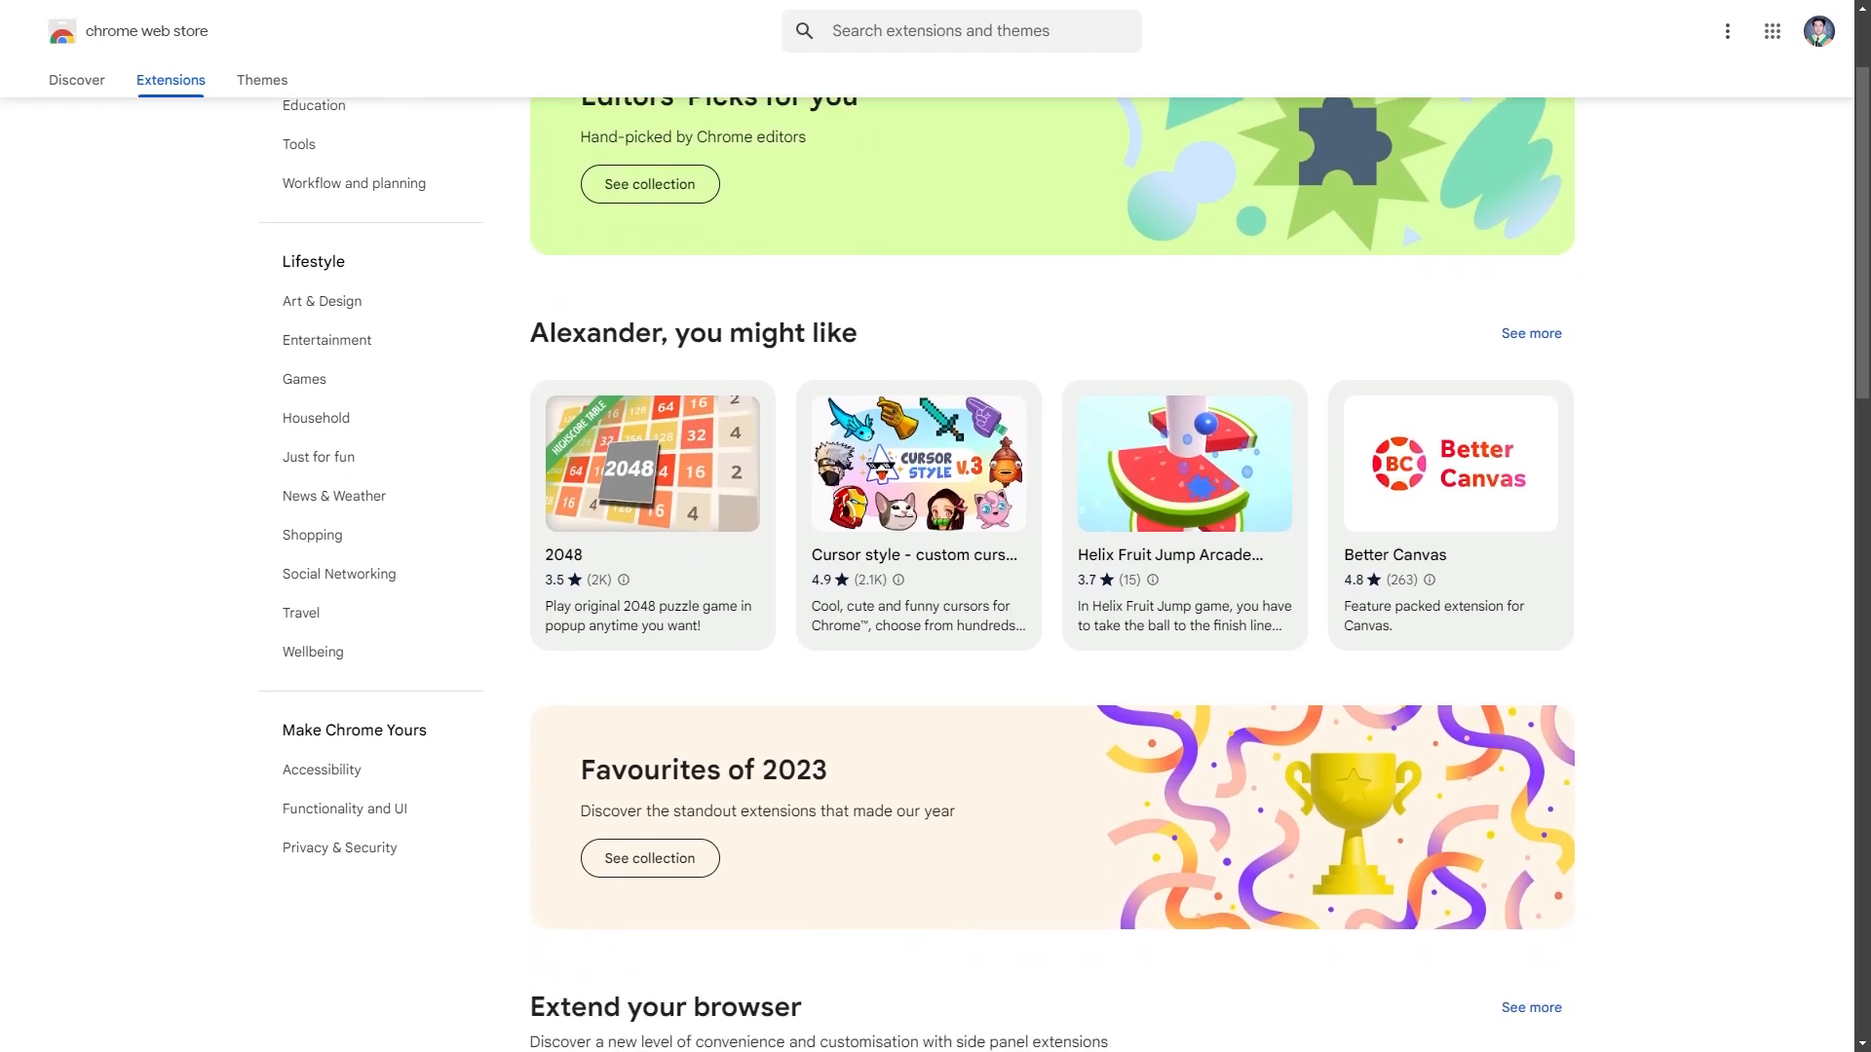
scroll(down, 3)
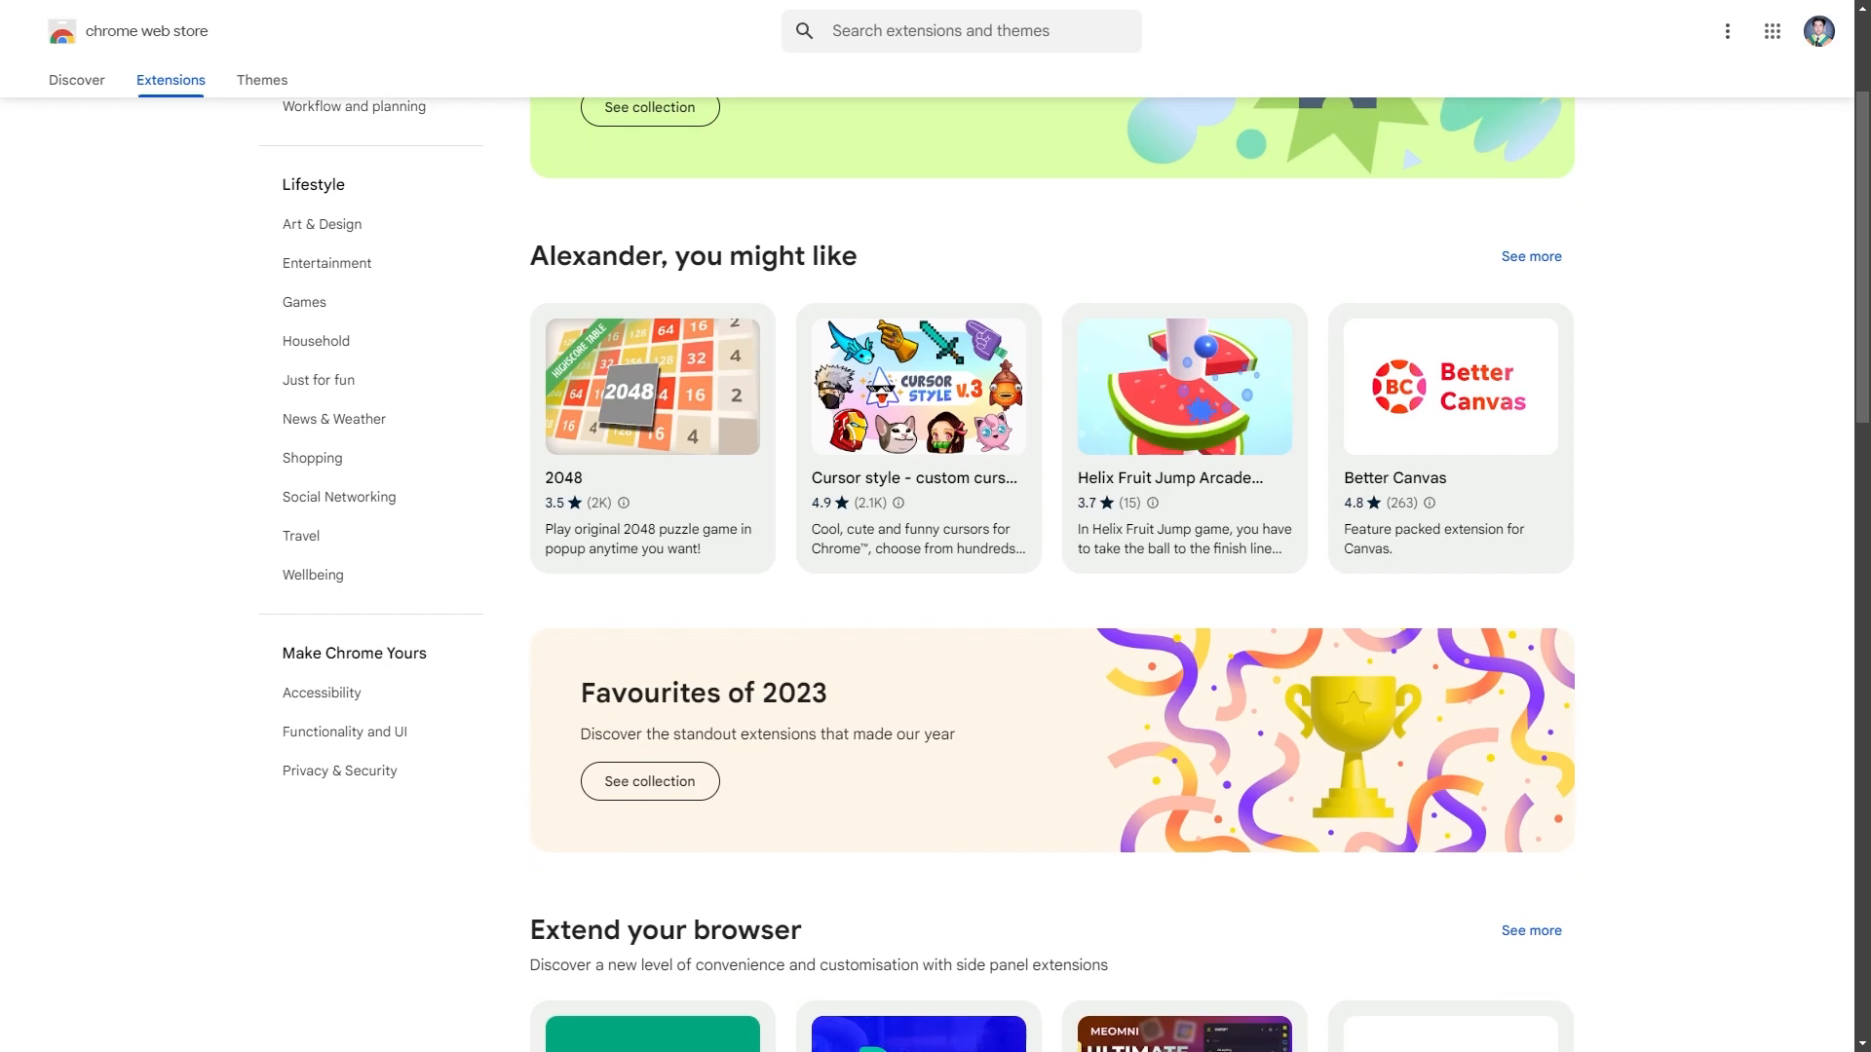
scroll(down, 3)
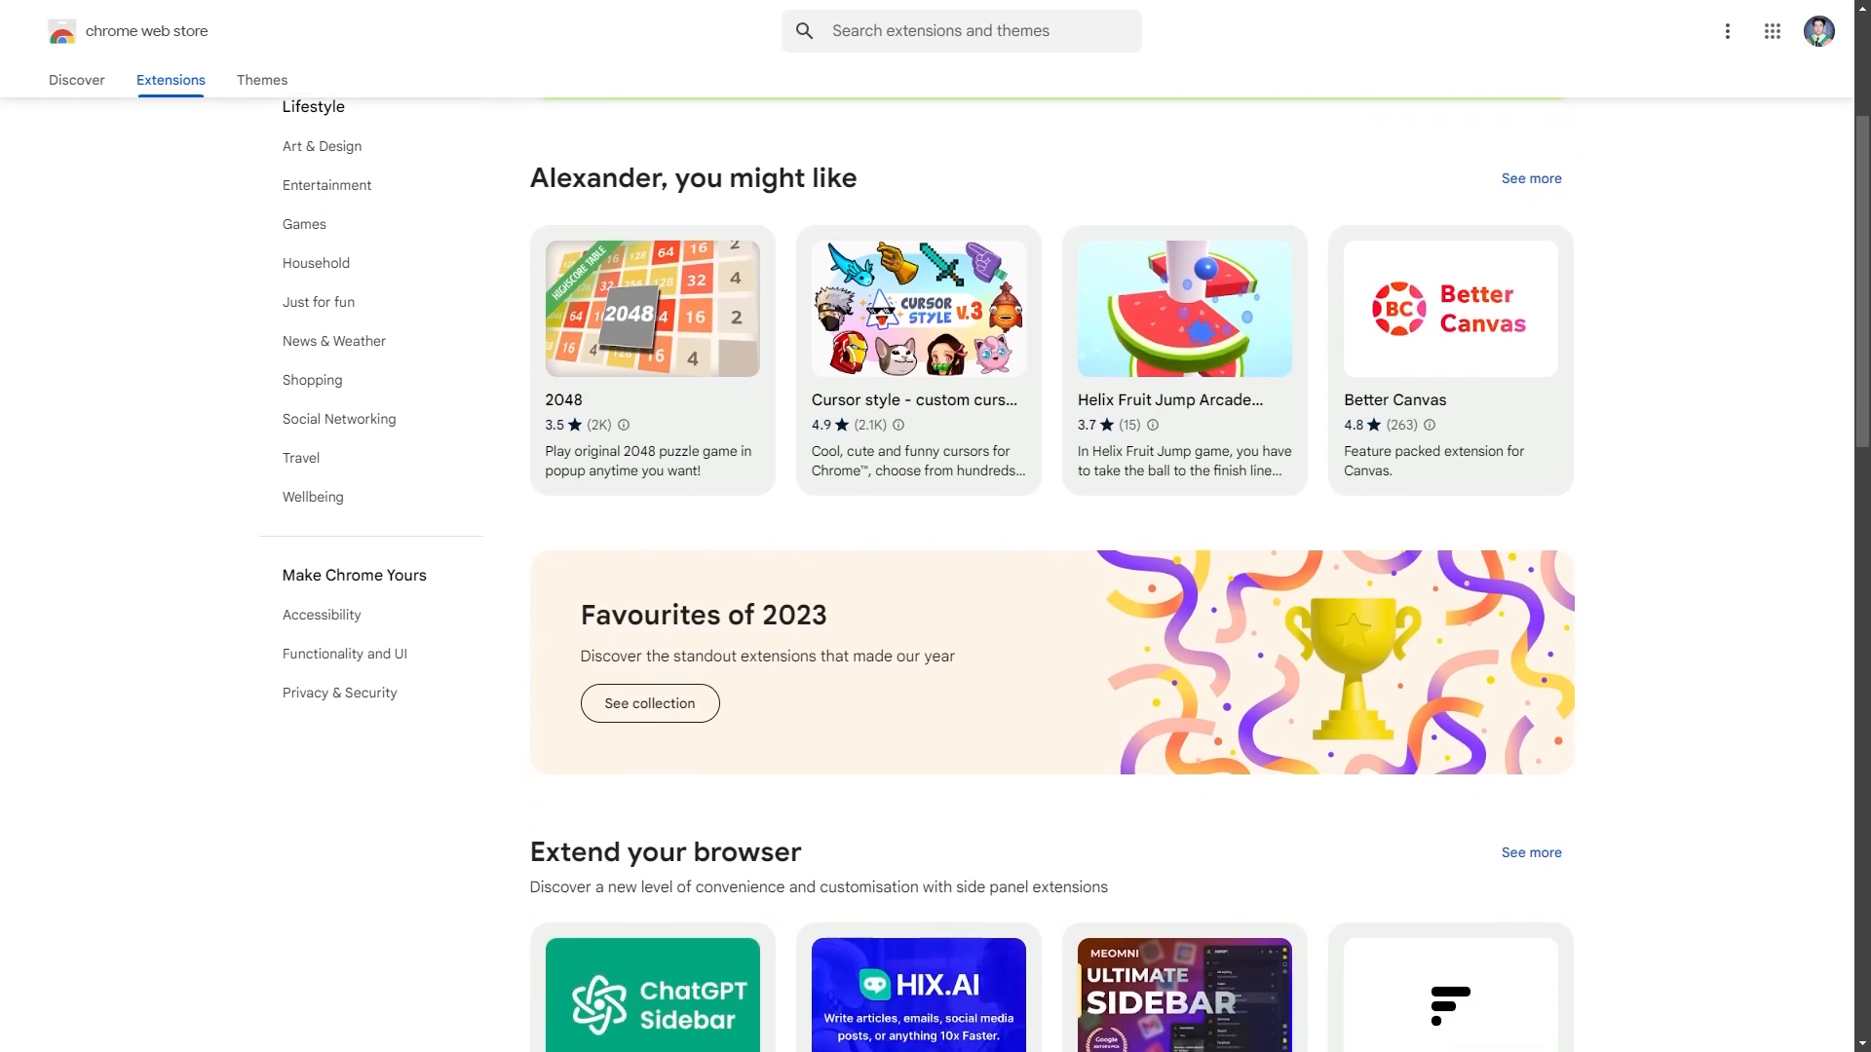
scroll(down, 3)
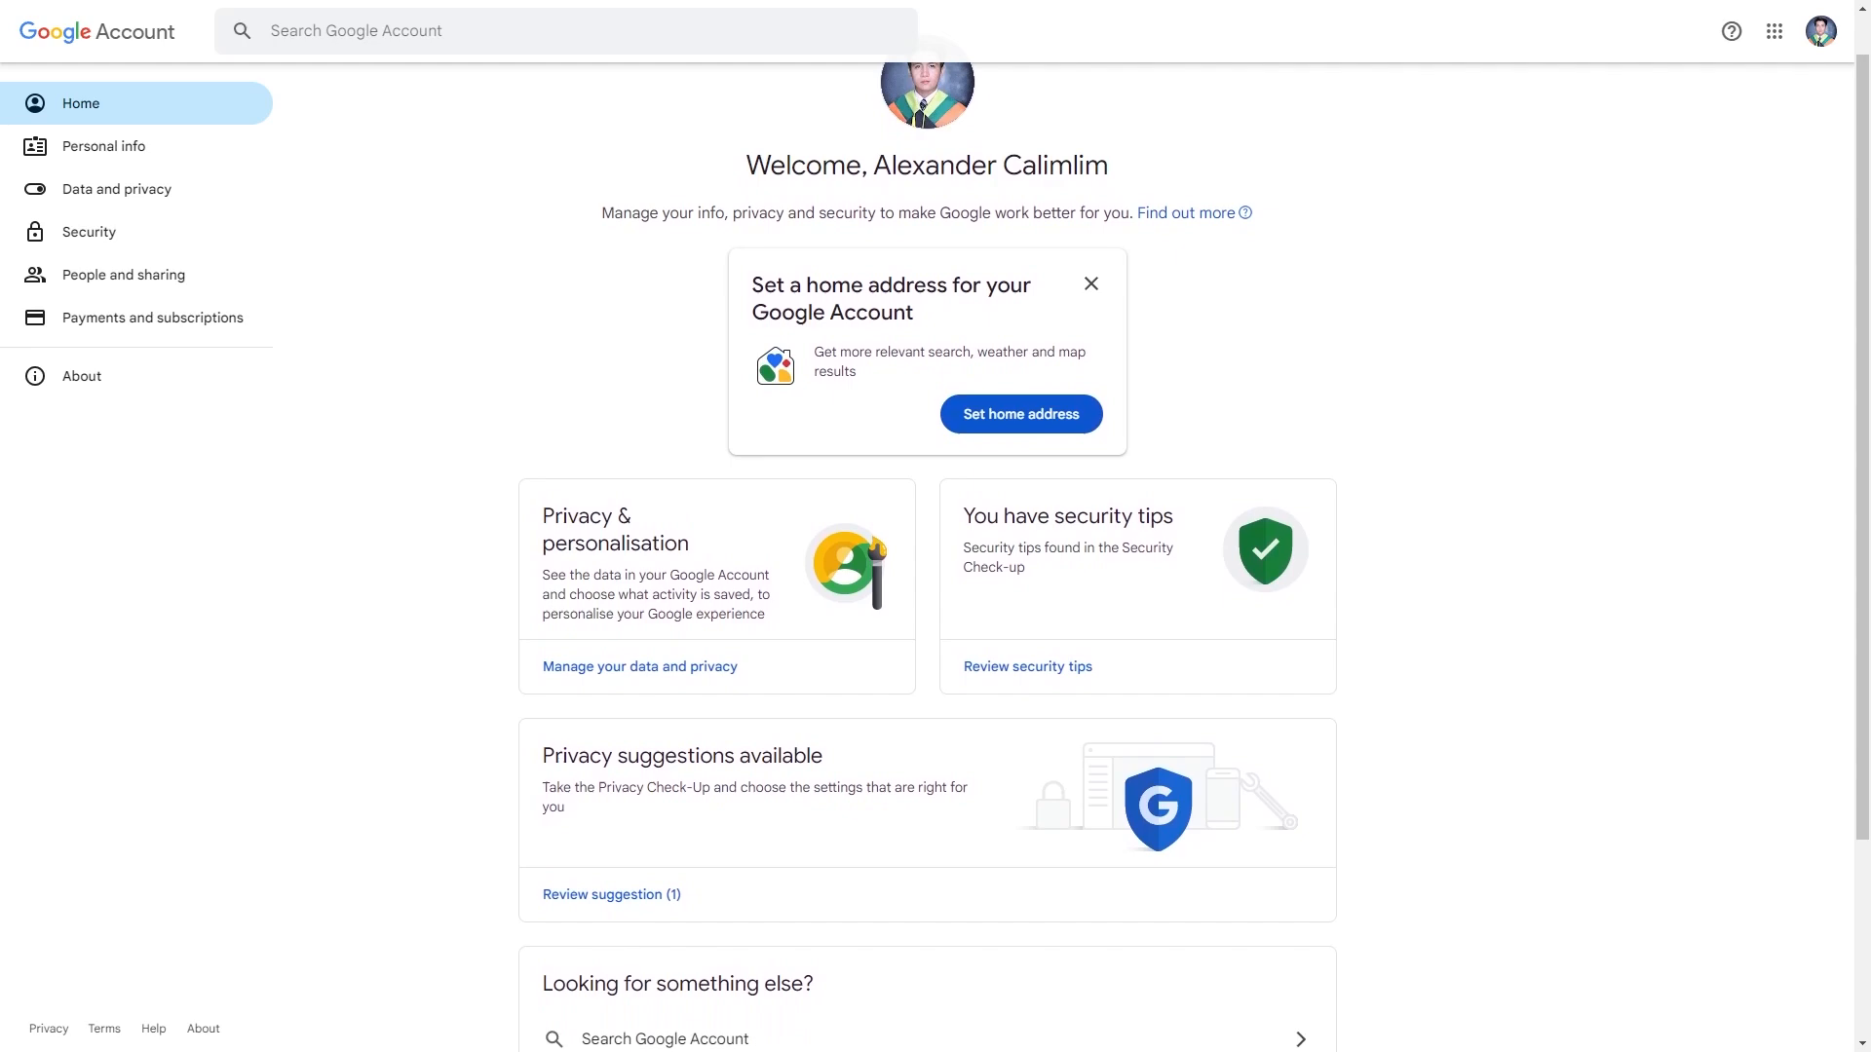
Step: Visit Google Account's People and sharing, Payments and subscriptions, and Data and privacy pages
scroll(down, 3)
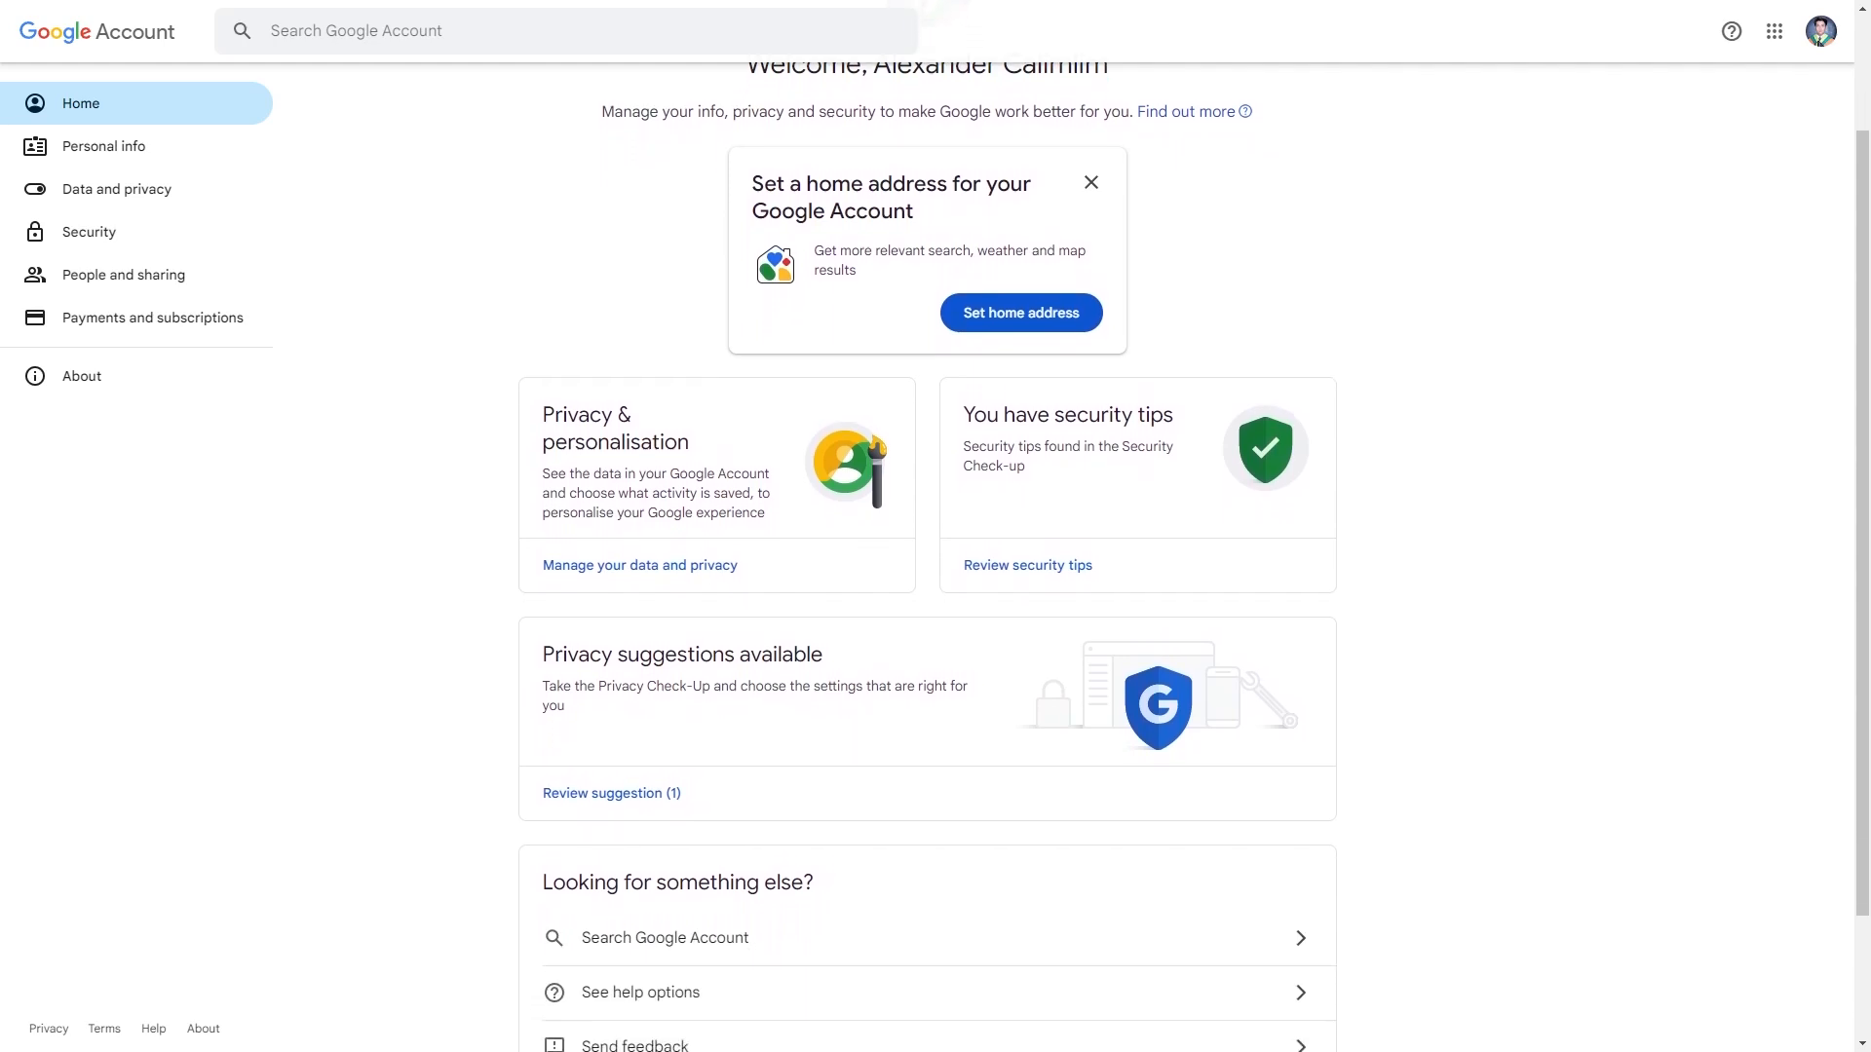
scroll(down, 3)
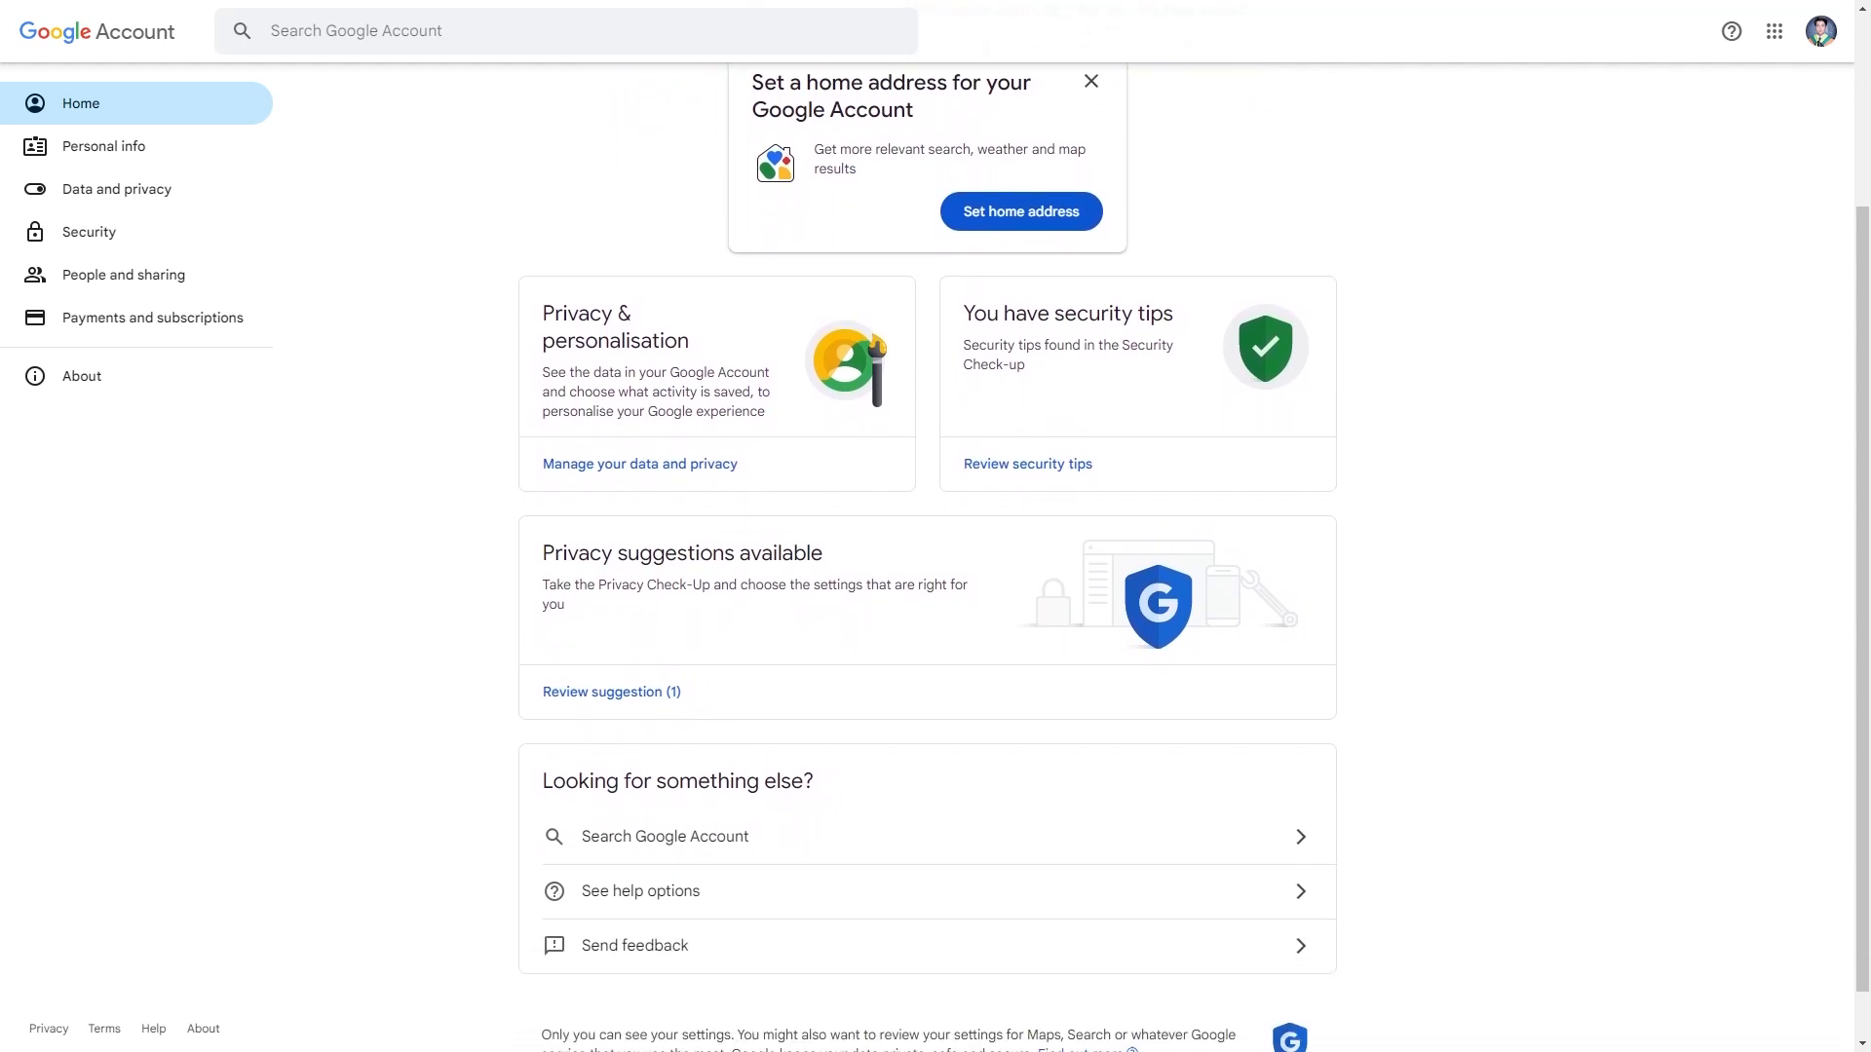
click(125, 275)
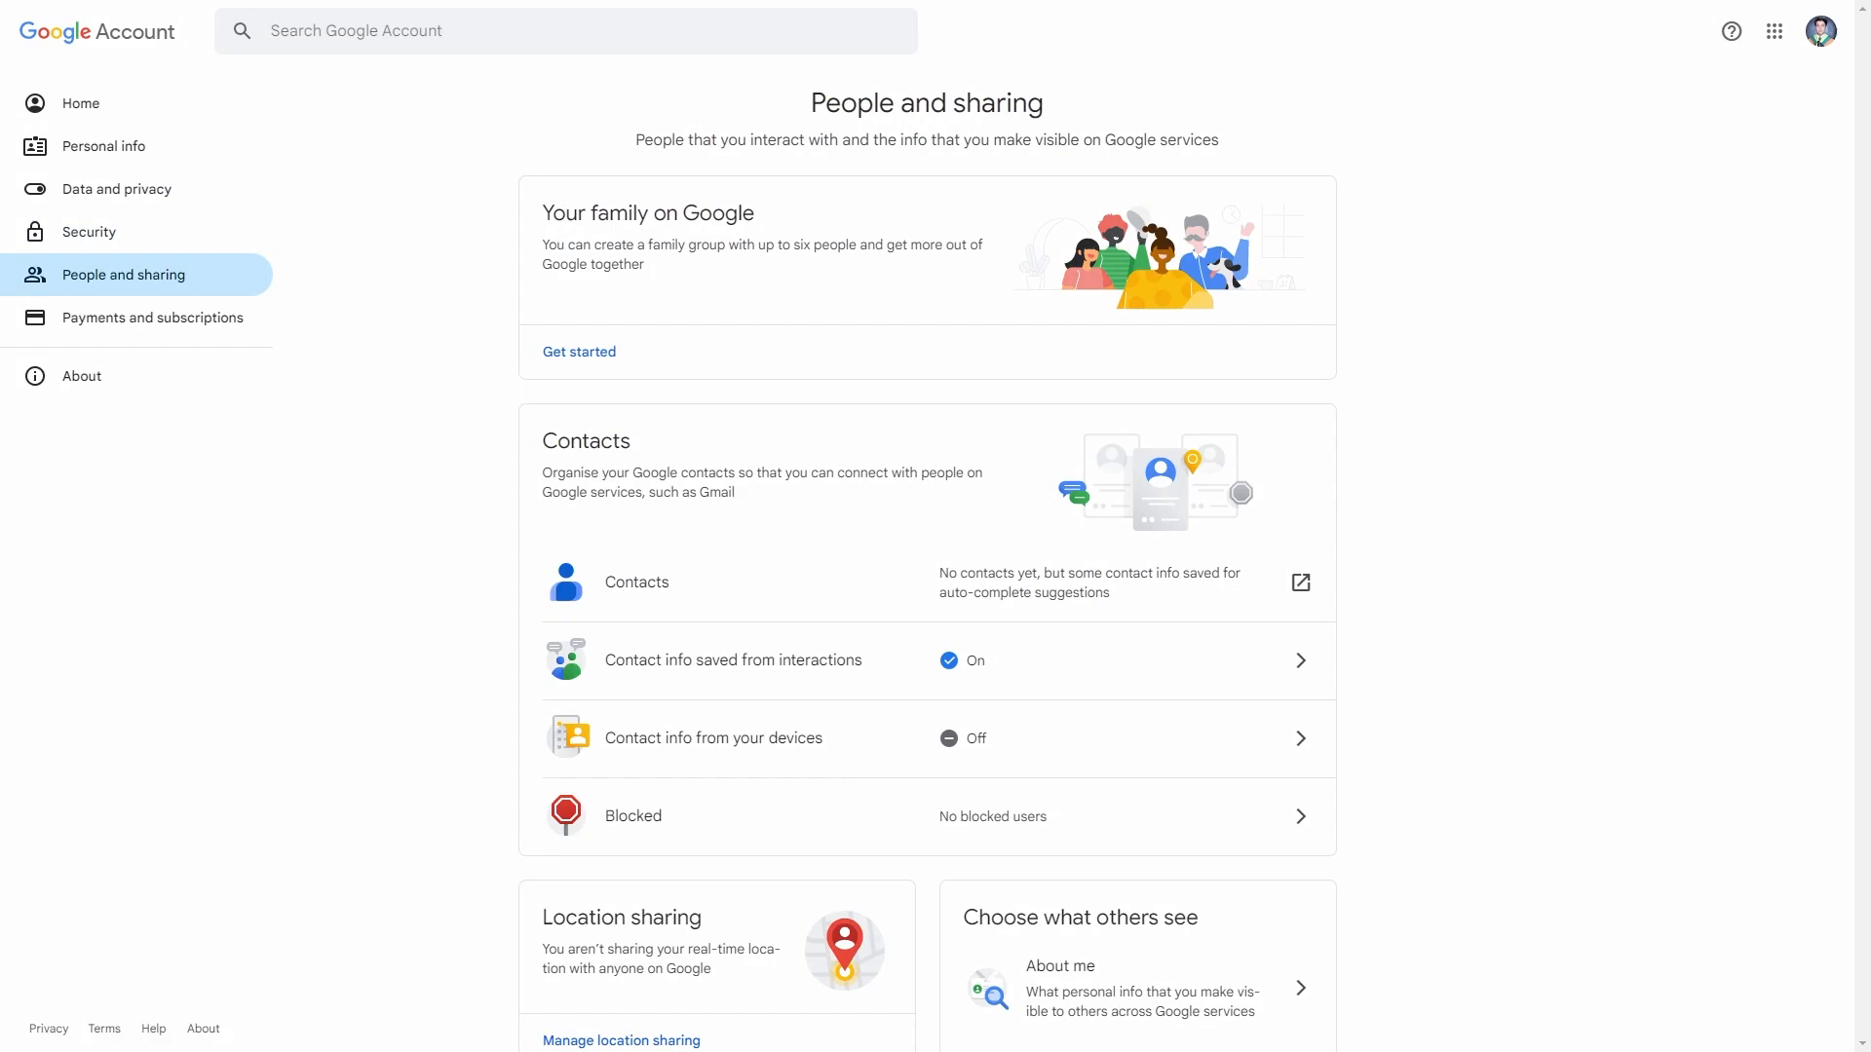
click(151, 318)
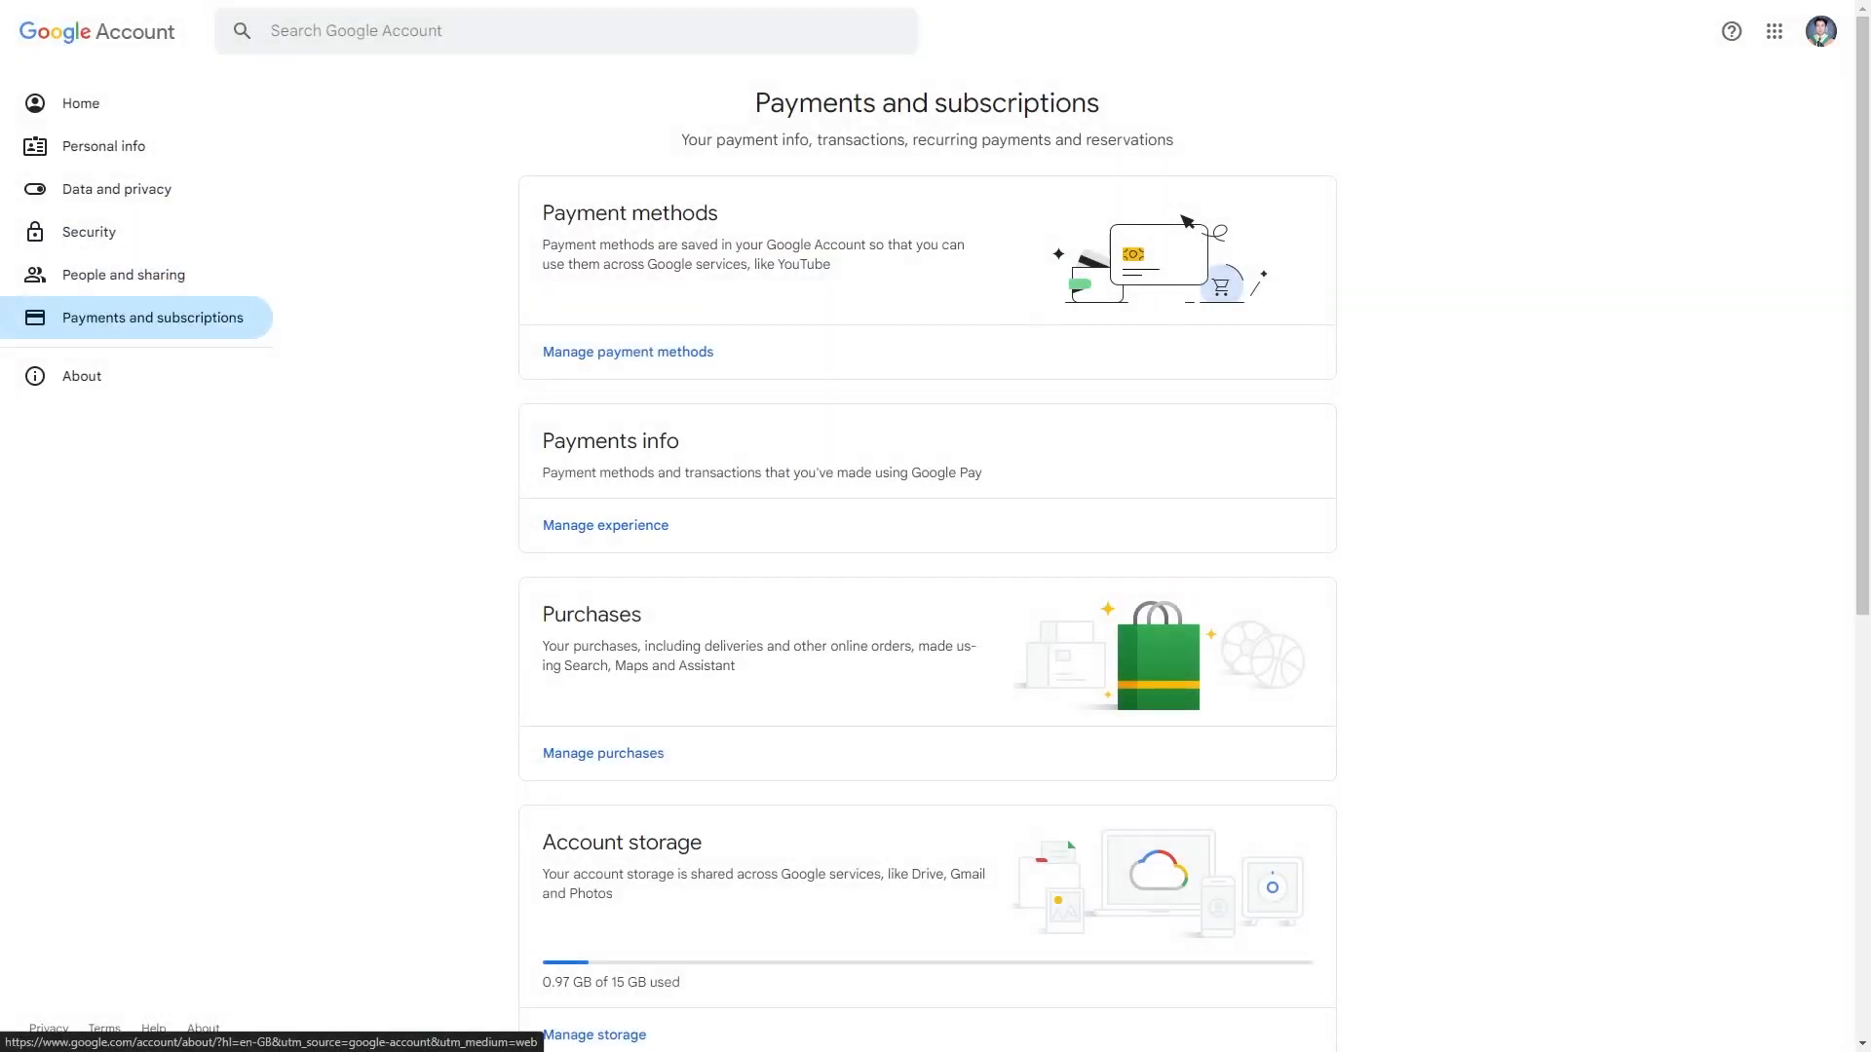
click(115, 189)
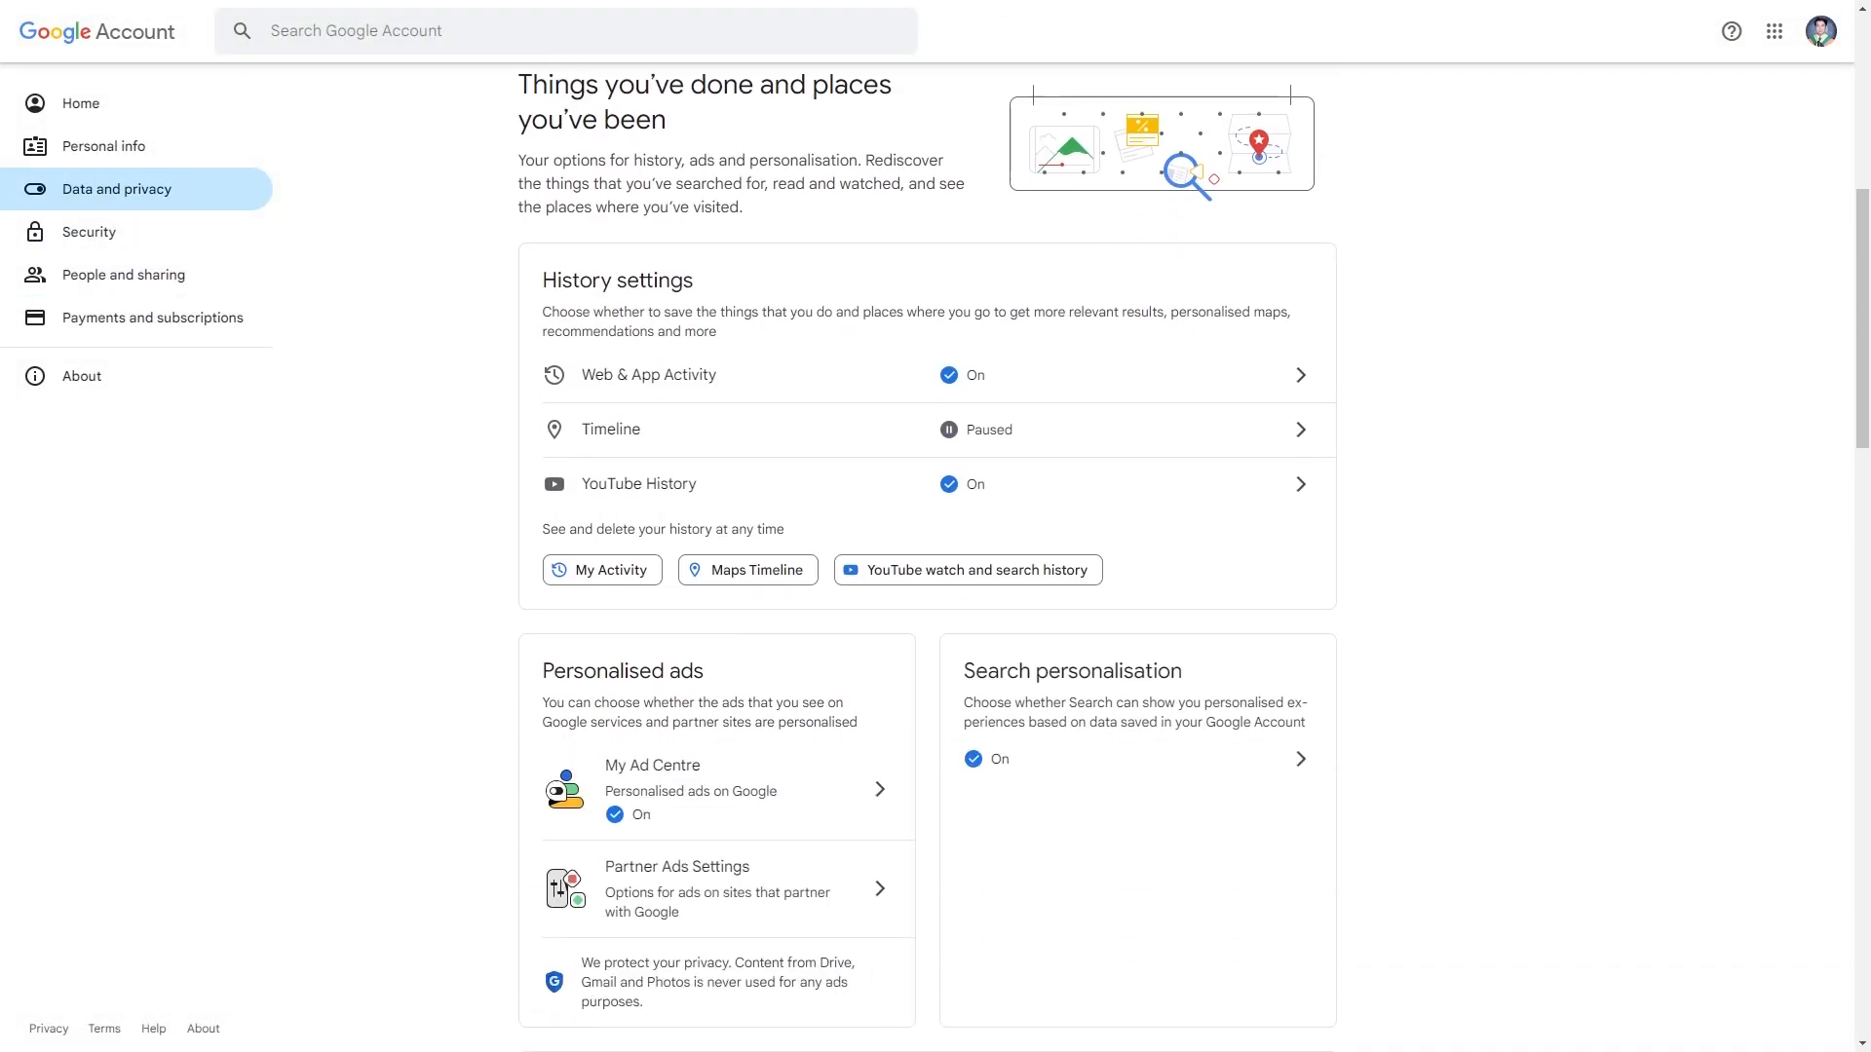
scroll(down, 3)
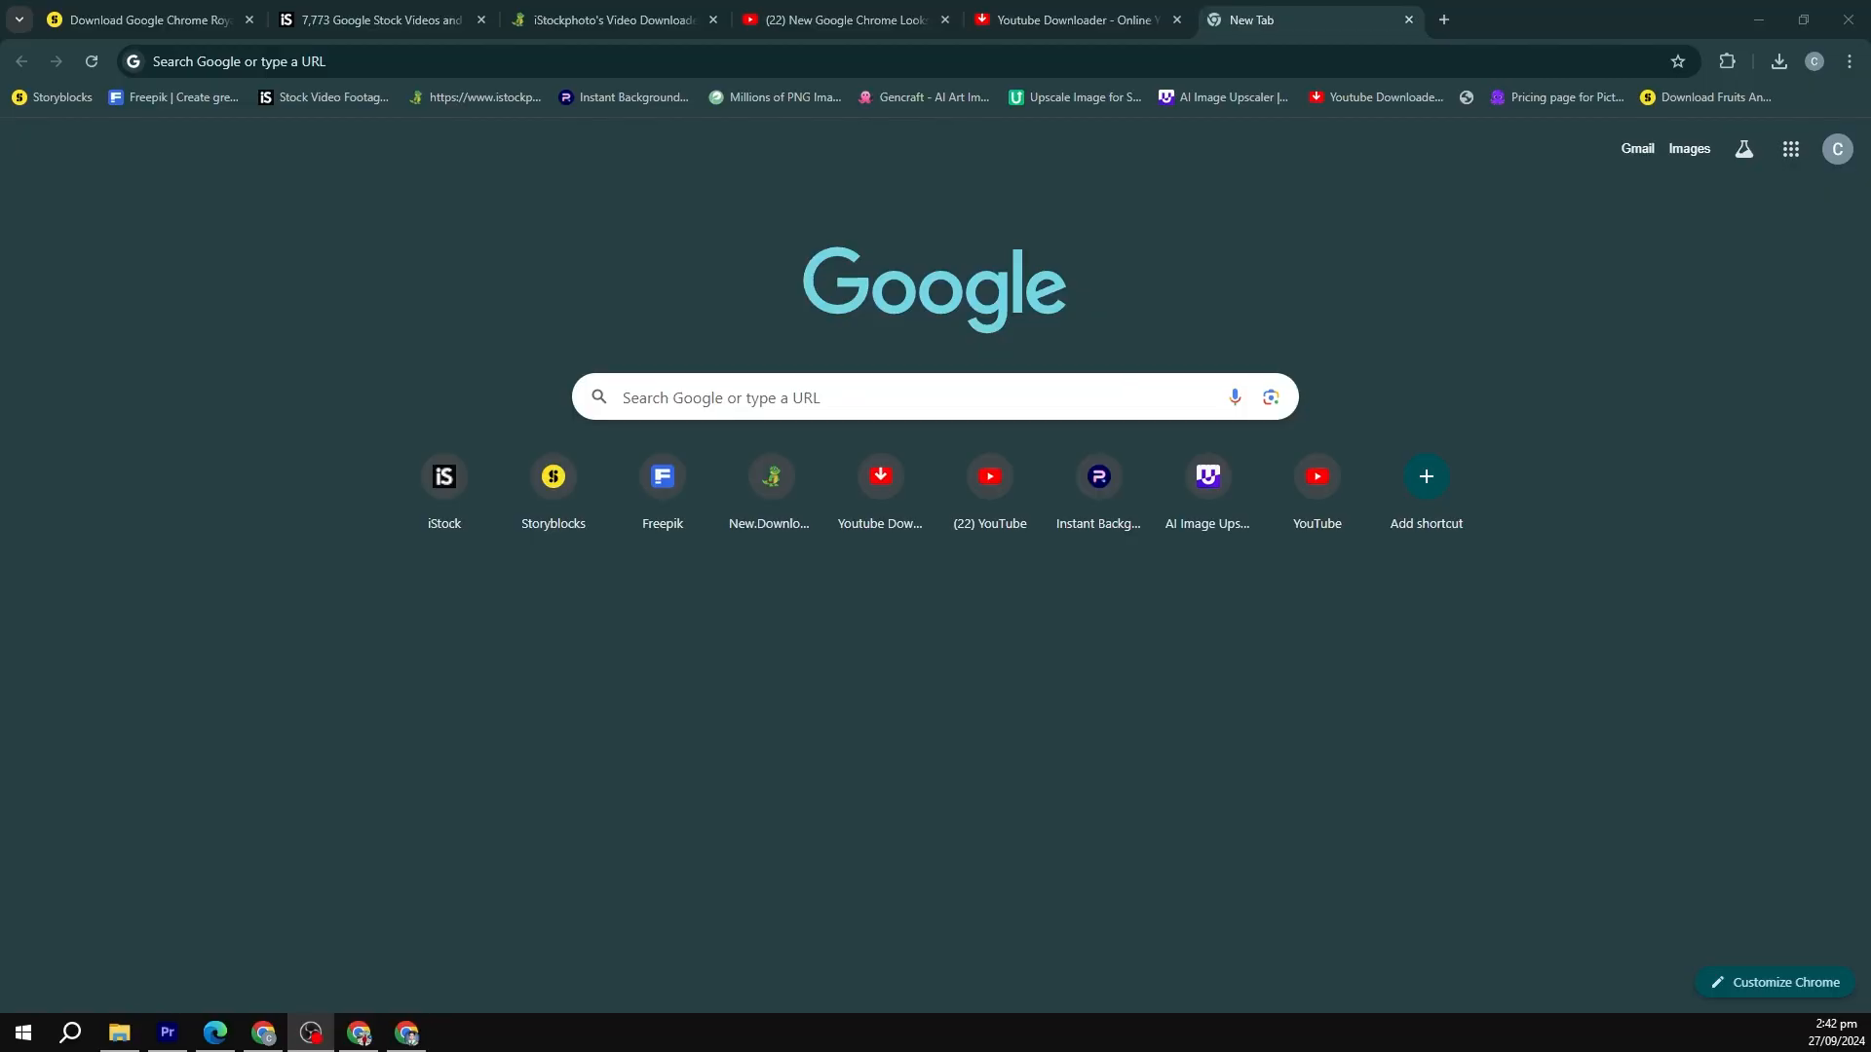
Step: Enter Chrome Settings via the menu and view Autofill and passwords, then Privacy and security
click(1848, 61)
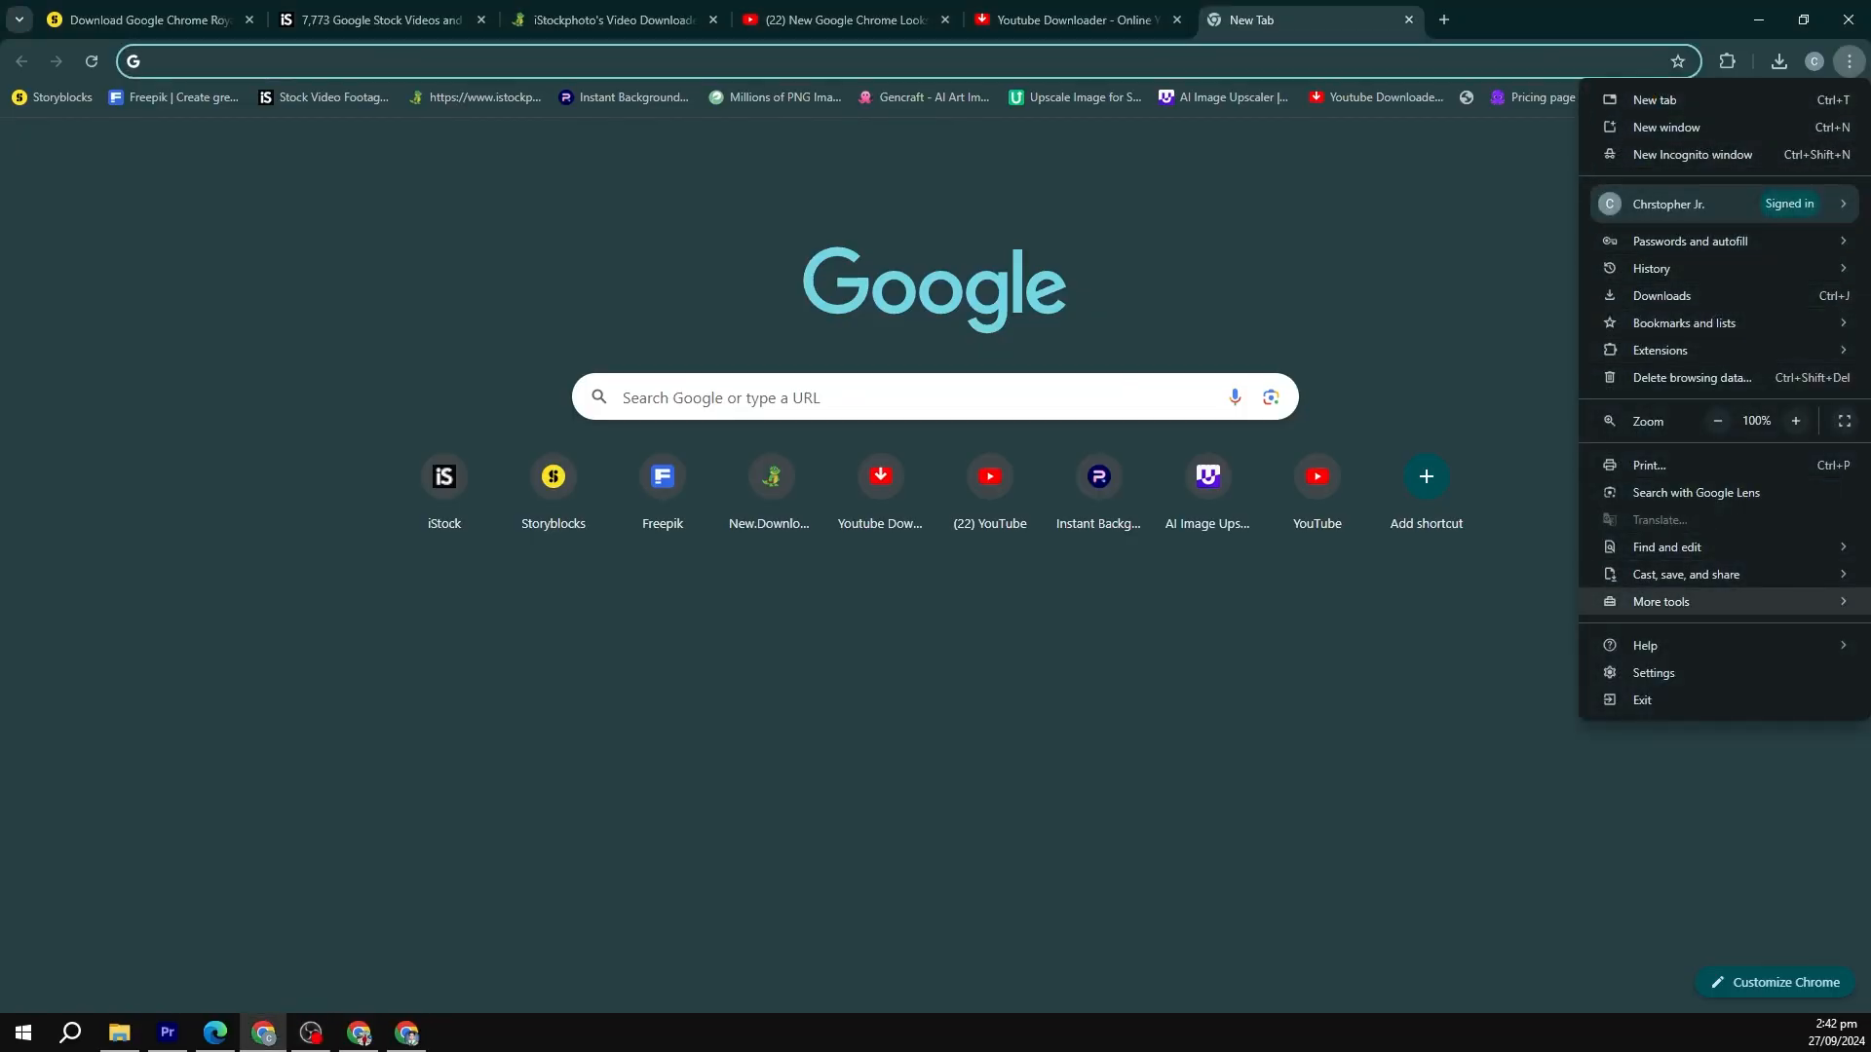
click(1652, 672)
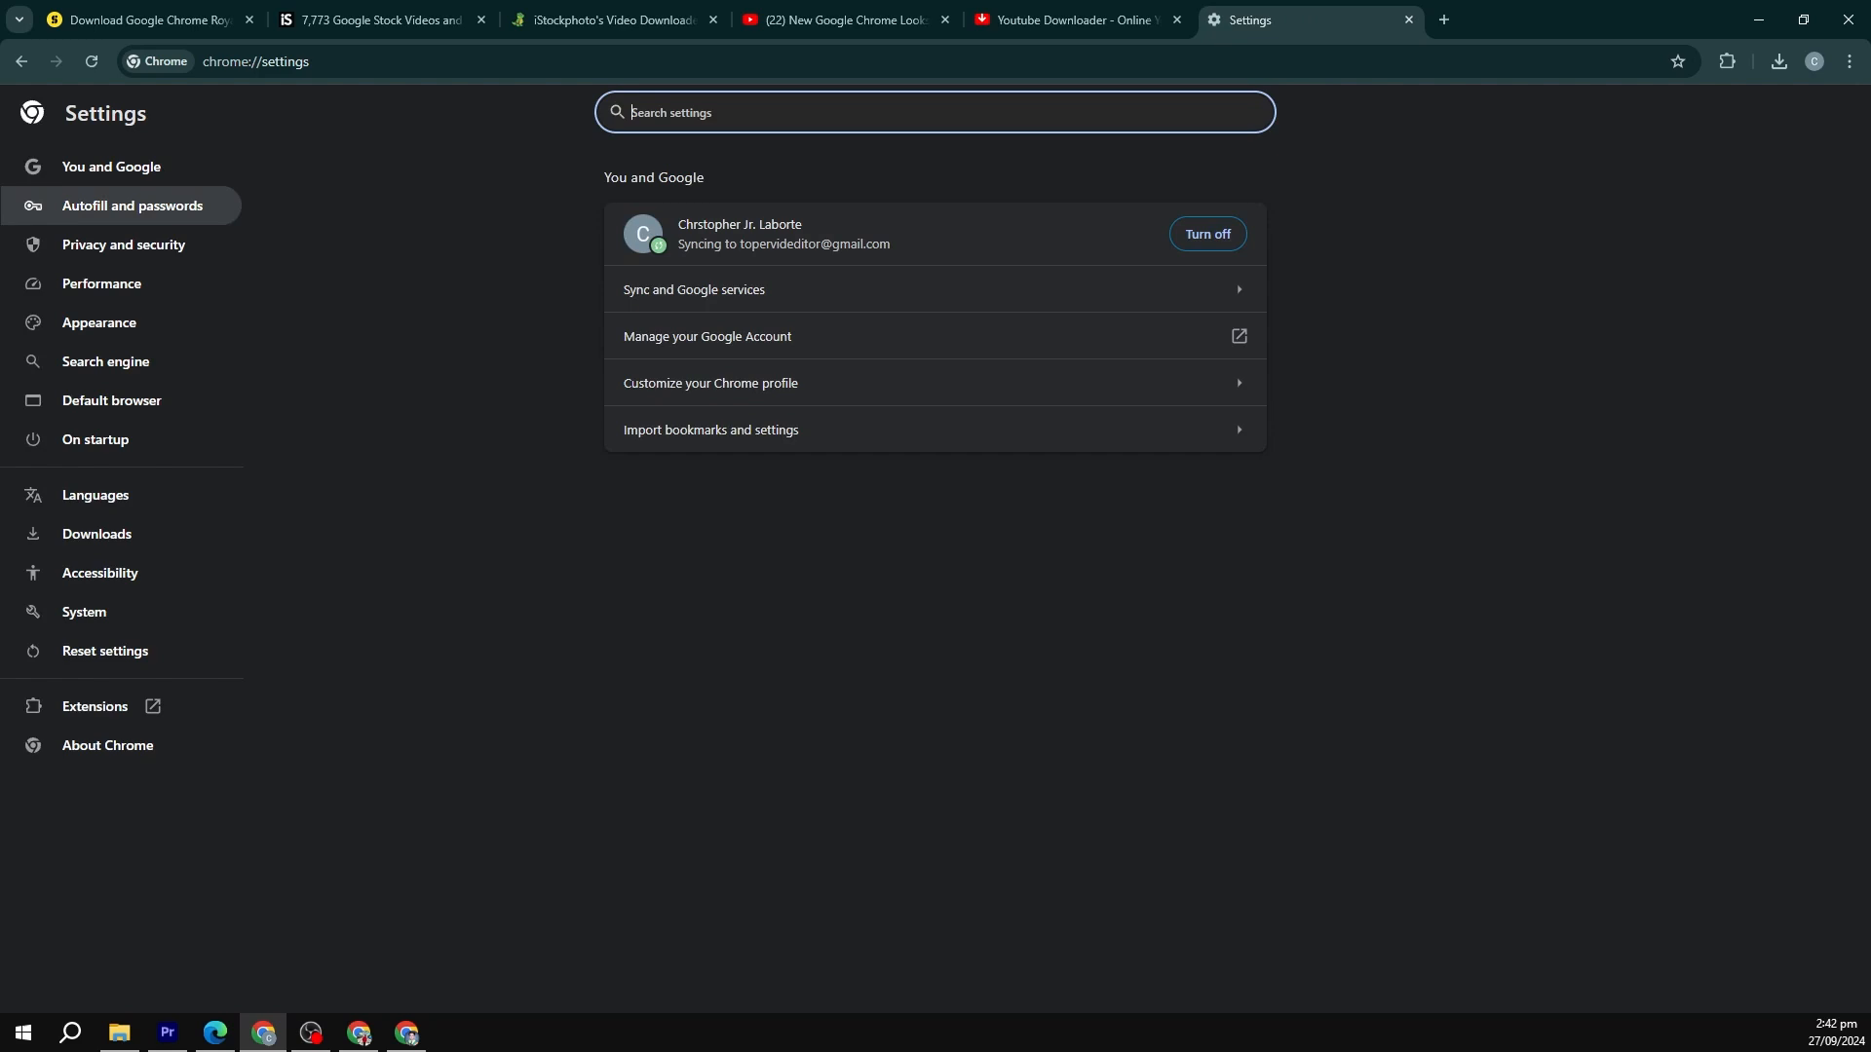
click(130, 204)
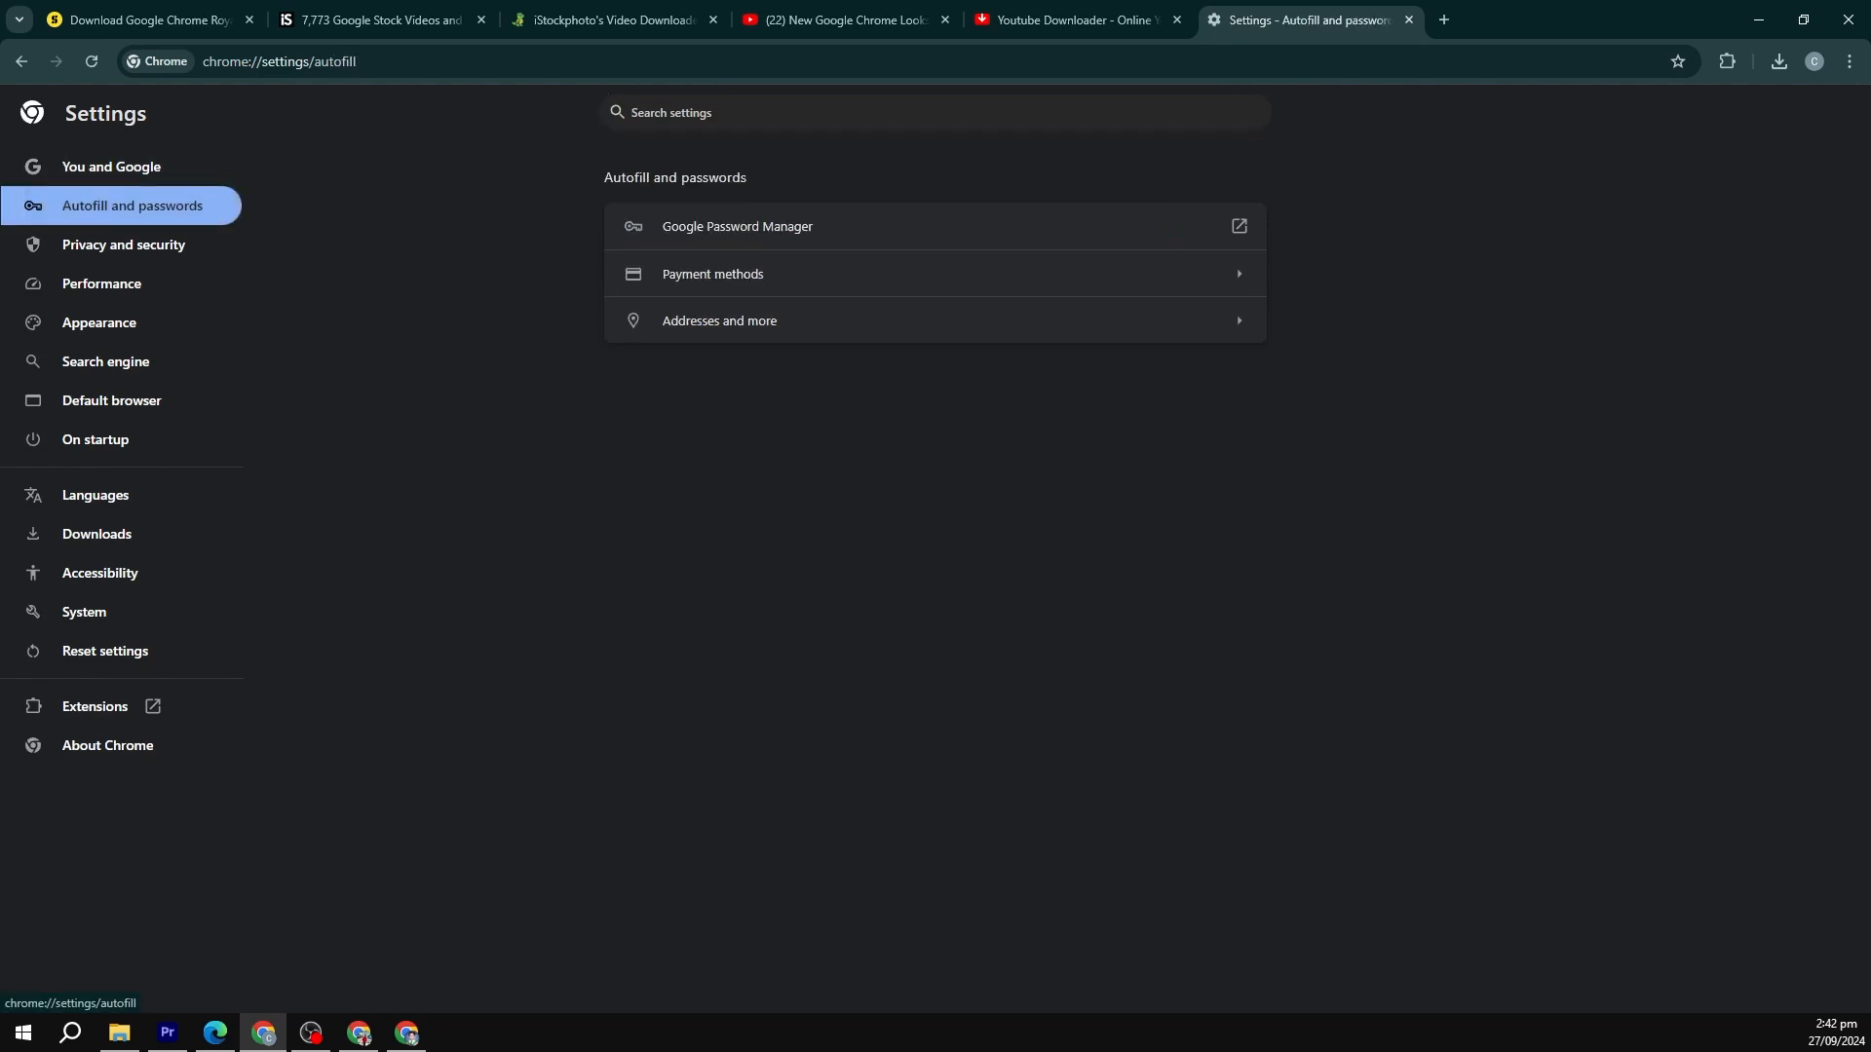
click(123, 245)
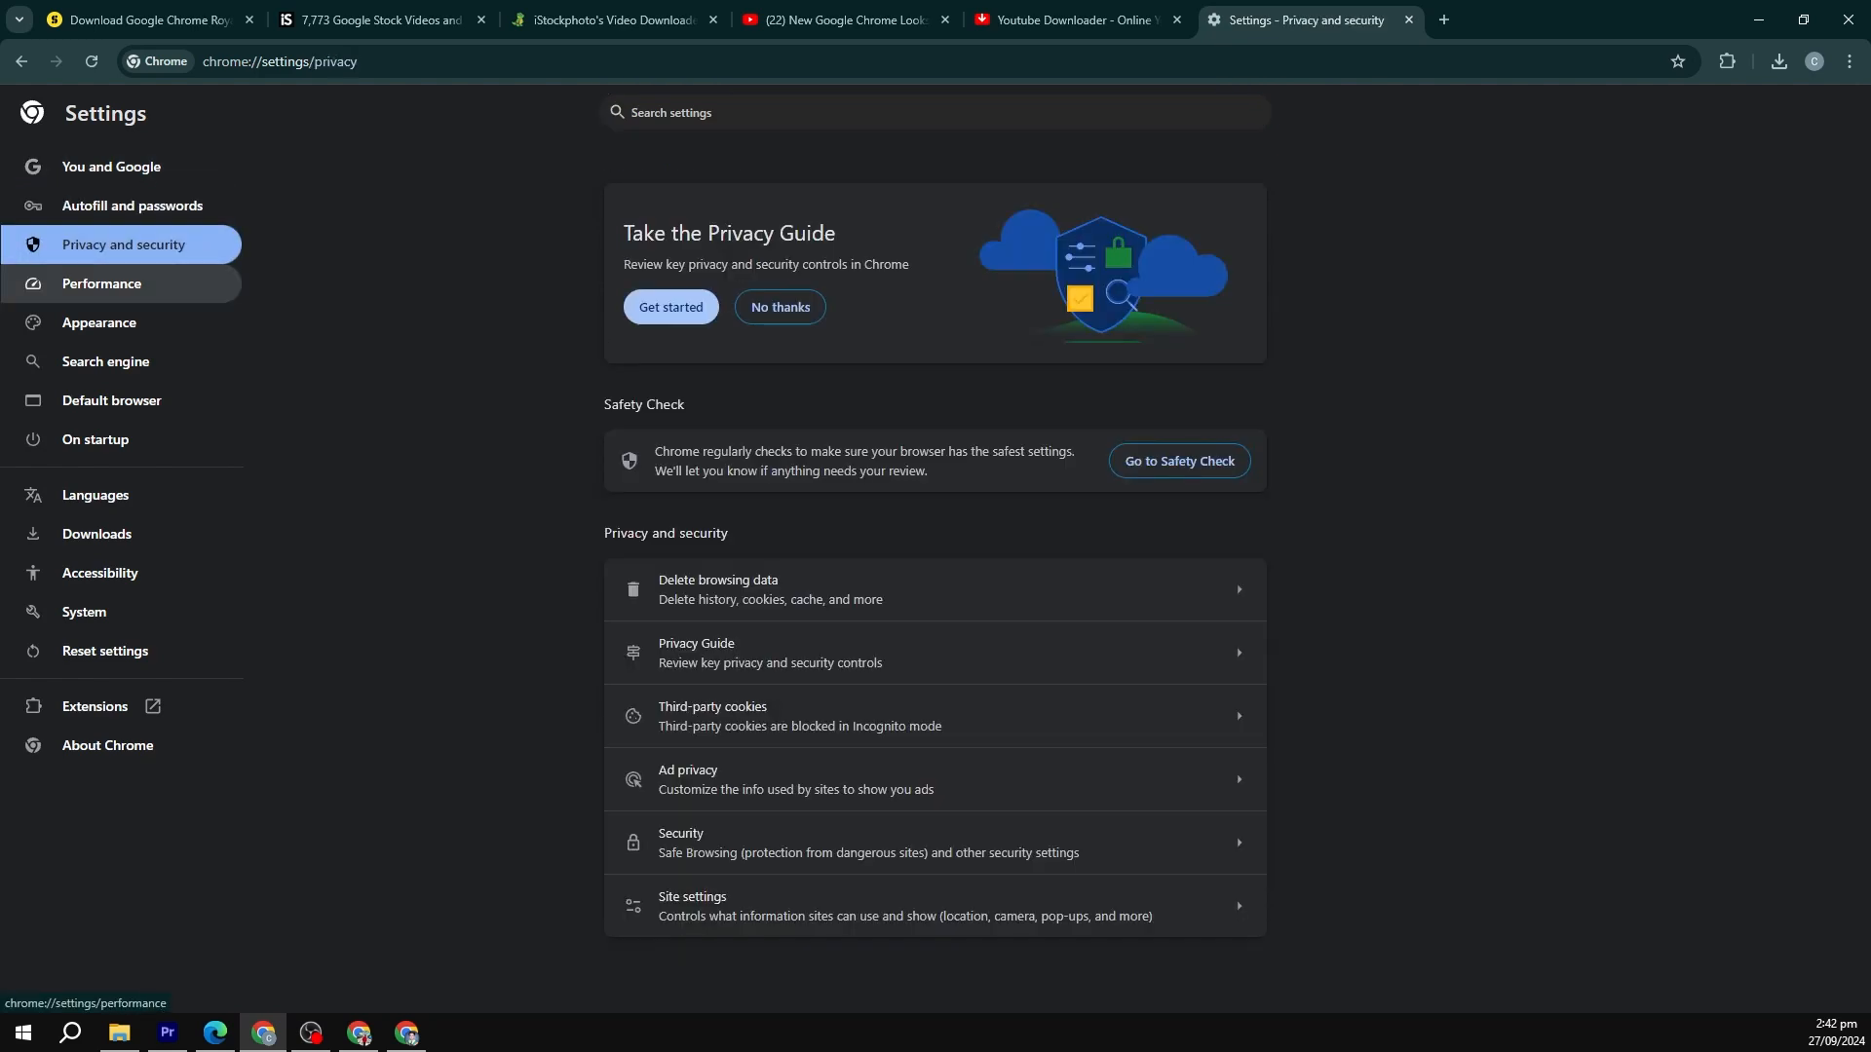
Step: View the Appearance, Search engine and On startup settings, with New Tab page as startup
click(99, 321)
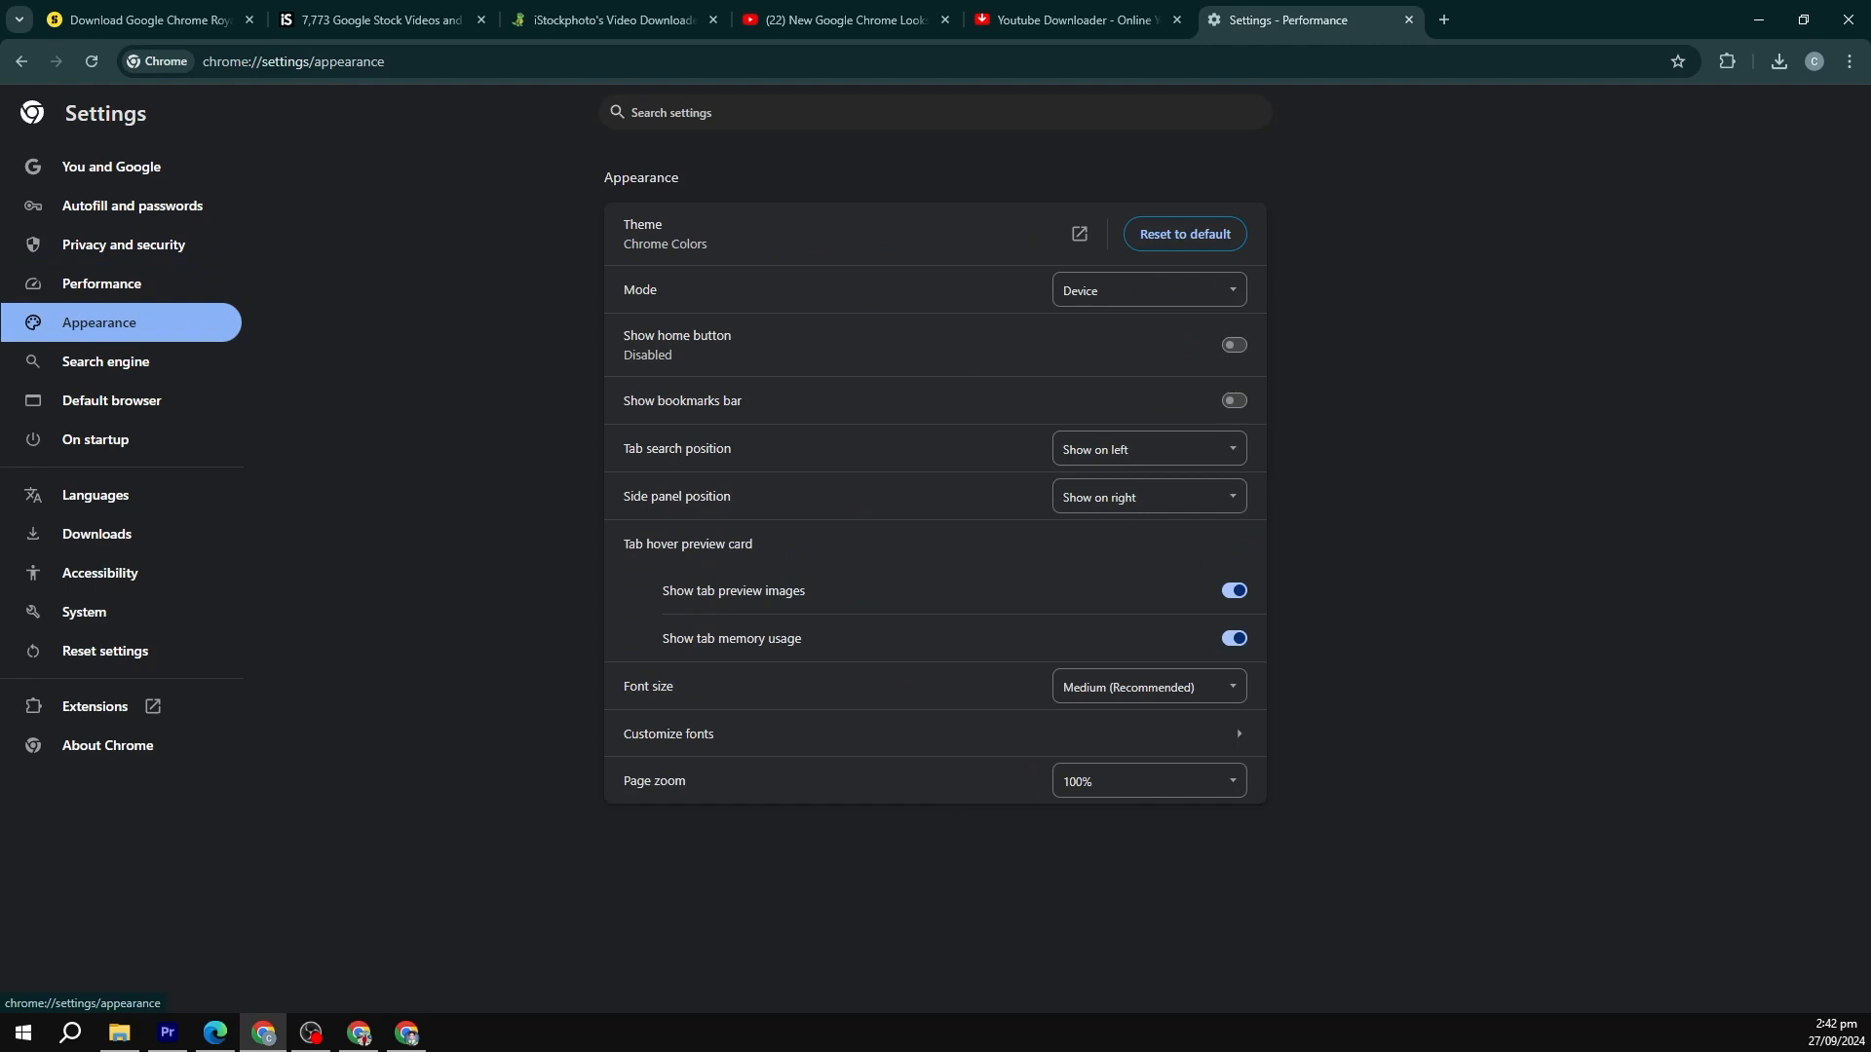
click(105, 362)
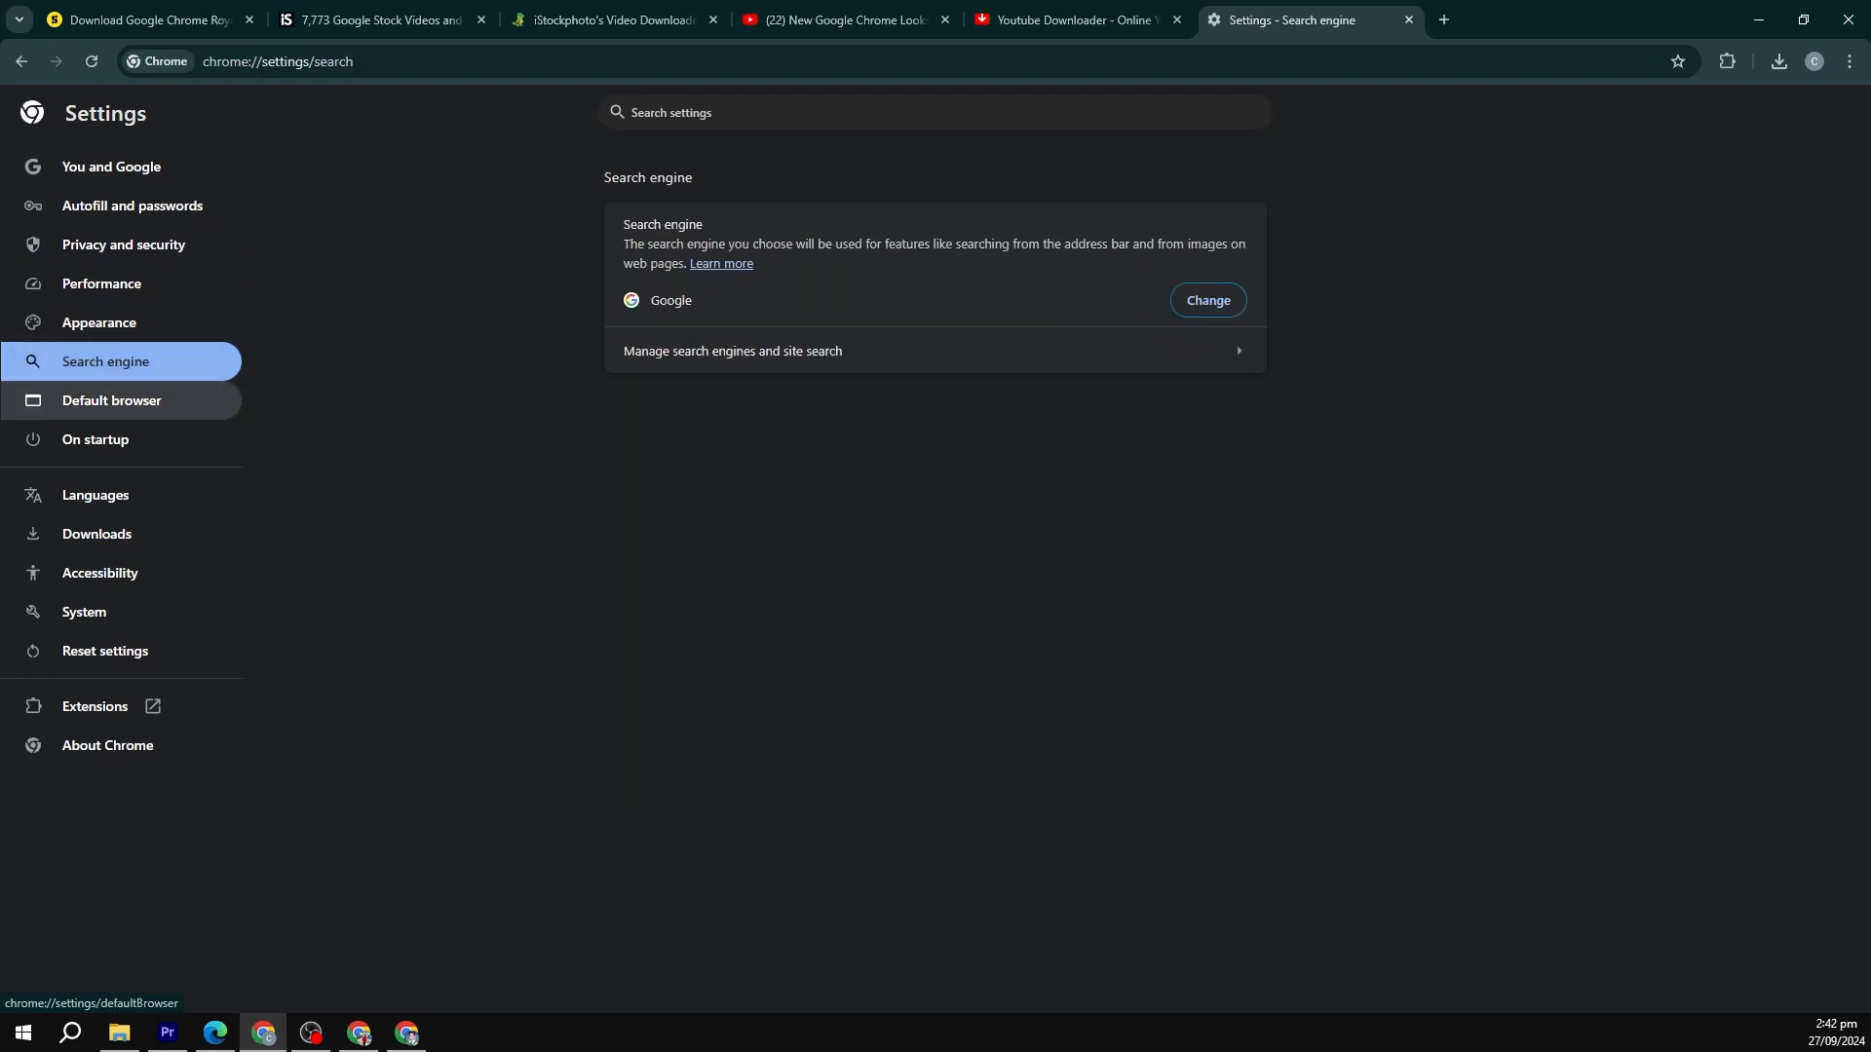
click(96, 439)
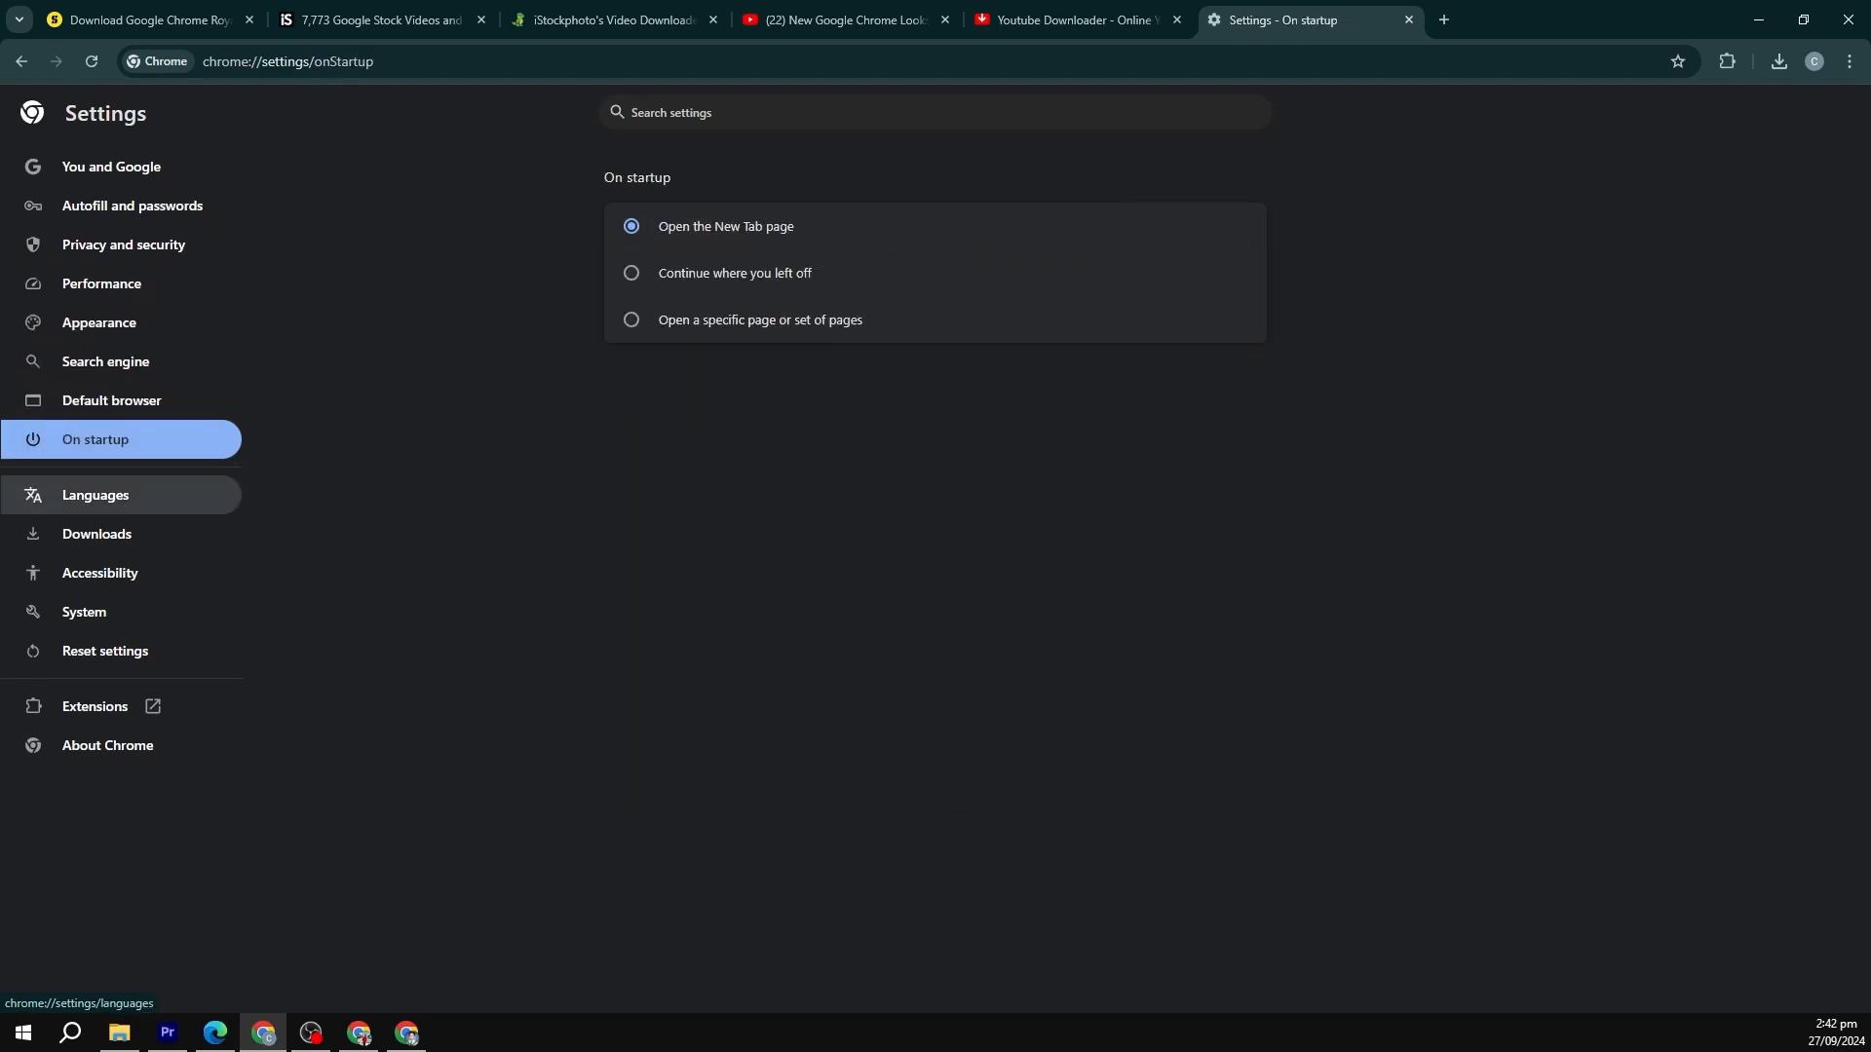